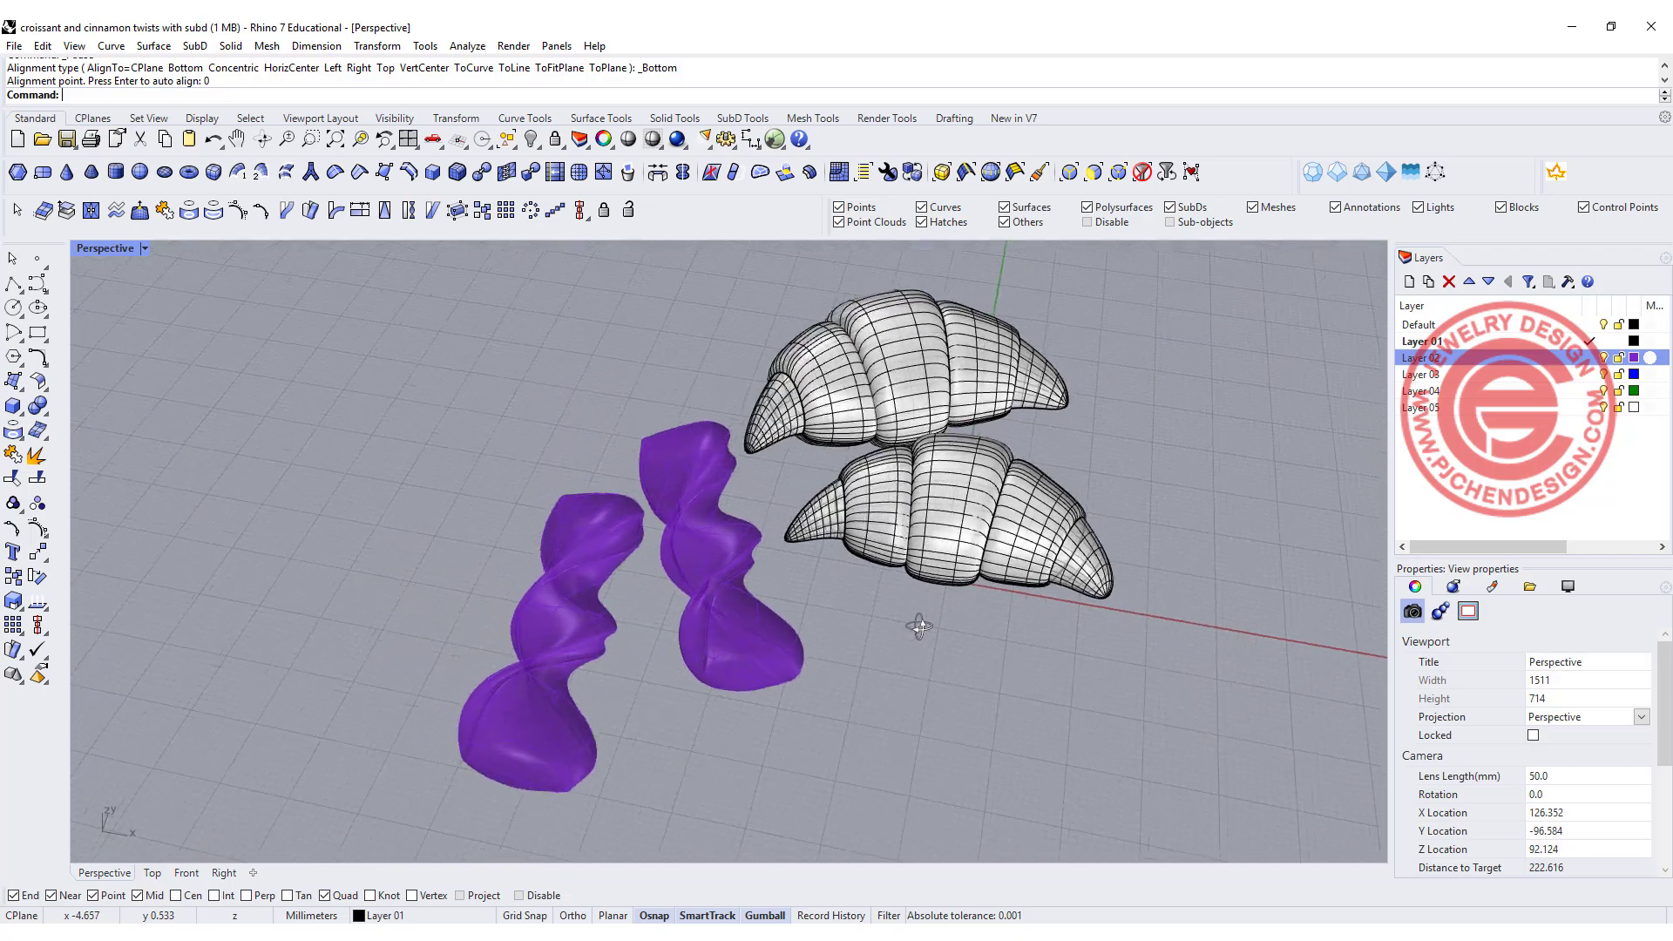
- Select the croissant and twist models so they can be hidden
{"action": "left_click_drag", "start_coordinate": [919, 624], "coordinate": [865, 662]}
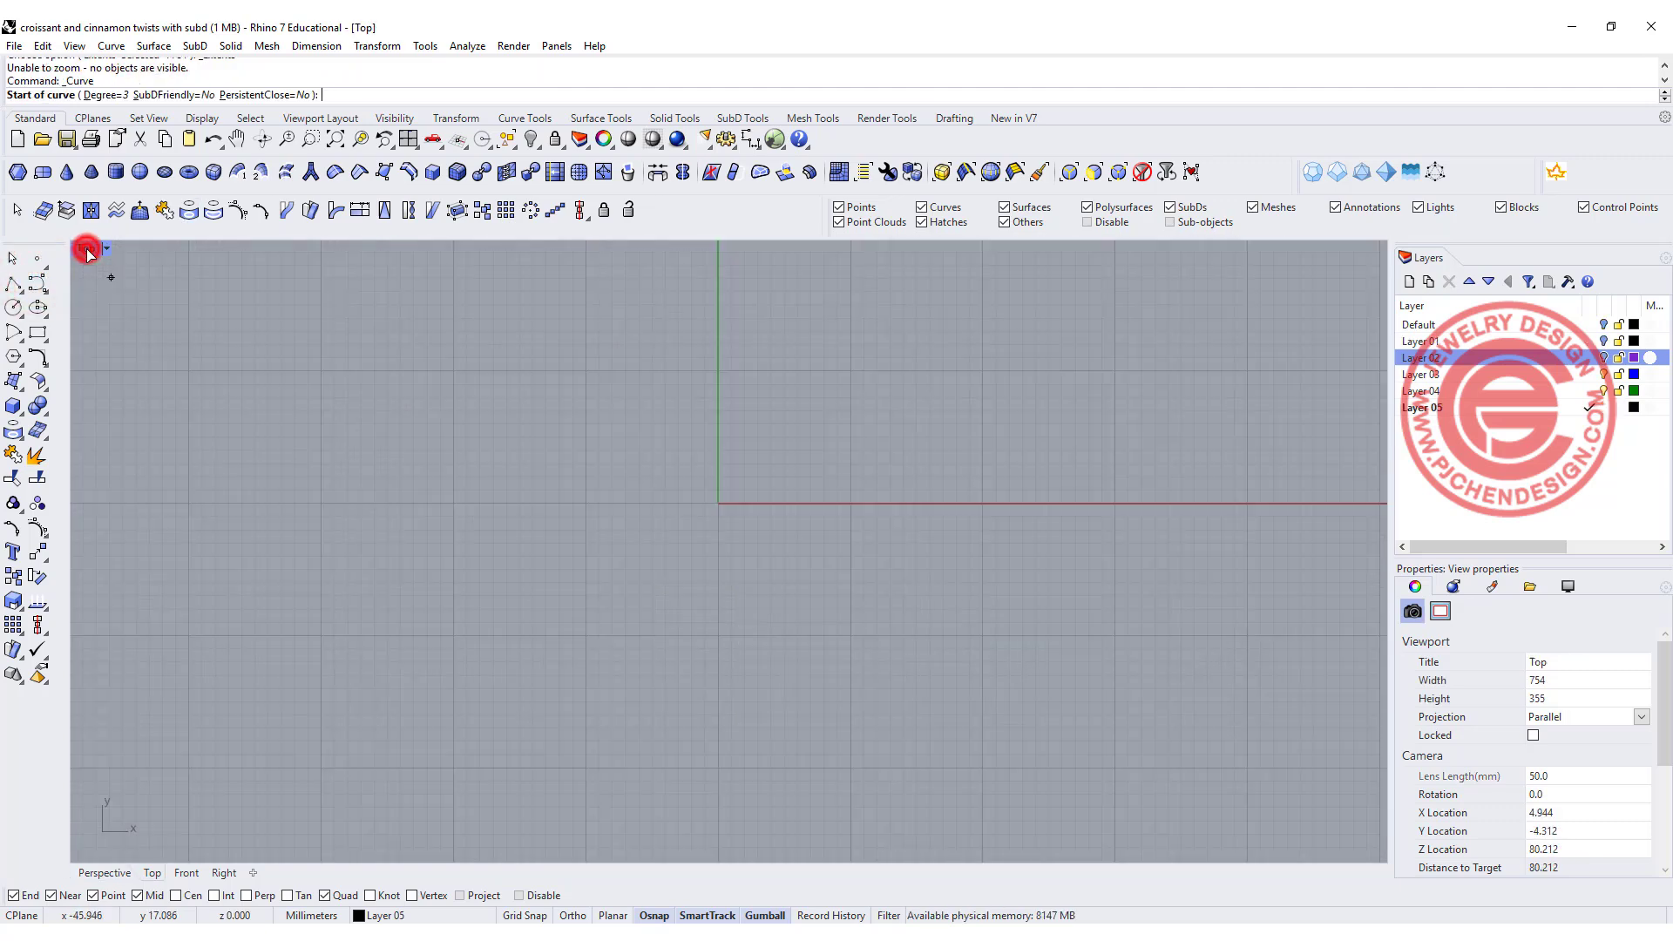
- Place control points from the left tip over the top and back along a wavy lower edge
{"action": "left_click", "coordinate": [301, 584]}
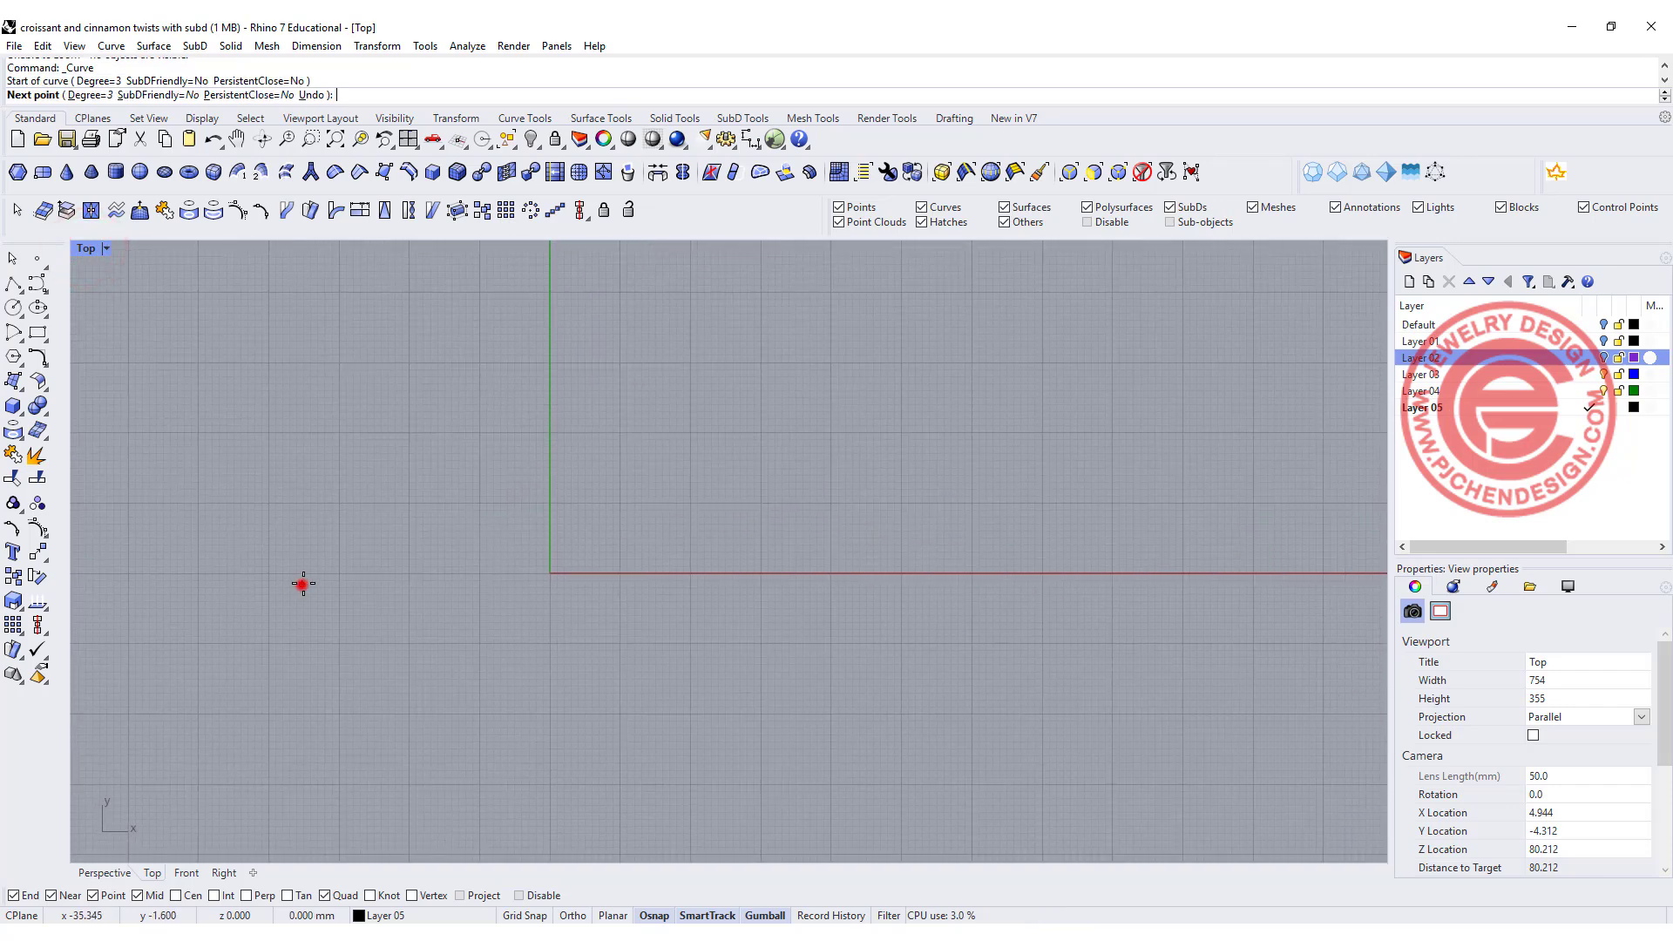
{"action": "left_click", "coordinate": [511, 422]}
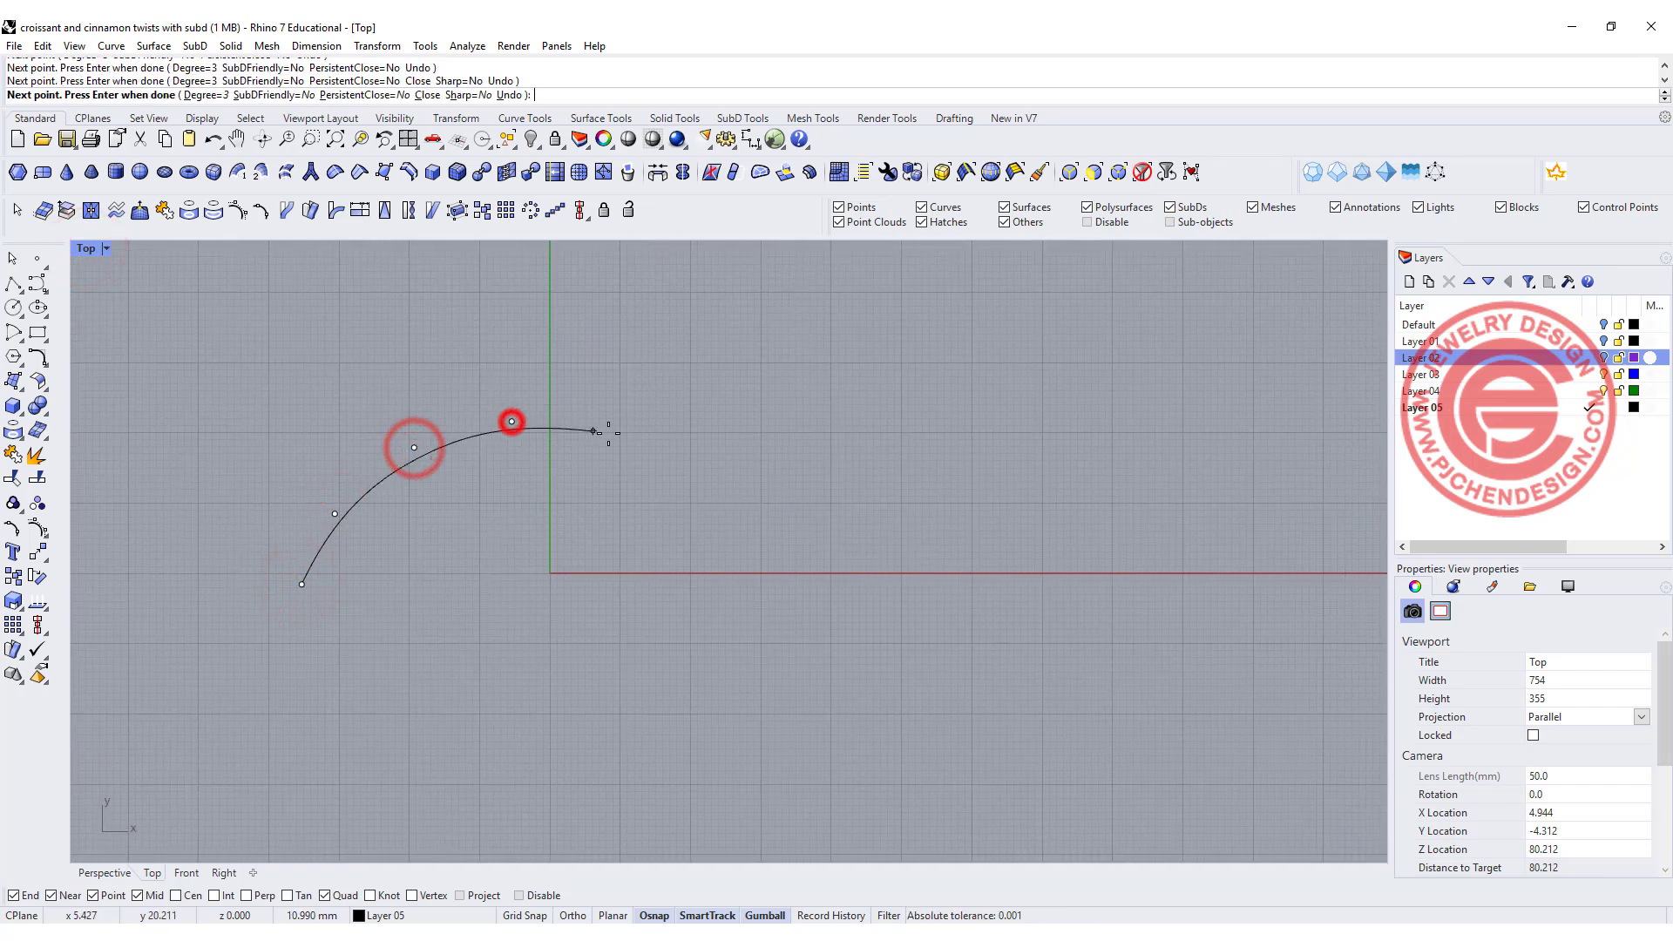
{"action": "left_click", "coordinate": [782, 532]}
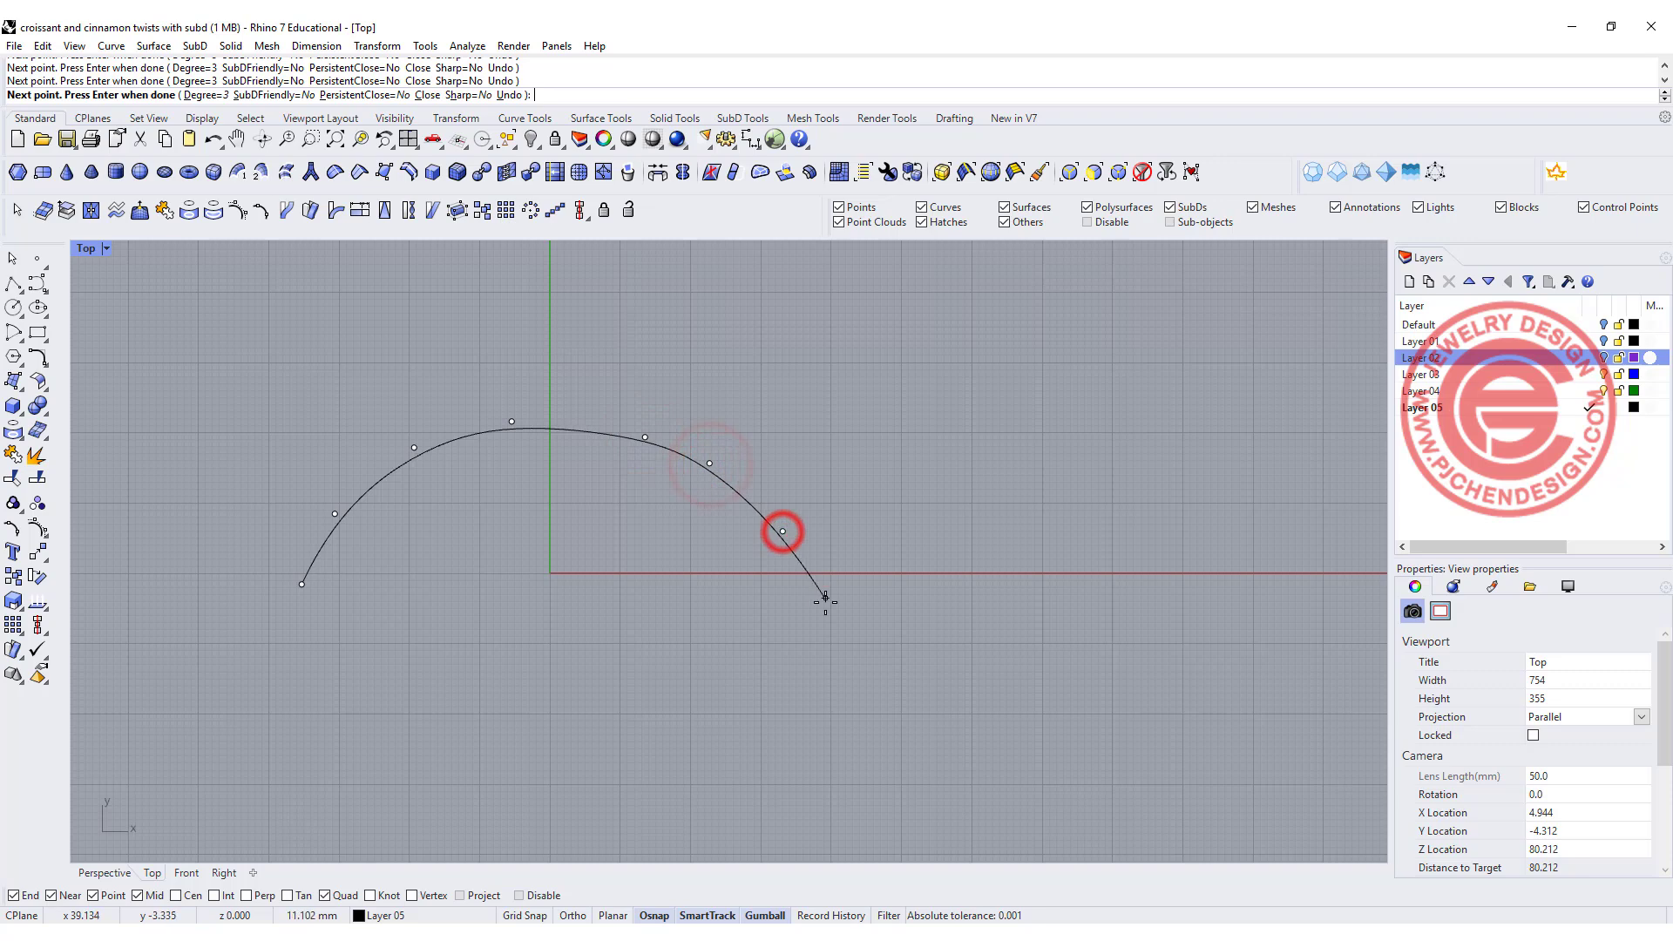
{"action": "left_click", "coordinate": [763, 638]}
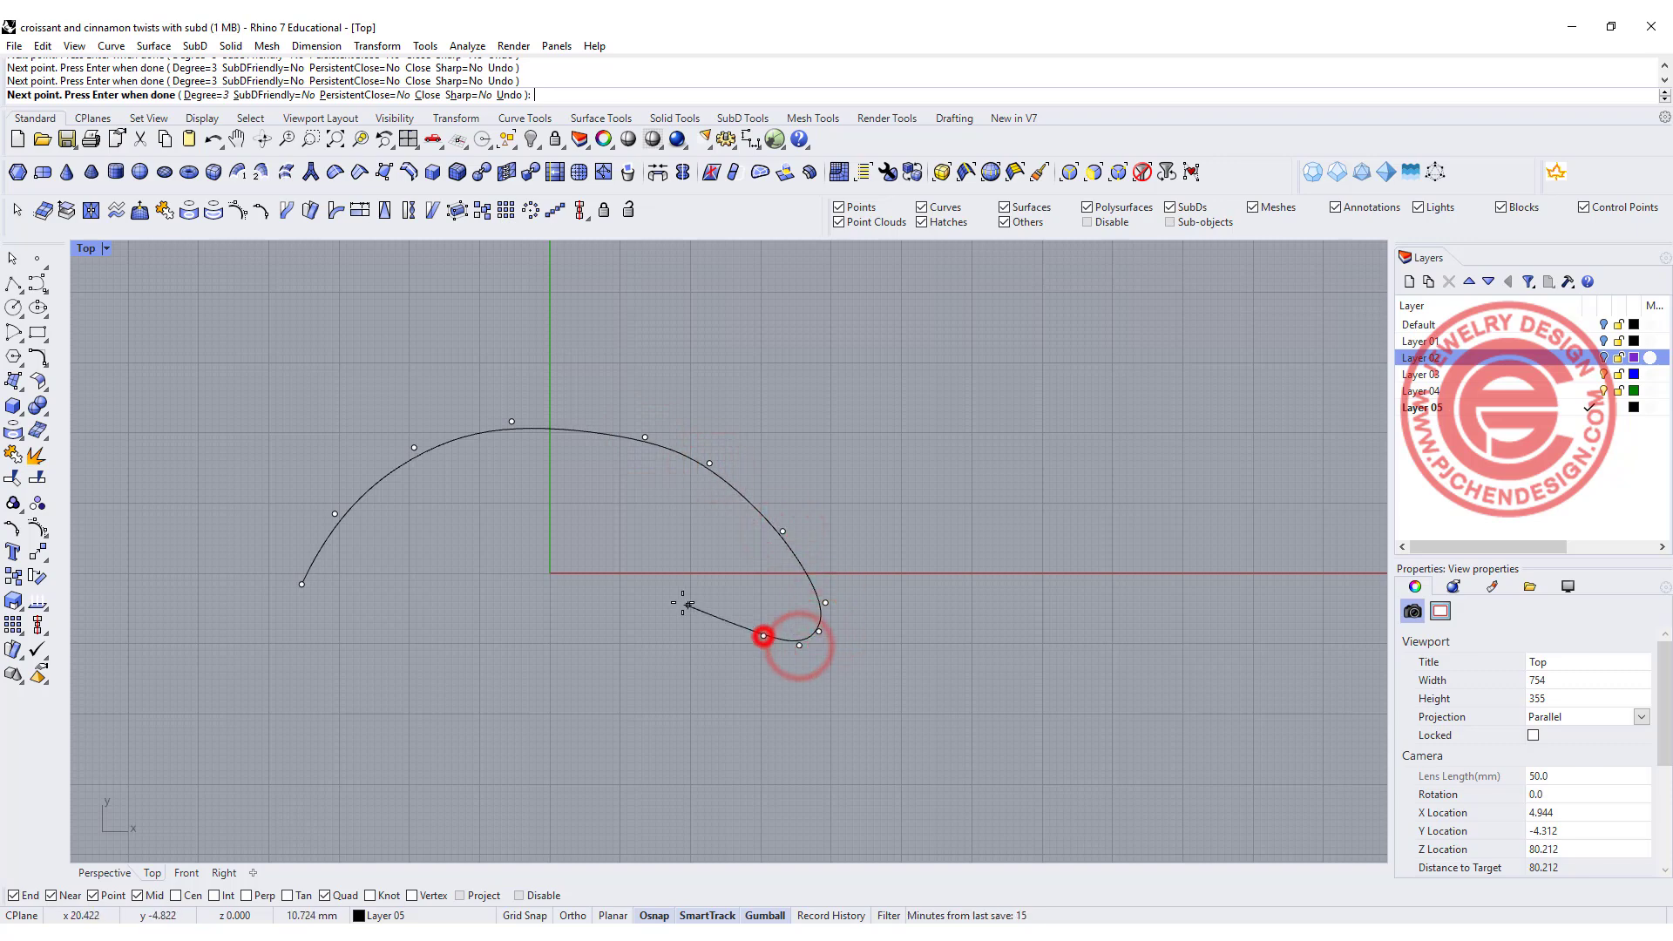
{"action": "left_click", "coordinate": [524, 661]}
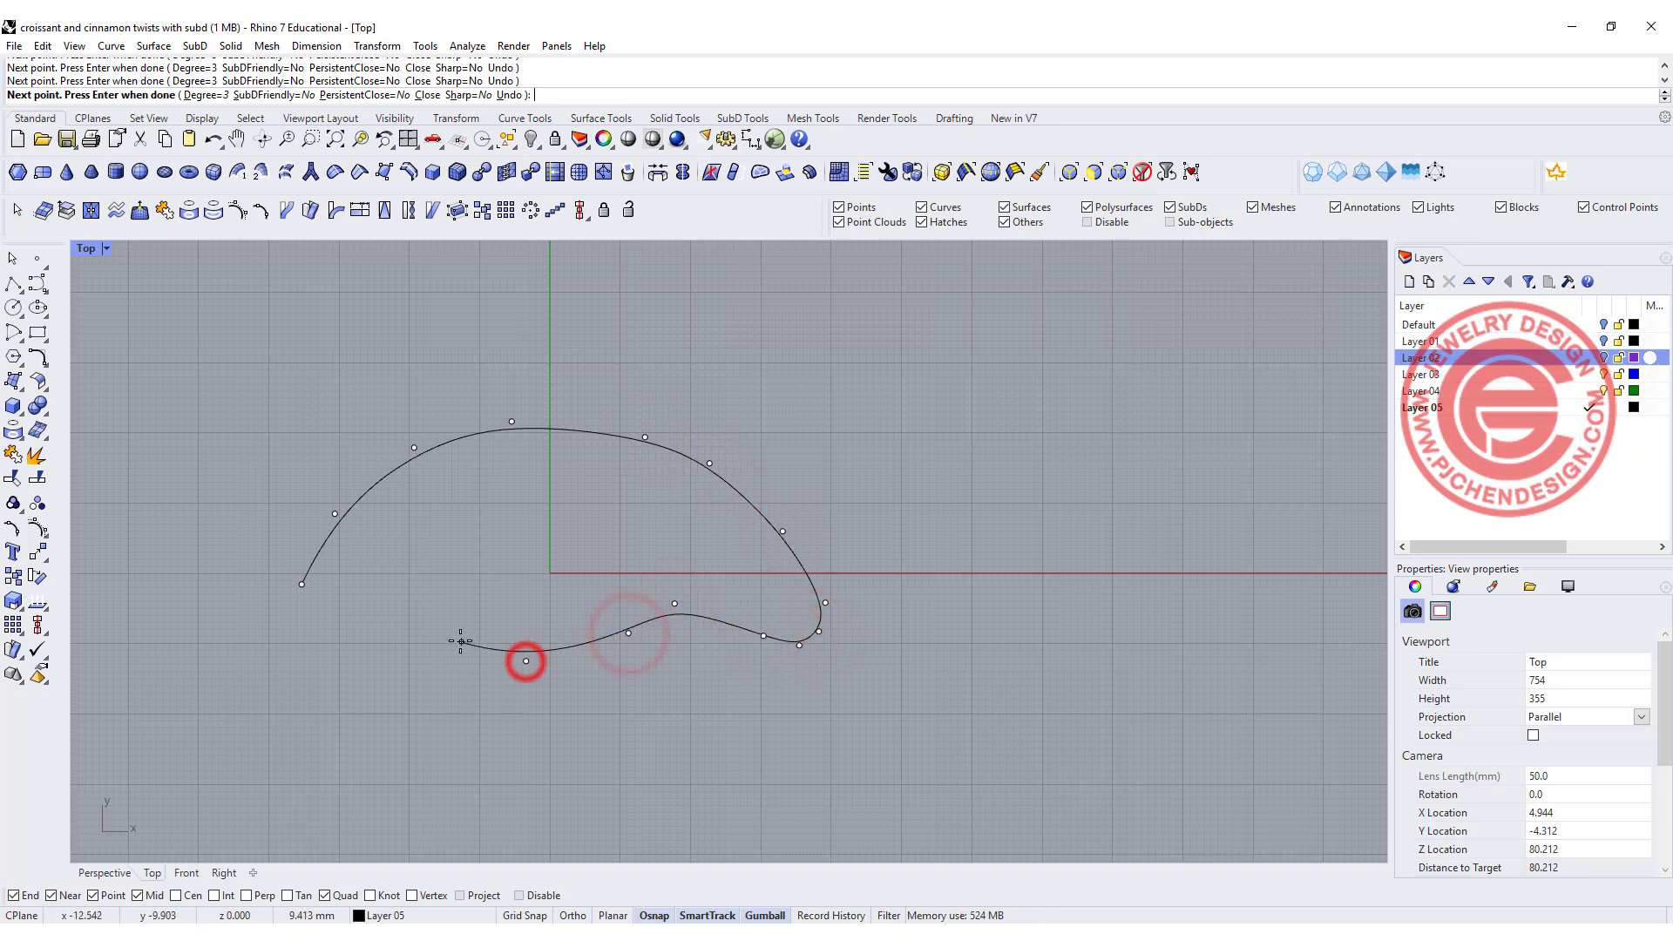
{"action": "left_click", "coordinate": [322, 603]}
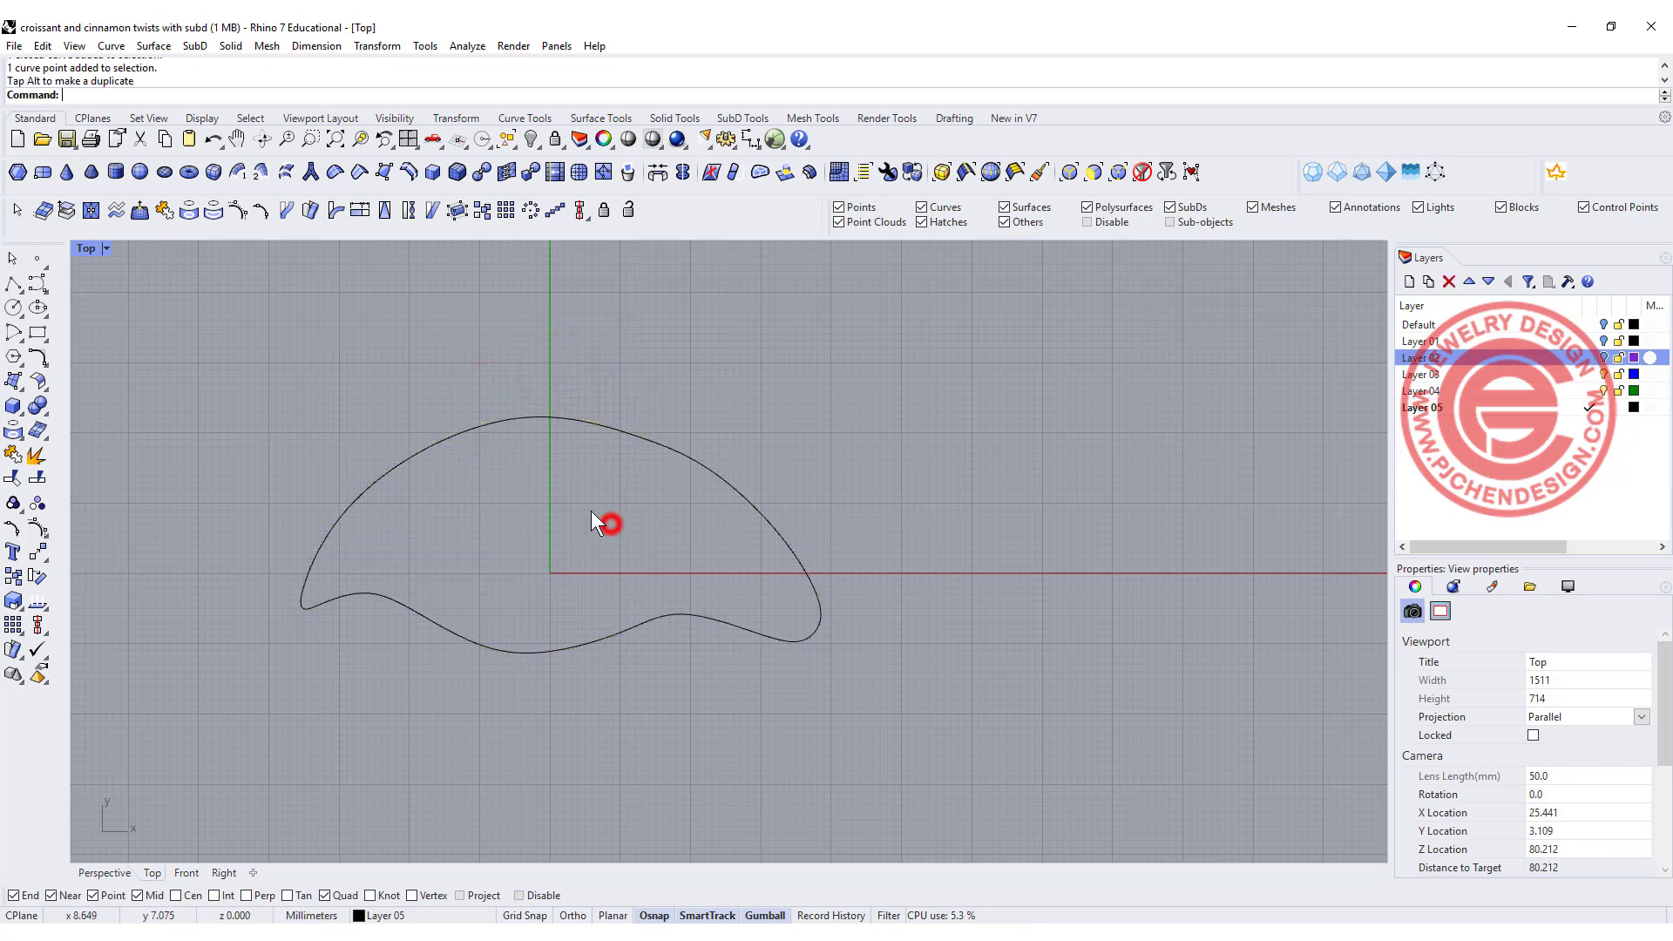
{"action": "mouse_move", "coordinate": [598, 493]}
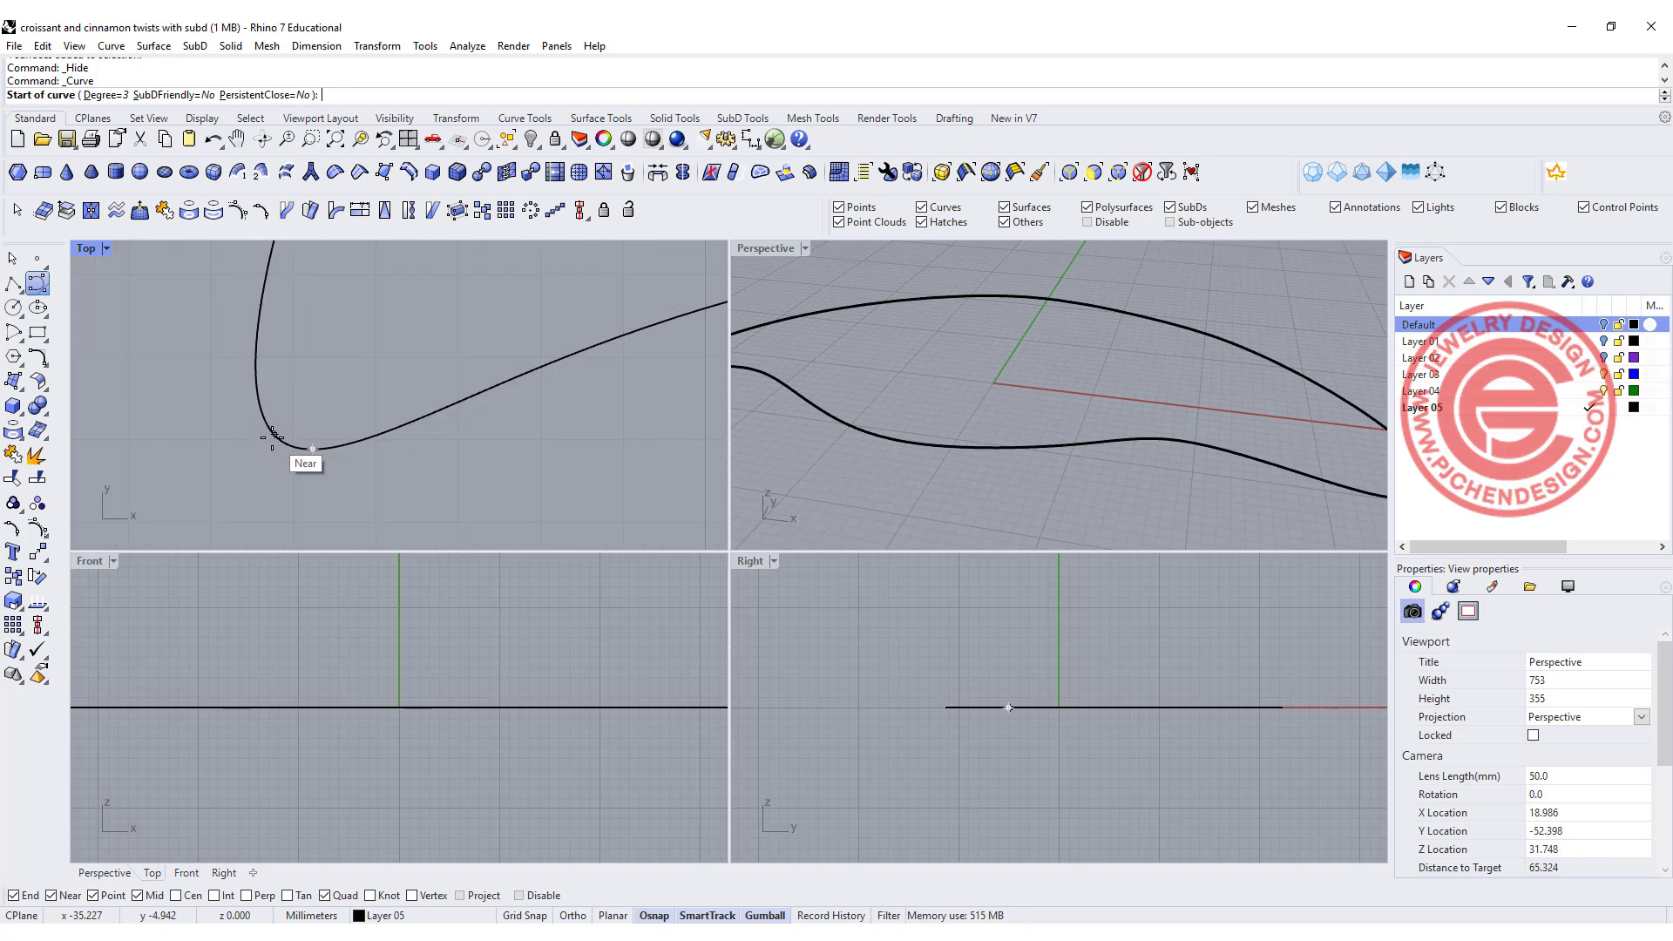
- Draw the inner curve from the outline's left tip across the crescent interior
{"action": "left_click", "coordinate": [292, 422]}
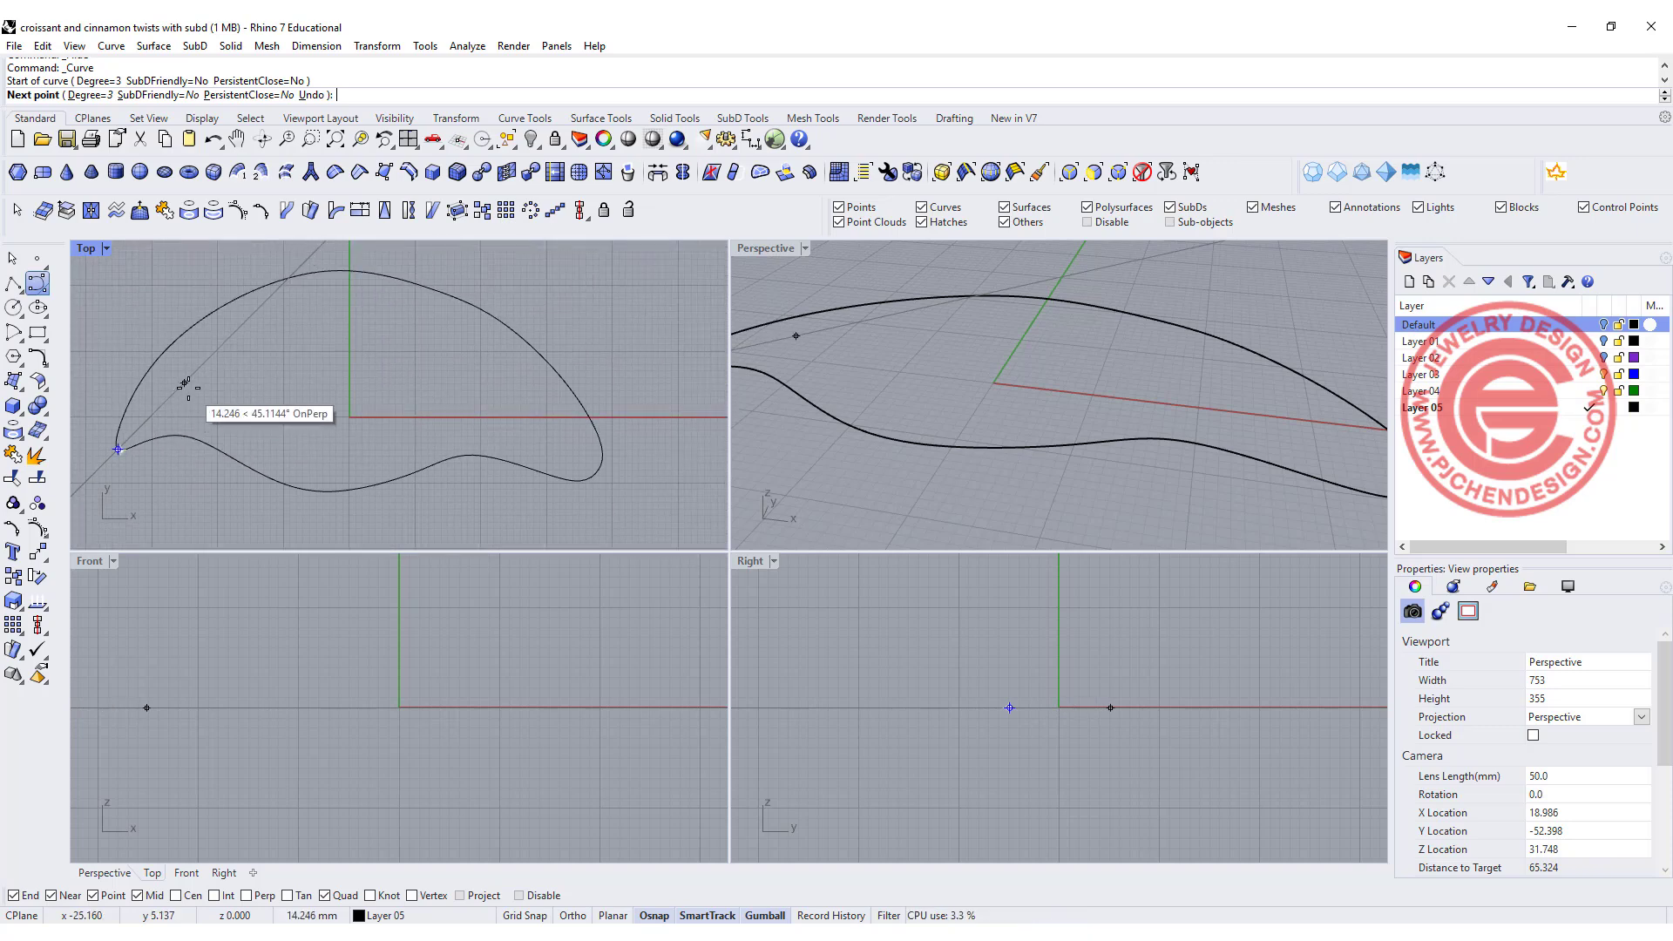
{"action": "left_click", "coordinate": [382, 361]}
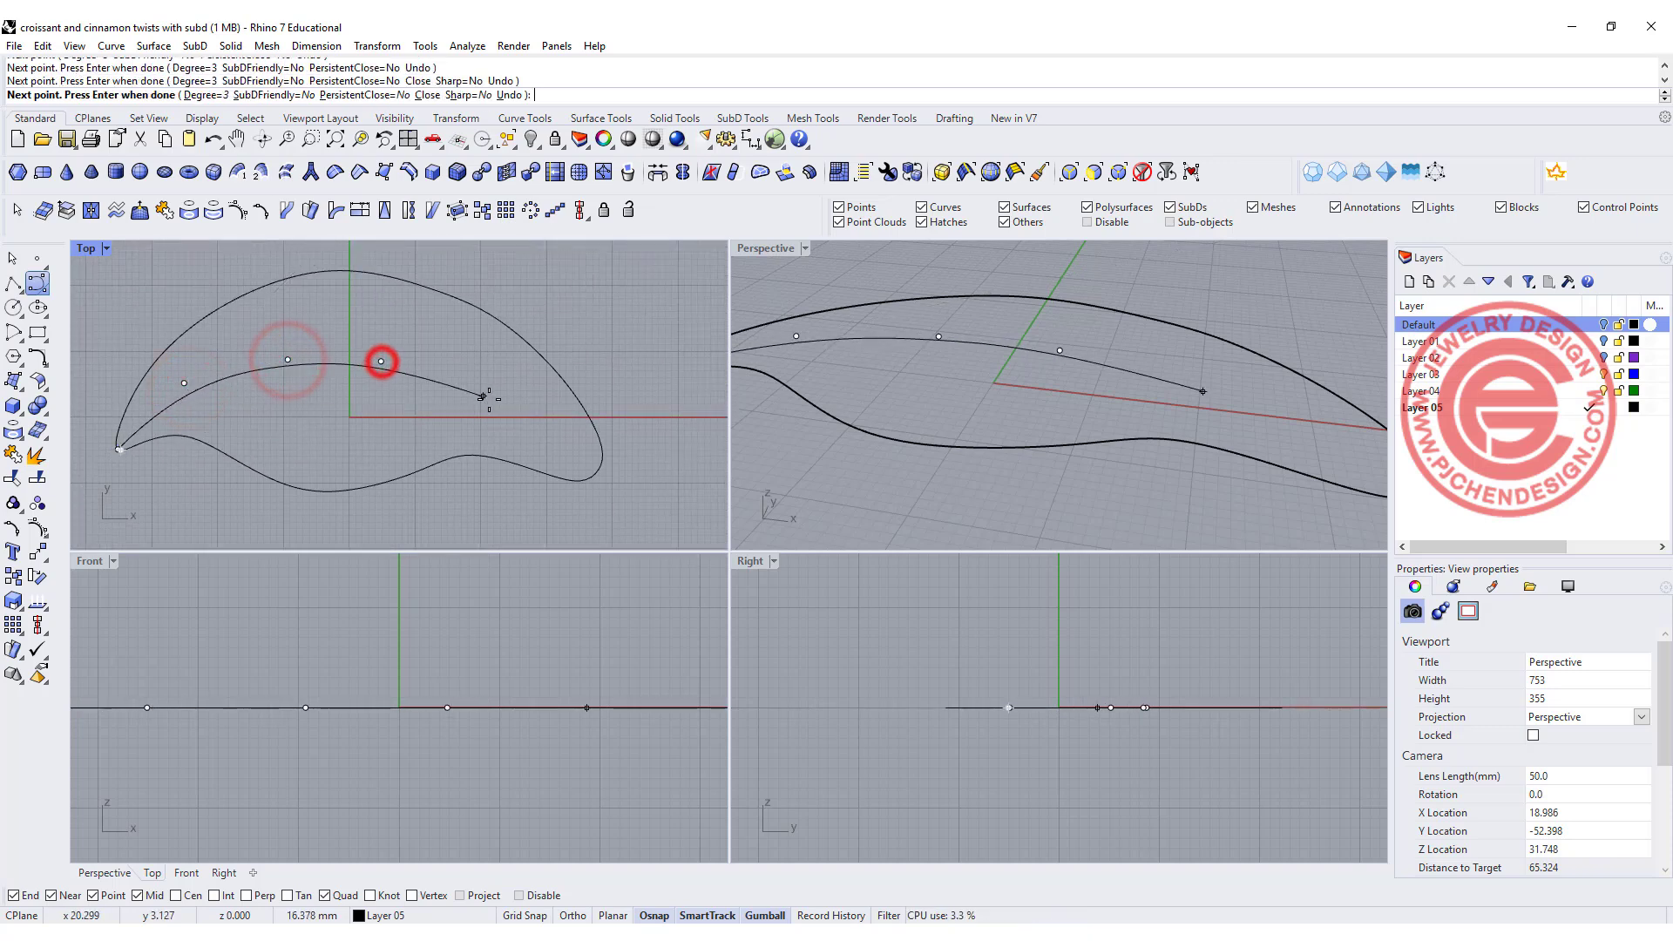
{"action": "left_click", "coordinate": [587, 450]}
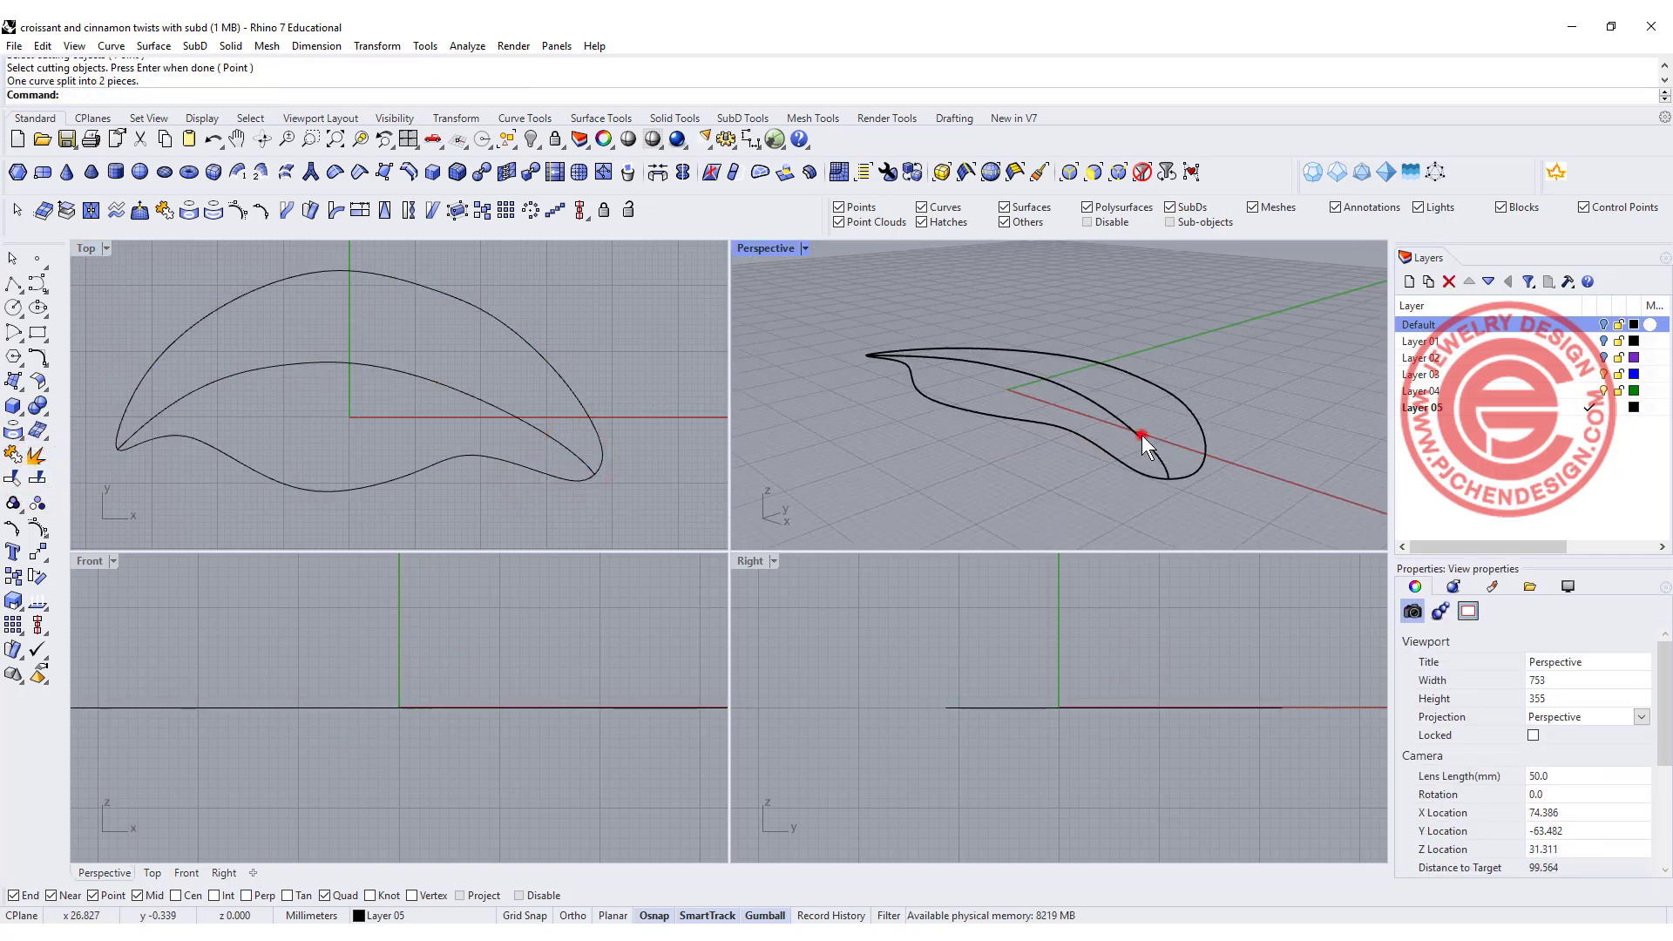
- Draw the arch profile in the Front view rising from the crescent's left tip
{"action": "left_click", "coordinate": [1142, 436]}
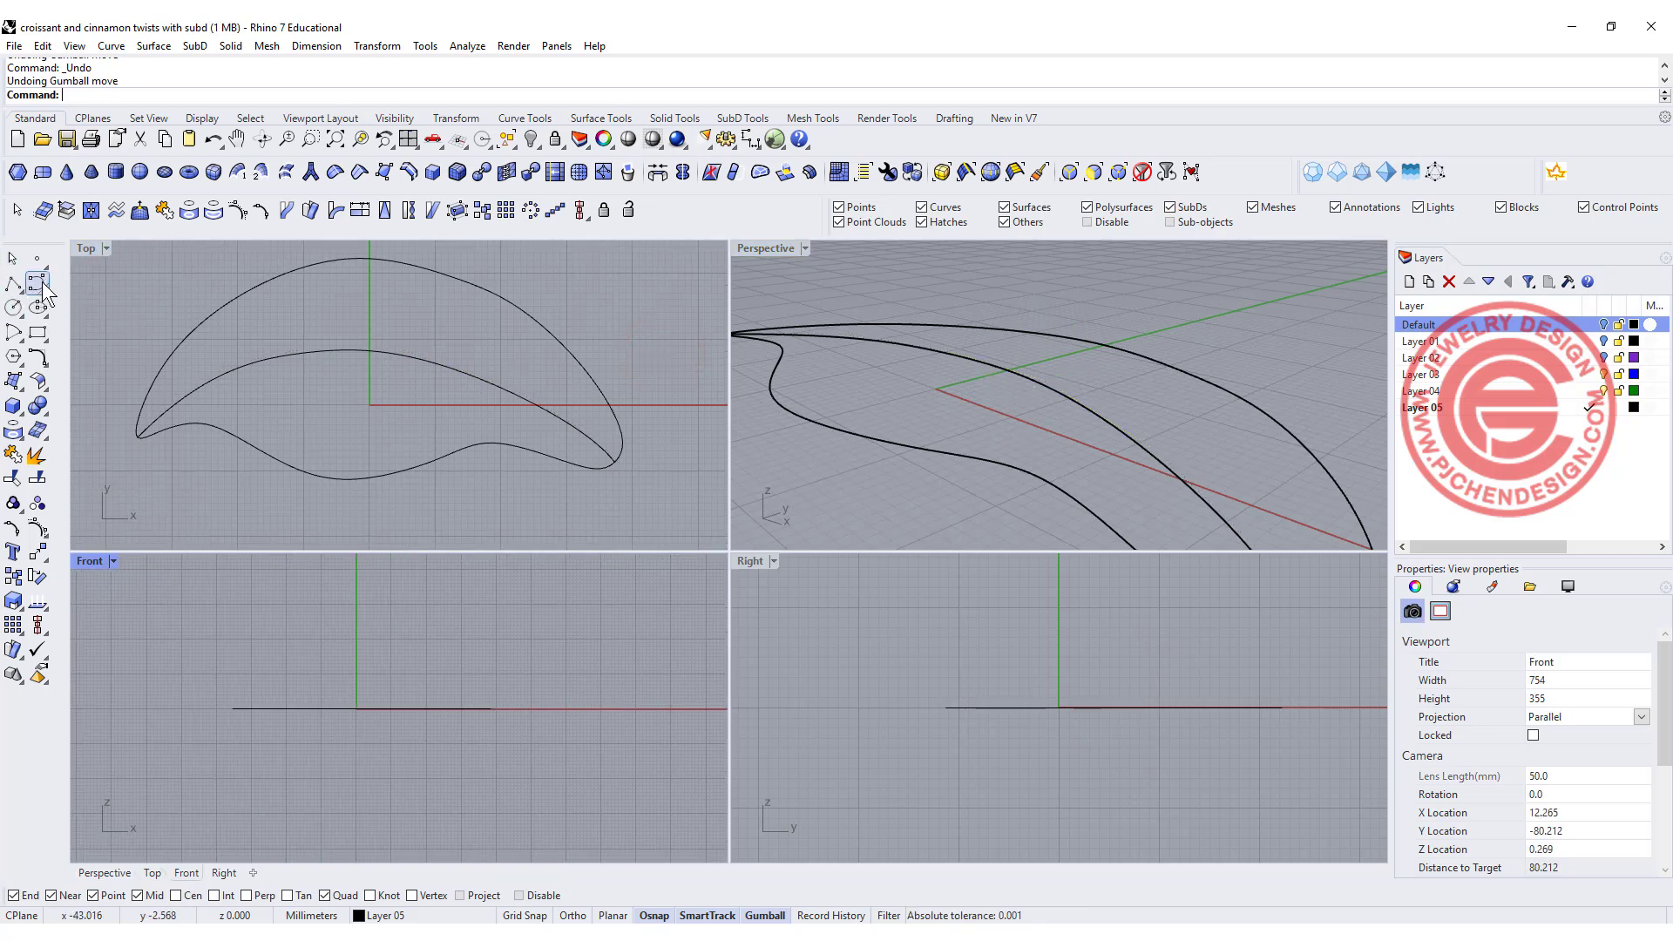
{"action": "left_click", "coordinate": [14, 270]}
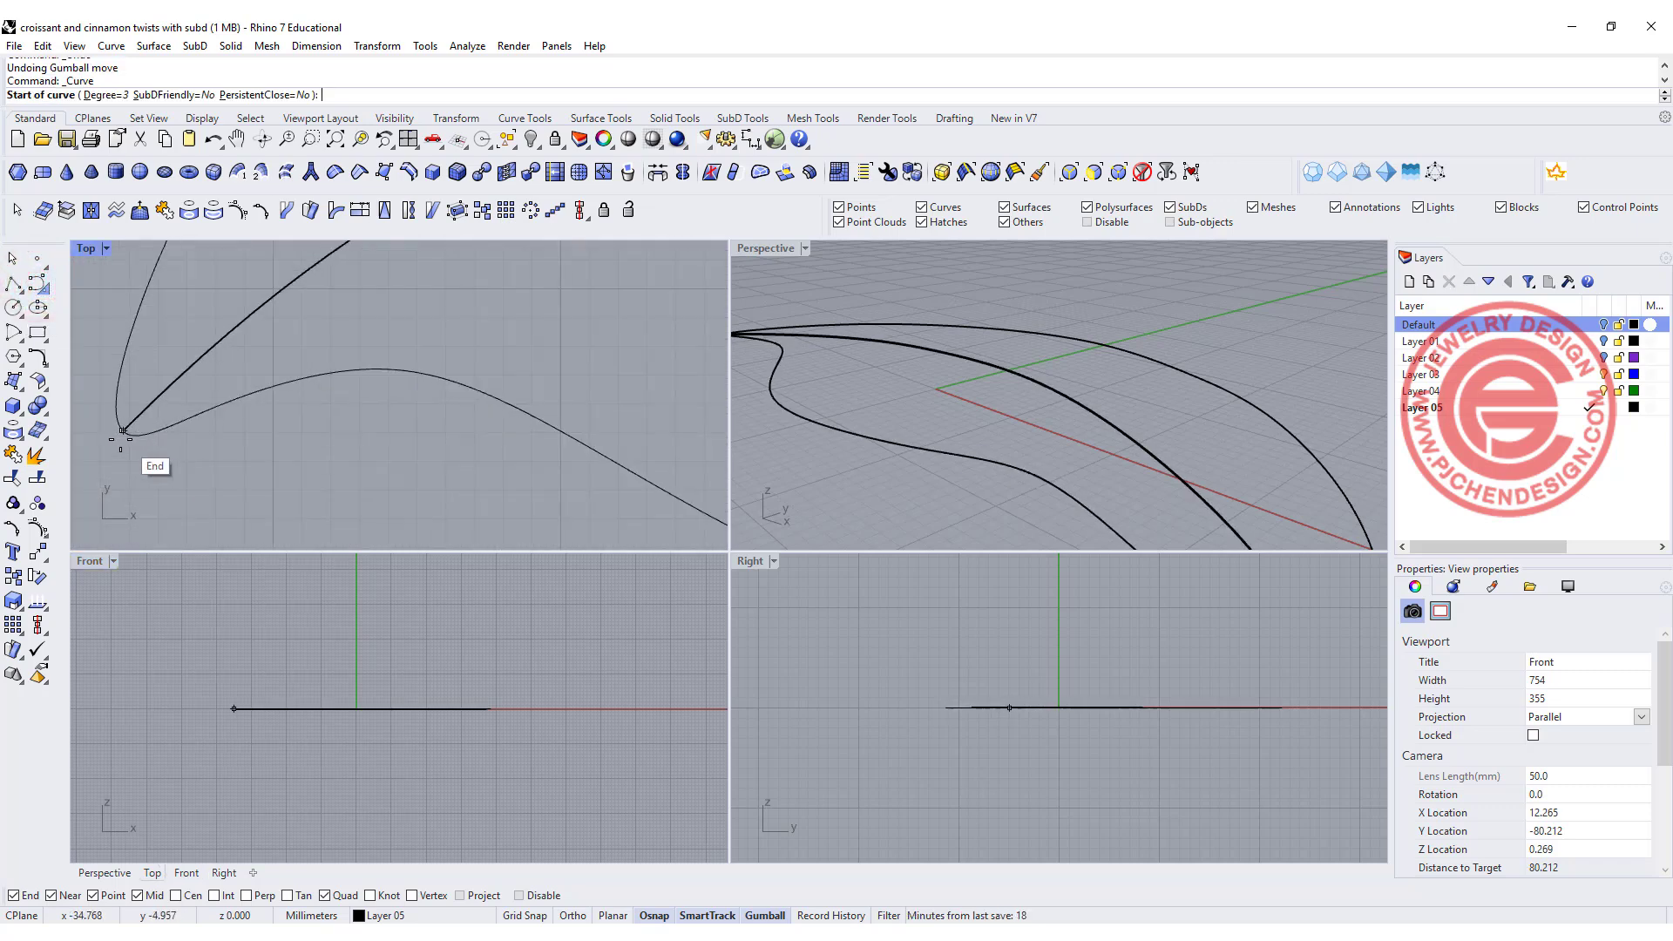
{"action": "left_click", "coordinate": [122, 429]}
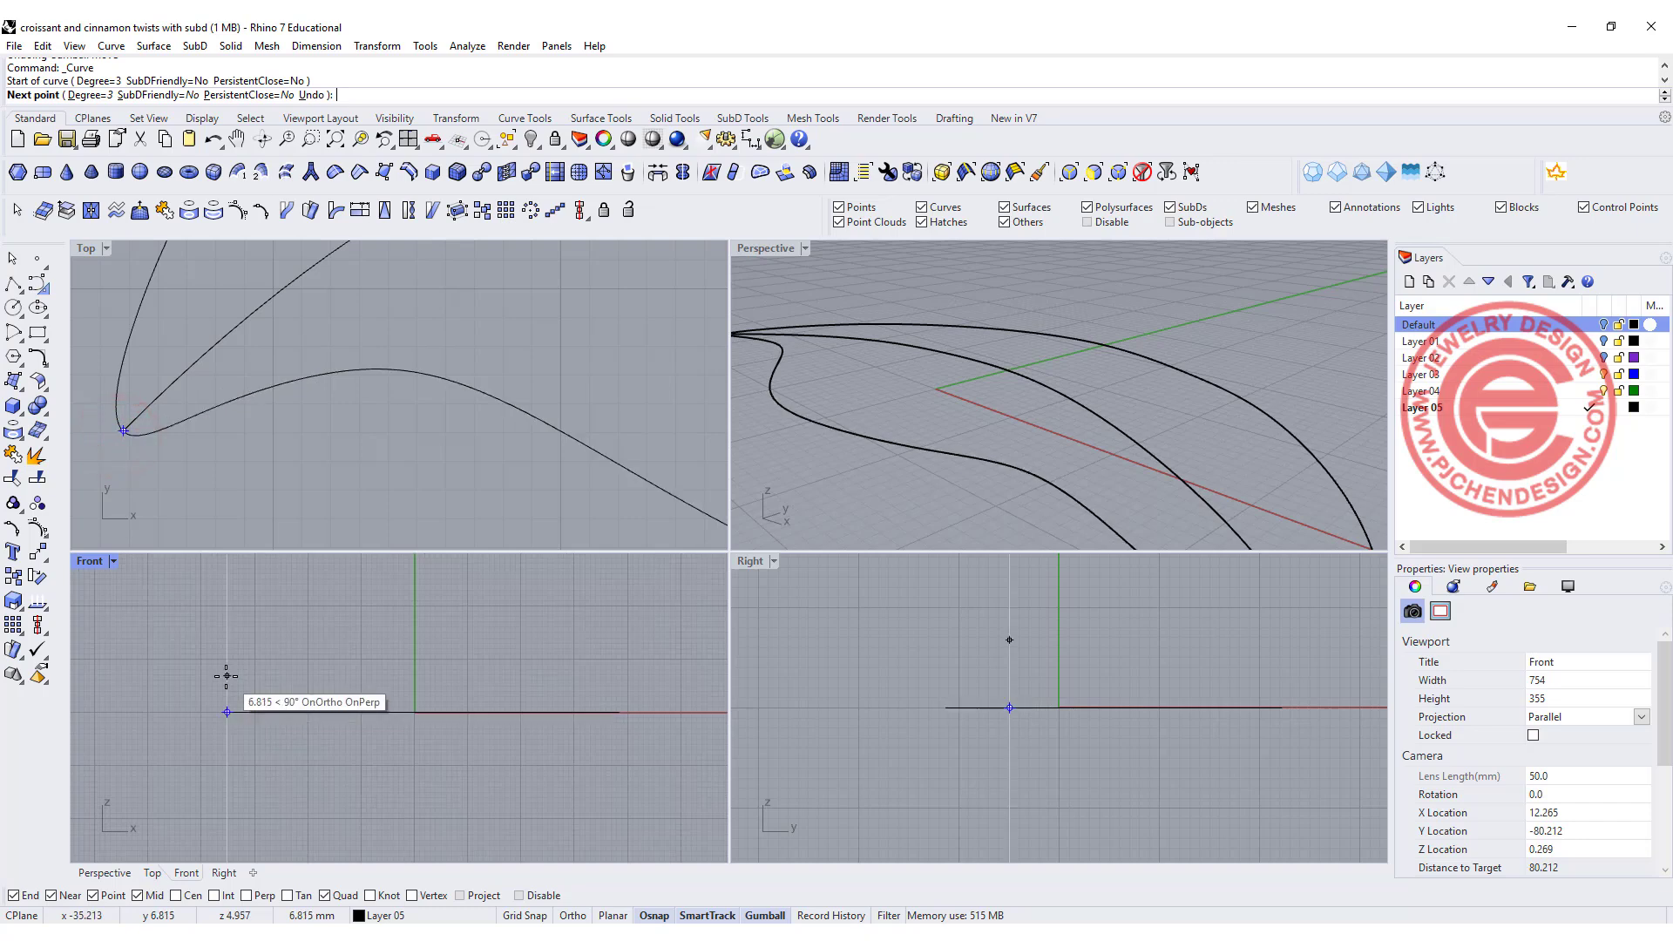
{"action": "left_click", "coordinate": [341, 631]}
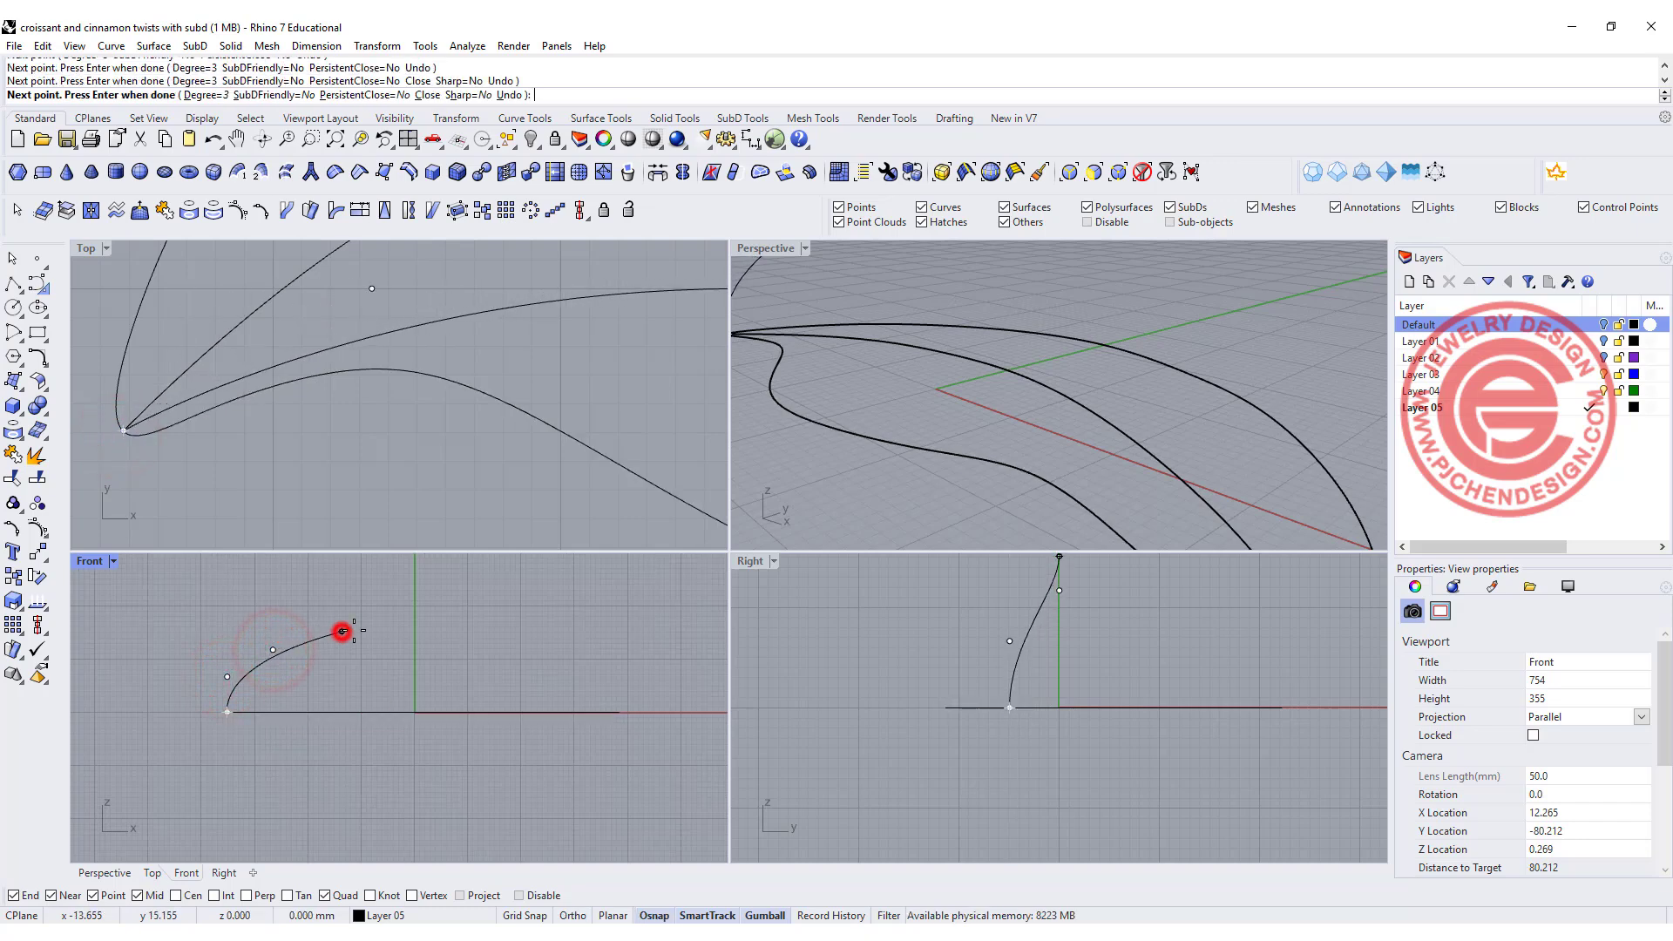
{"action": "left_click", "coordinate": [481, 640]}
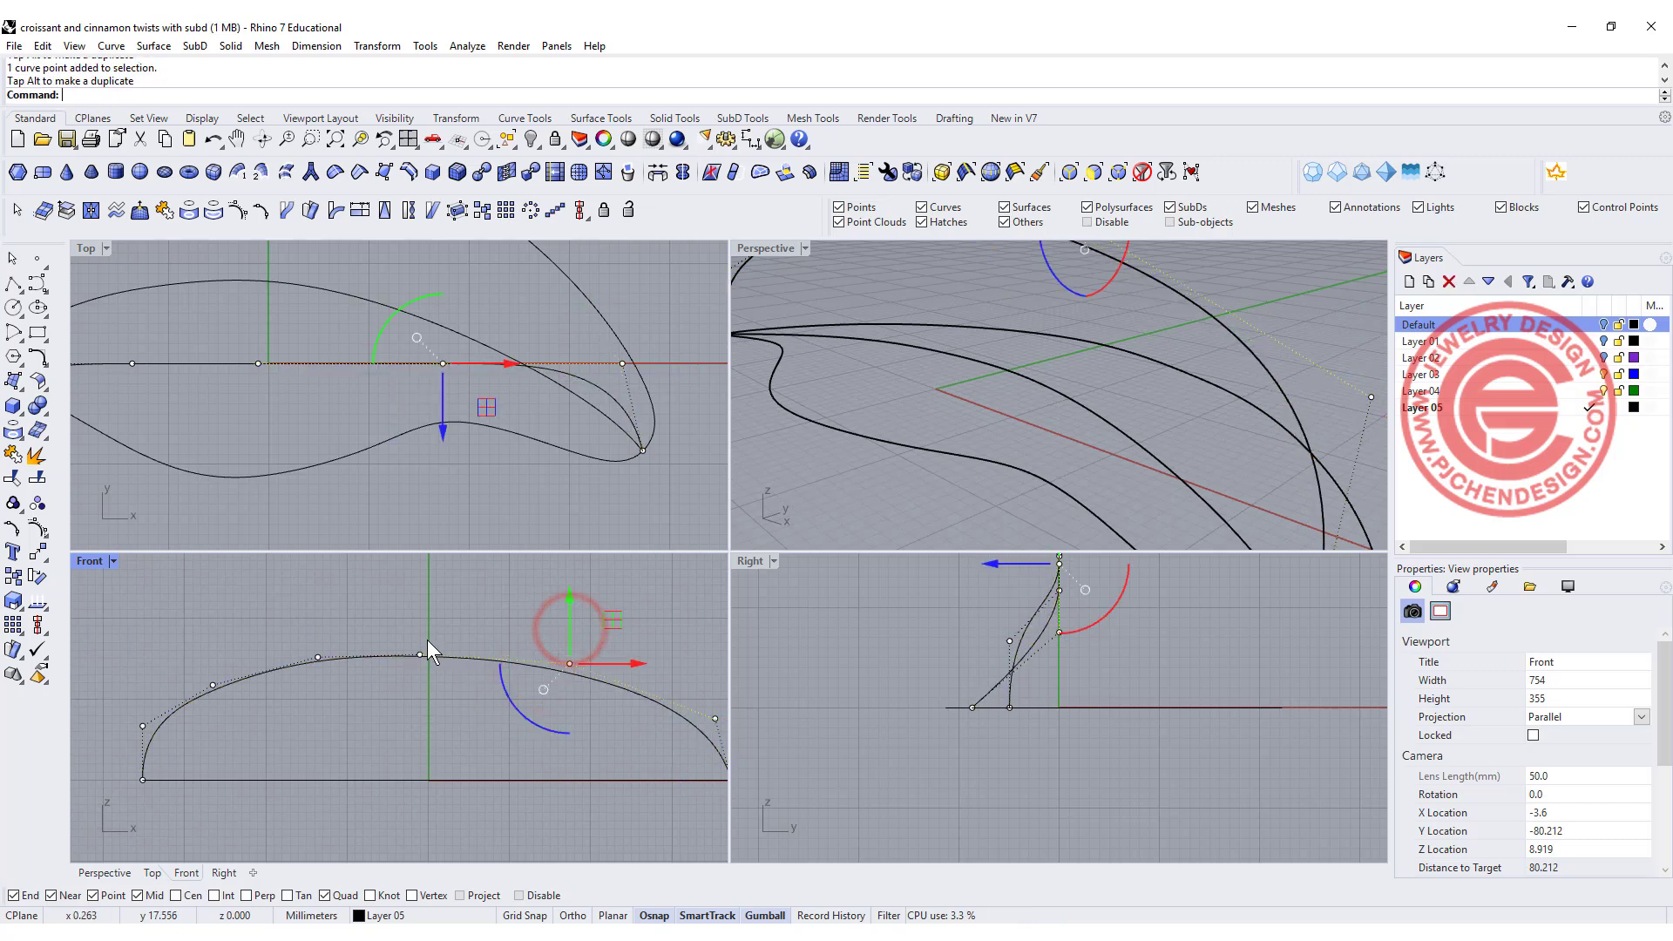
- Reshape the arch by moving its control points and select it for projection
{"action": "left_click_drag", "start_coordinate": [568, 633], "coordinate": [448, 641]}
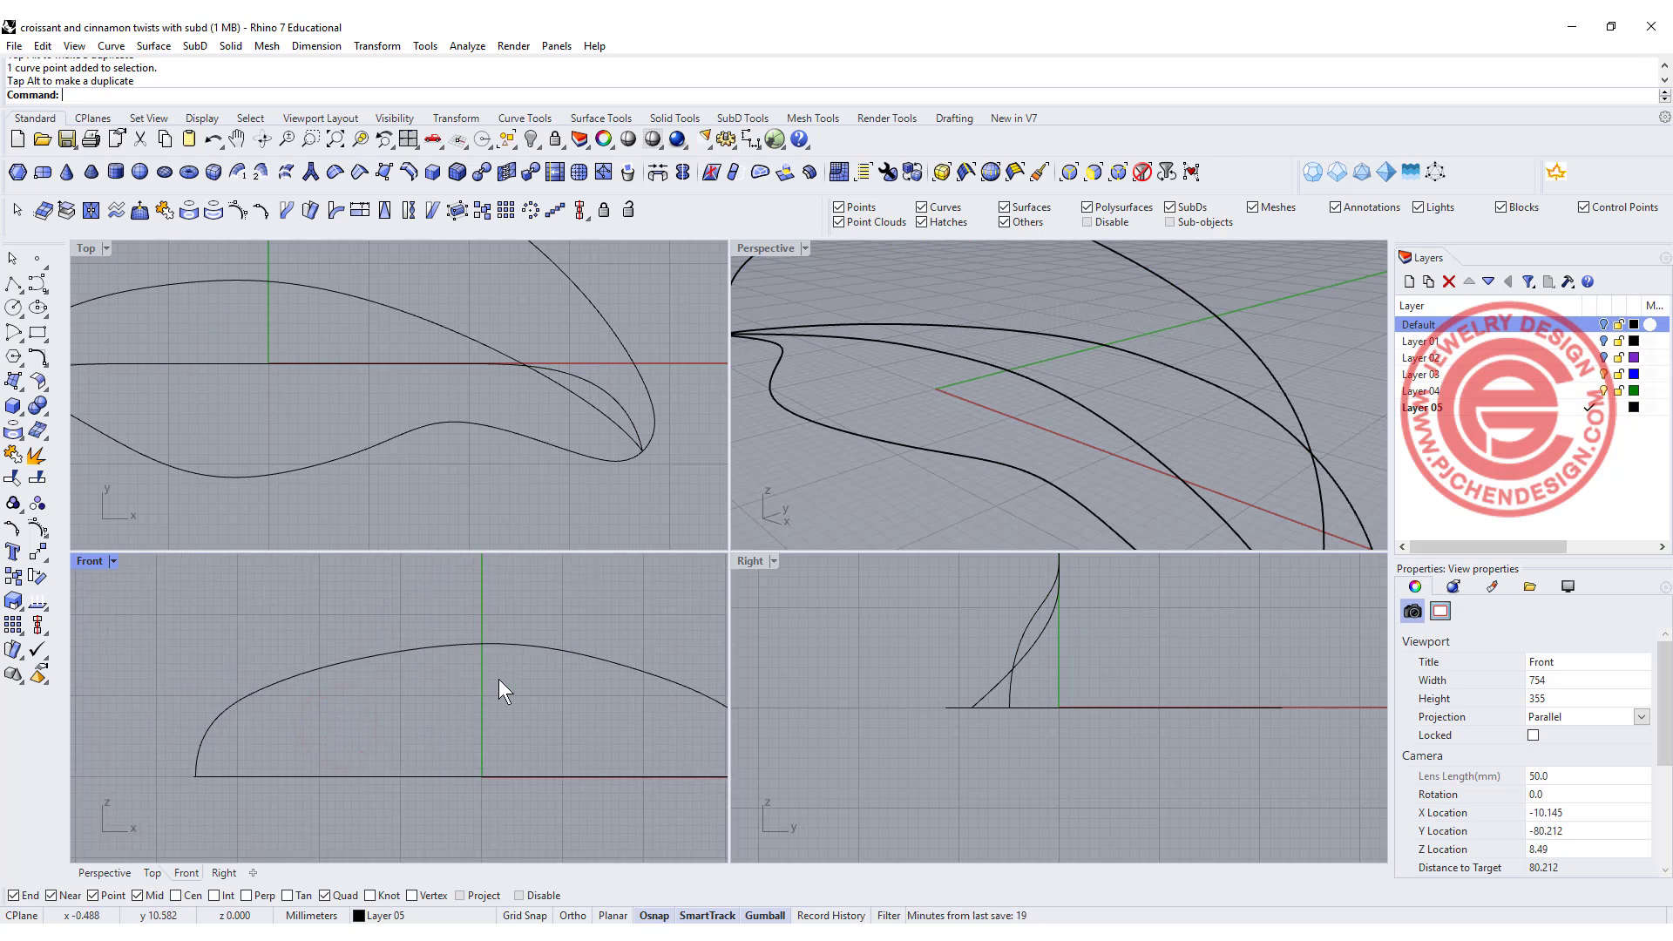
{"action": "left_click", "coordinate": [1126, 396]}
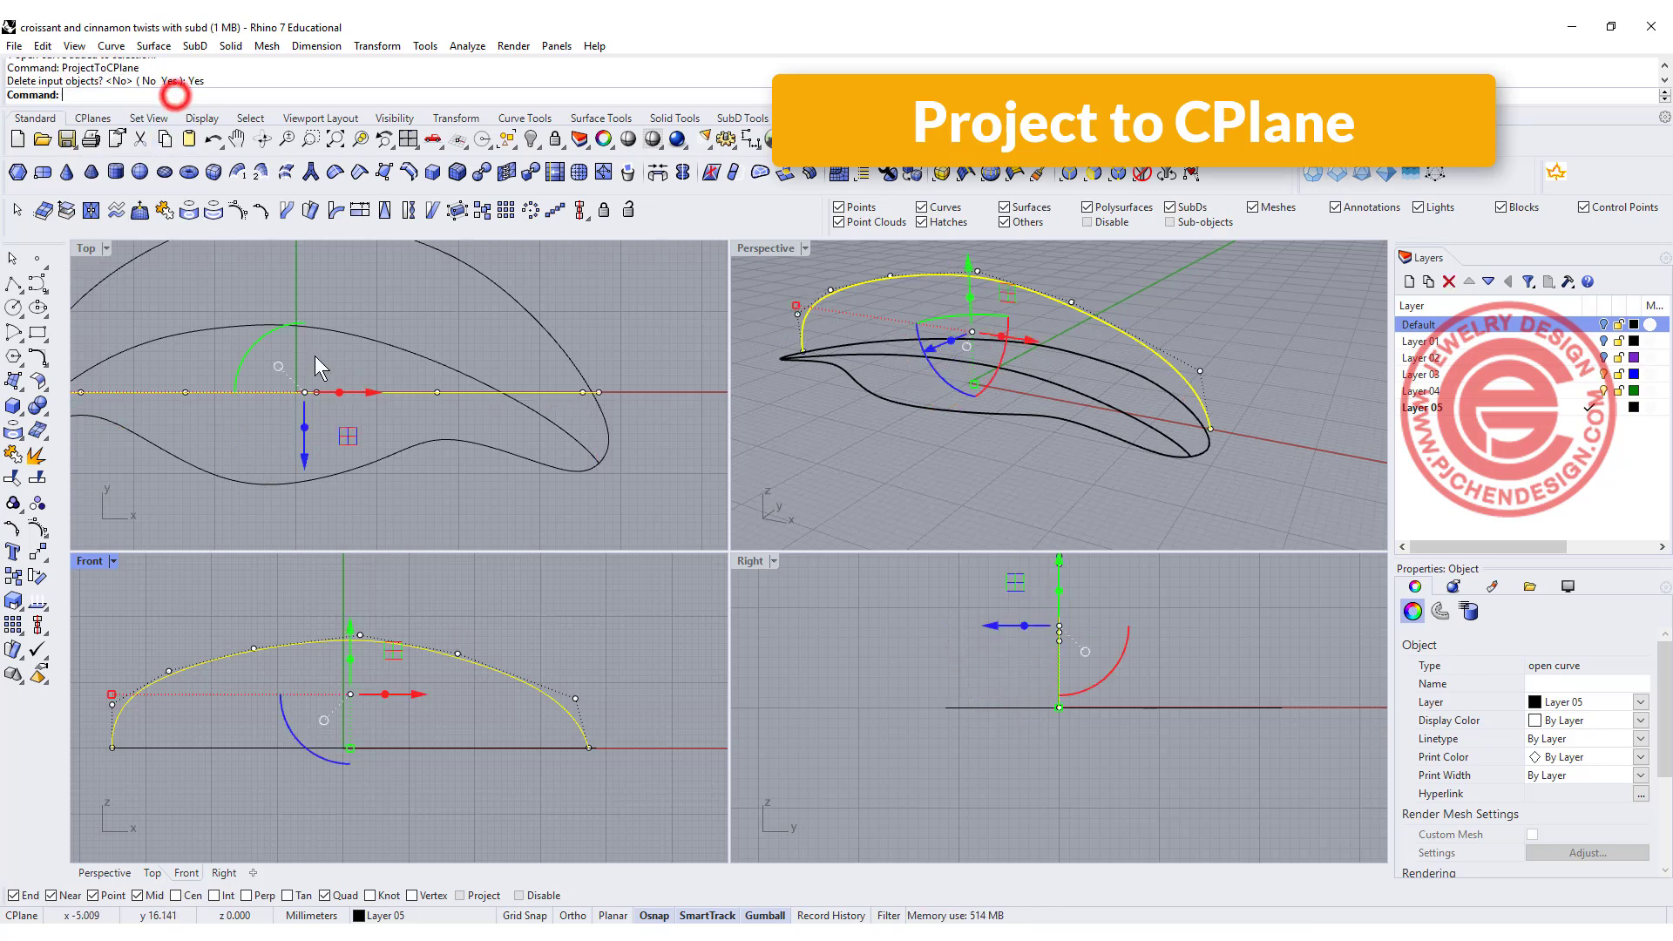
- Answer Yes to delete the input so the flattened arch replaces the original
{"action": "double_click", "coordinate": [767, 249]}
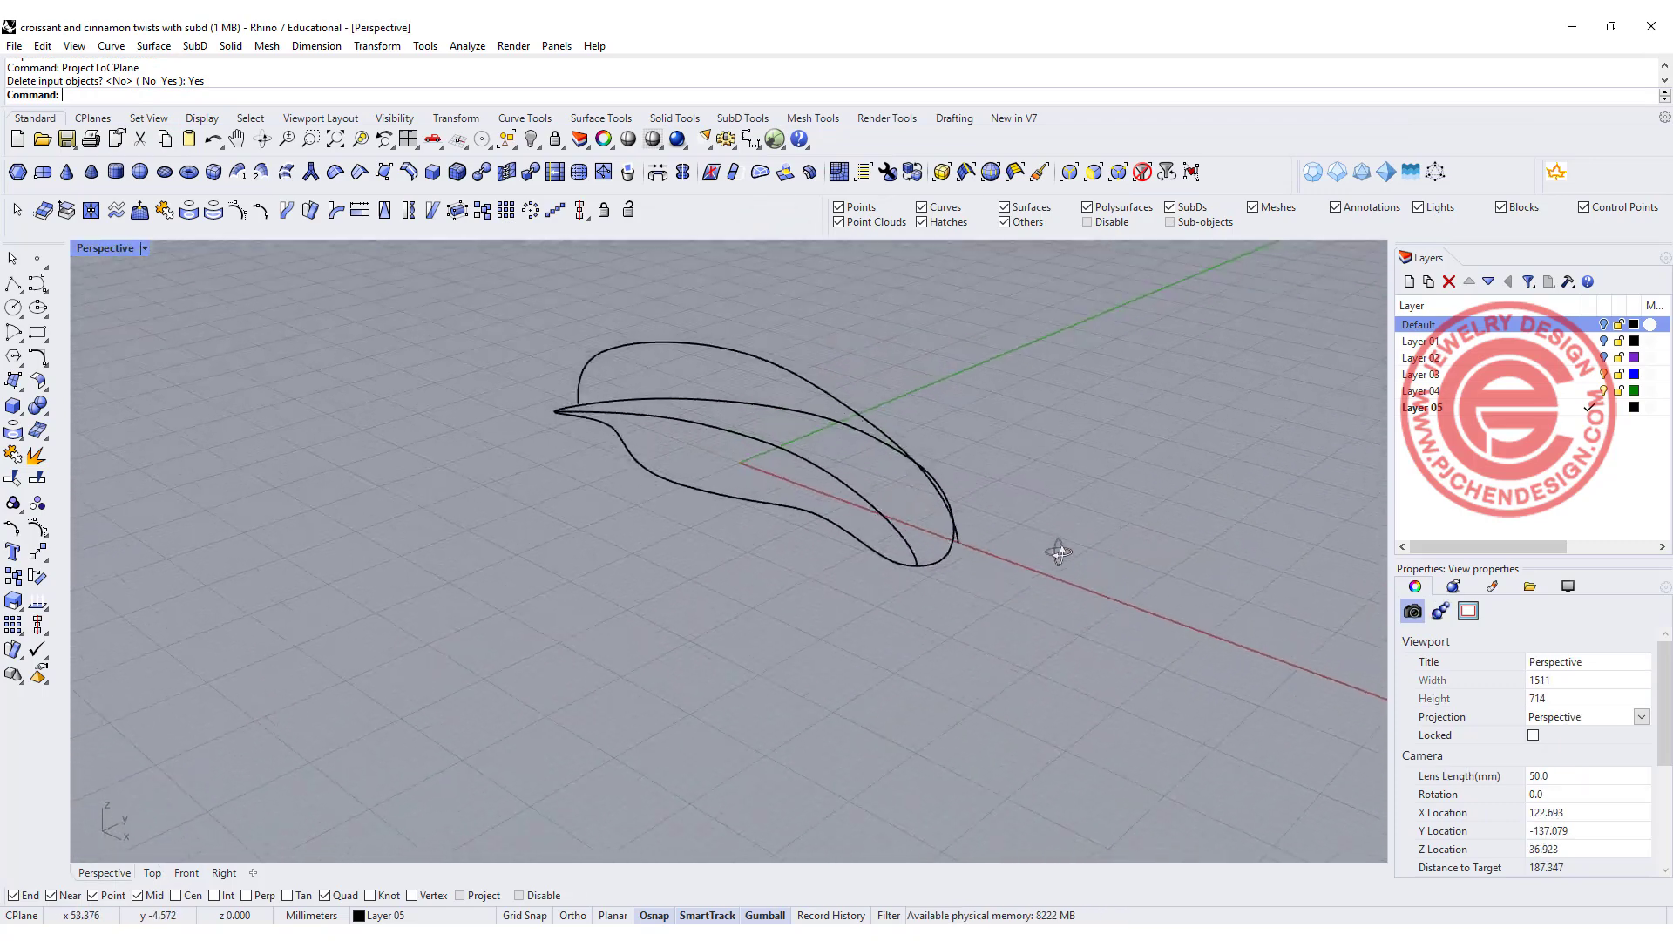
- Combine the arch and inner curve into a 3D rib curve with Crv2View
{"action": "left_click", "coordinate": [875, 528]}
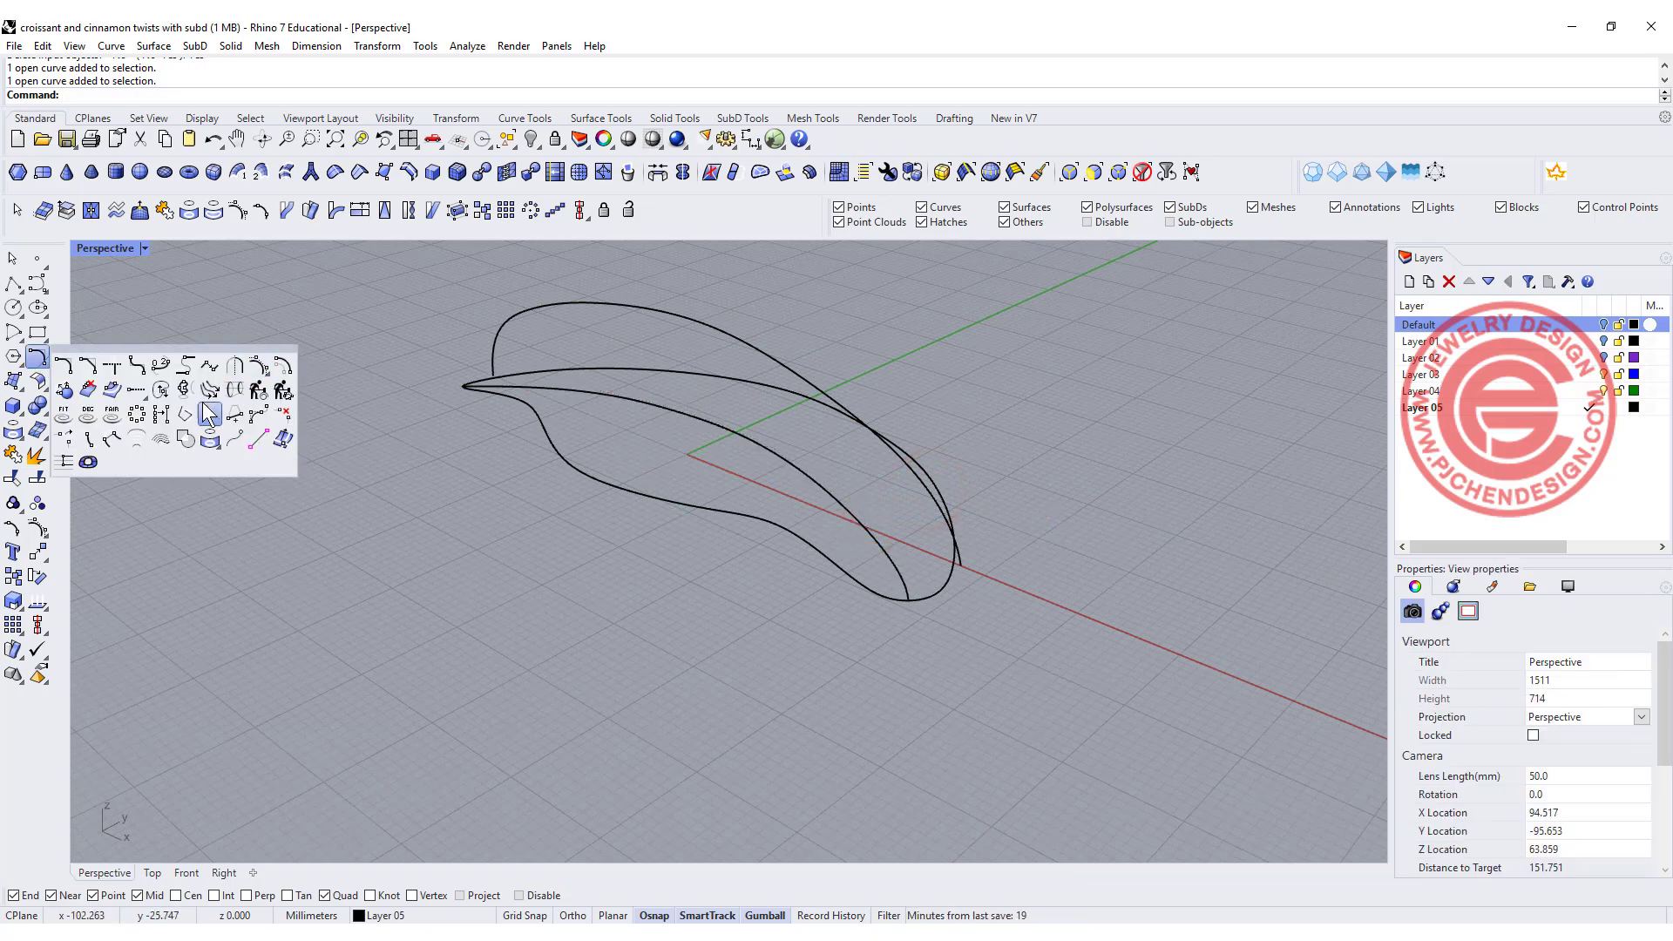
{"action": "mouse_move", "coordinate": [184, 390]}
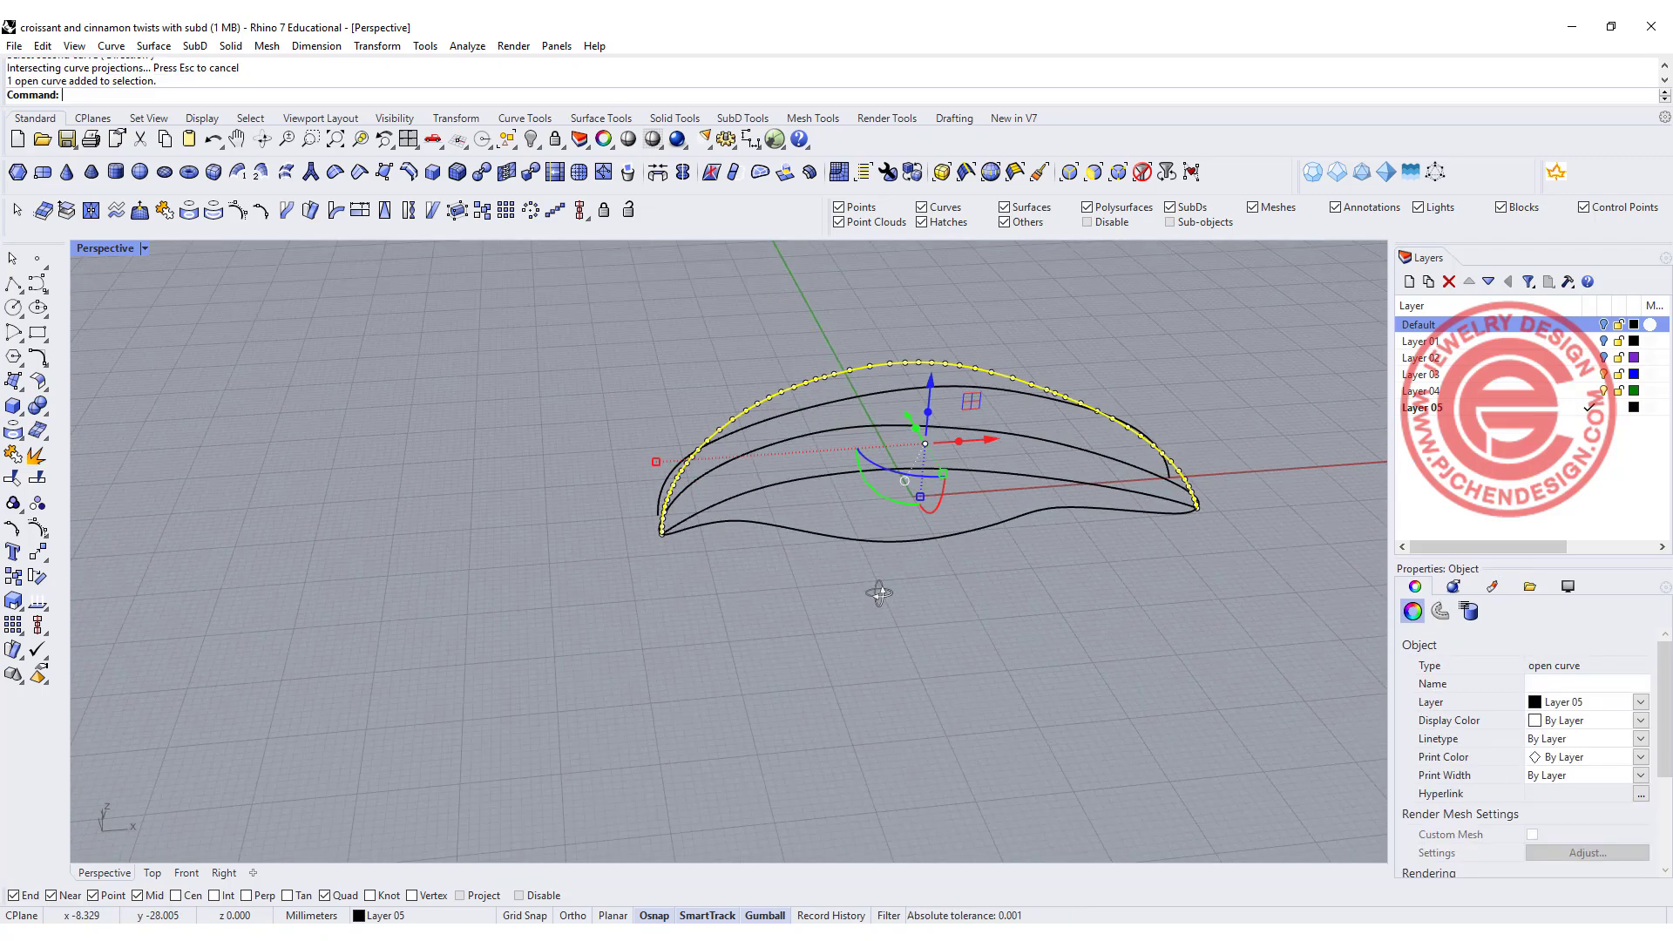
{"action": "left_click_drag", "start_coordinate": [874, 593], "coordinate": [1035, 609]}
{"action": "type", "text": "Rebuild"}
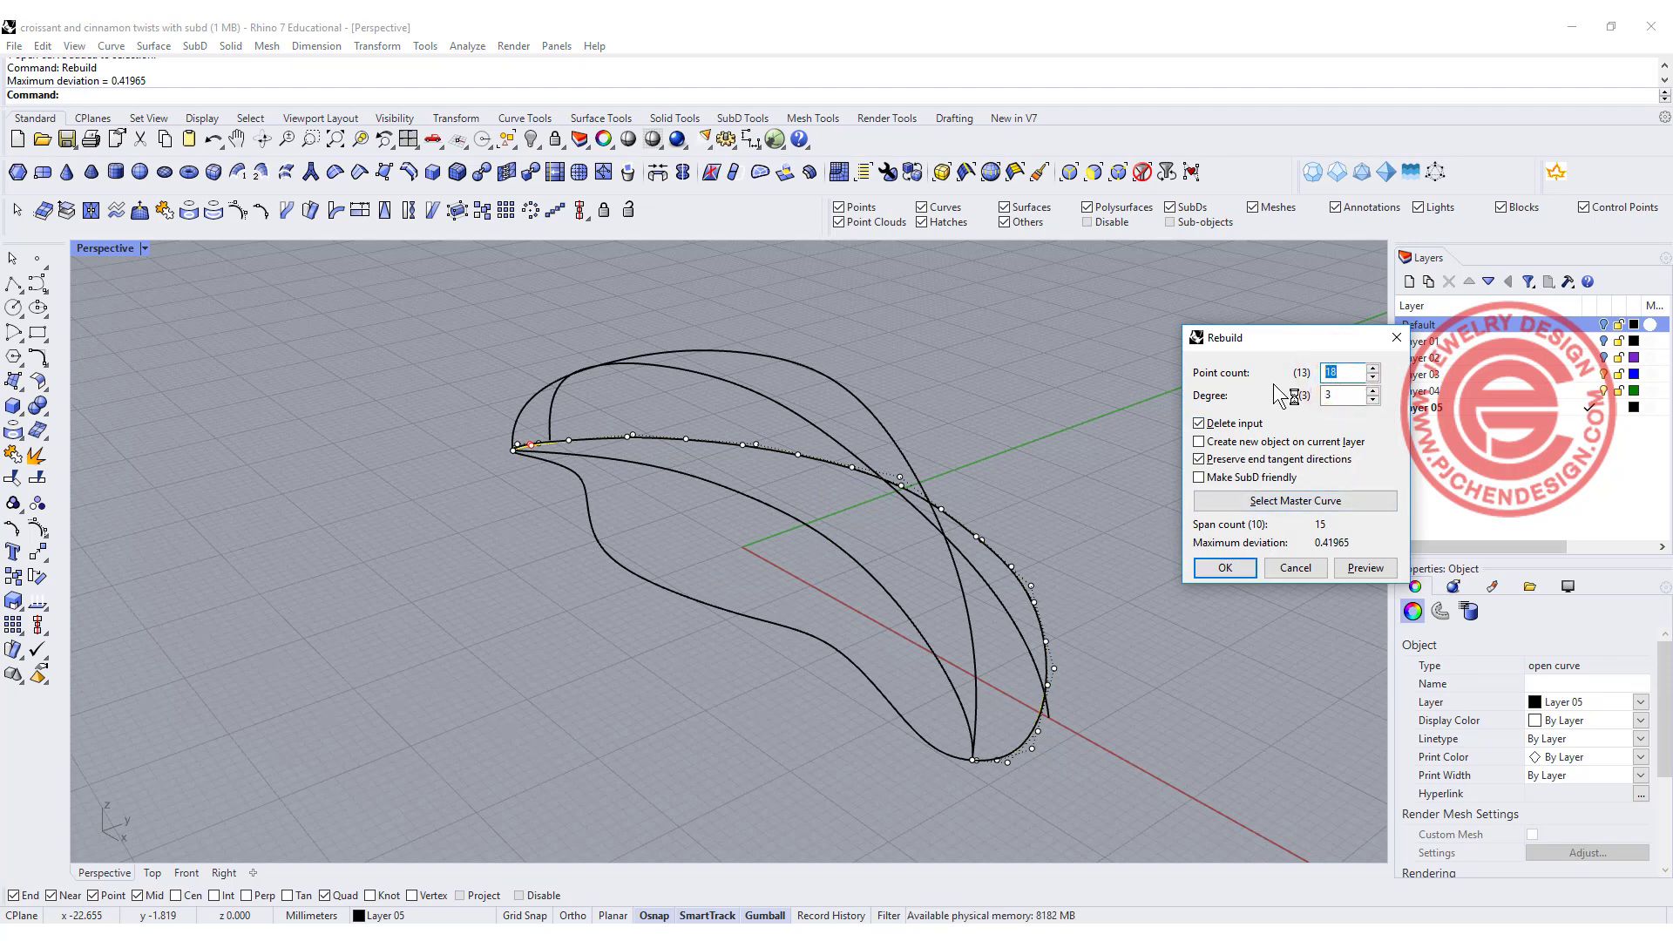
- Rebuild the curves at degree 3 with reduced point counts (13–18)
{"action": "left_click", "coordinate": [1295, 568]}
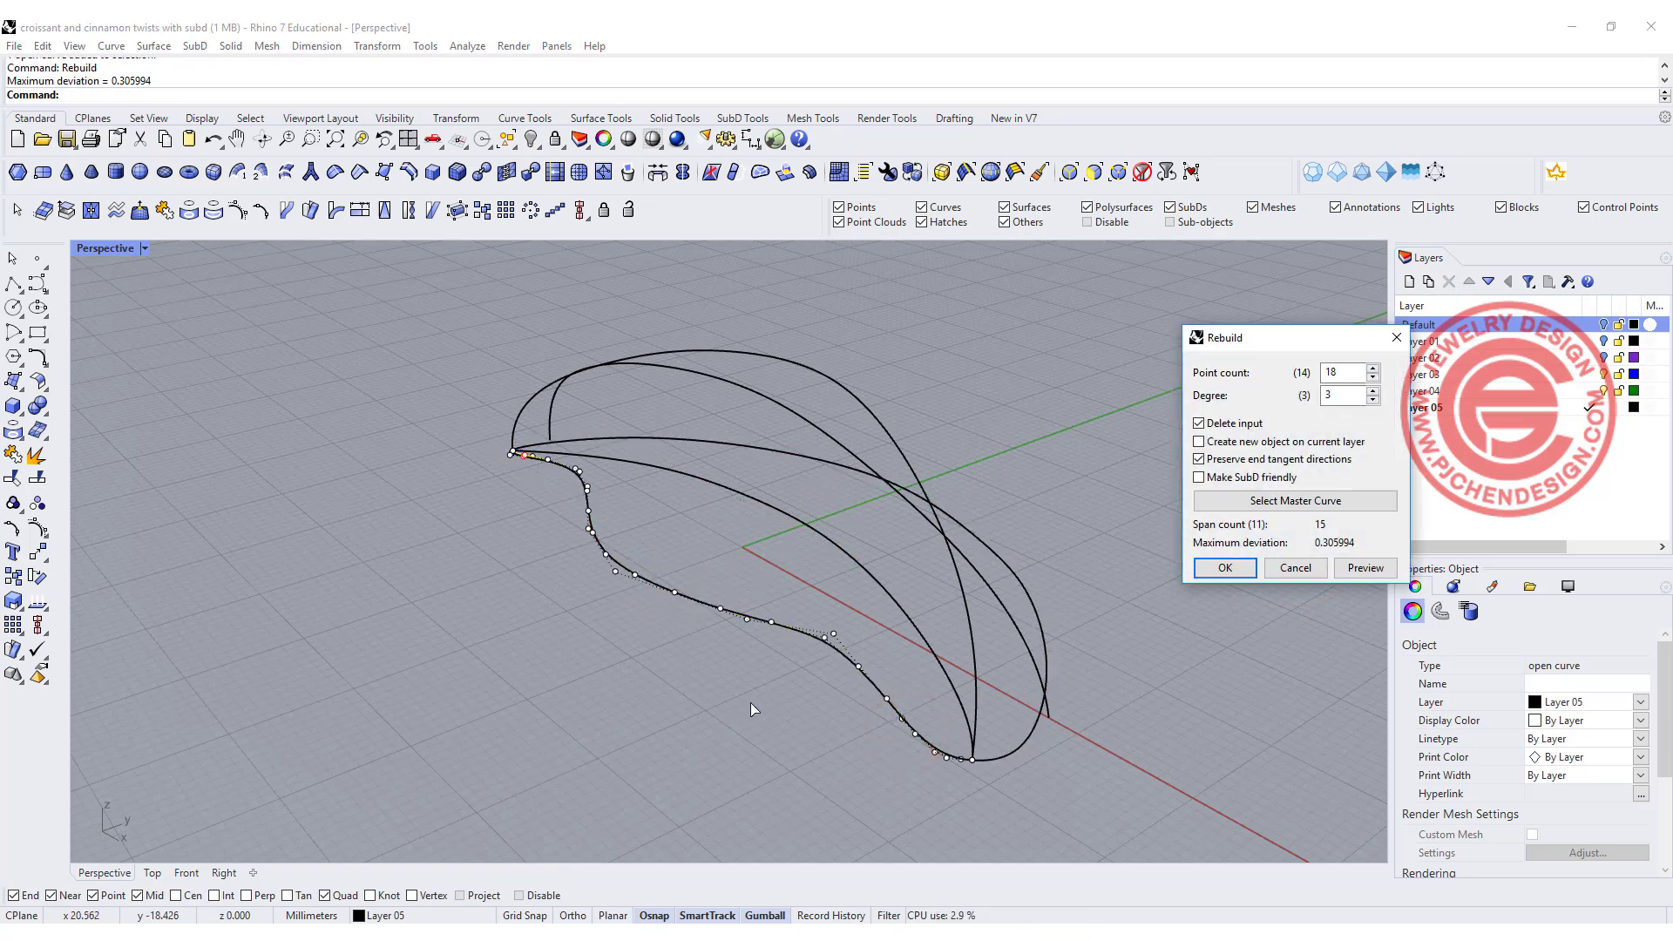
{"action": "left_click", "coordinate": [1342, 373]}
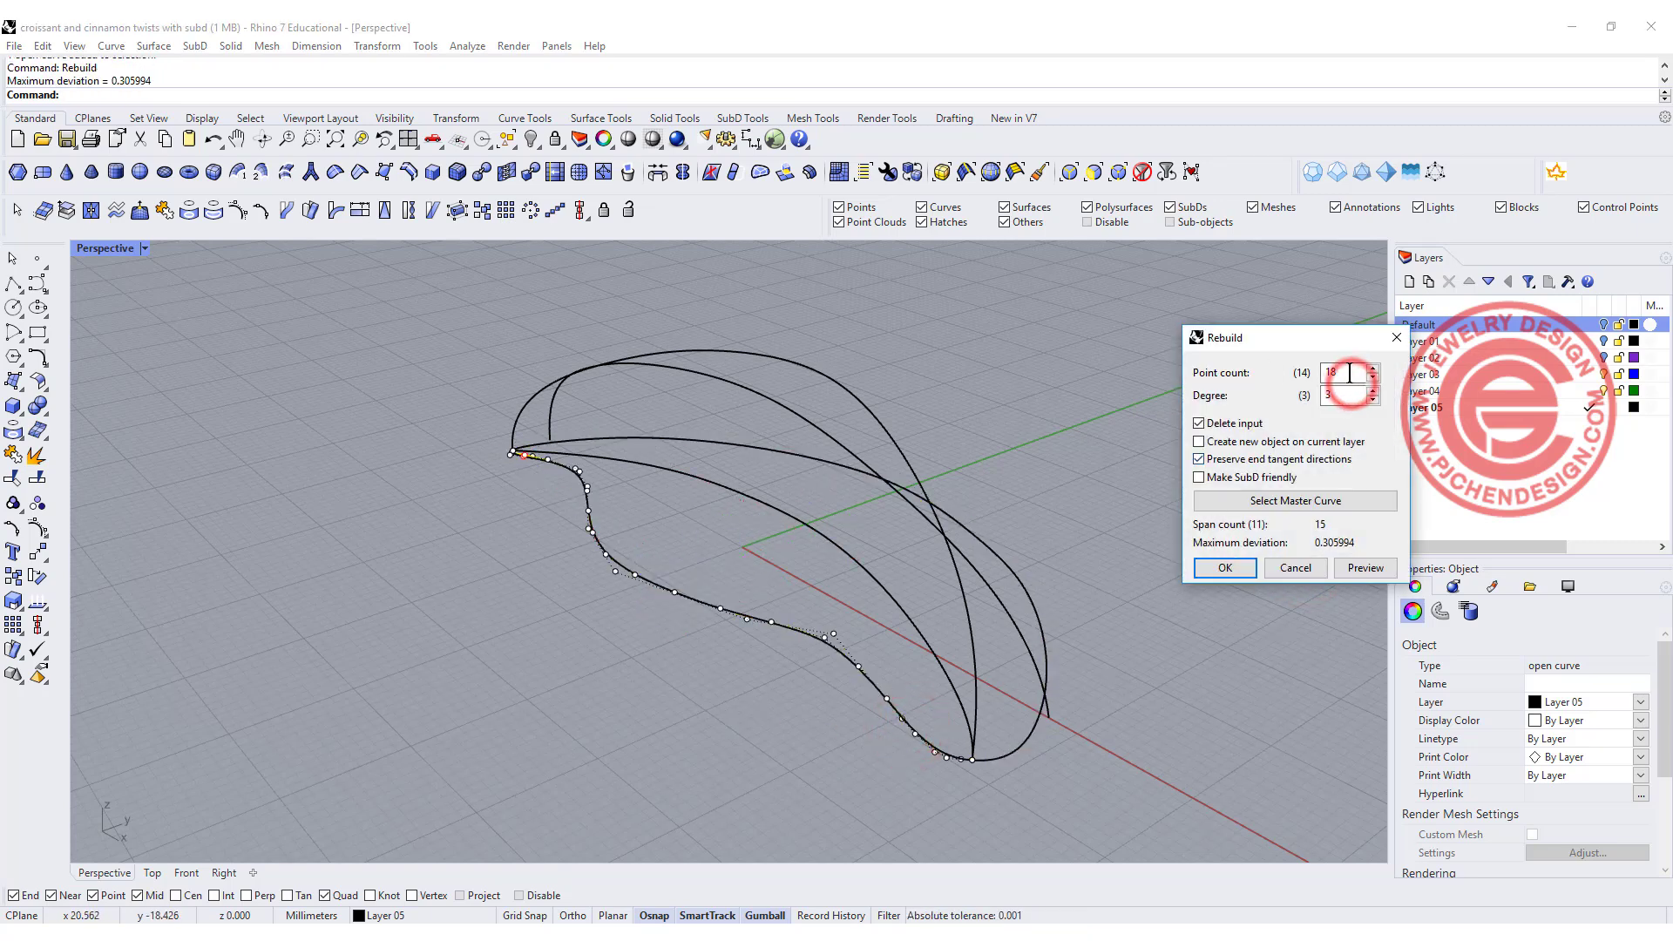
{"action": "left_click", "coordinate": [1224, 566]}
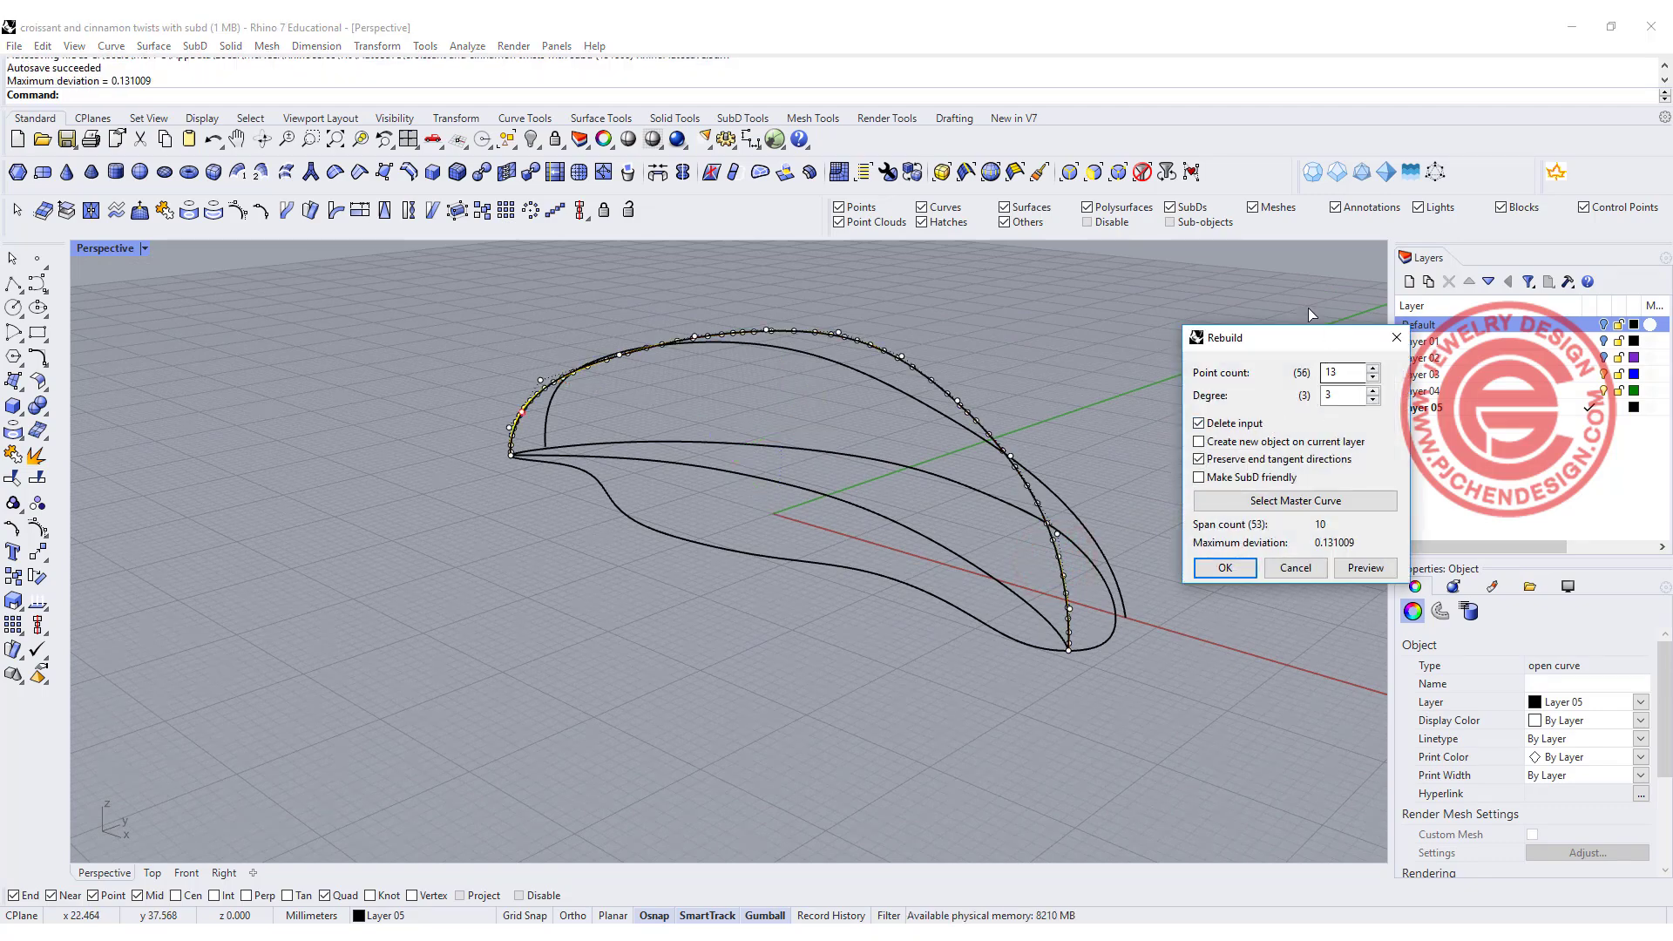
{"action": "left_click", "coordinate": [1224, 566]}
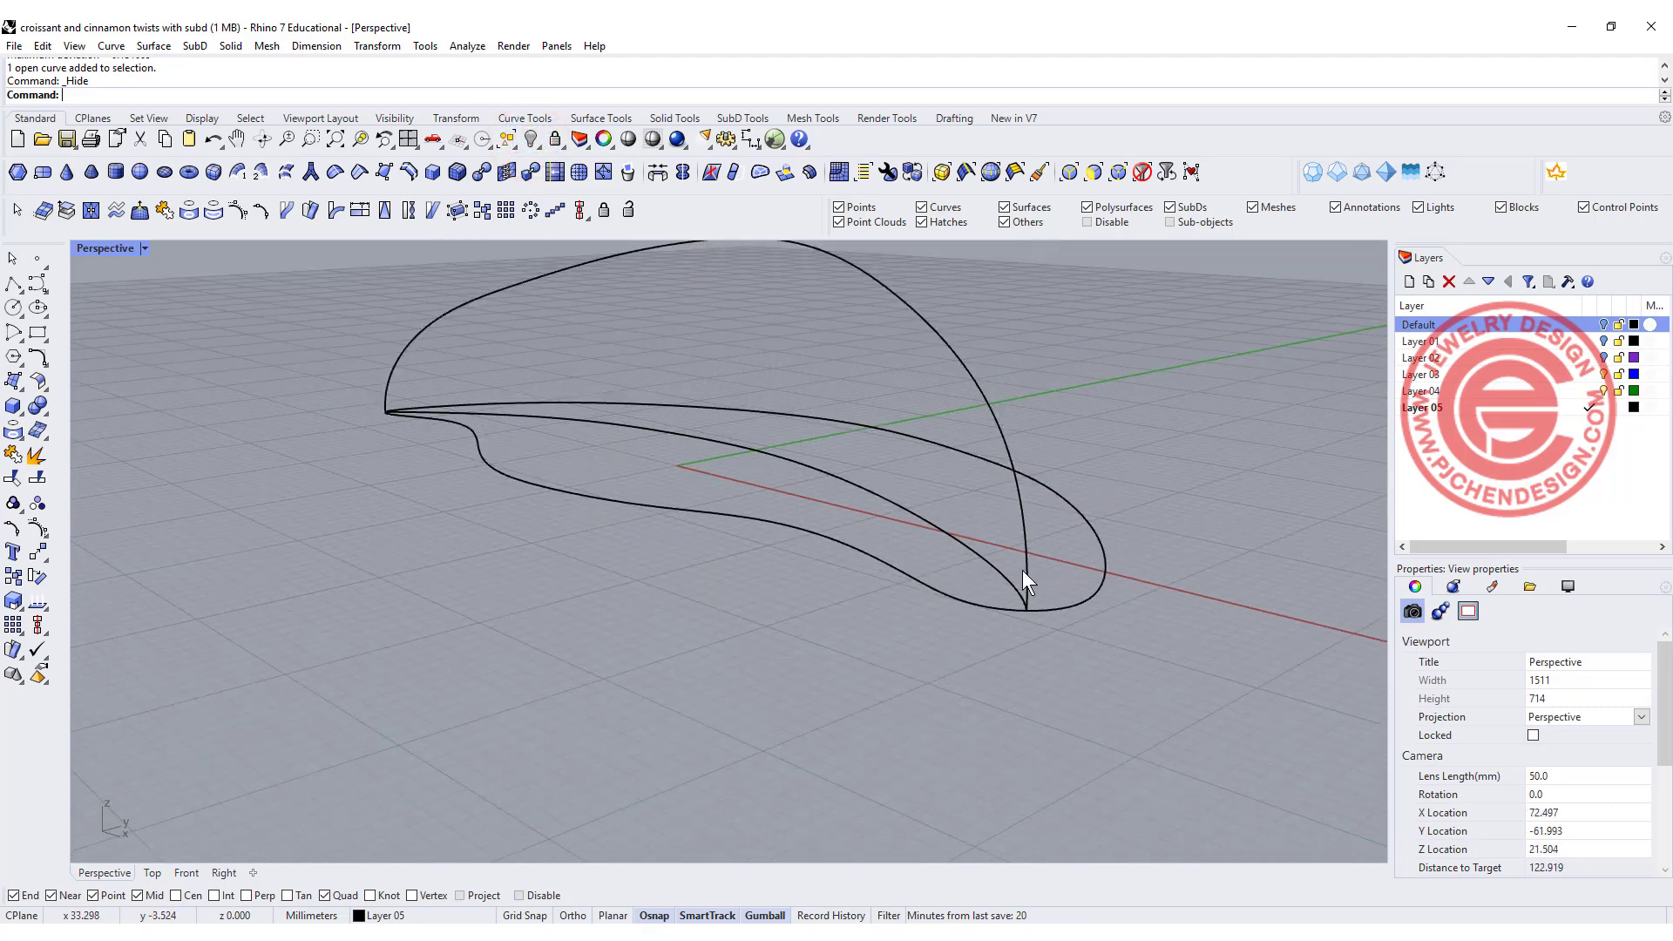
- Loft the outline and inner rib curves with Closed loft ticked into a rounded body
{"action": "left_click", "coordinate": [1023, 583]}
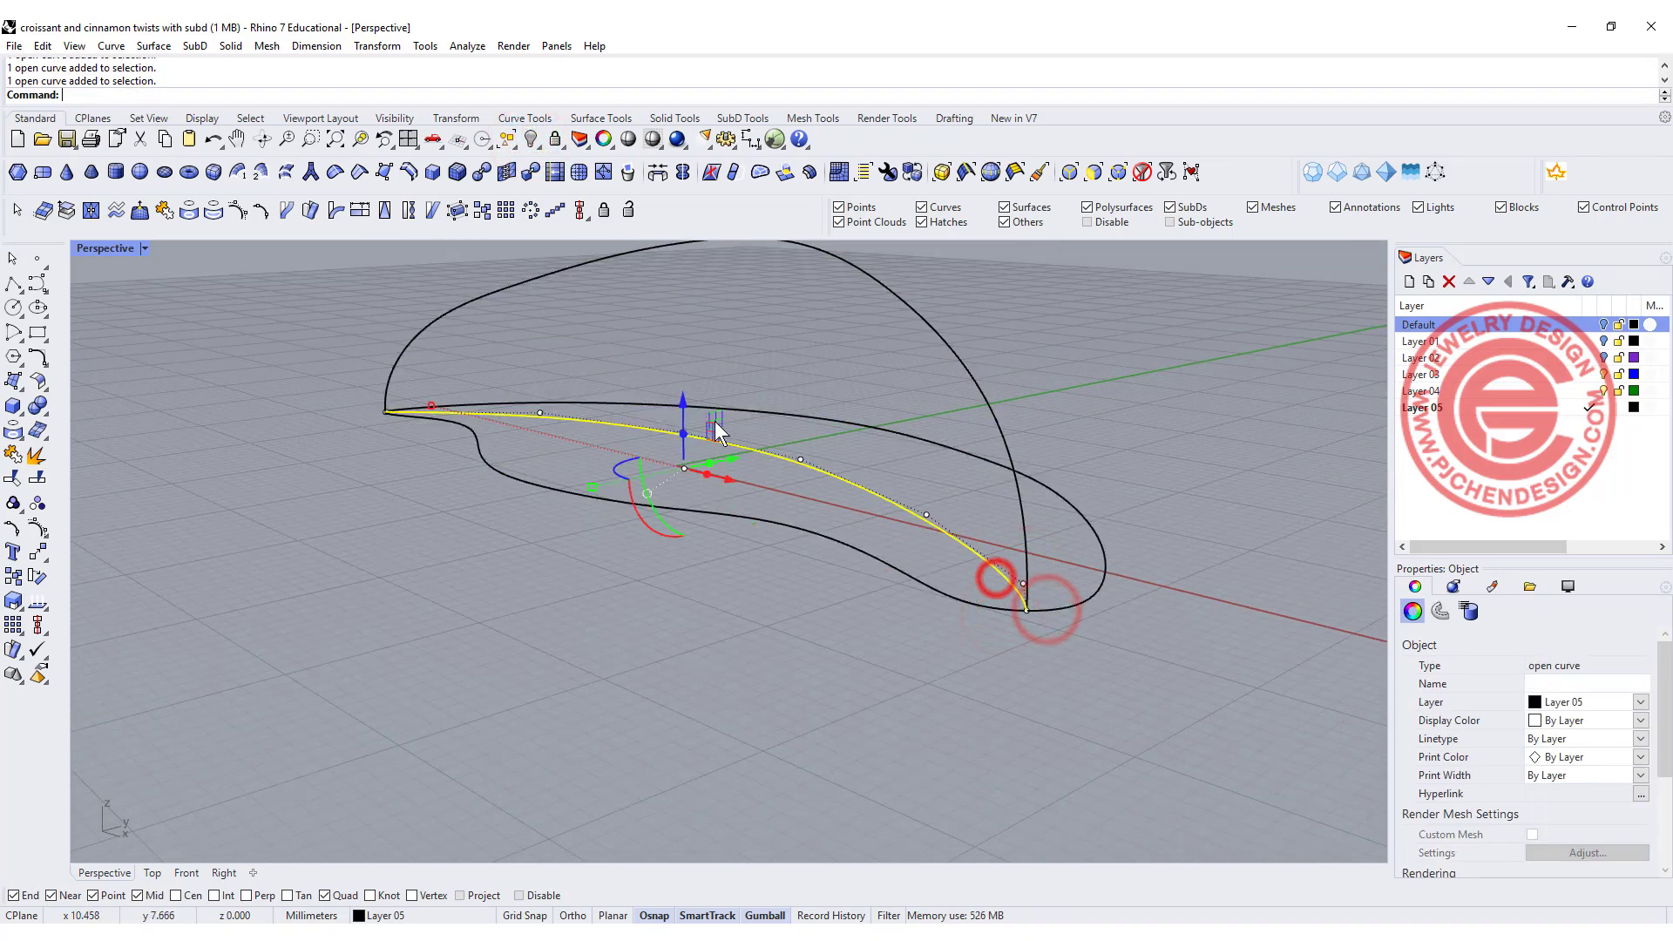
{"action": "left_click", "coordinate": [530, 139]}
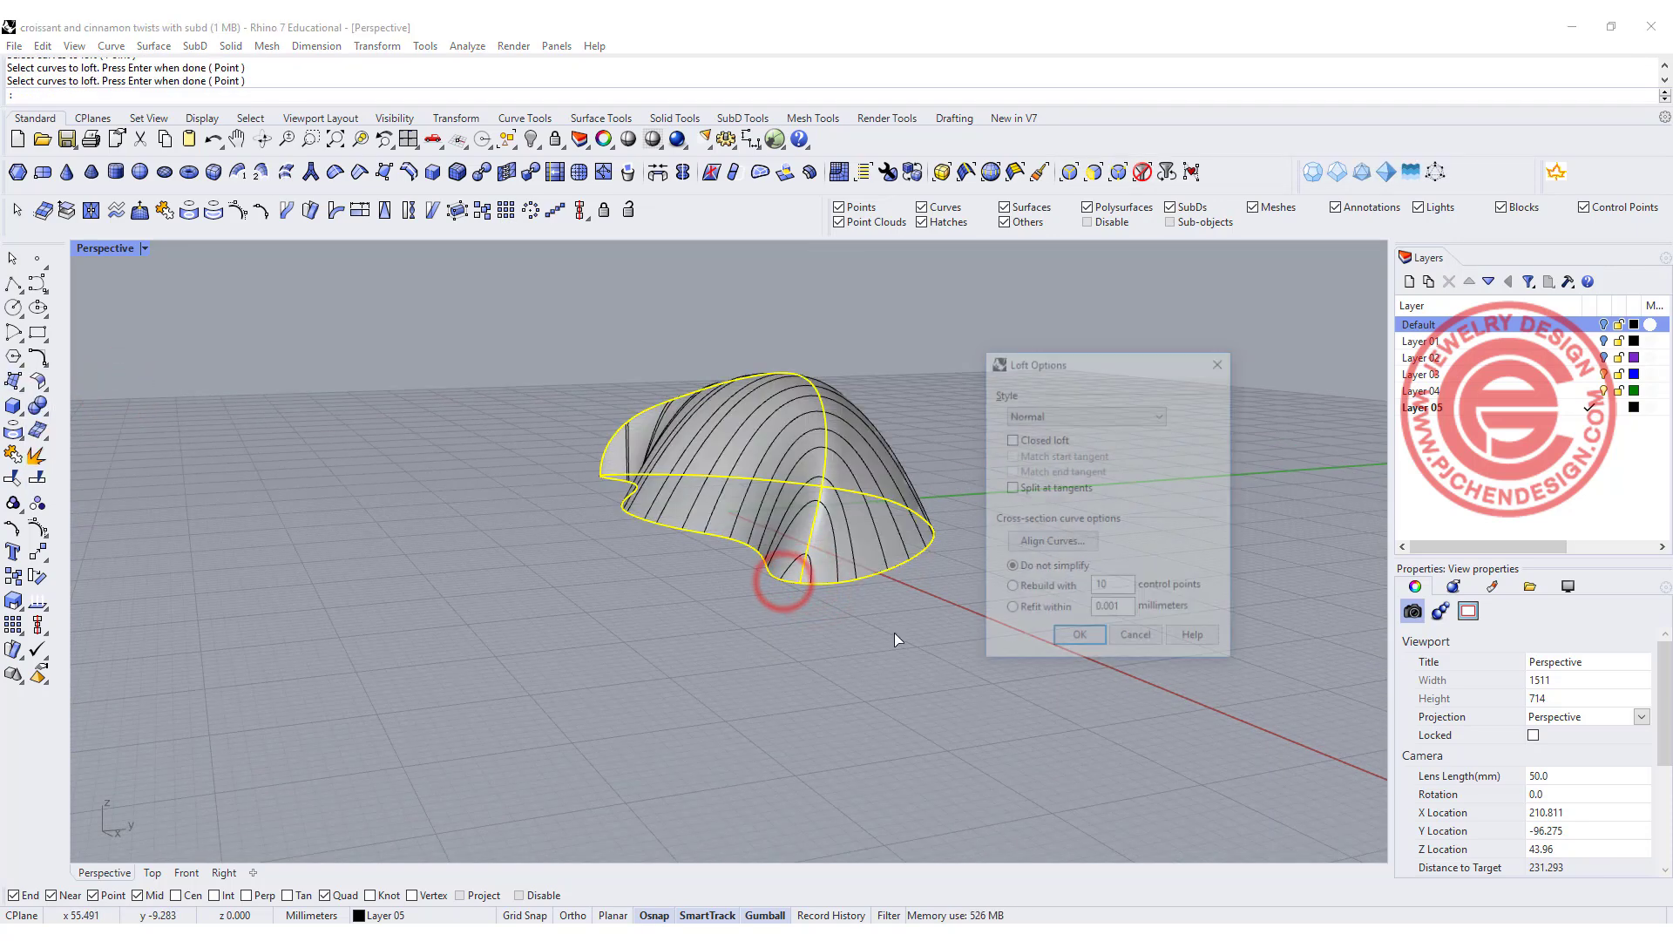
{"action": "left_click", "coordinate": [1011, 439]}
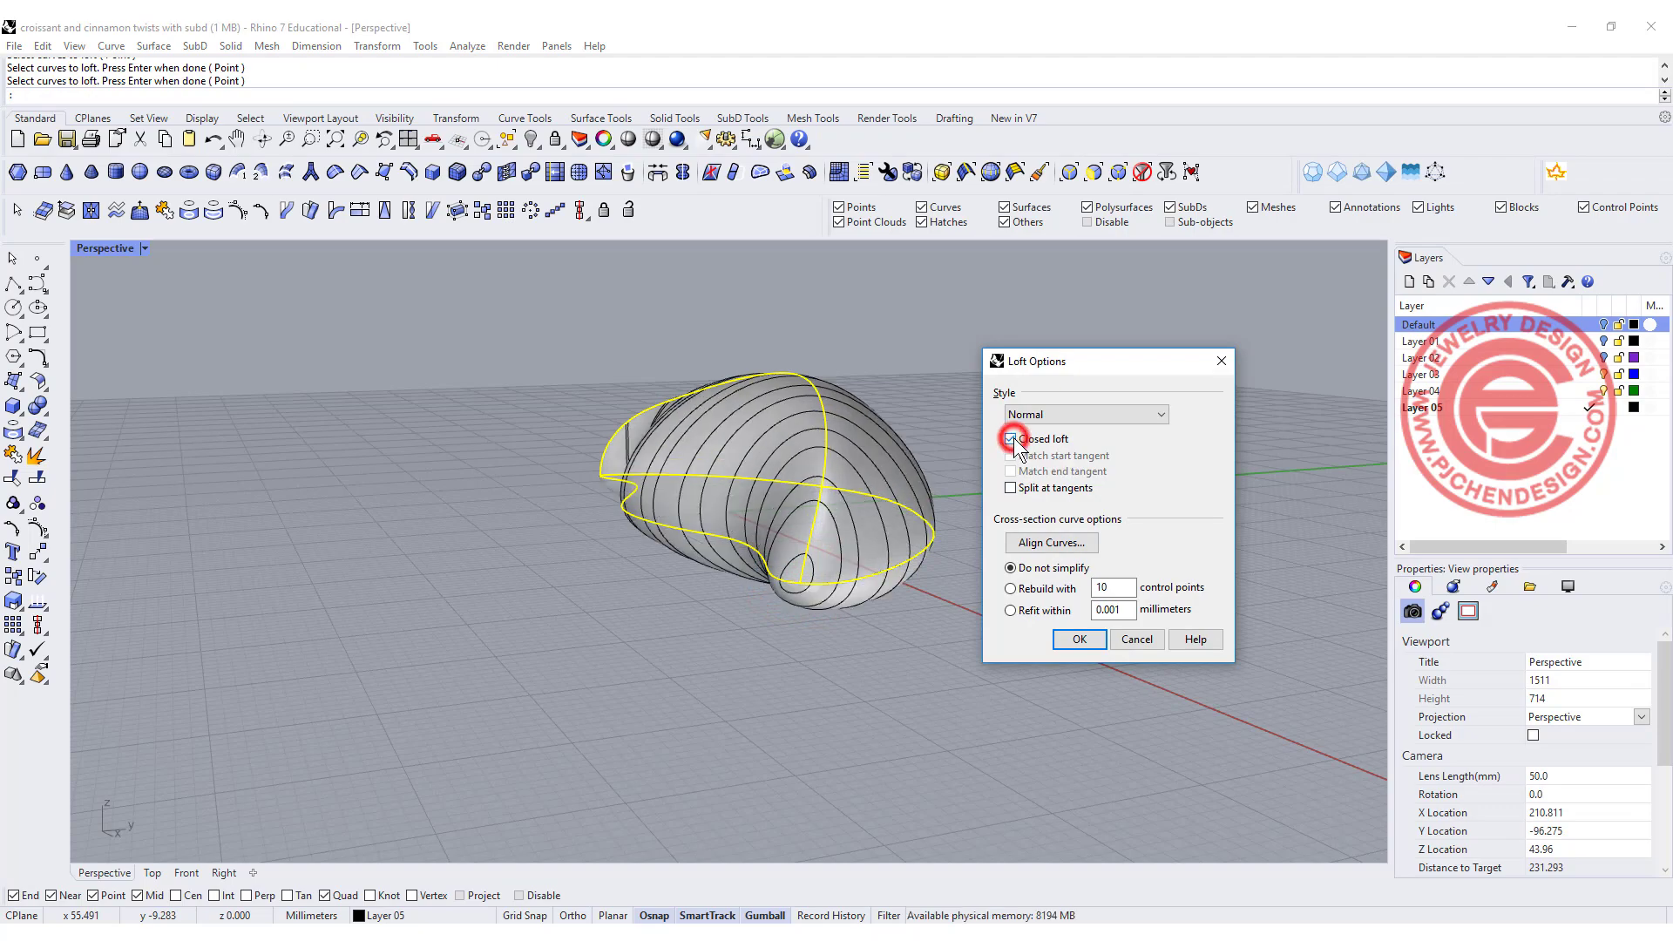
{"action": "left_click", "coordinate": [1011, 439]}
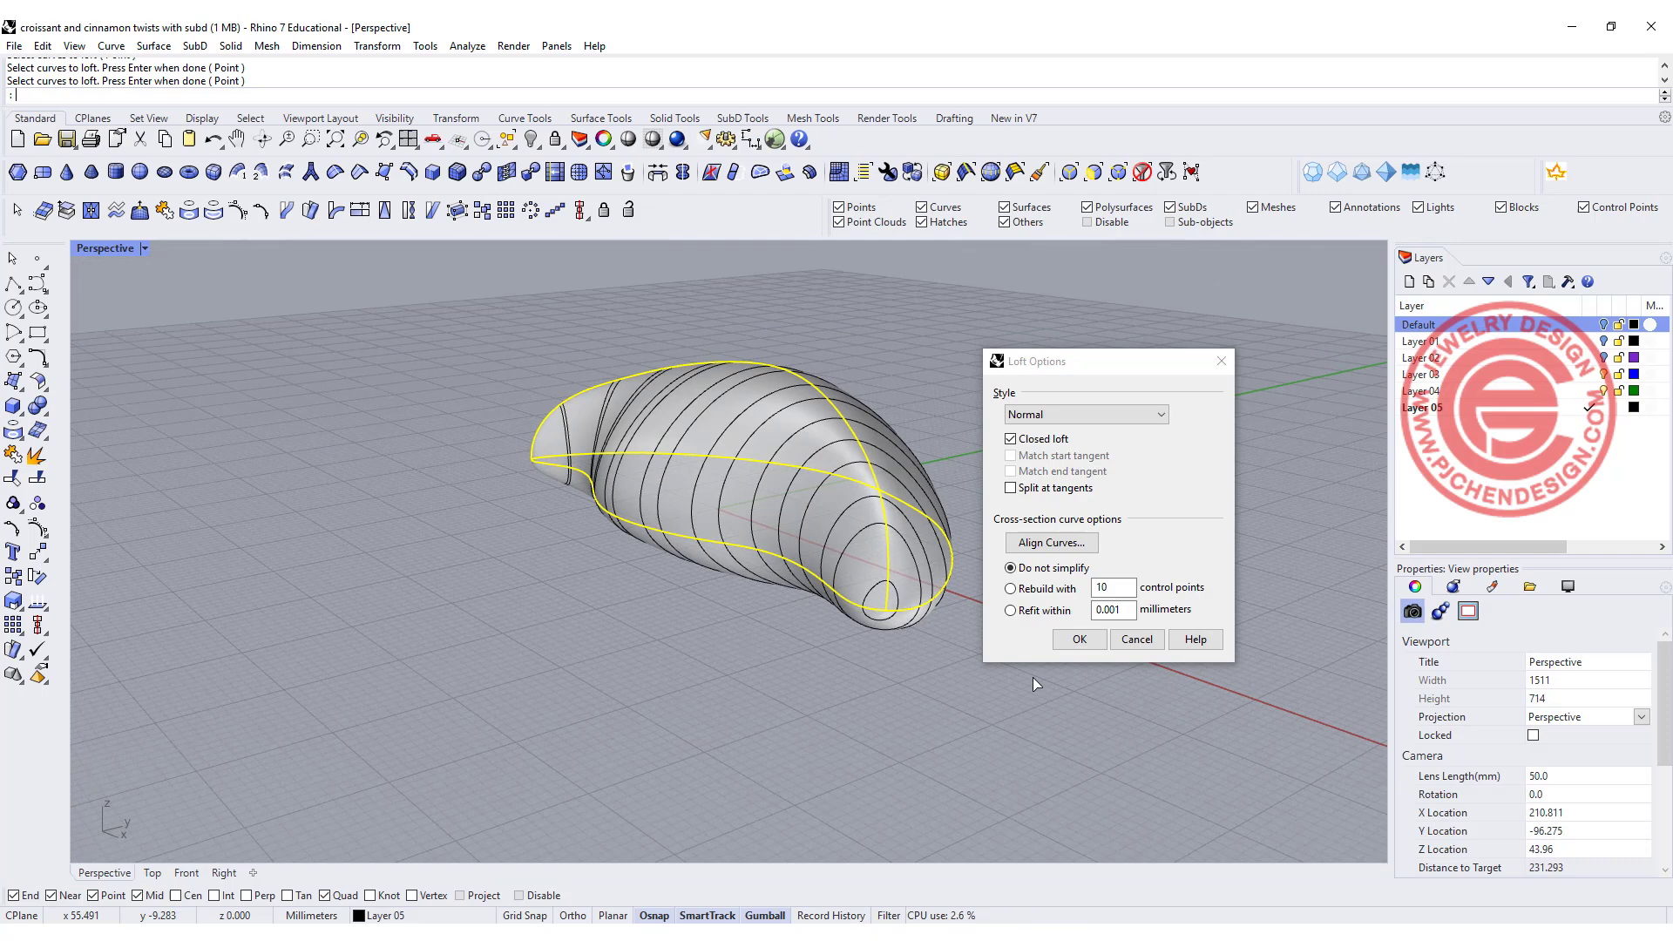
{"action": "left_click", "coordinate": [1077, 640]}
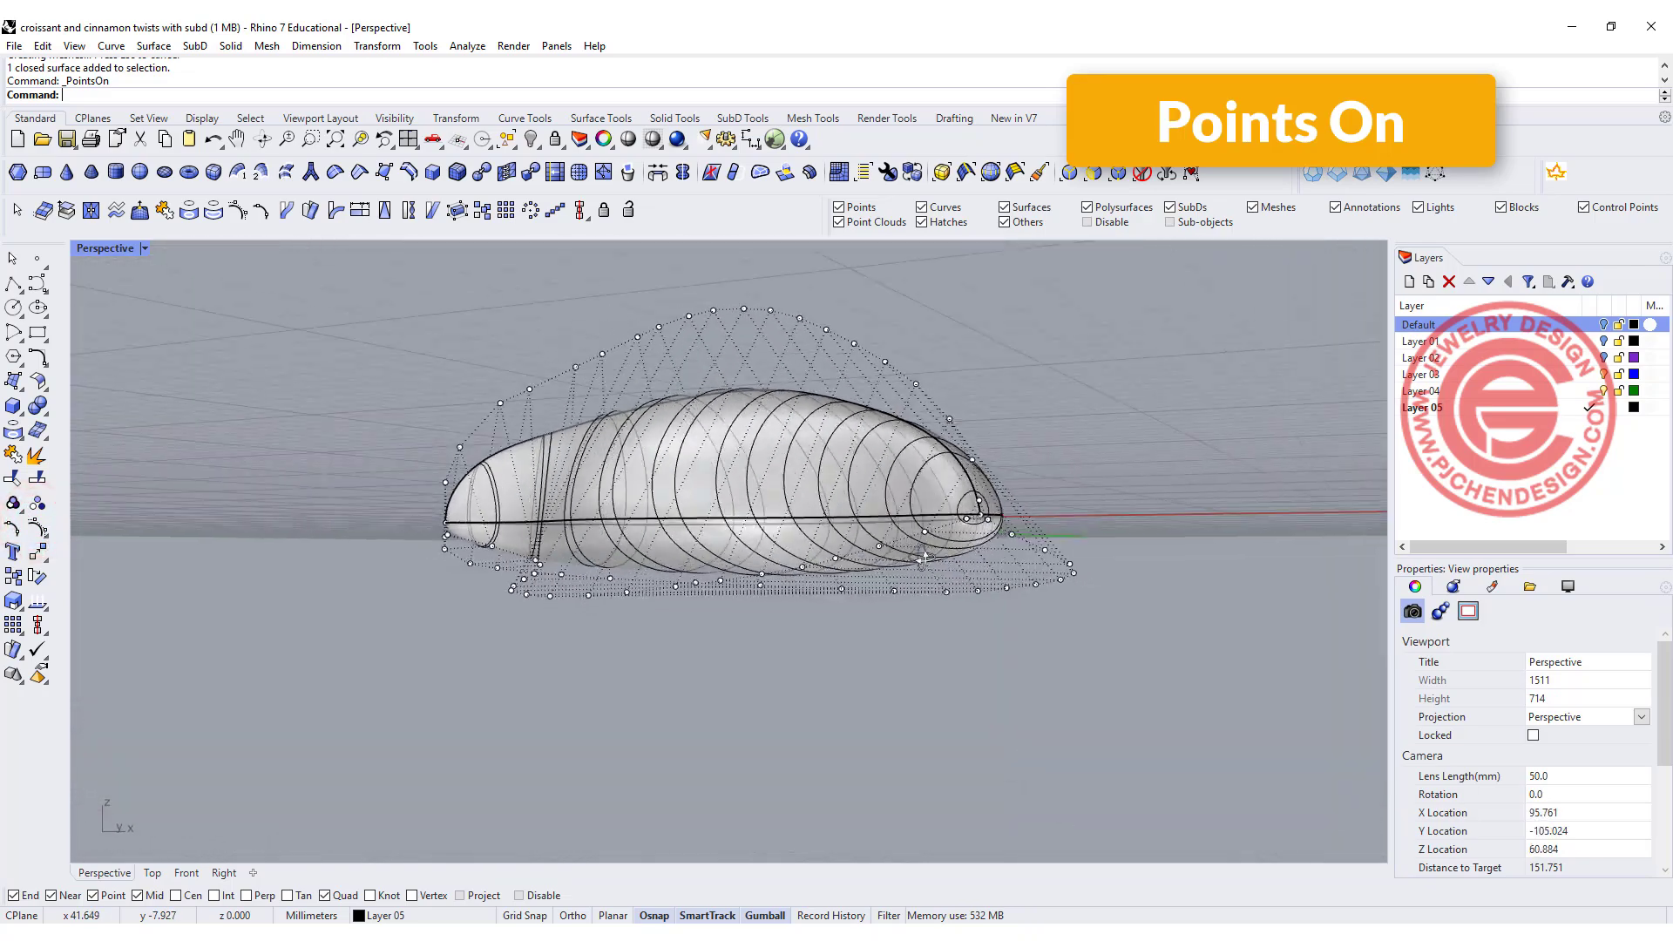
- Rebuild the lofted surface with 8 points in U and V at degree 3
{"action": "left_click_drag", "start_coordinate": [919, 559], "coordinate": [890, 638]}
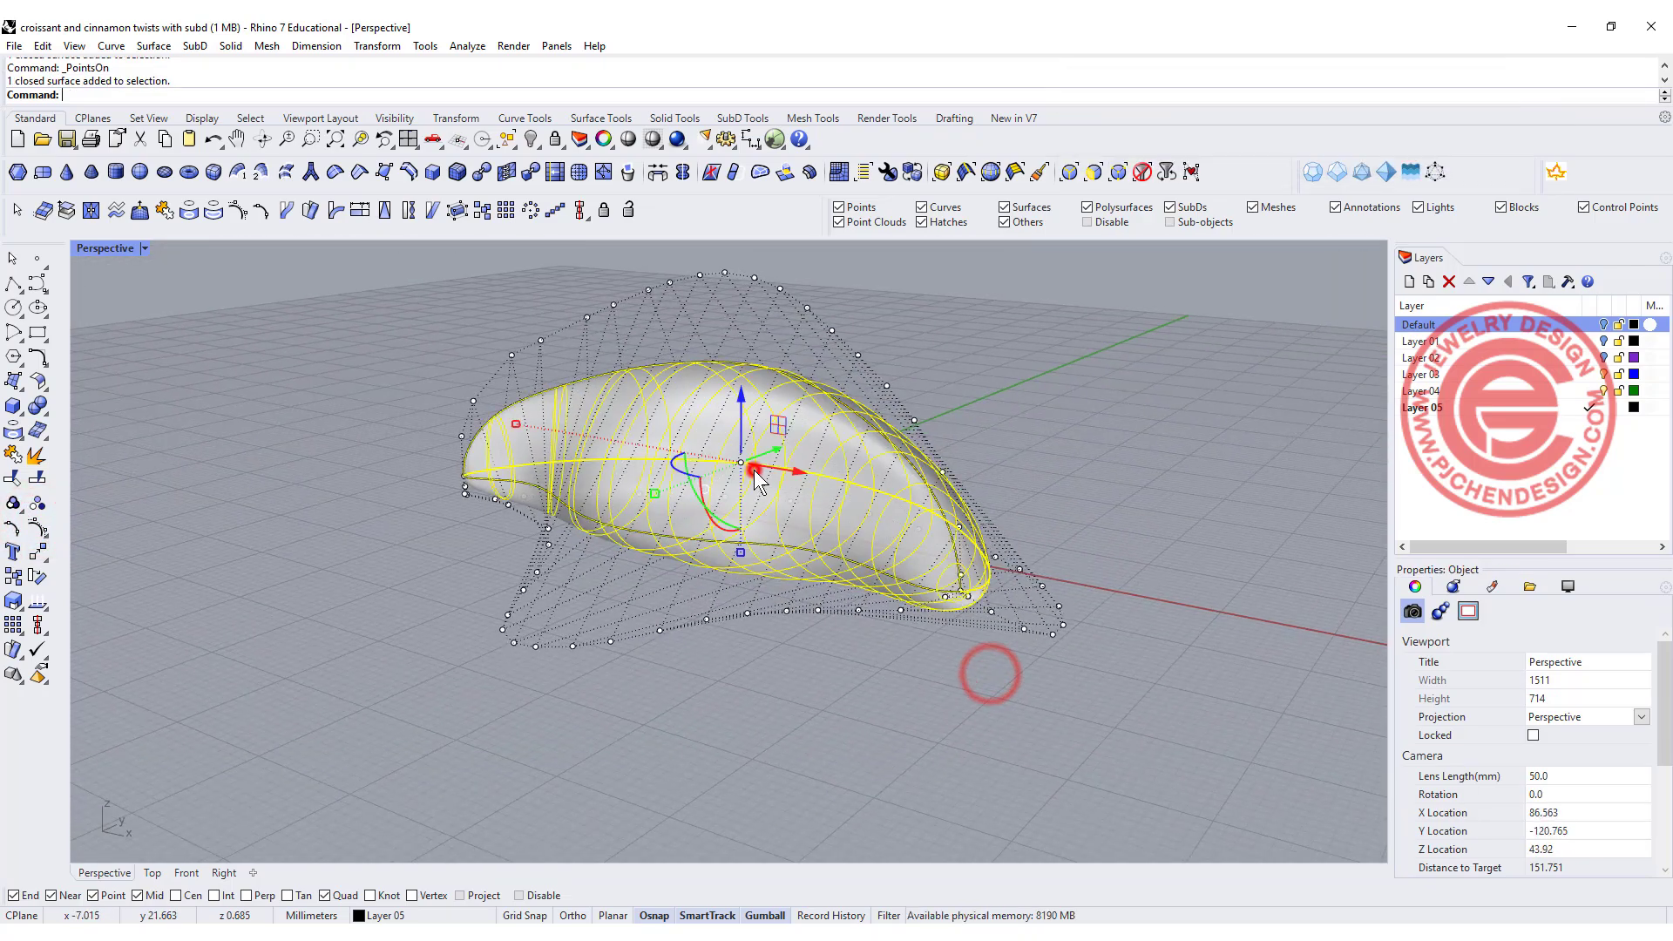
{"action": "type", "text": "Rebuild"}
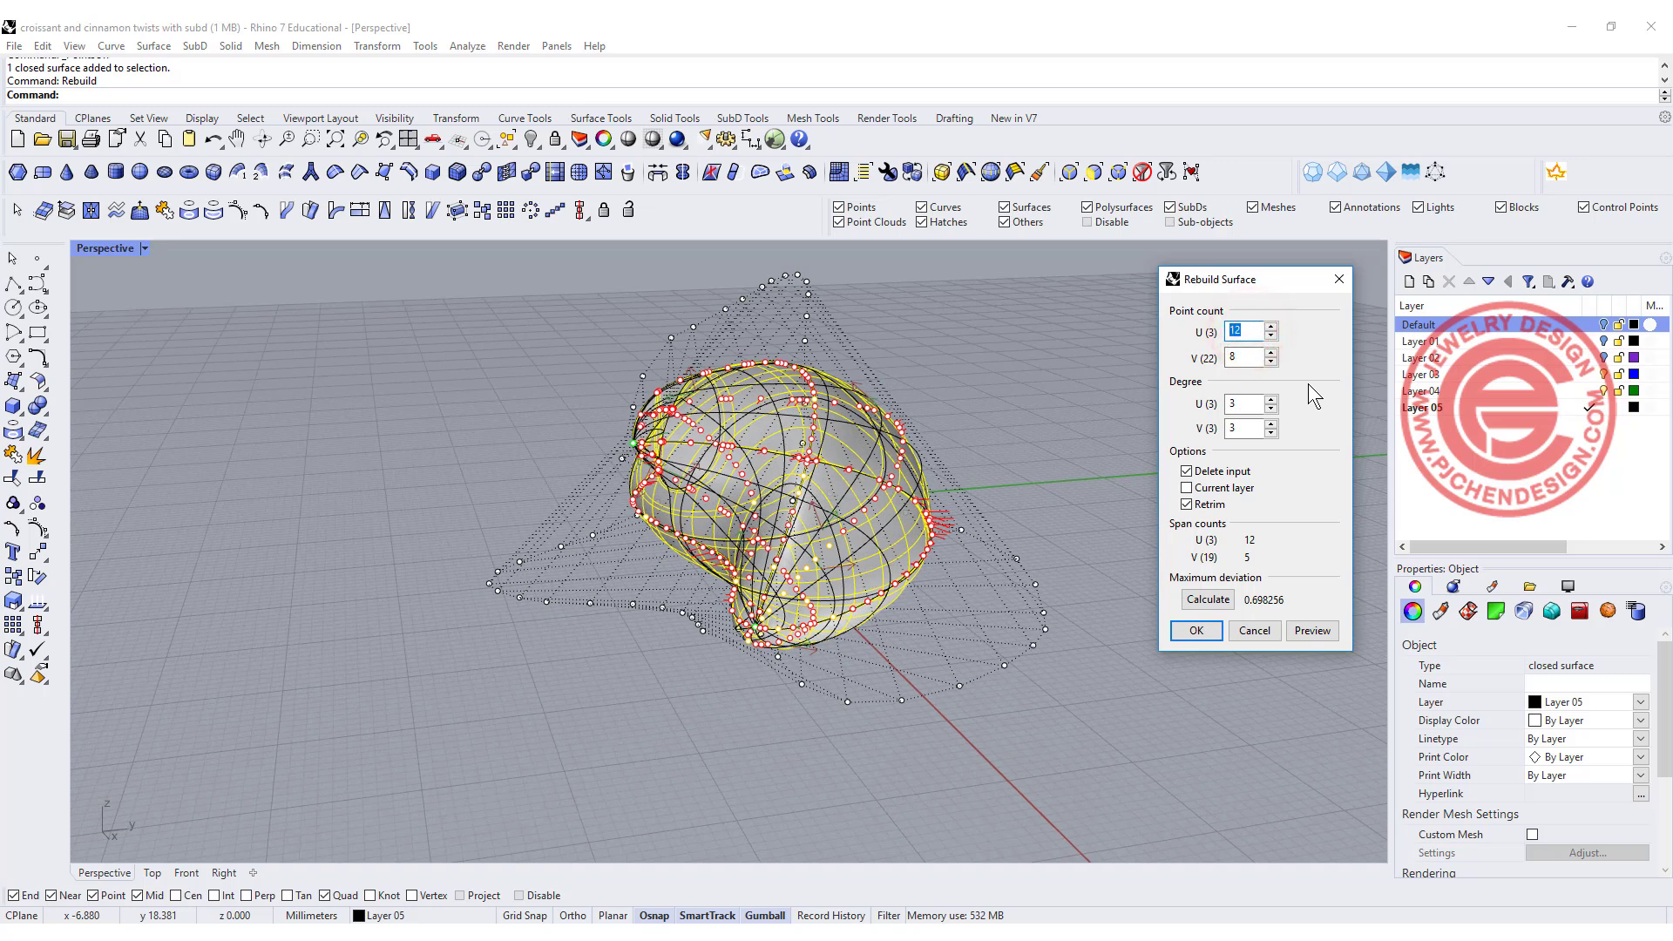
{"action": "type", "text": "8"}
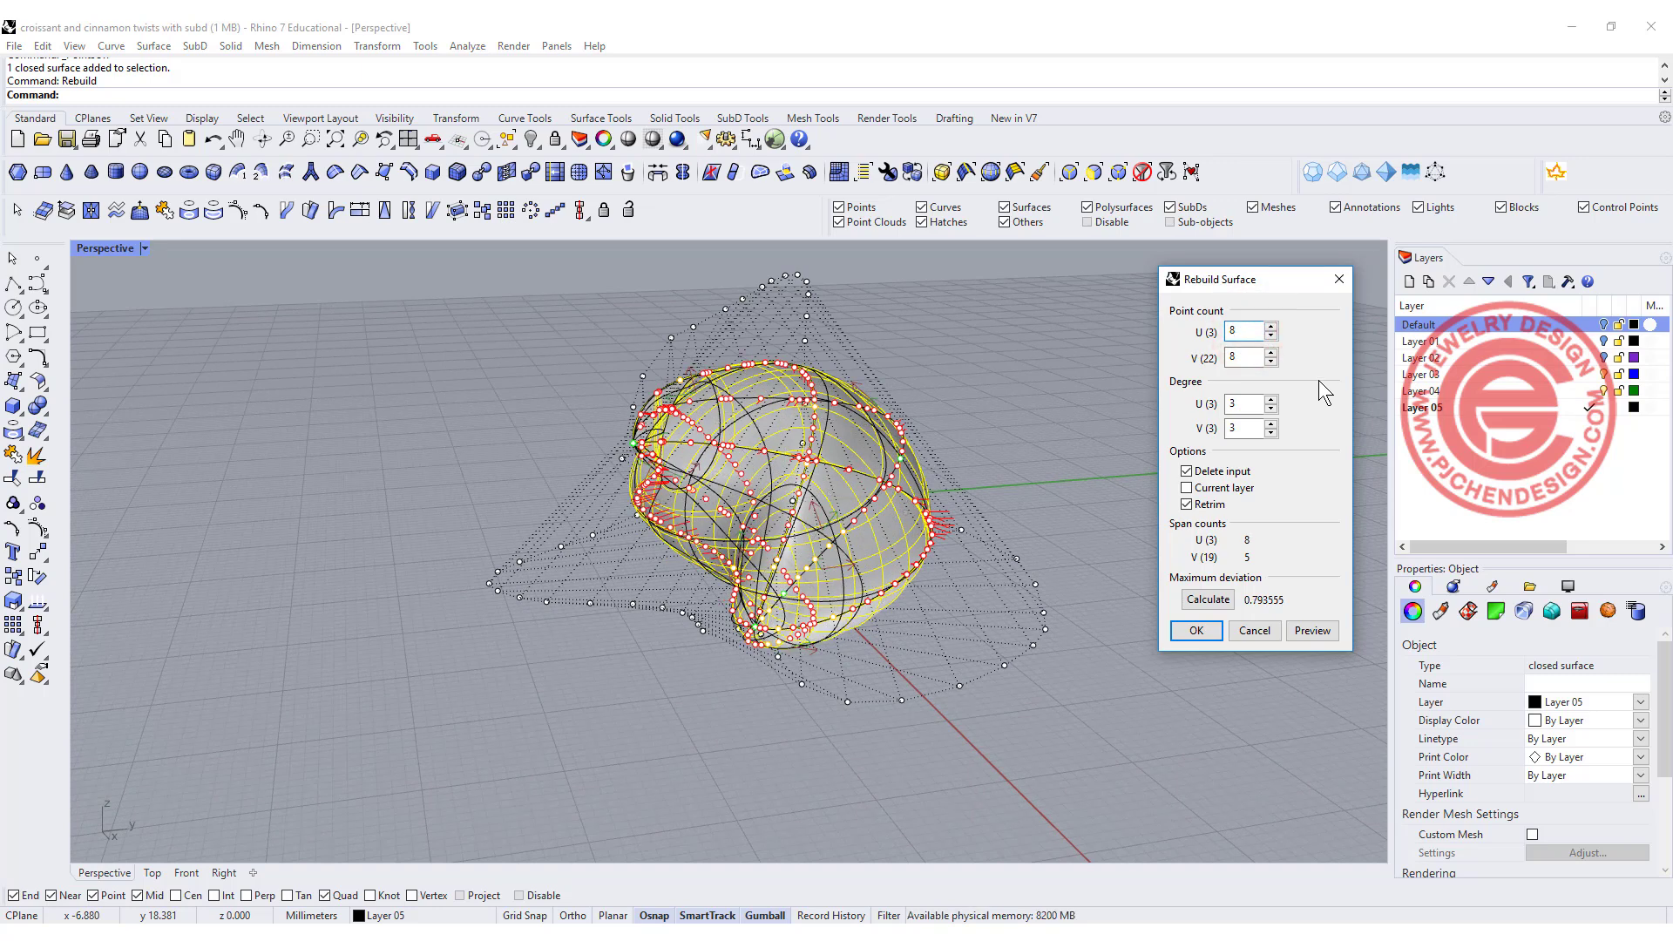
{"action": "left_click", "coordinate": [1196, 631]}
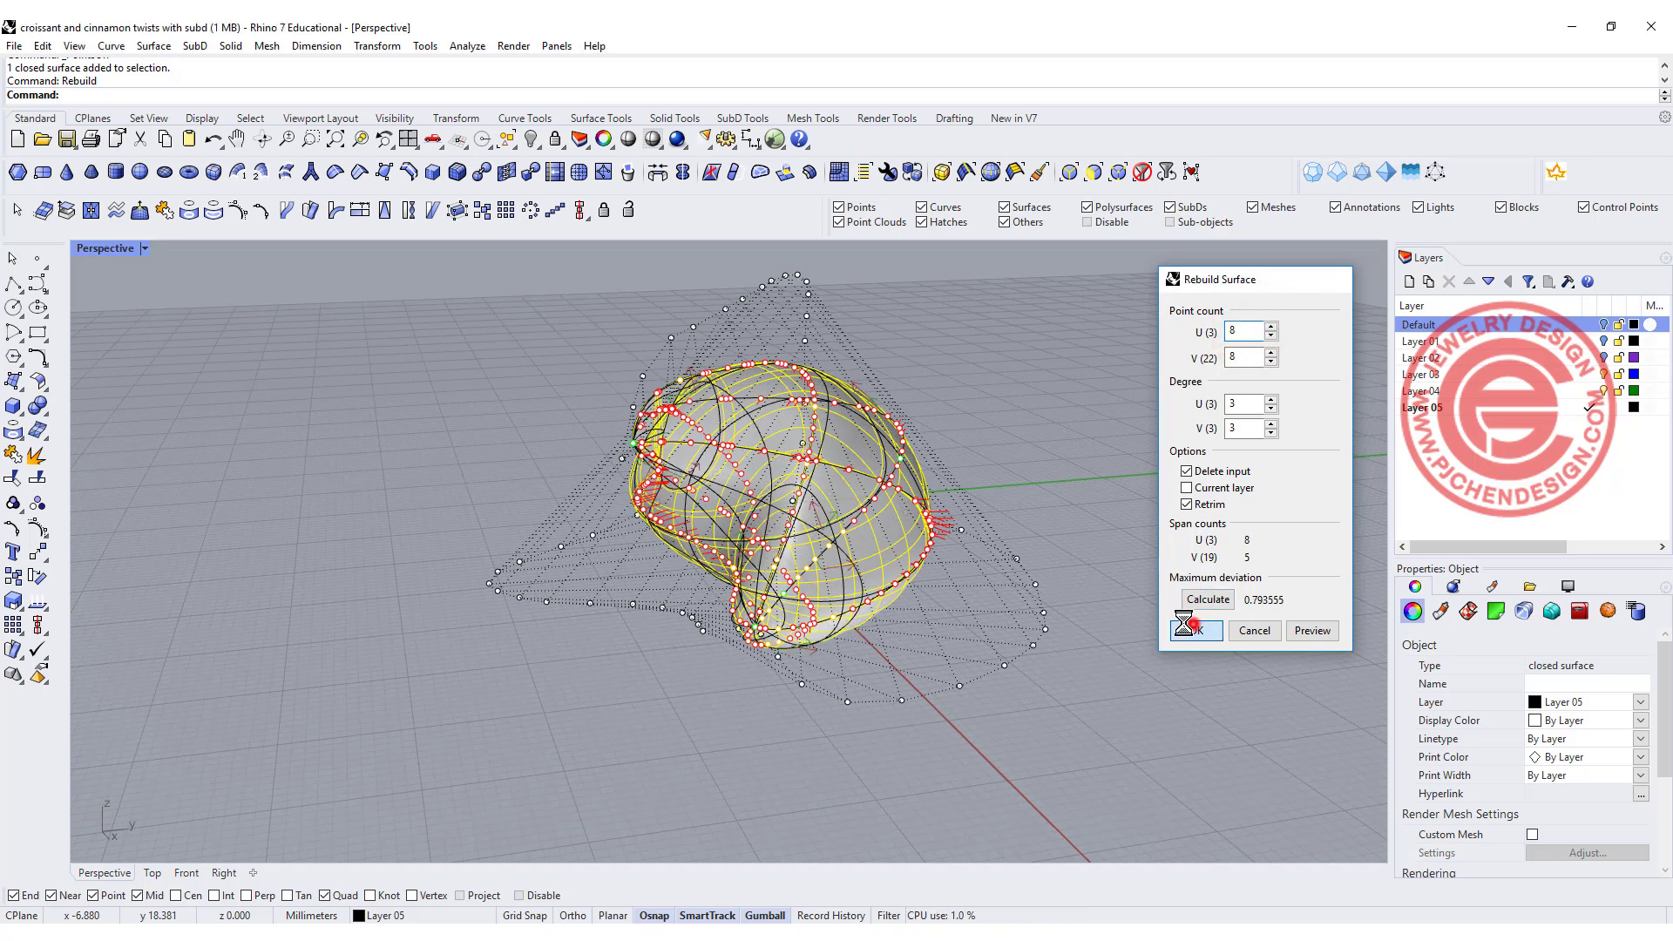
{"action": "left_click", "coordinate": [1196, 629]}
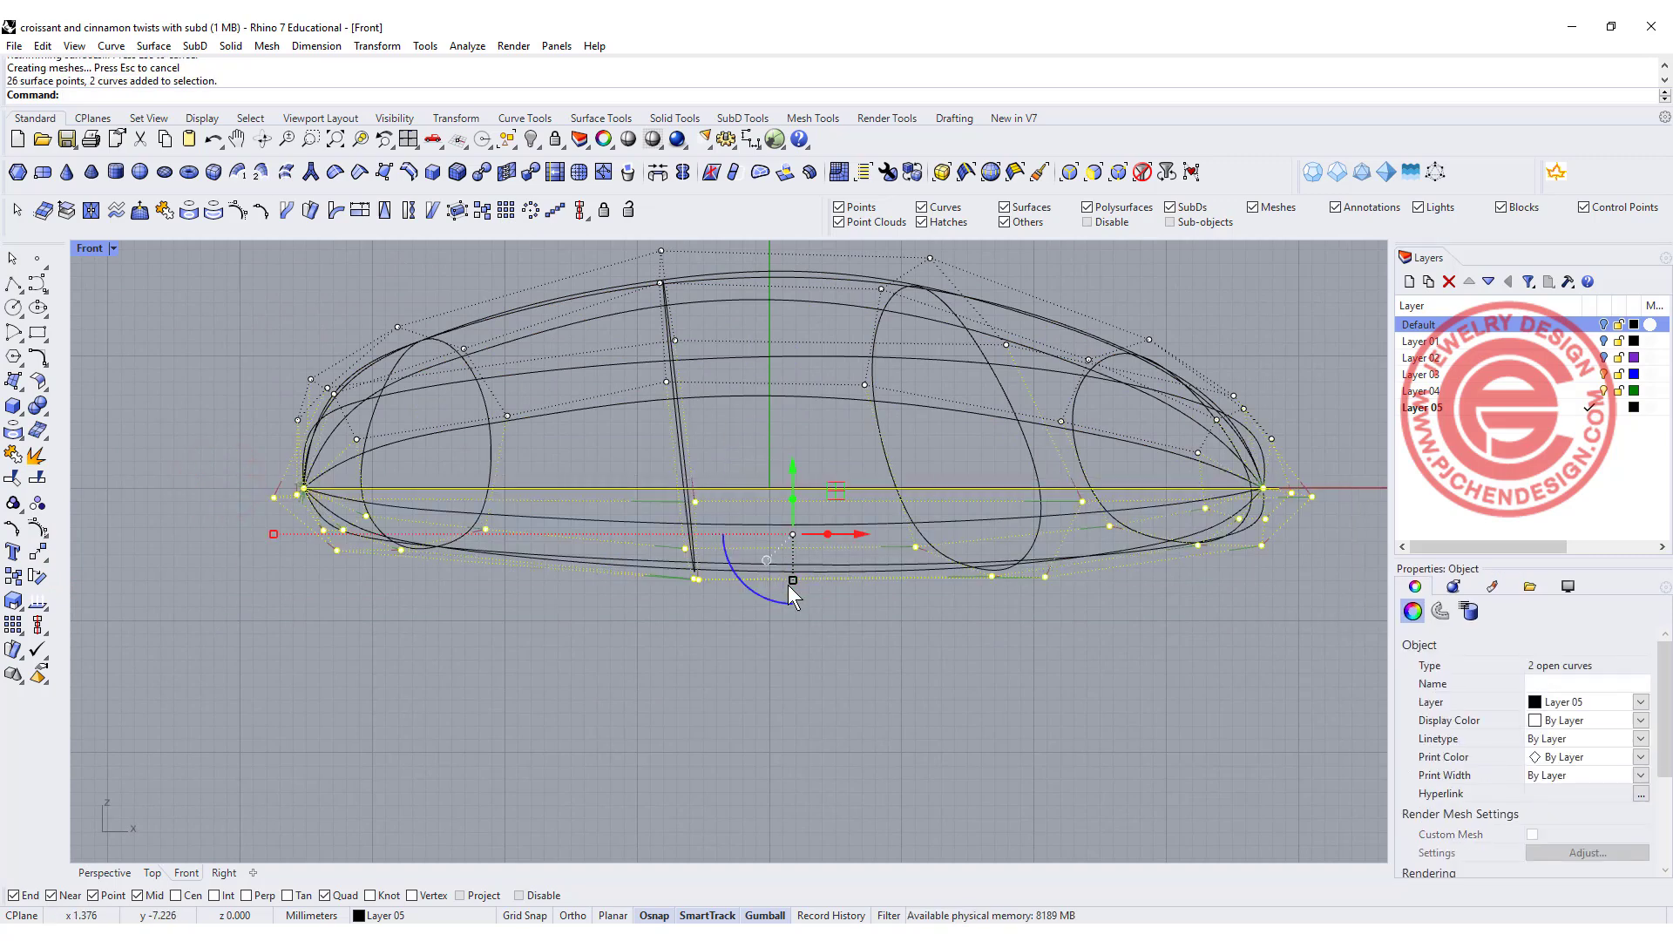
{"action": "mouse_move", "coordinate": [795, 596]}
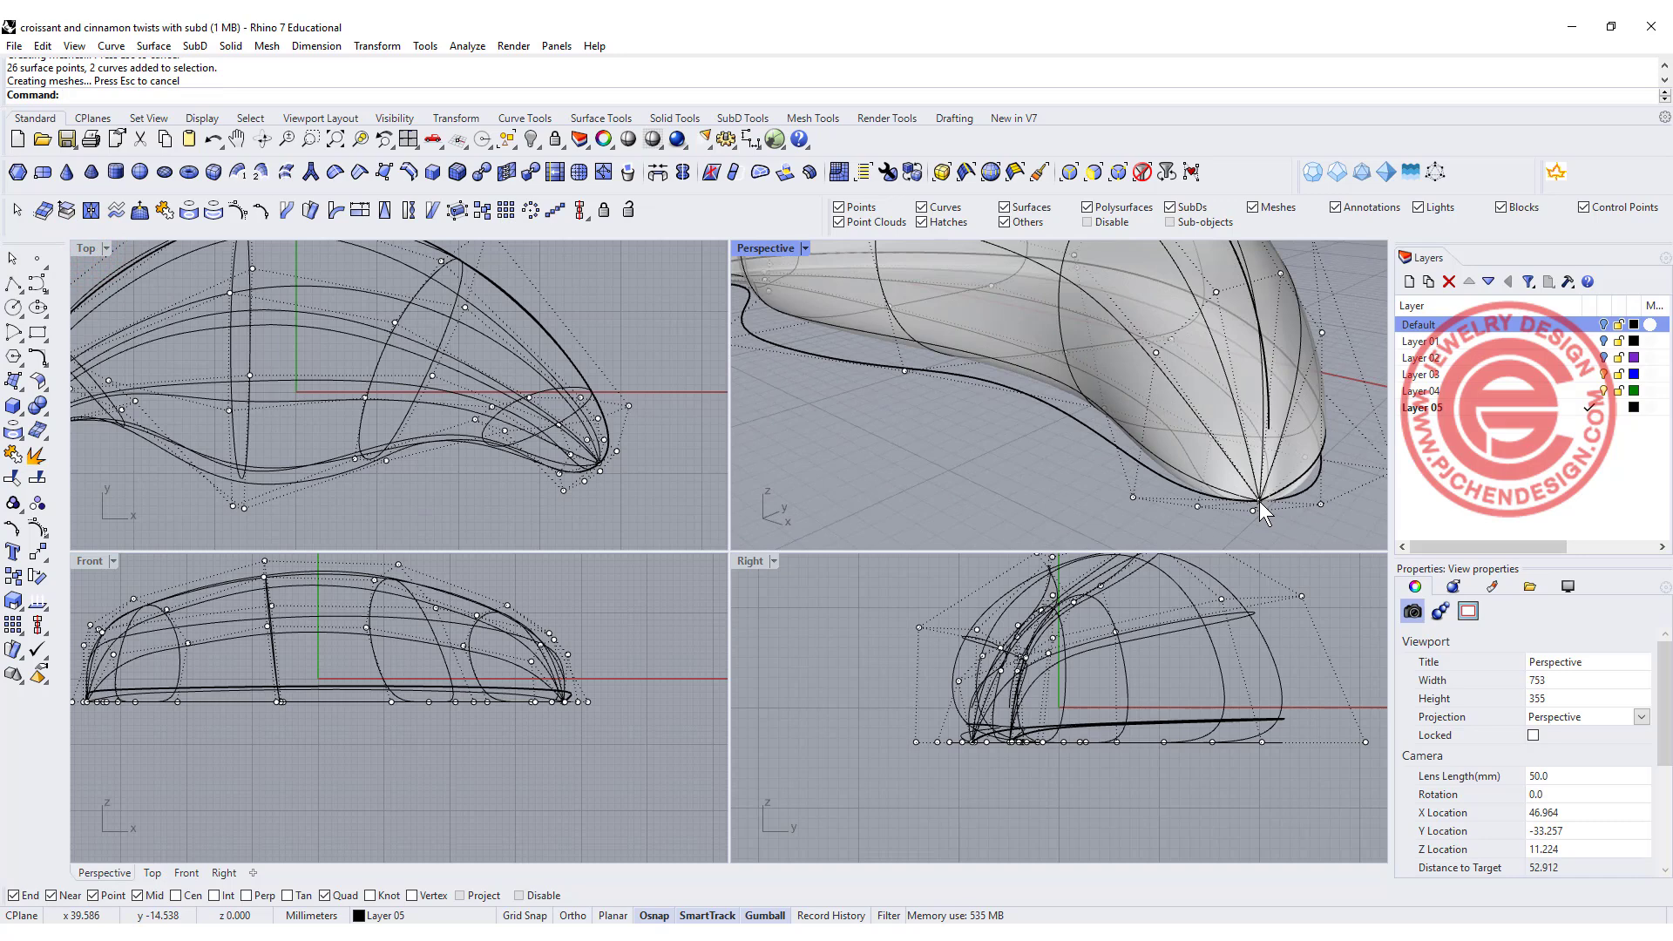
{"action": "mouse_move", "coordinate": [849, 265]}
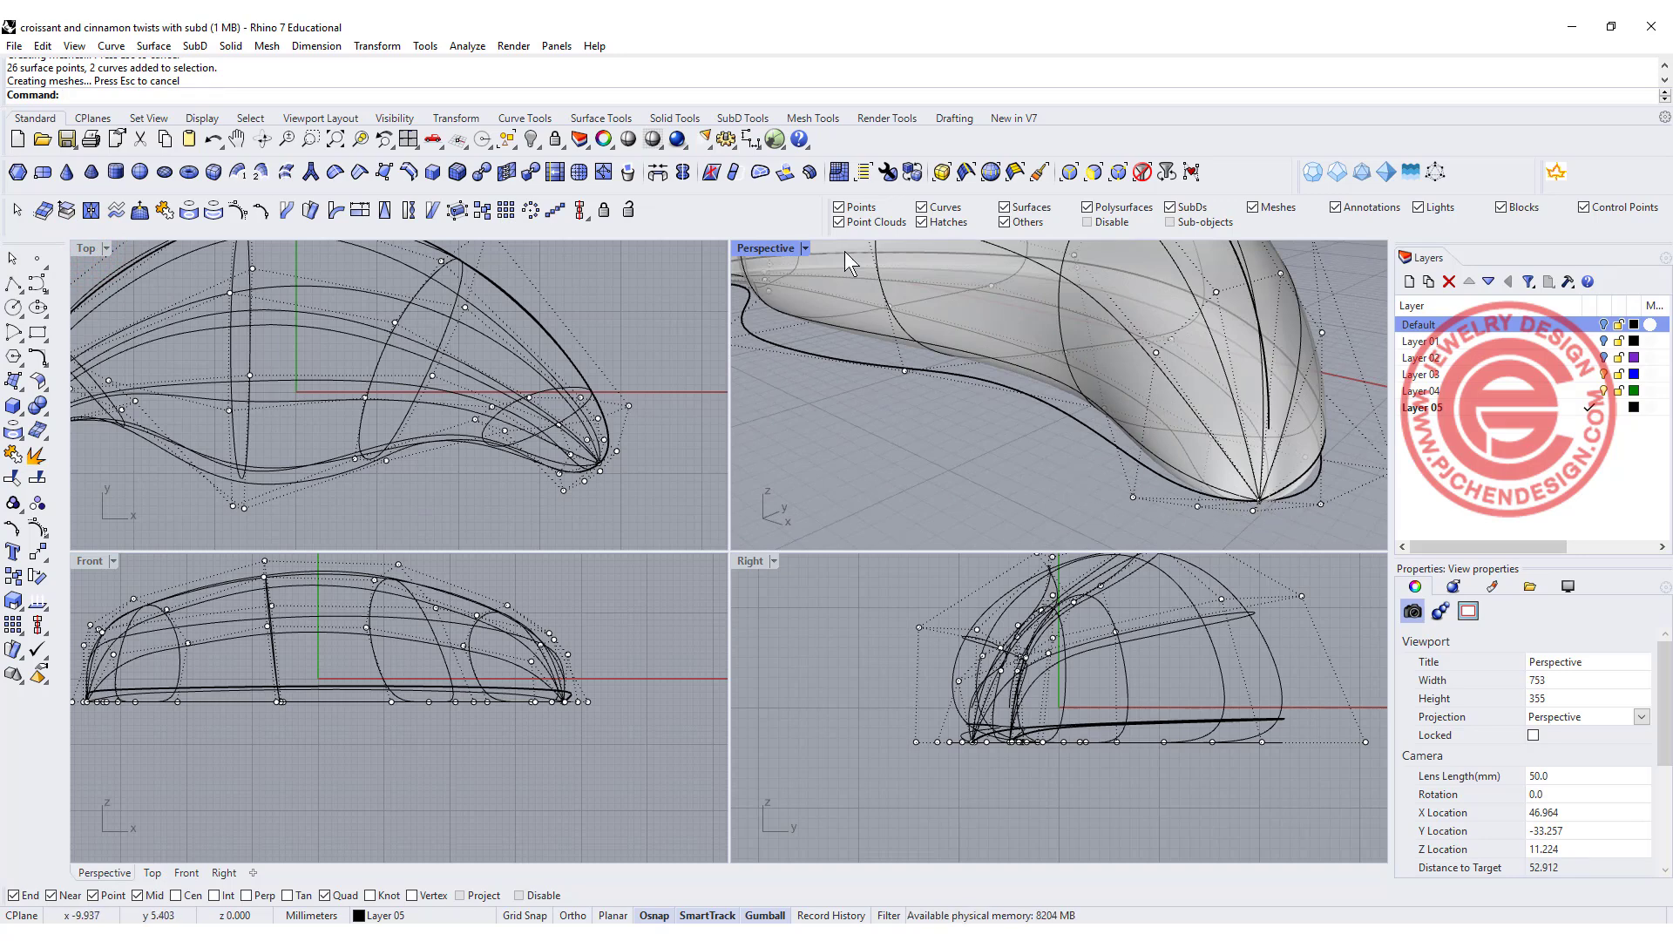
- Set the Perspective viewport to Rendered display and inspect the croissant
{"action": "left_click", "coordinate": [802, 248]}
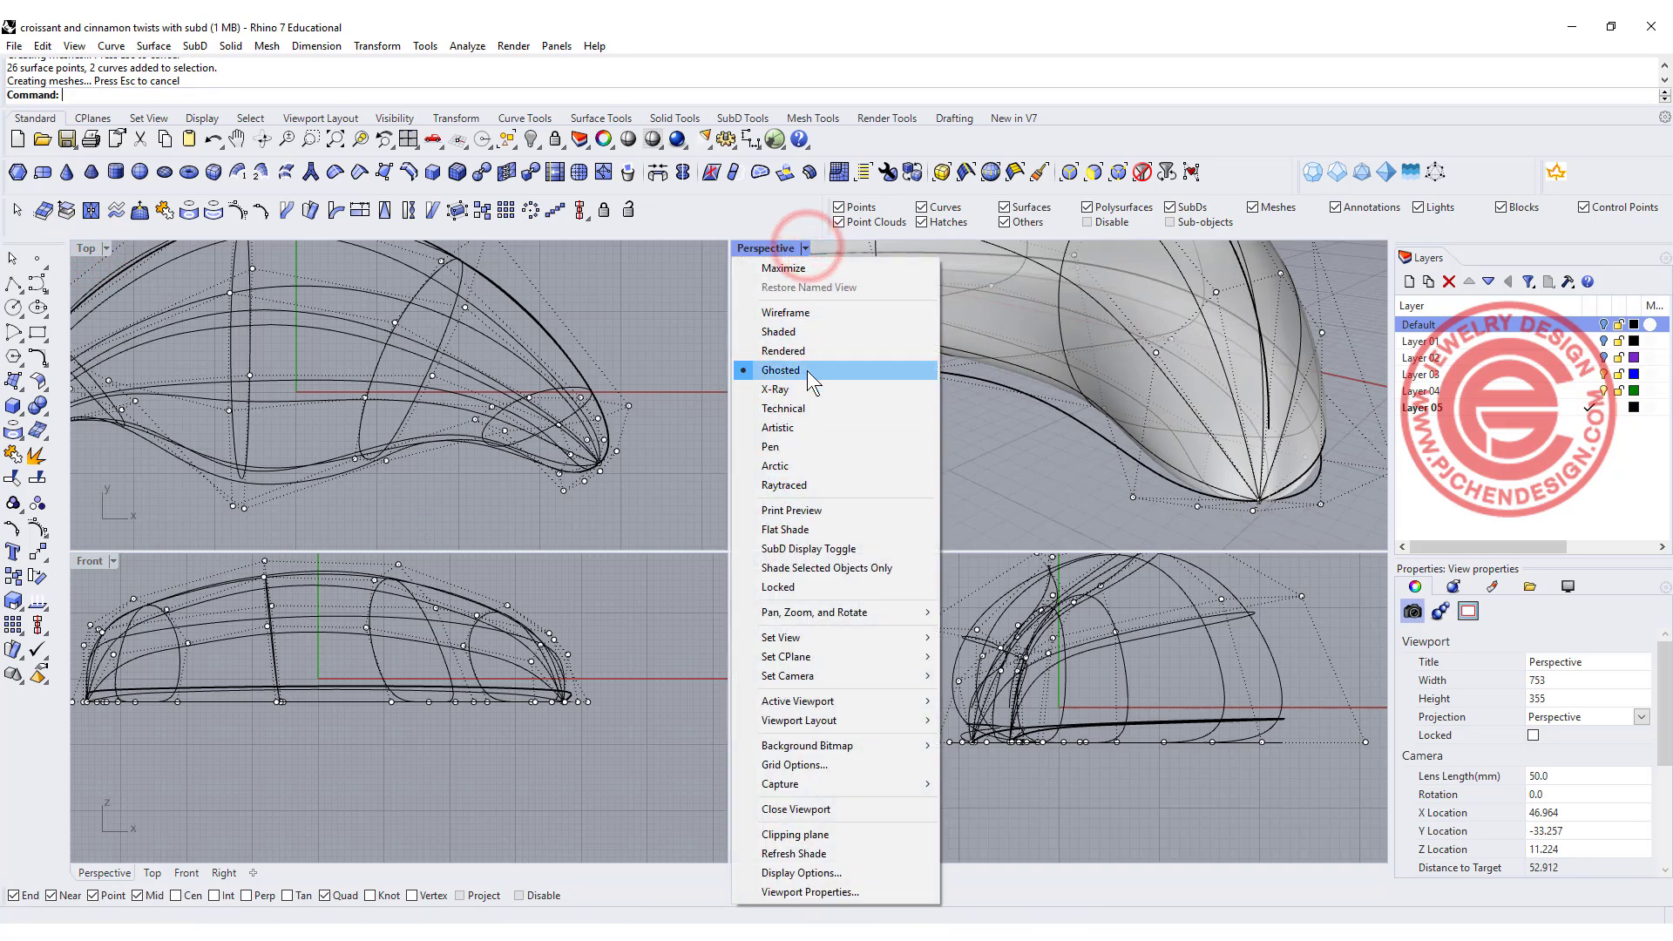
{"action": "left_click", "coordinate": [782, 350]}
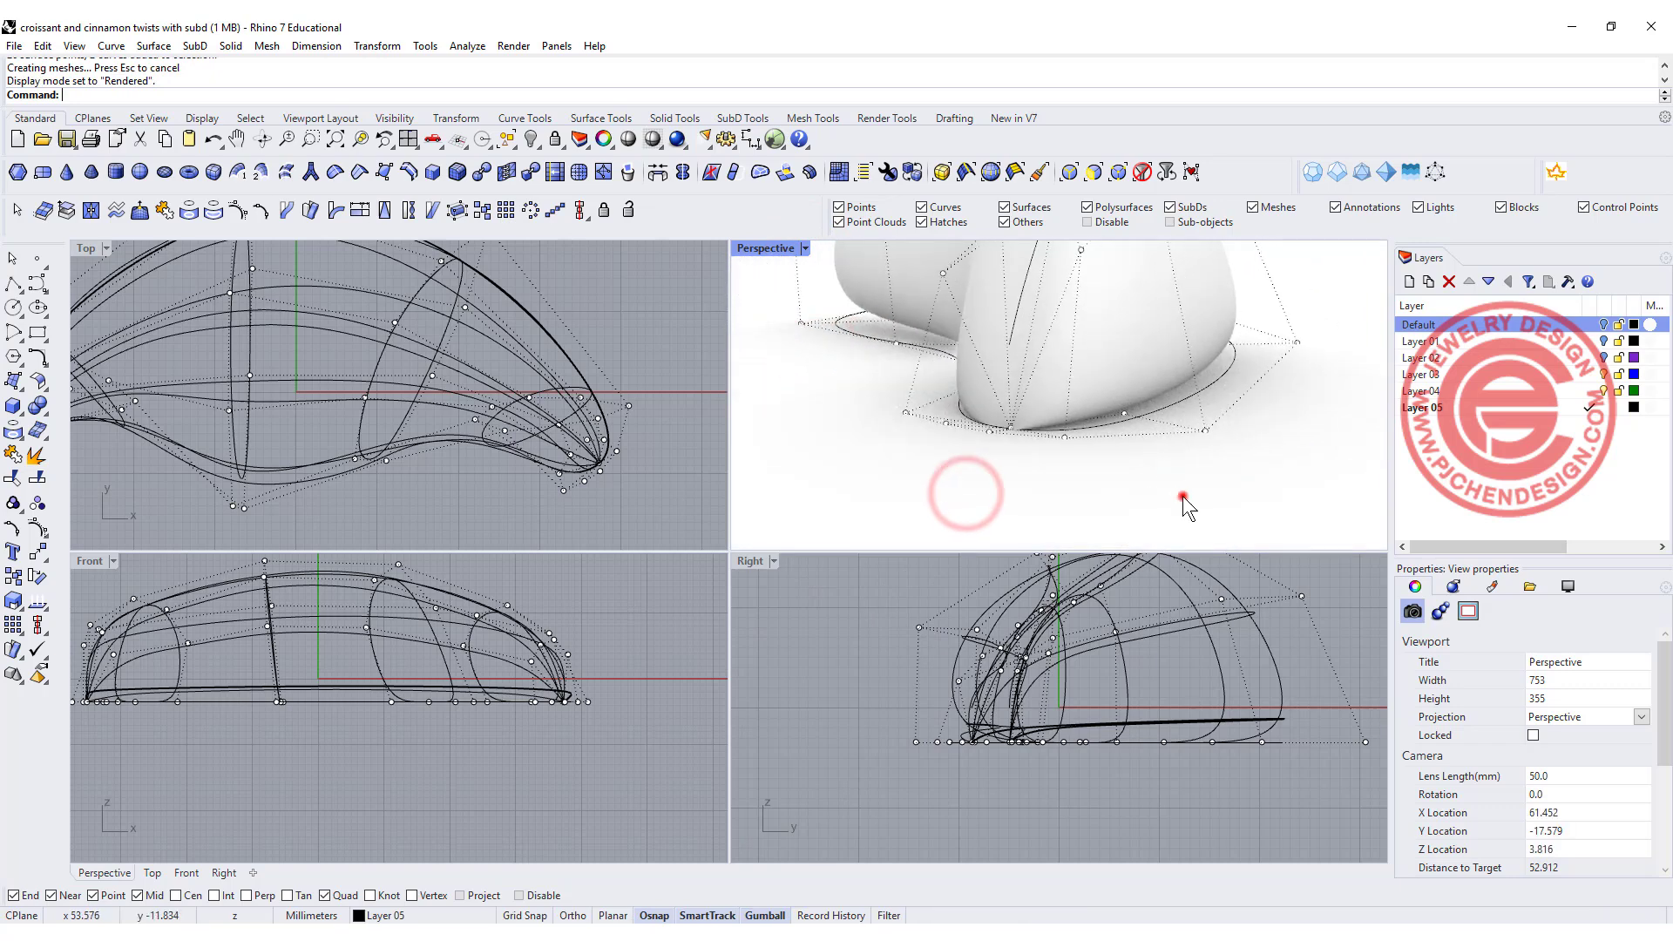
{"action": "left_click_drag", "start_coordinate": [1187, 502], "coordinate": [1053, 472]}
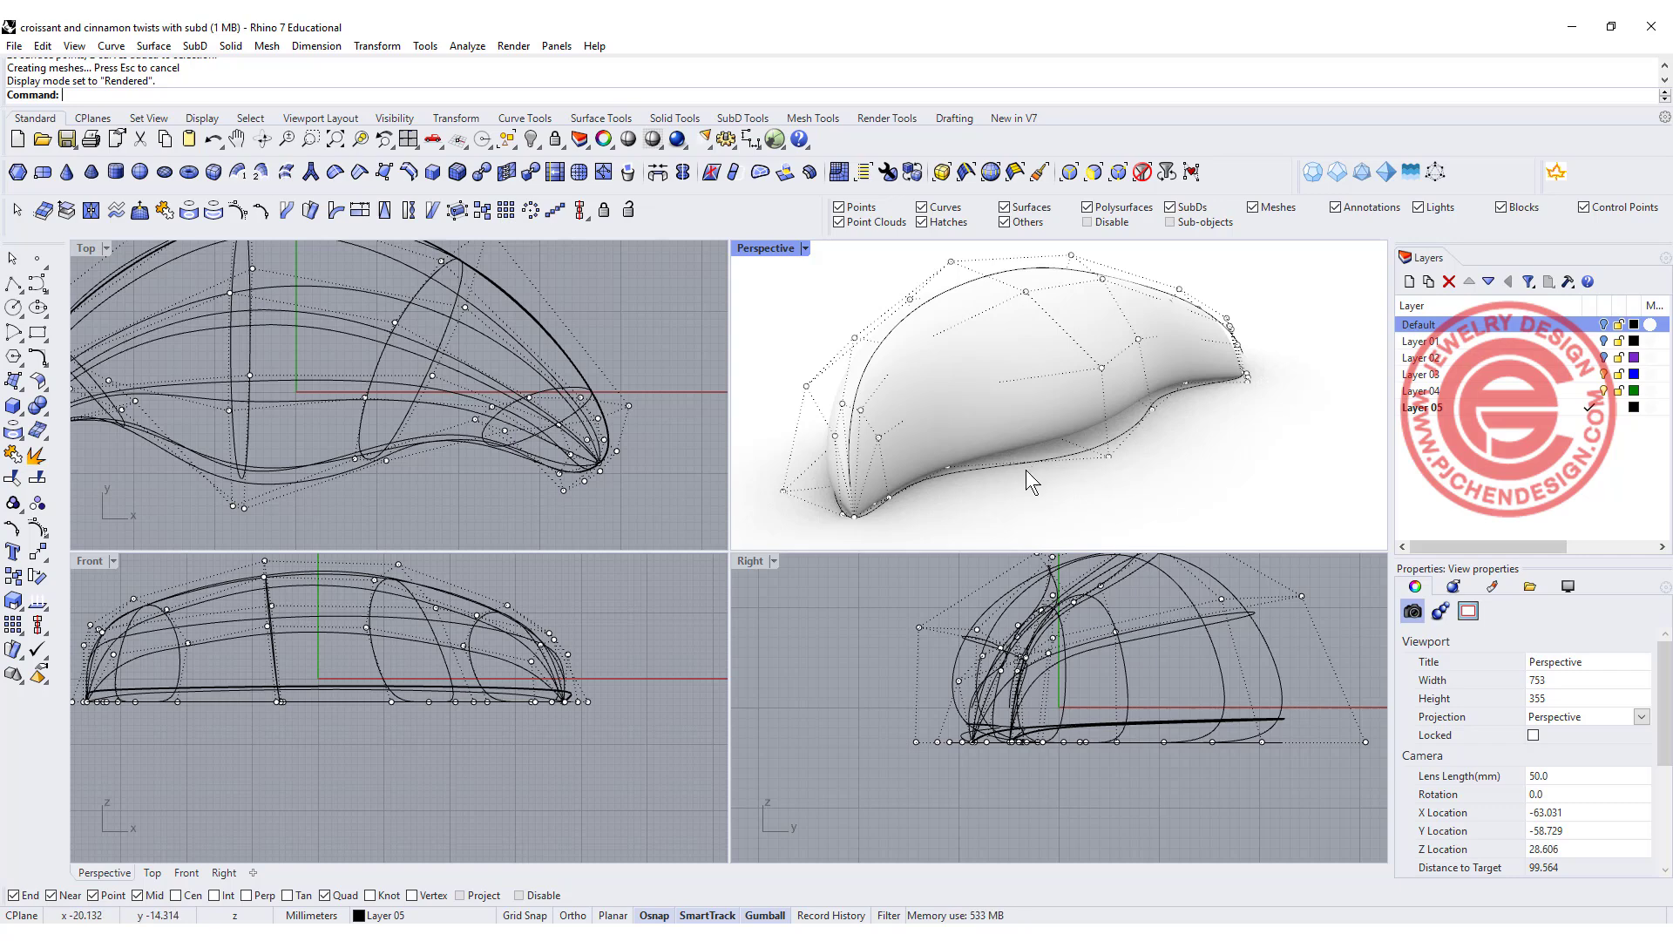
- Undo the accidental Gumball move and delete the rebuilt croissant surface
{"action": "key", "text": "ctrl+z"}
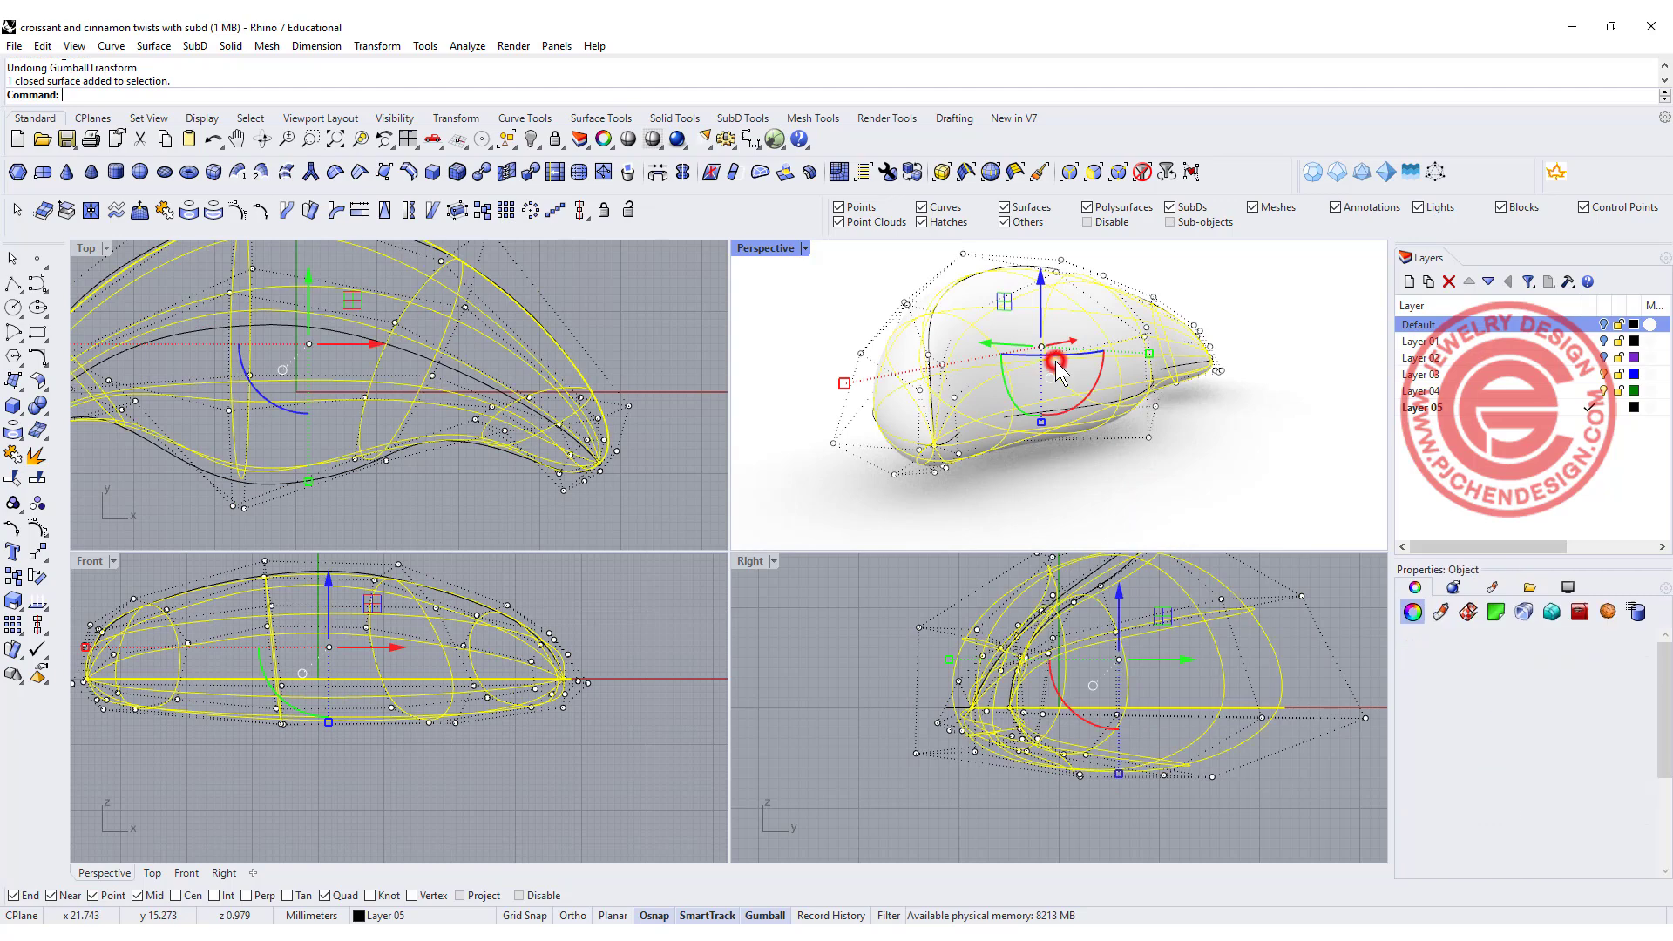
{"action": "key", "text": "Delete"}
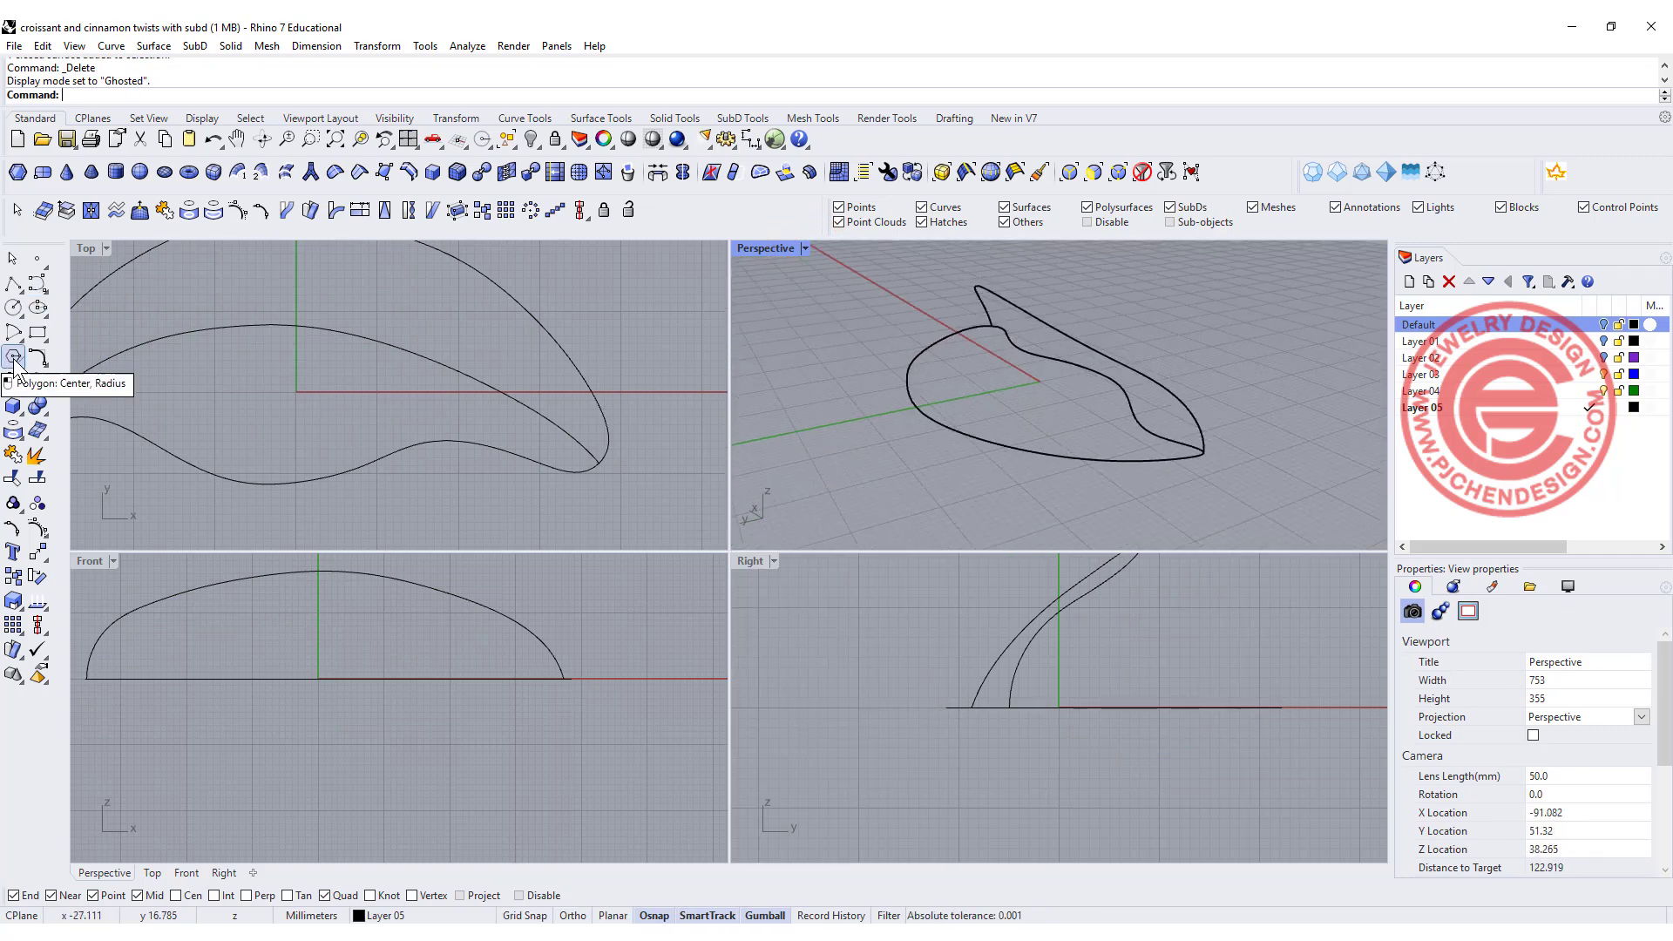
- Start Curve from Cross Section Profiles and pick the first outline curve
{"action": "left_click", "coordinate": [14, 356]}
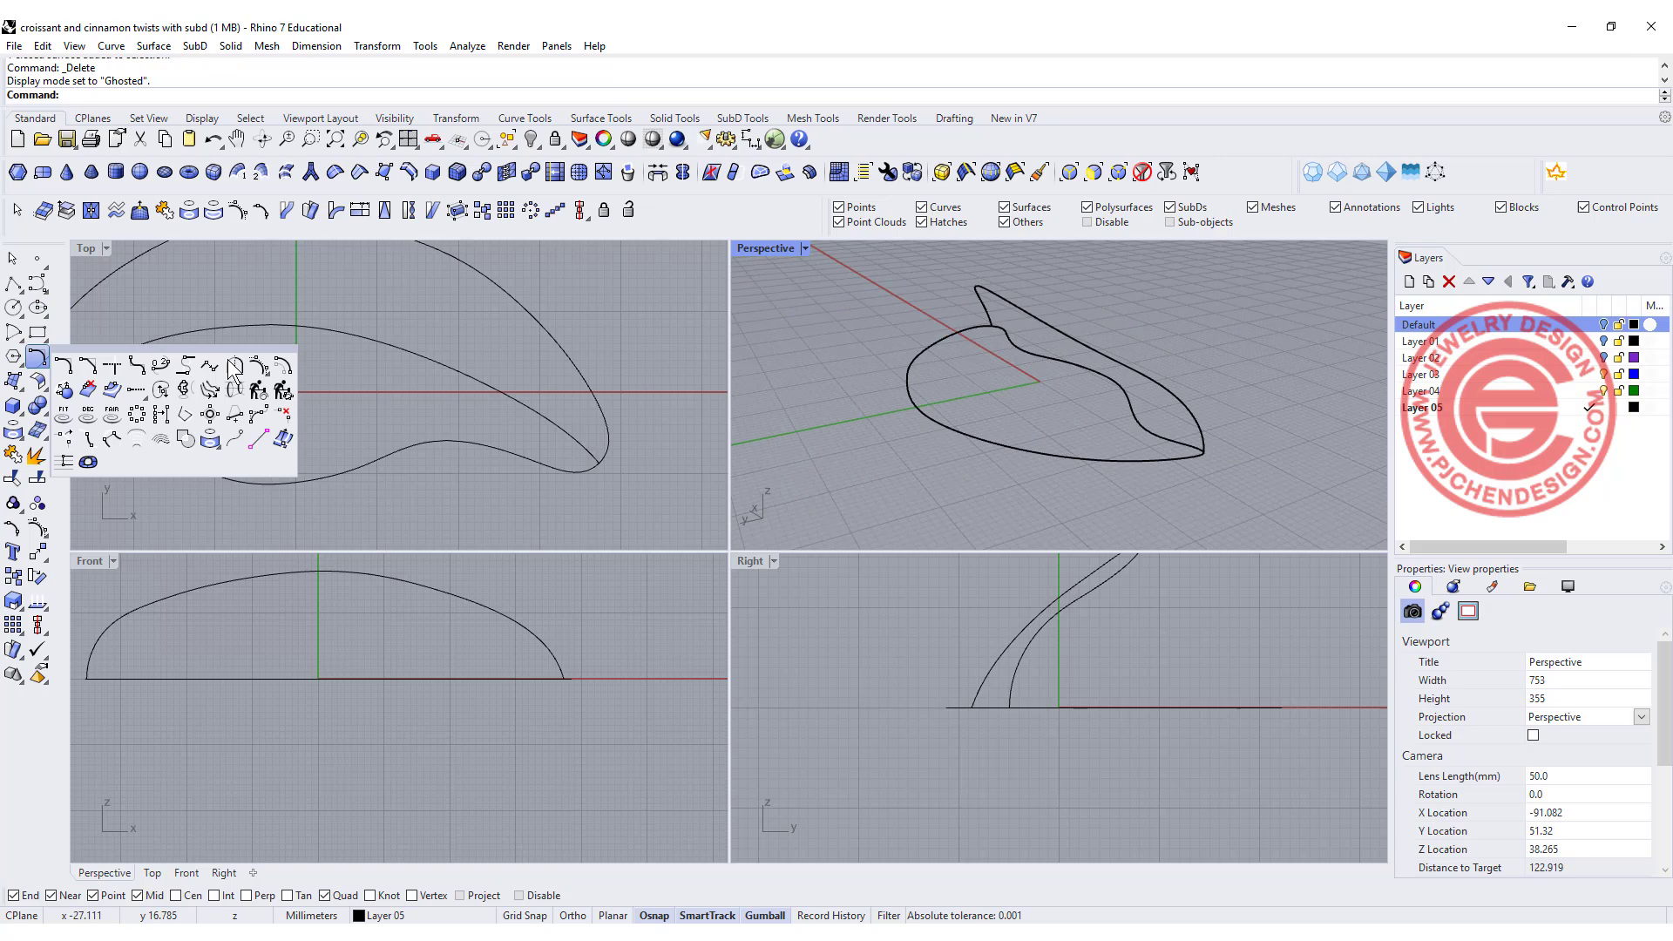
{"action": "mouse_move", "coordinate": [235, 389]}
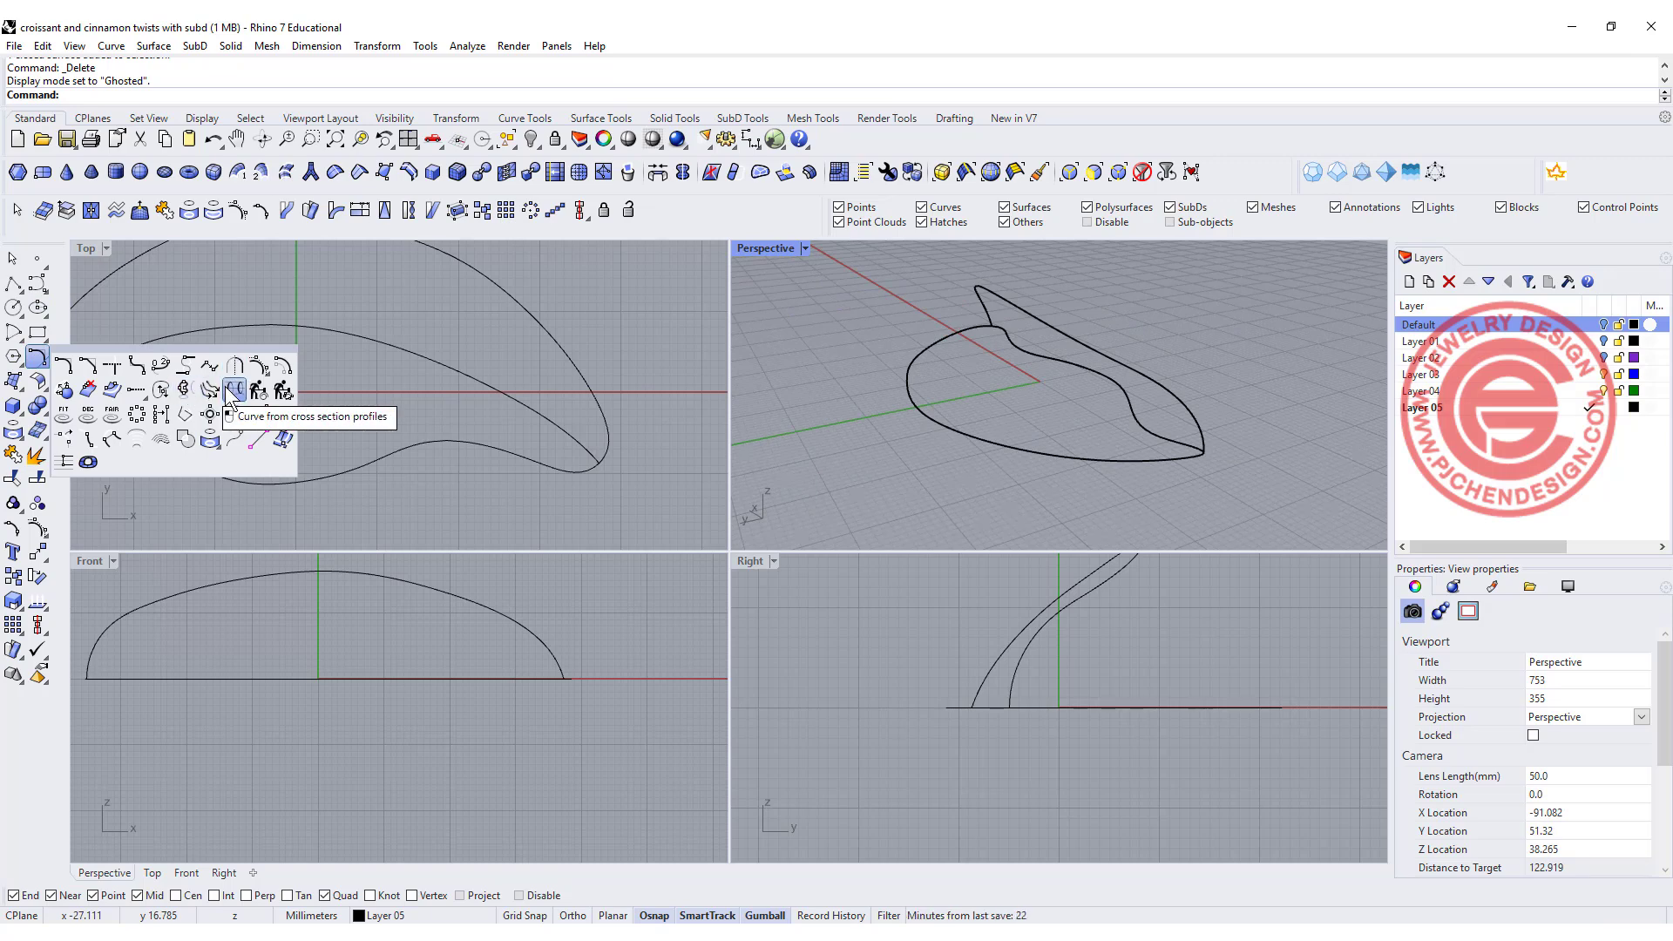
{"action": "left_click", "coordinate": [233, 389]}
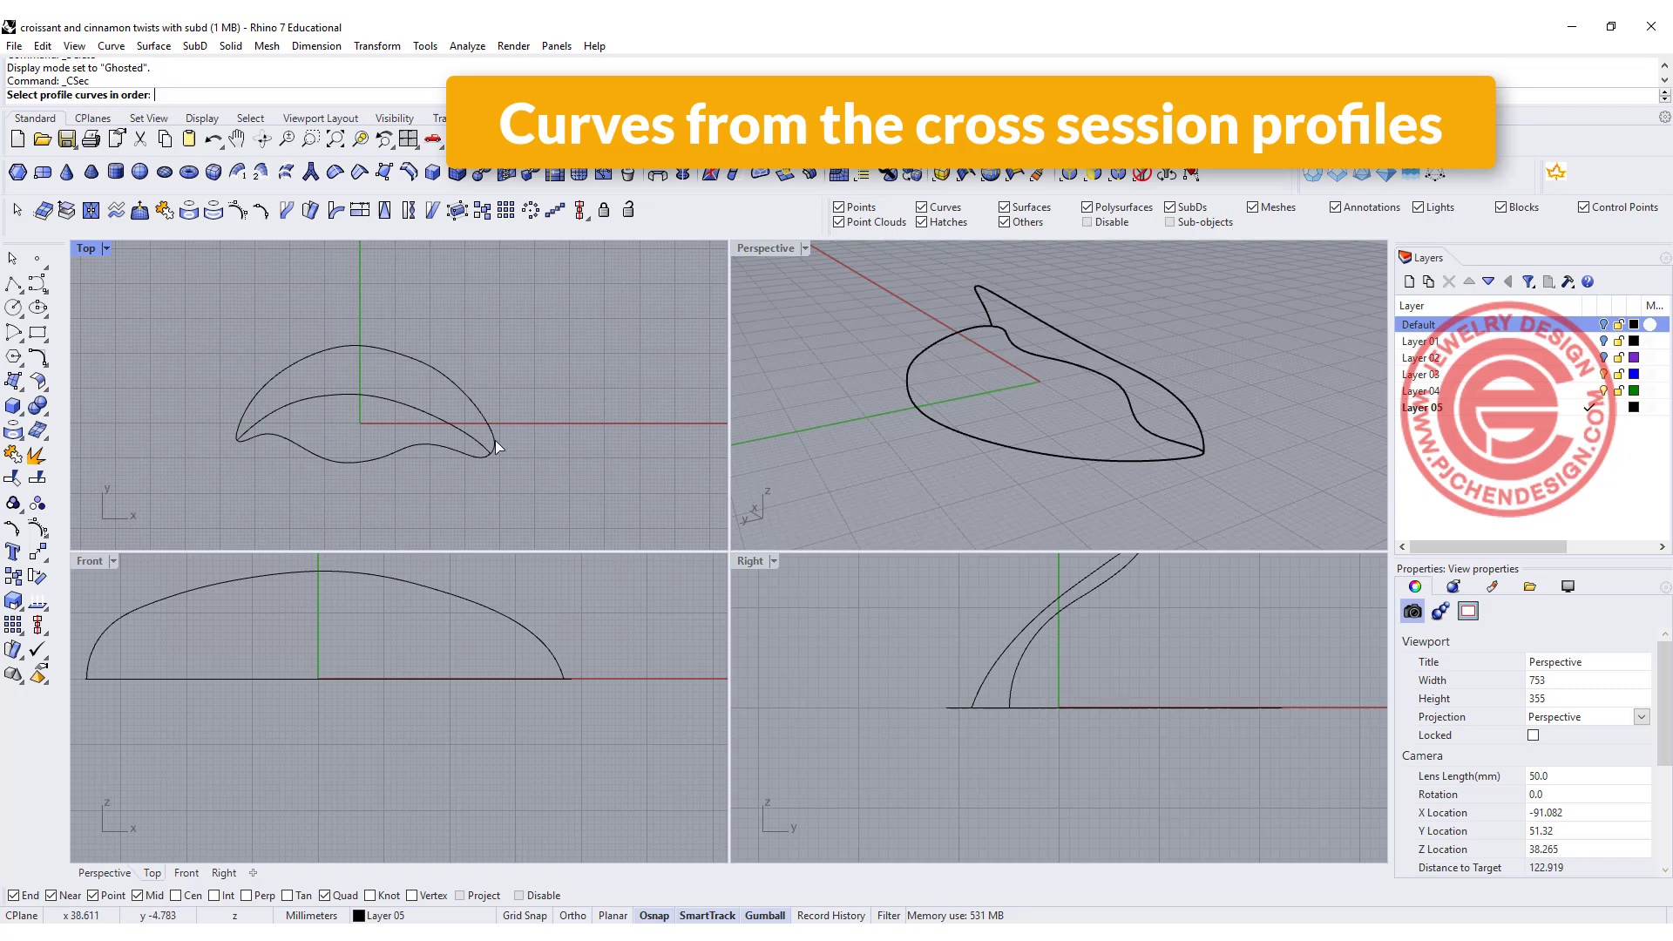
{"action": "left_click", "coordinate": [467, 457]}
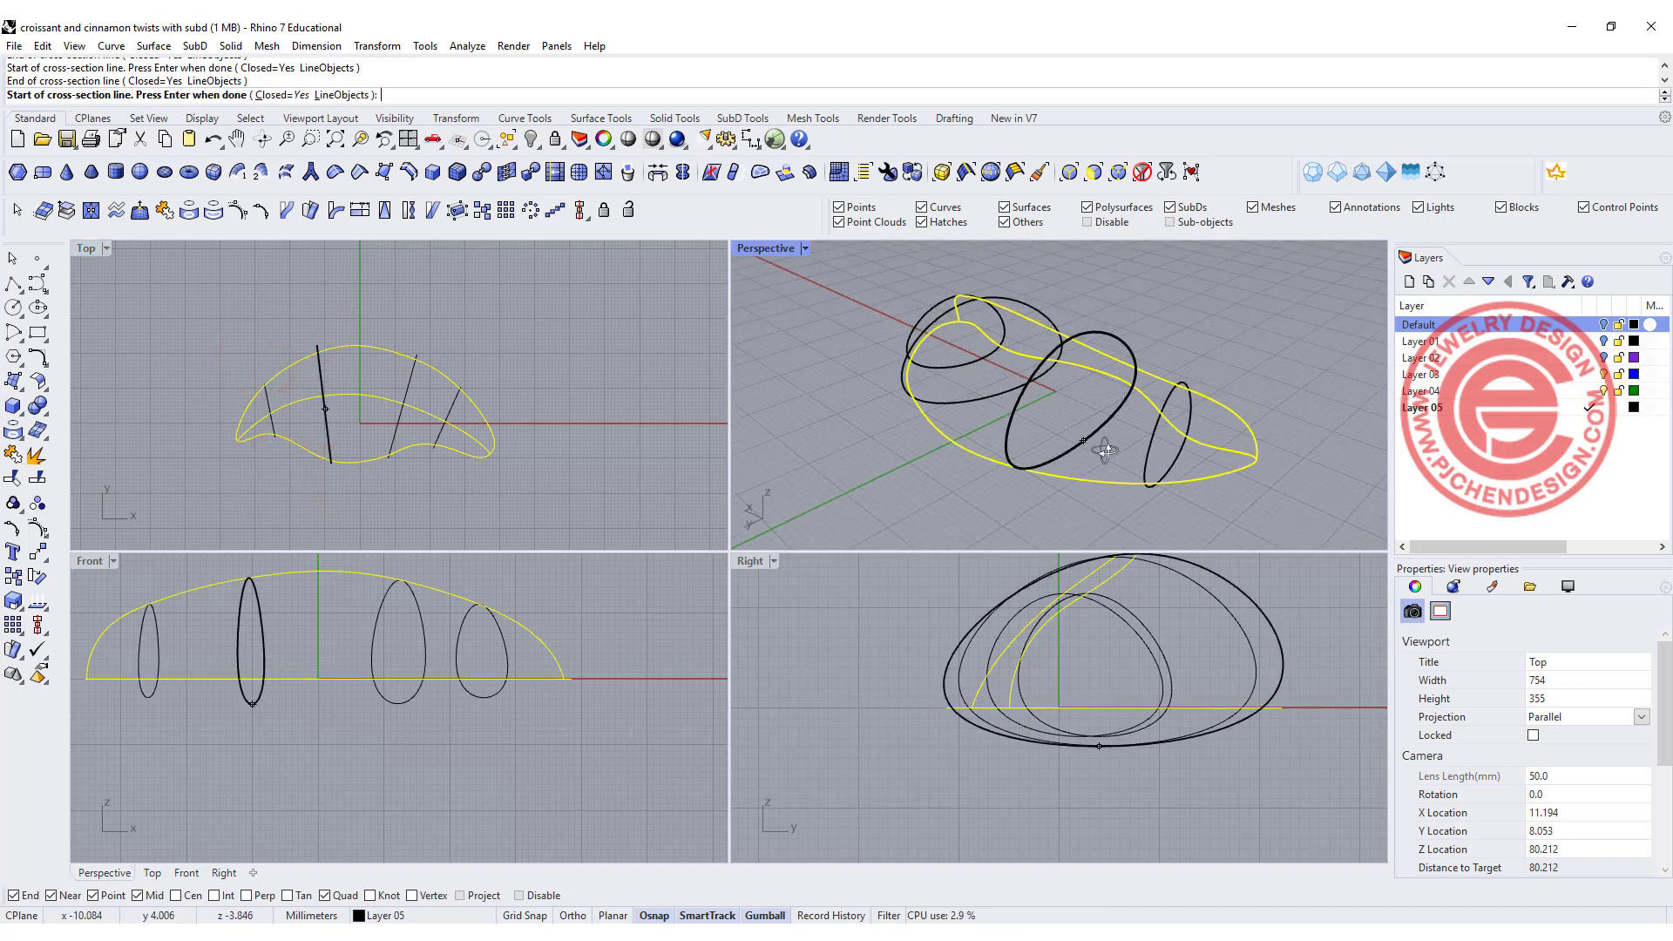
- Maximize Perspective and drag a control point to reshape one cross-section ring
{"action": "double_click", "coordinate": [765, 247]}
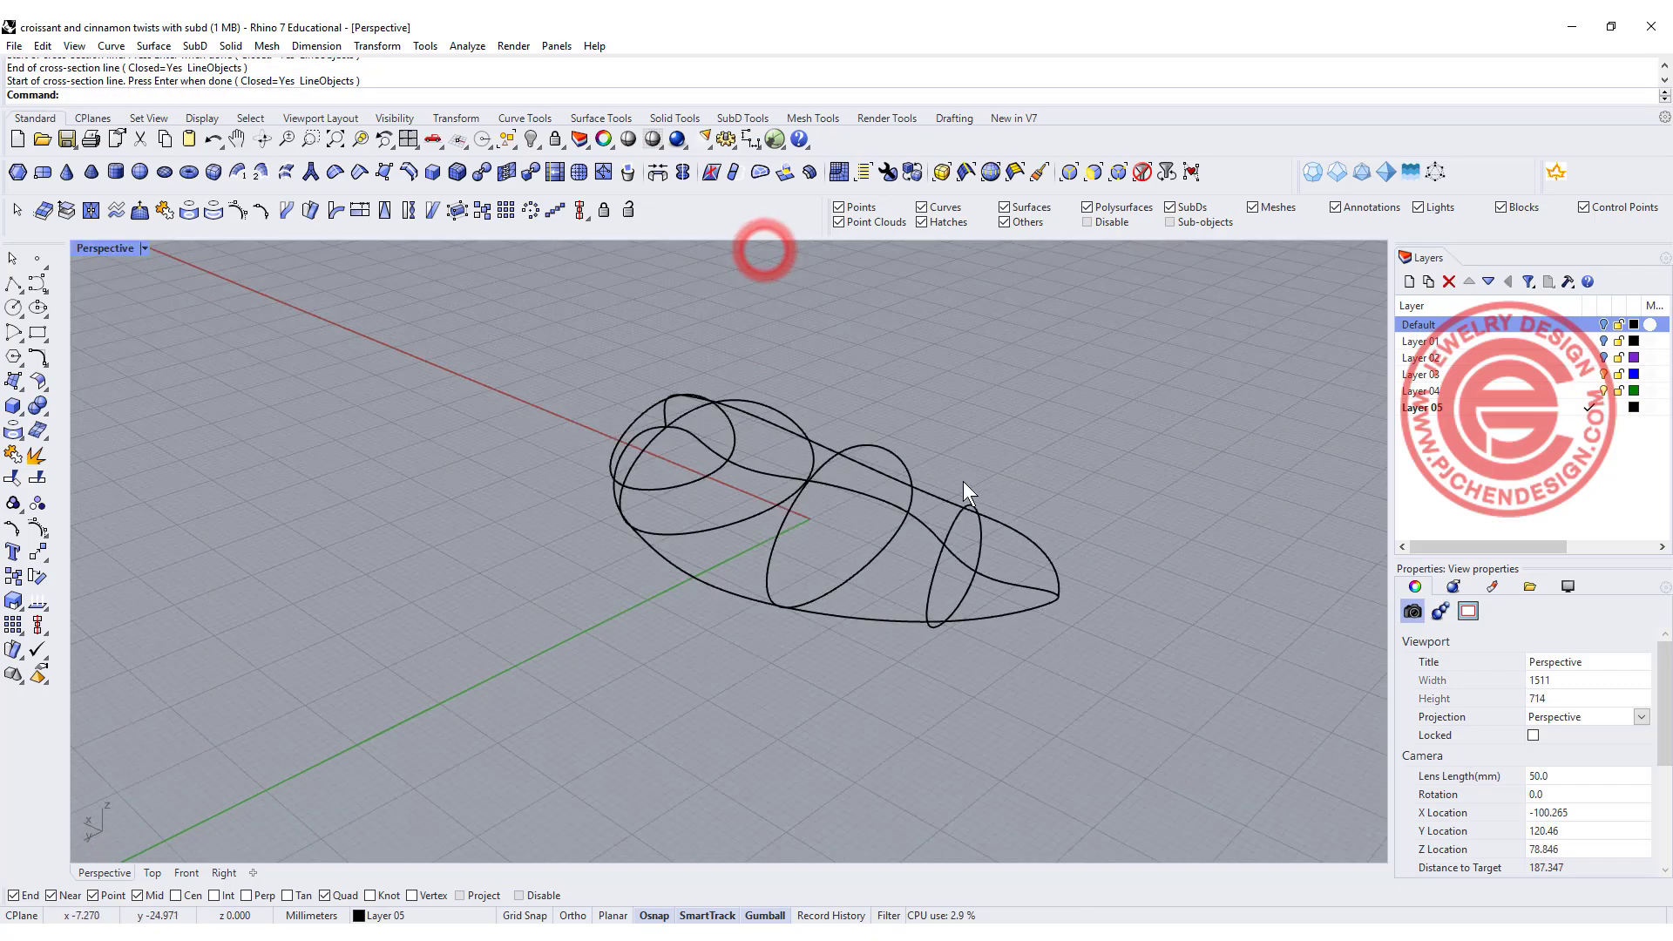
{"action": "left_click_drag", "start_coordinate": [966, 492], "coordinate": [777, 546]}
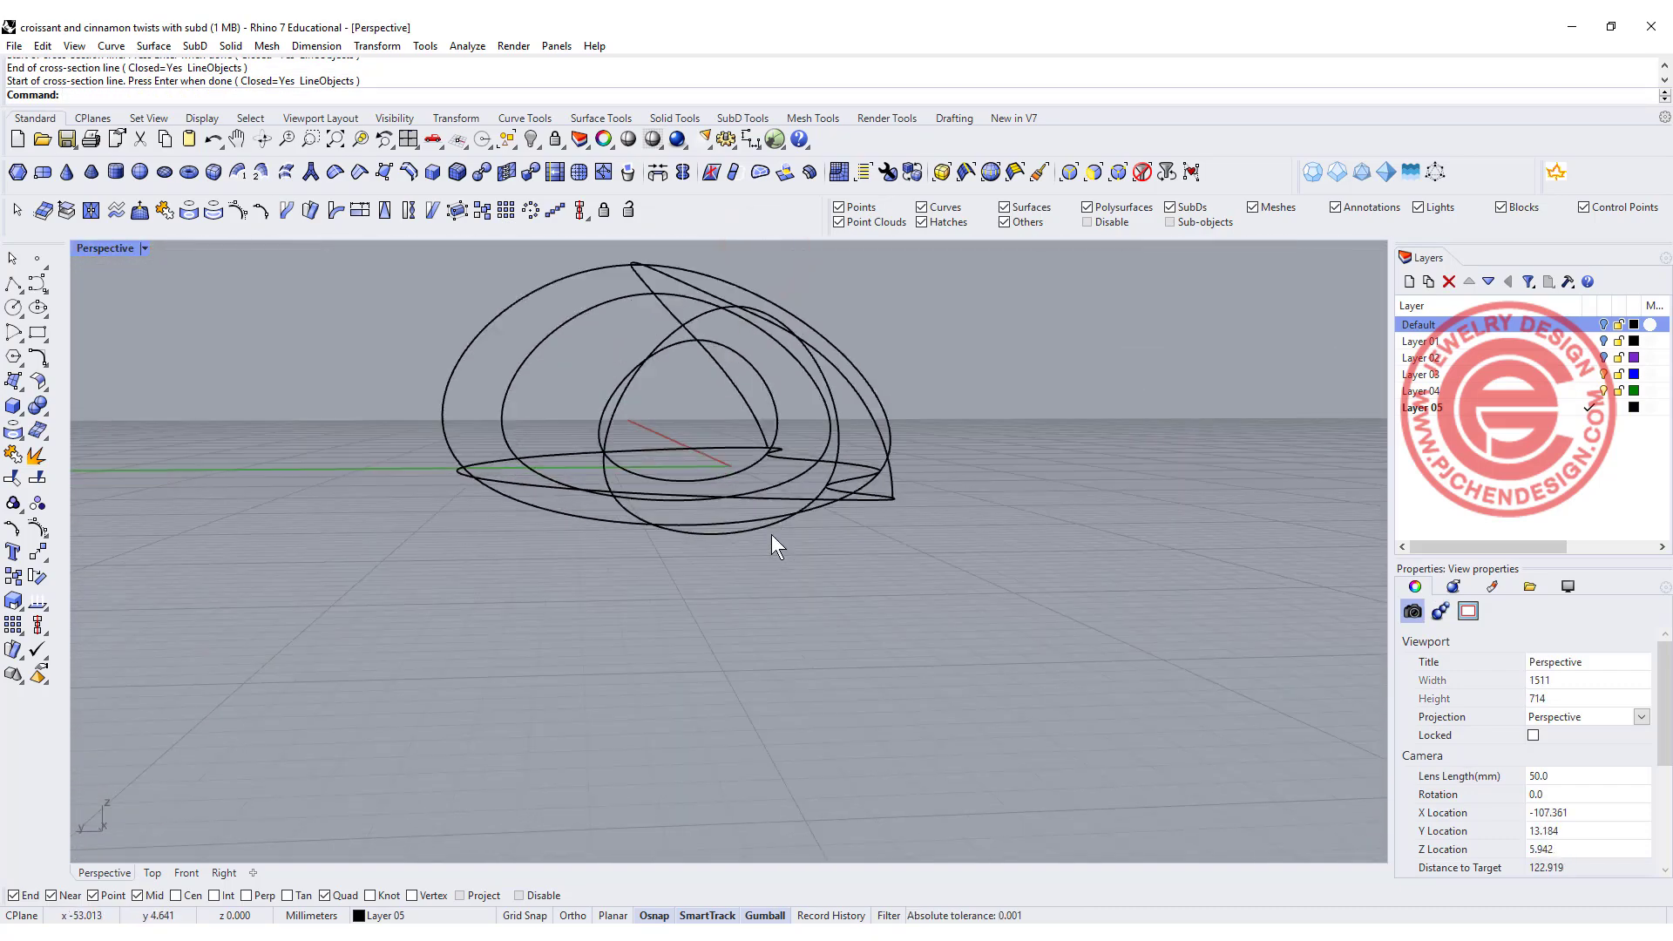
{"action": "left_click", "coordinate": [838, 533]}
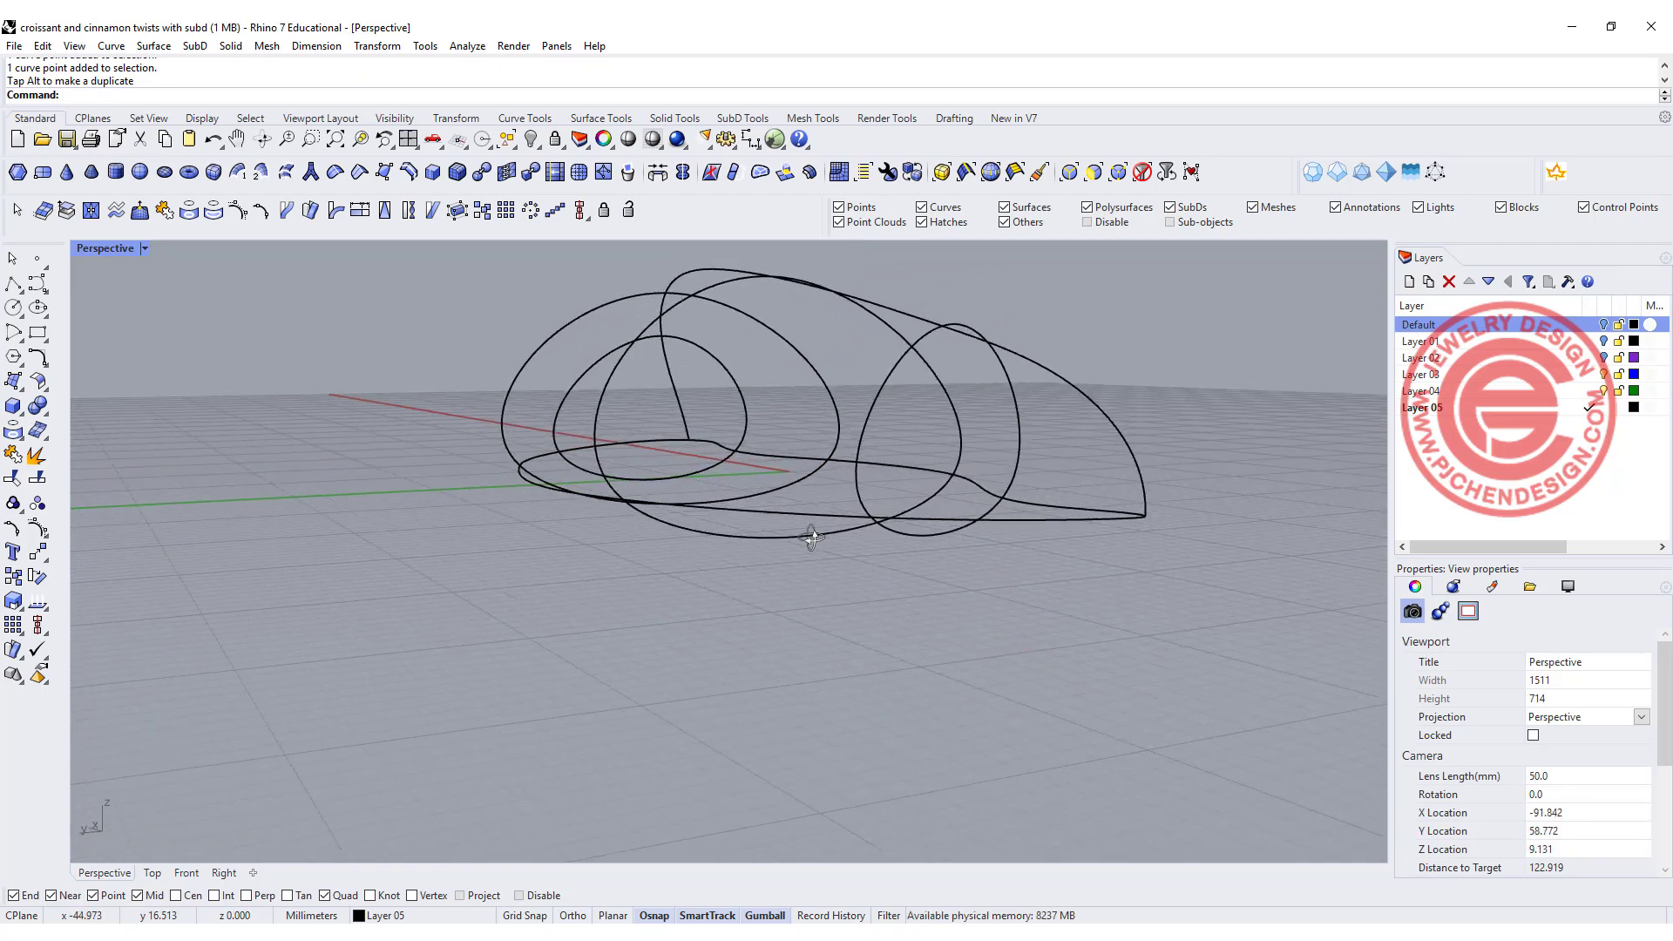
{"action": "left_click_drag", "start_coordinate": [811, 534], "coordinate": [1051, 598]}
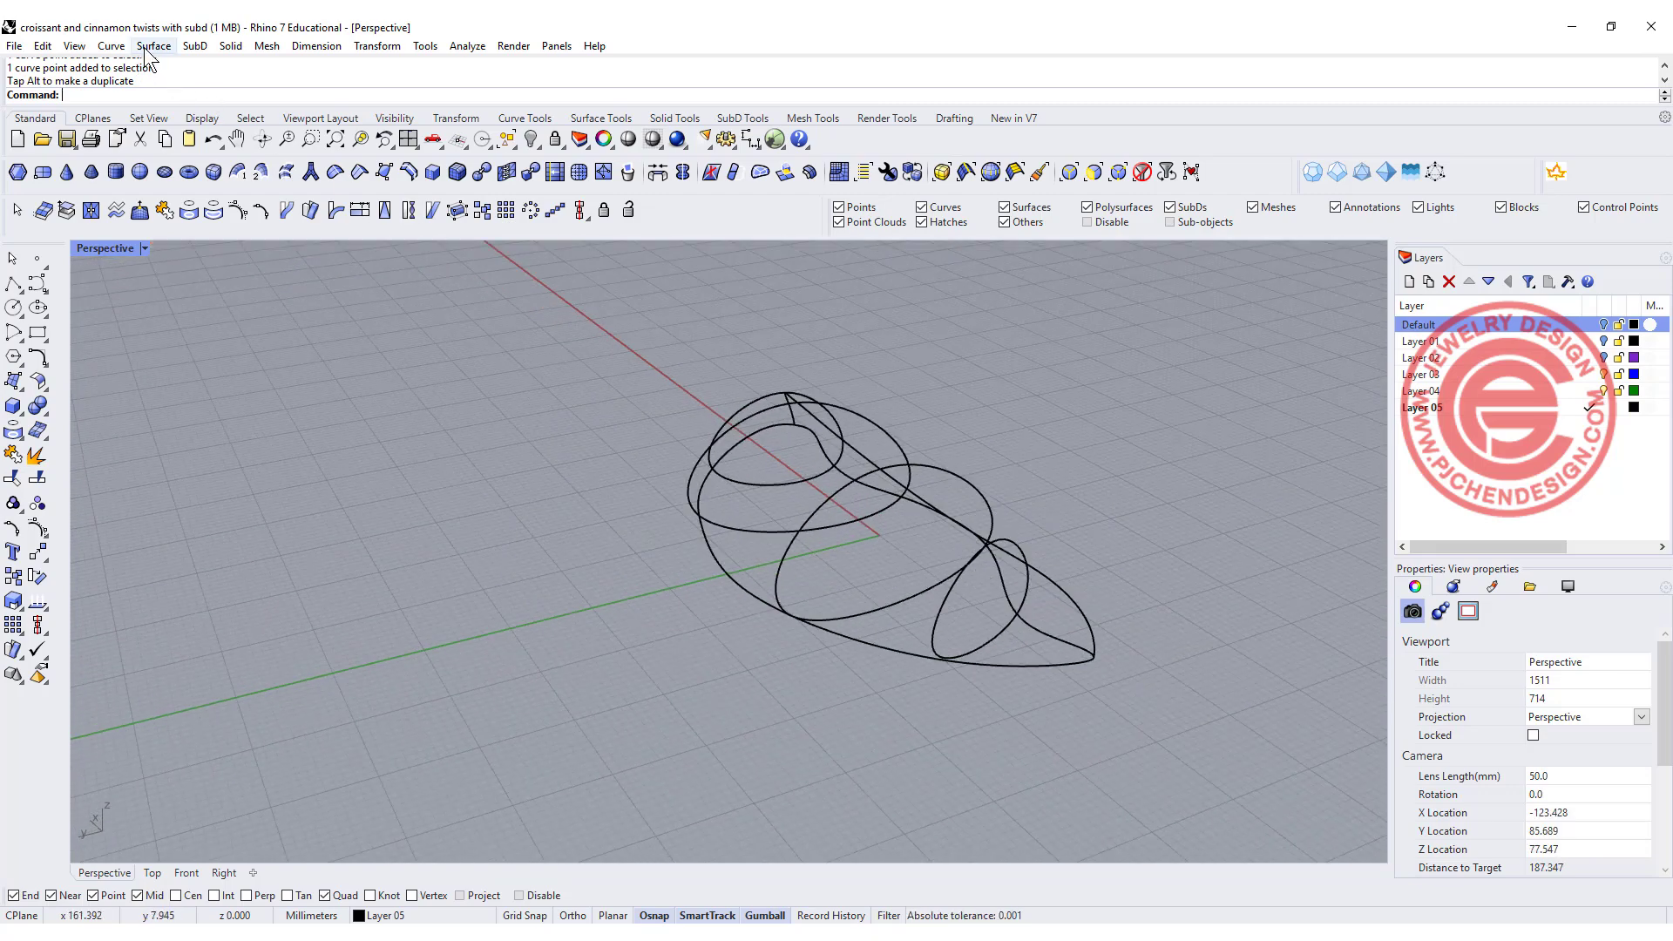
- Create a Curve Network surface from the crescent outline and four cross-section rings
{"action": "left_click", "coordinate": [154, 45]}
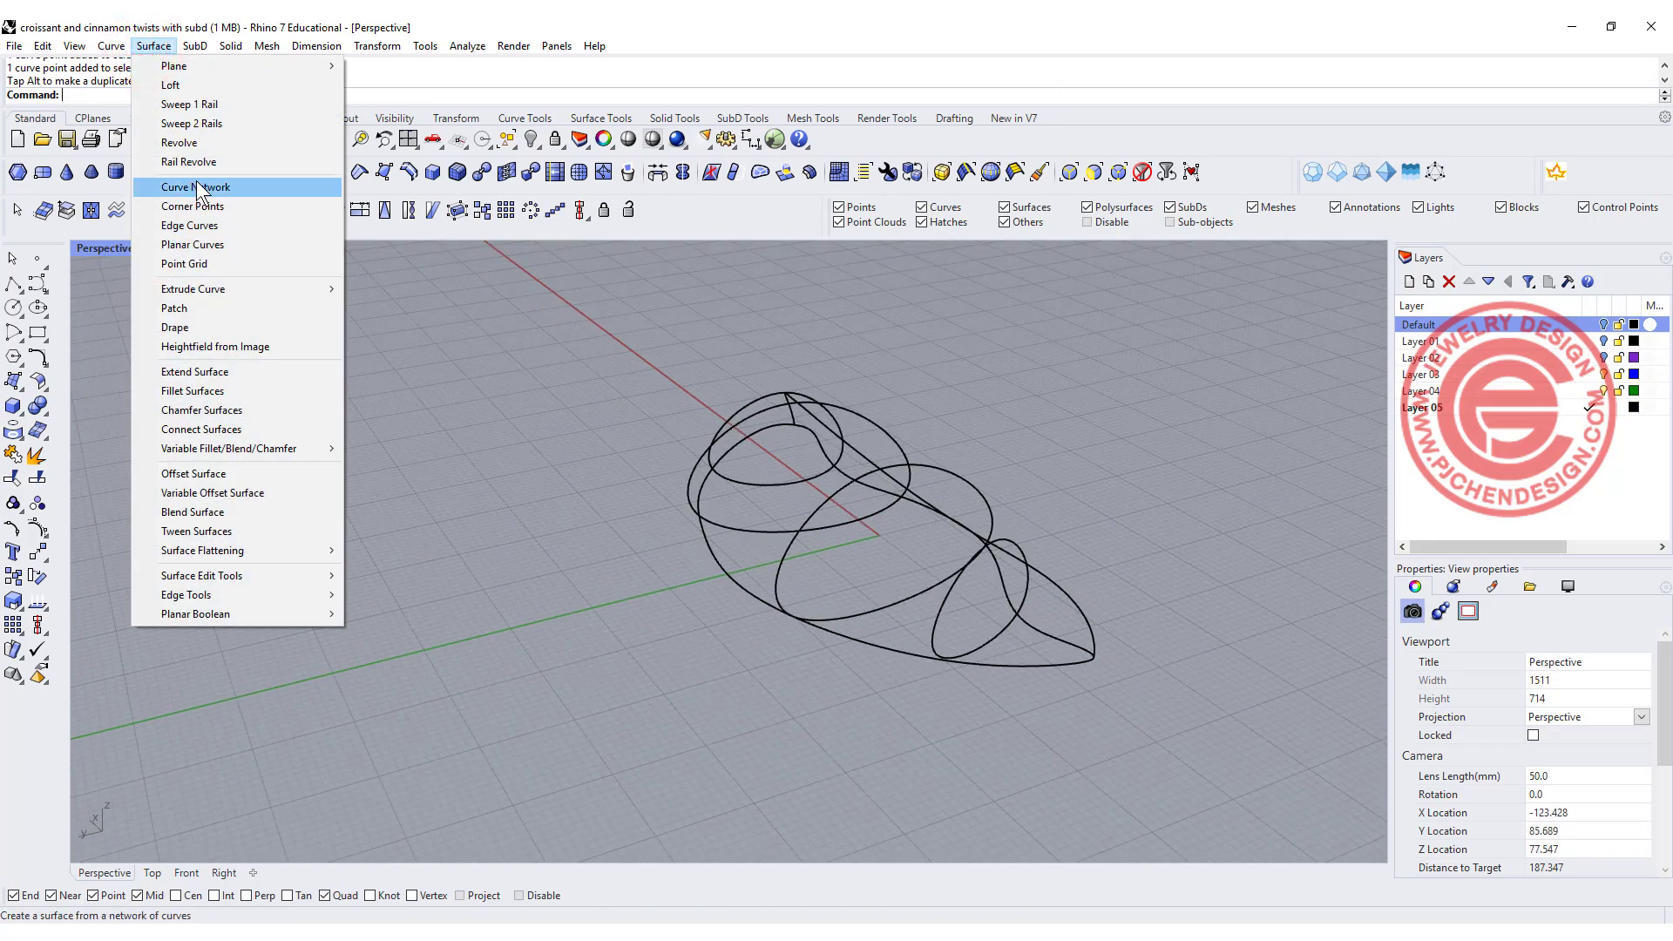
{"action": "left_click", "coordinate": [193, 187]}
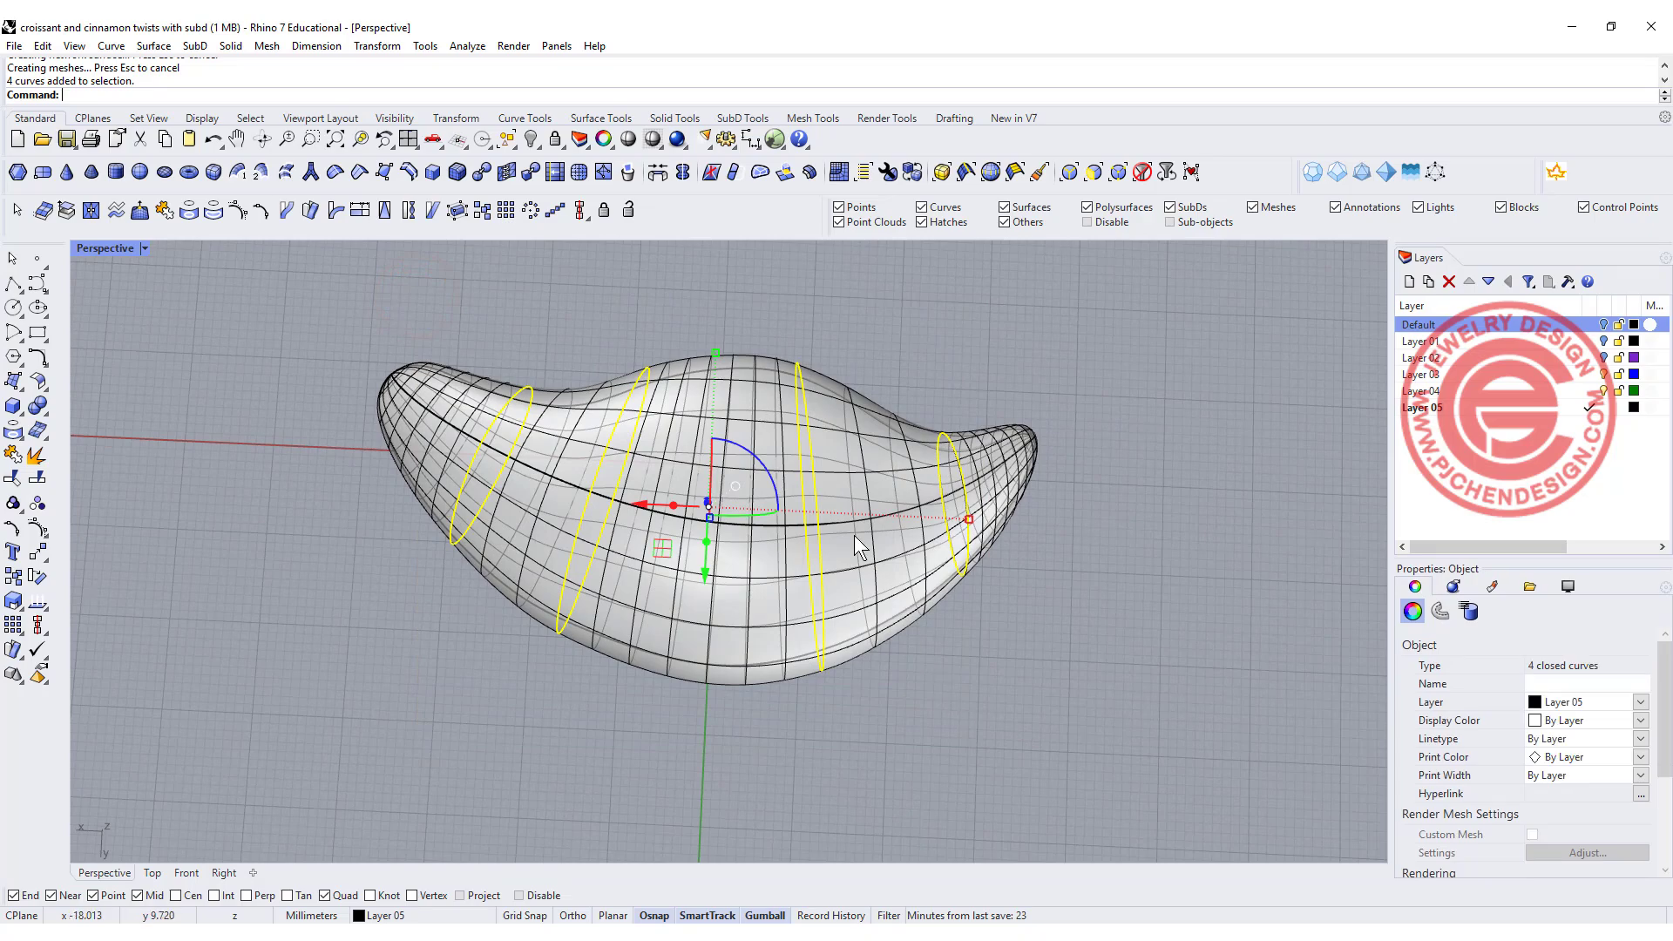
{"action": "left_click", "coordinate": [1642, 719]}
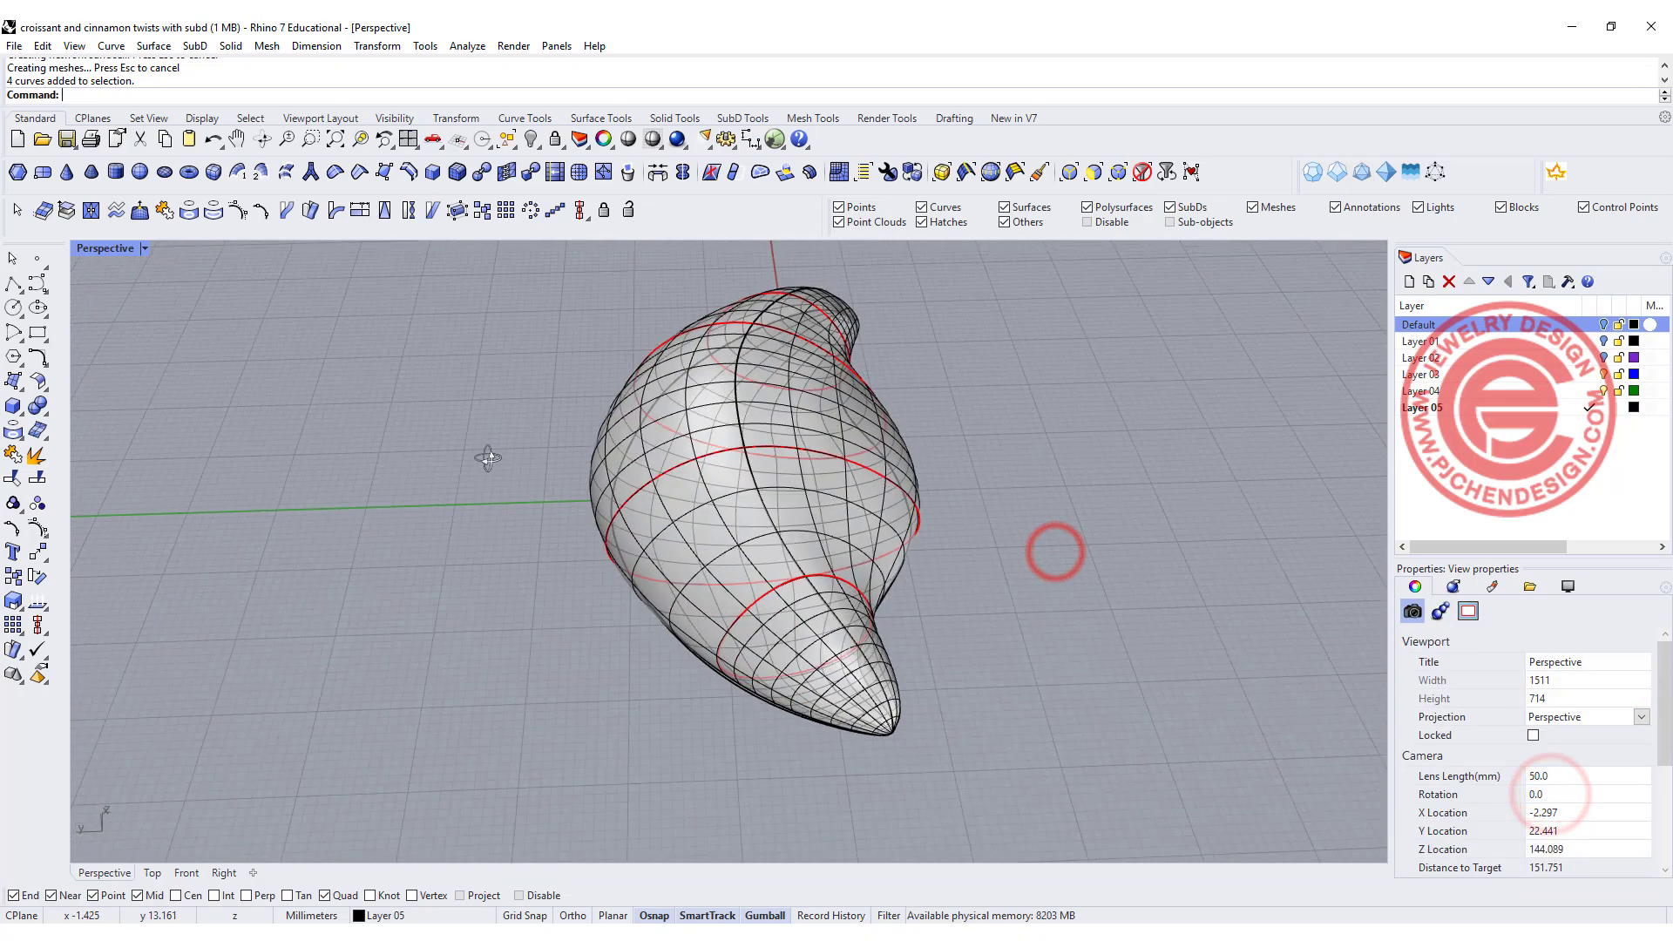
{"action": "left_click_drag", "start_coordinate": [1056, 549], "coordinate": [725, 582]}
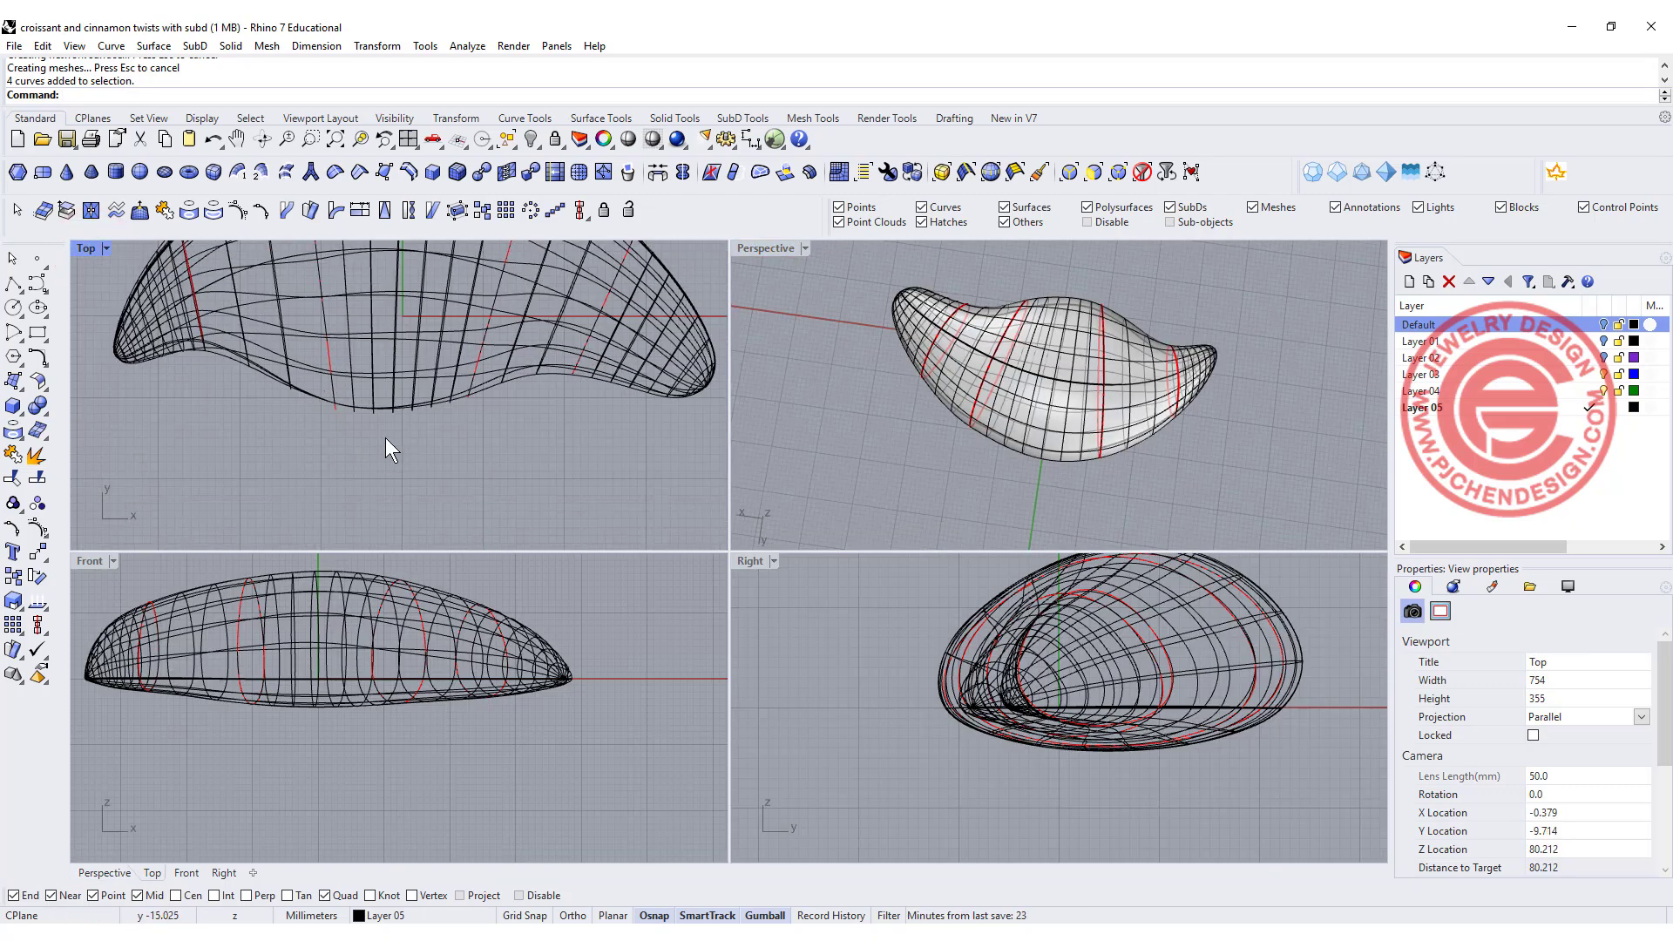
- Draw a wavy open curve in Top view just below the croissant's lower edge, redrawing once
{"action": "left_click", "coordinate": [14, 265]}
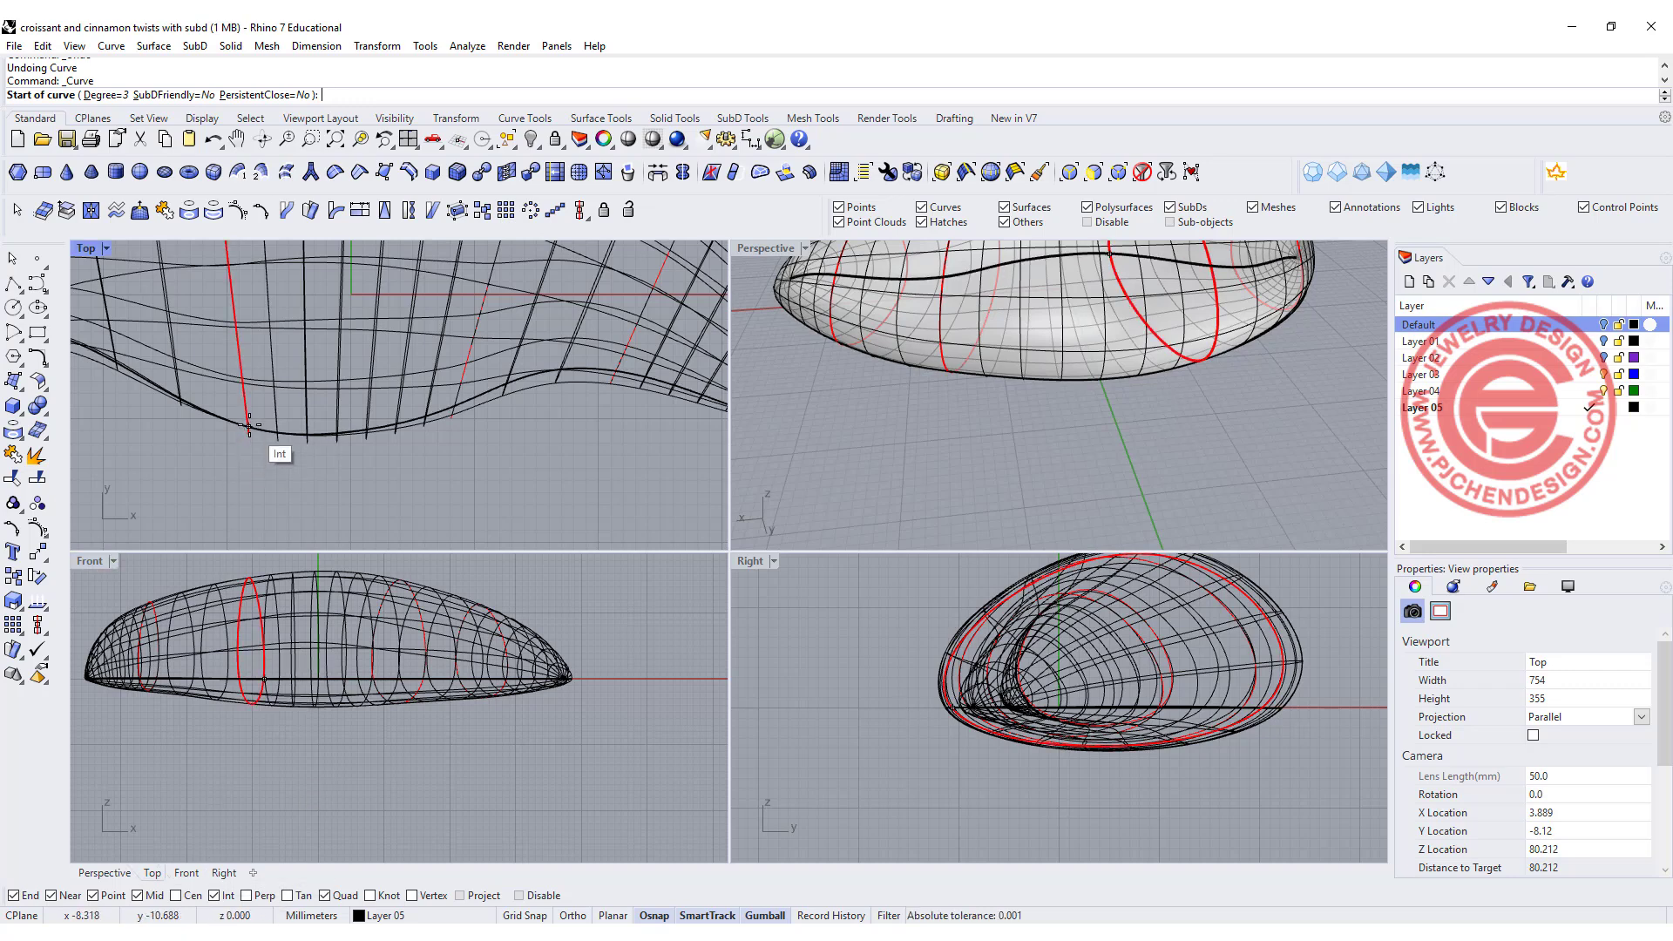
{"action": "left_click", "coordinate": [315, 483]}
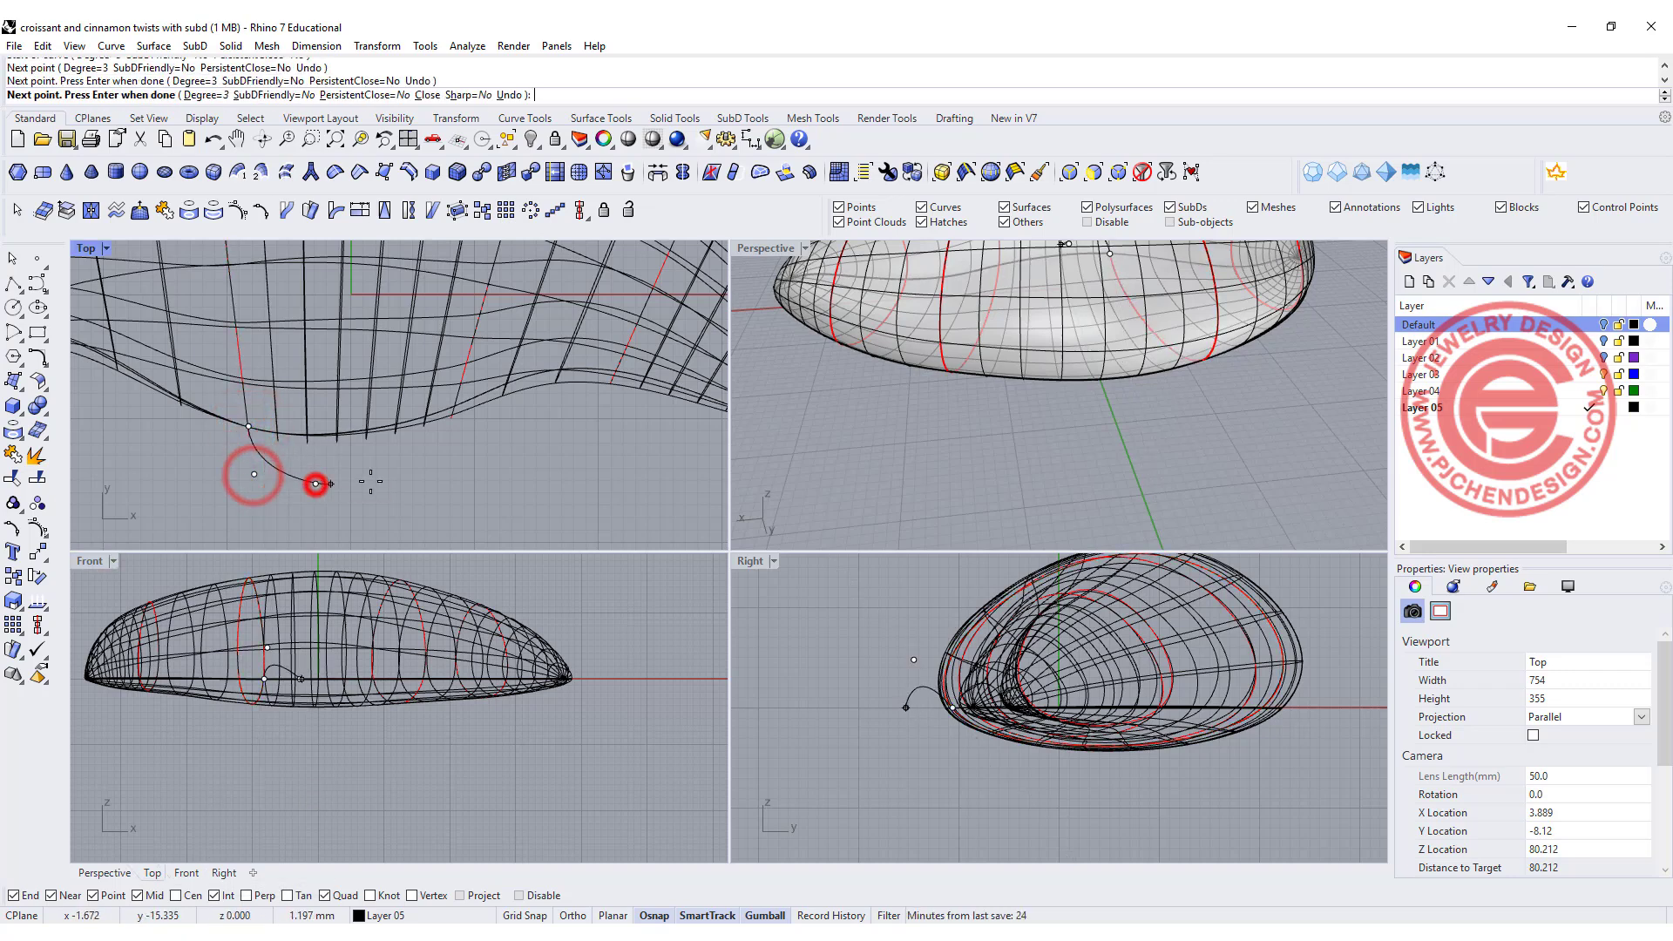
{"action": "left_click", "coordinate": [443, 453]}
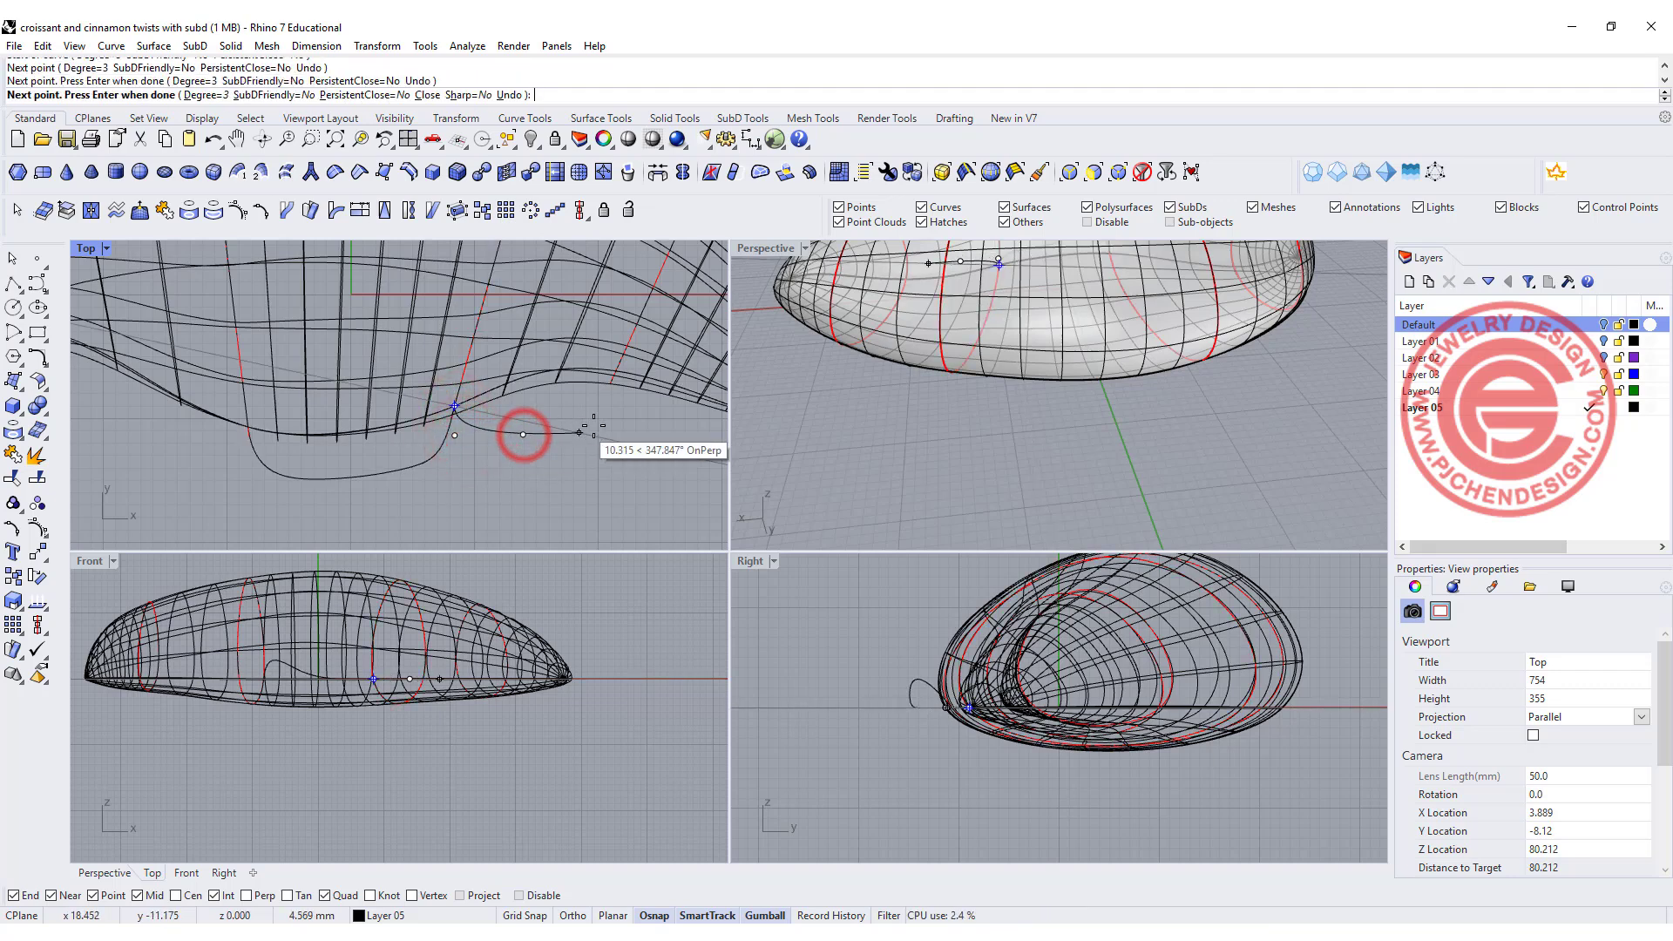
{"action": "left_click", "coordinate": [603, 406]}
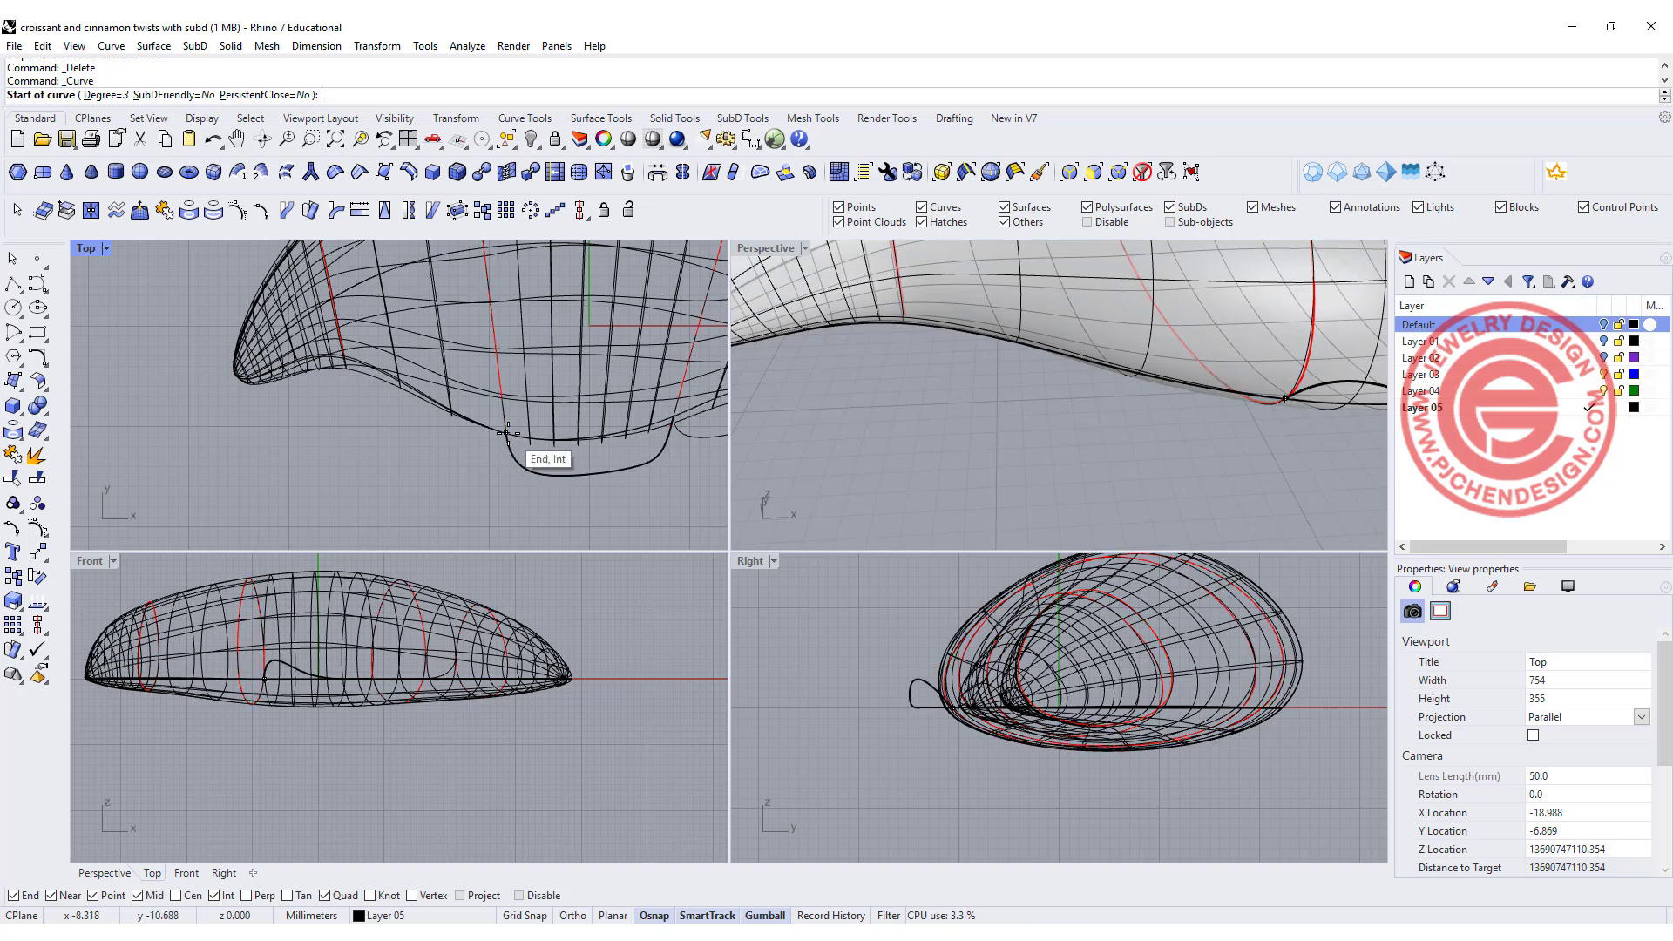
{"action": "left_click", "coordinate": [507, 437]}
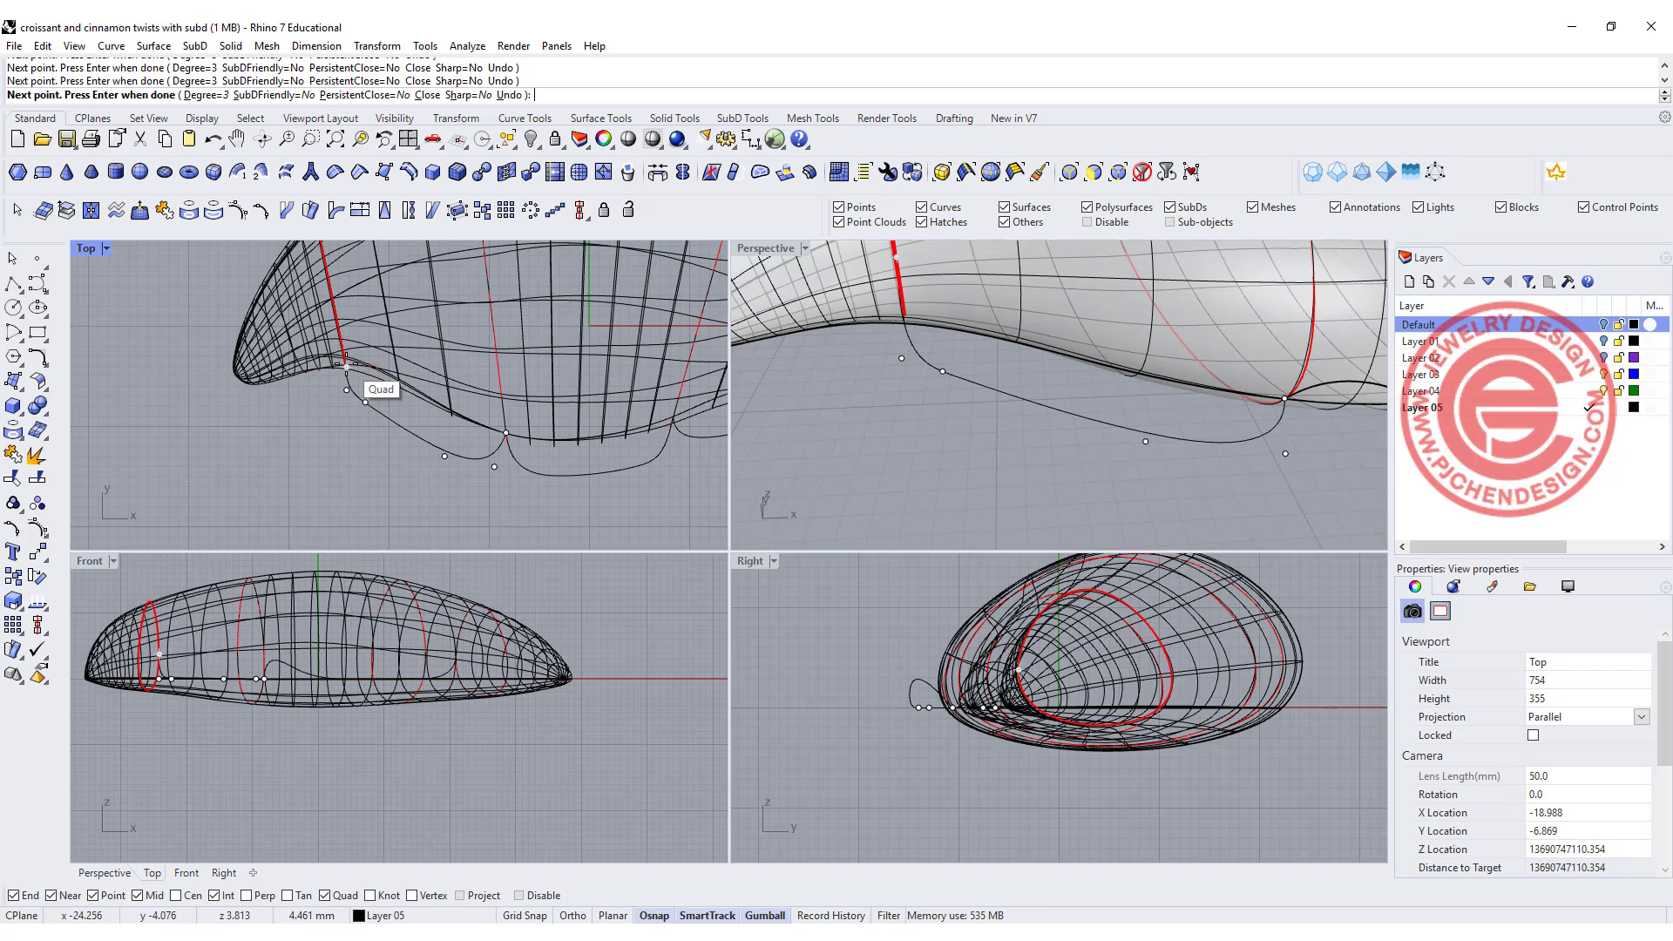
{"action": "mouse_move", "coordinate": [342, 377]}
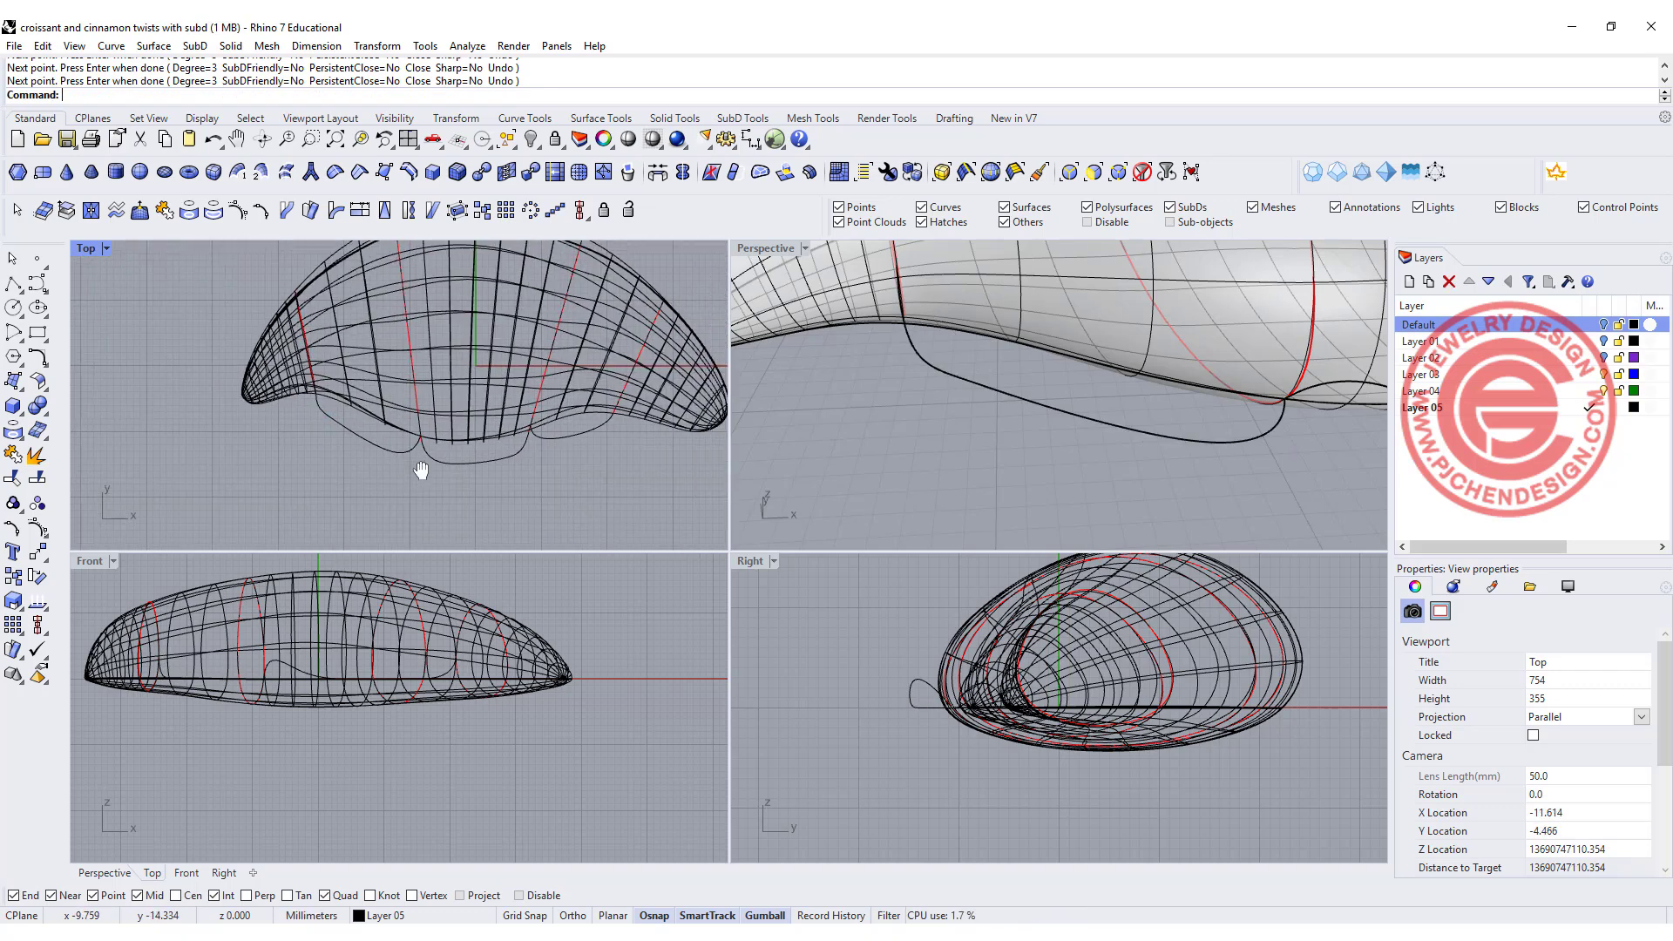
{"action": "left_click", "coordinate": [562, 442]}
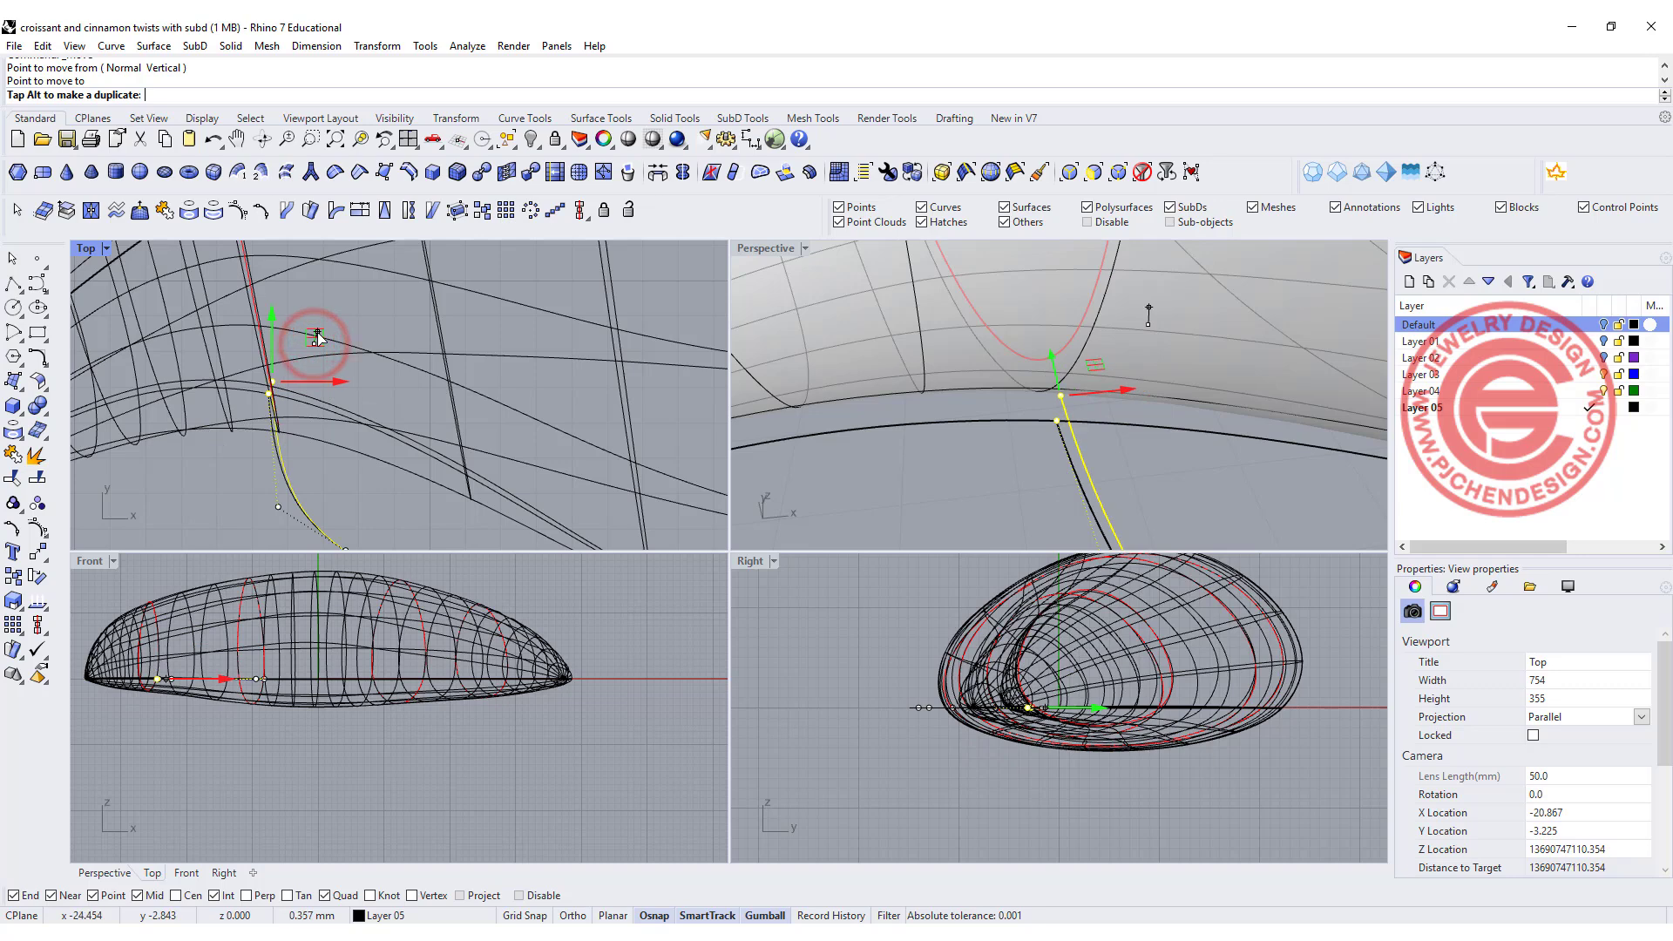
- Move the wavy curve's ends up onto the croissant's lower edge, then maximize Perspective
{"action": "left_click", "coordinate": [1064, 397]}
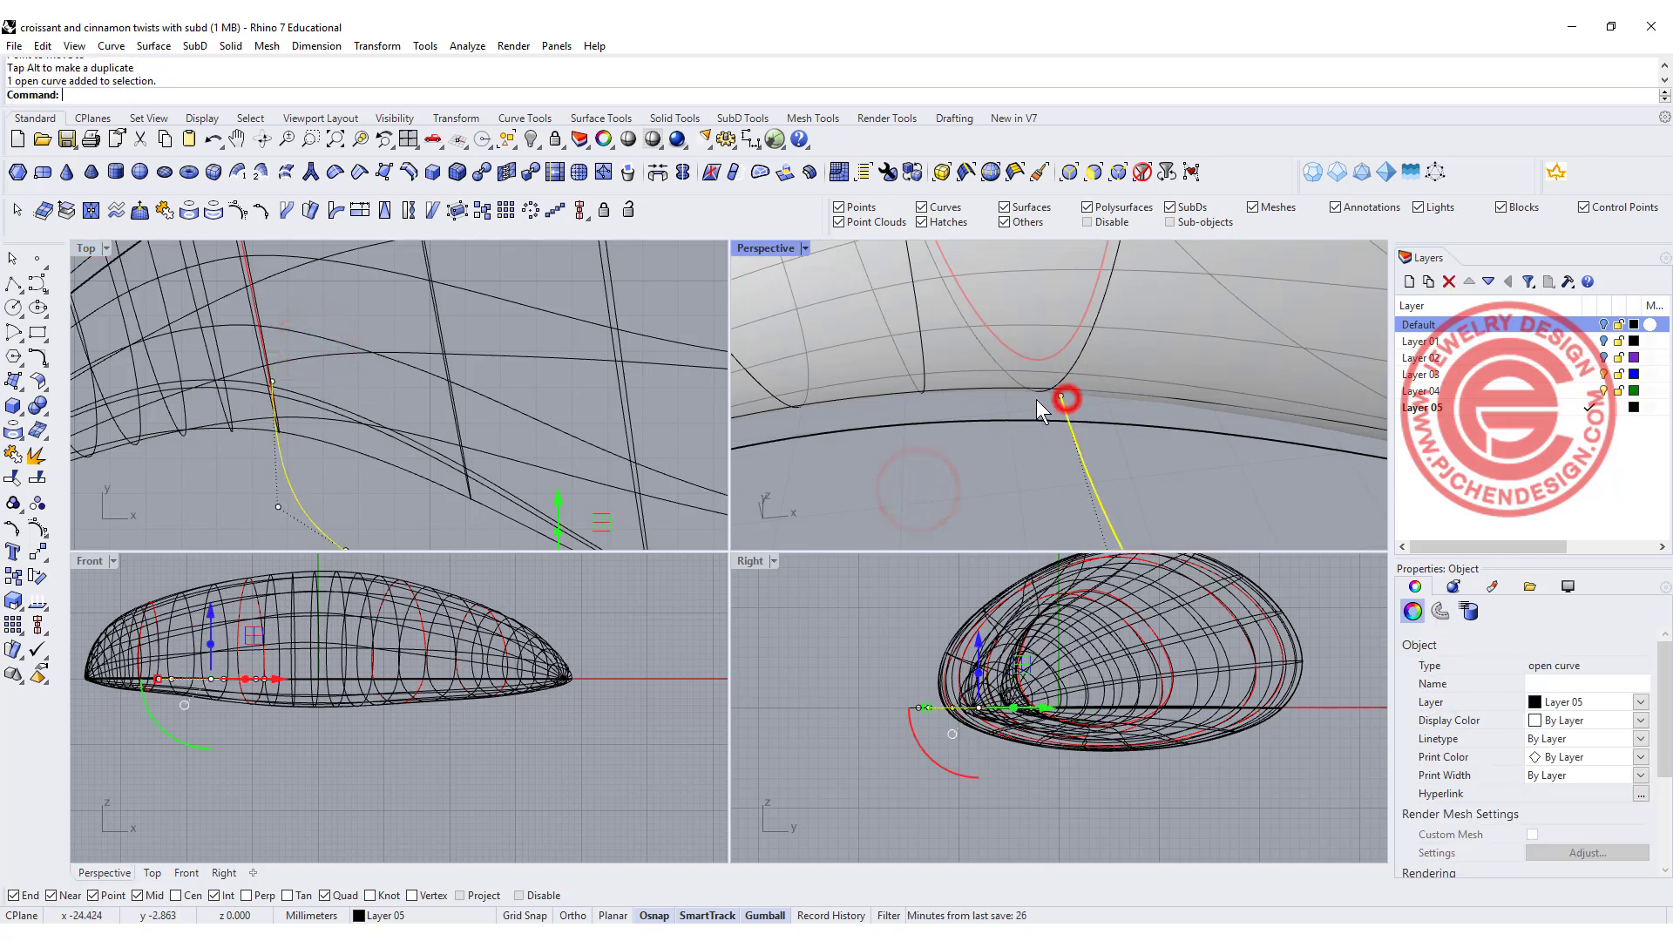
{"action": "left_click", "coordinate": [272, 382]}
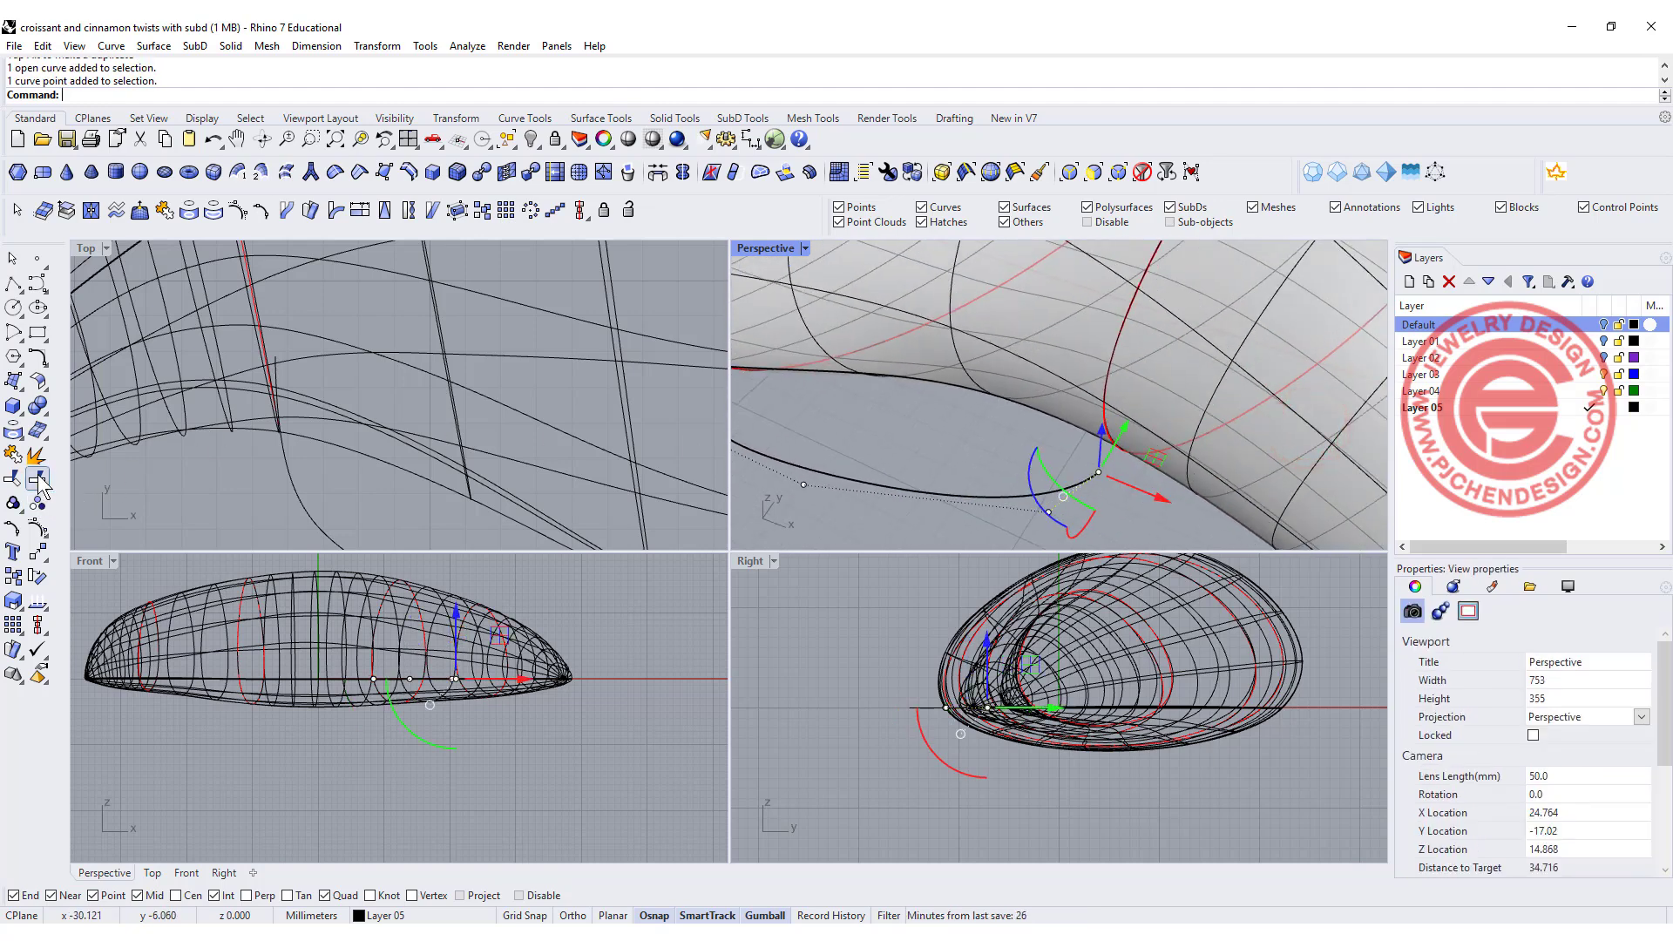
{"action": "left_click", "coordinate": [40, 481]}
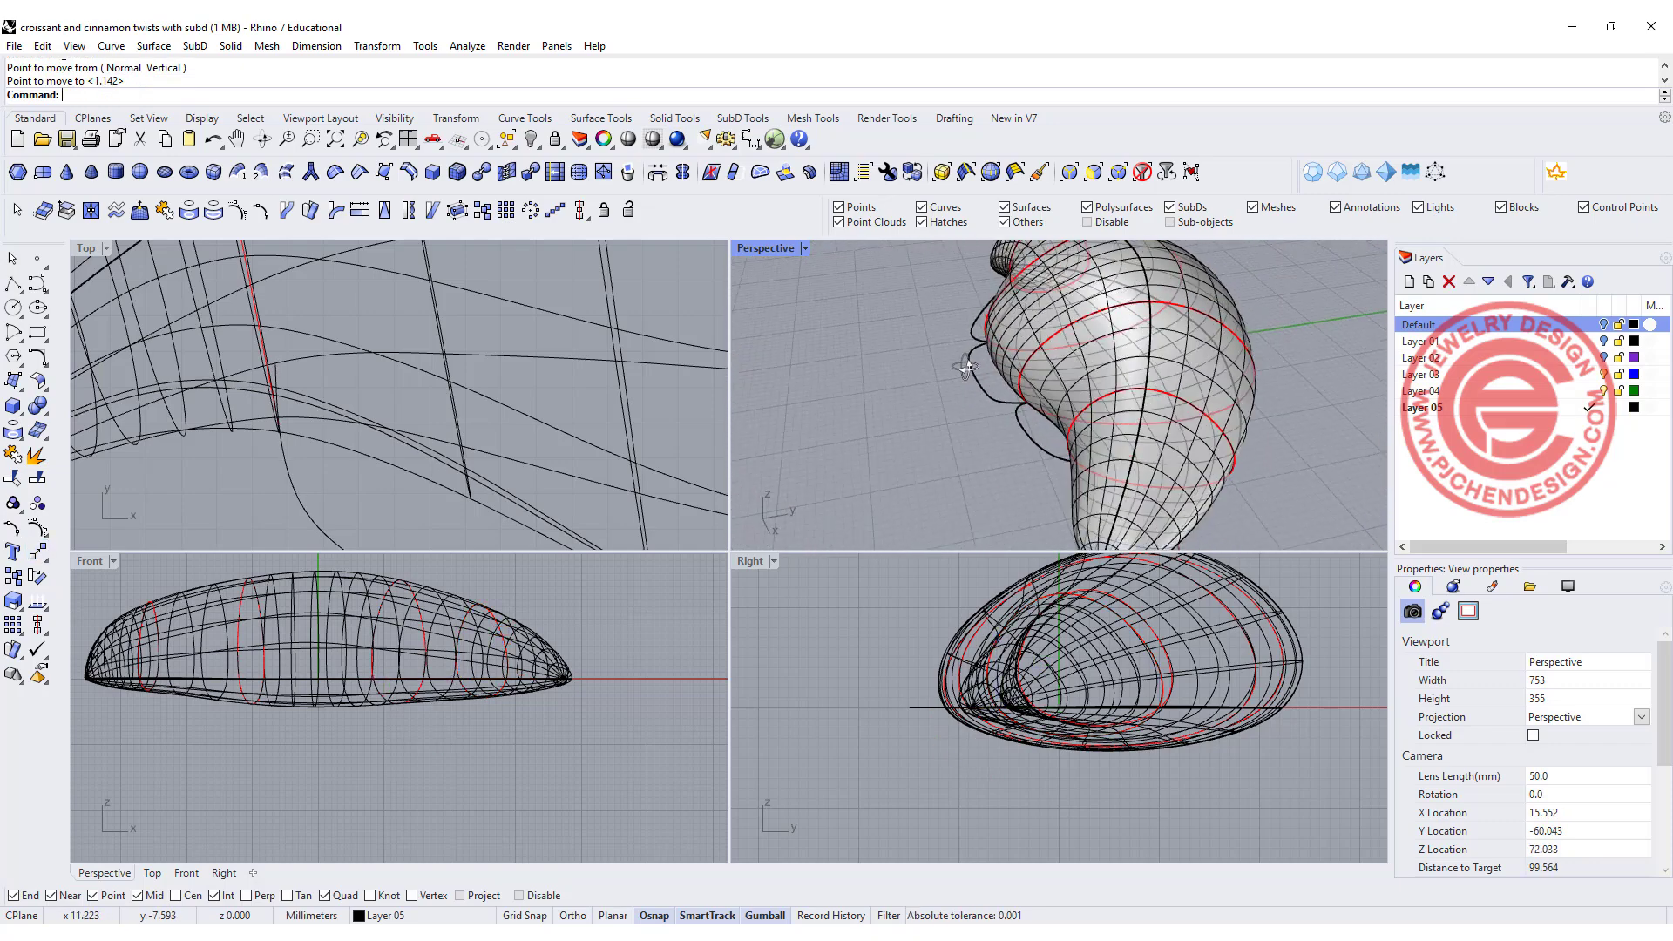
{"action": "double_click", "coordinate": [764, 248]}
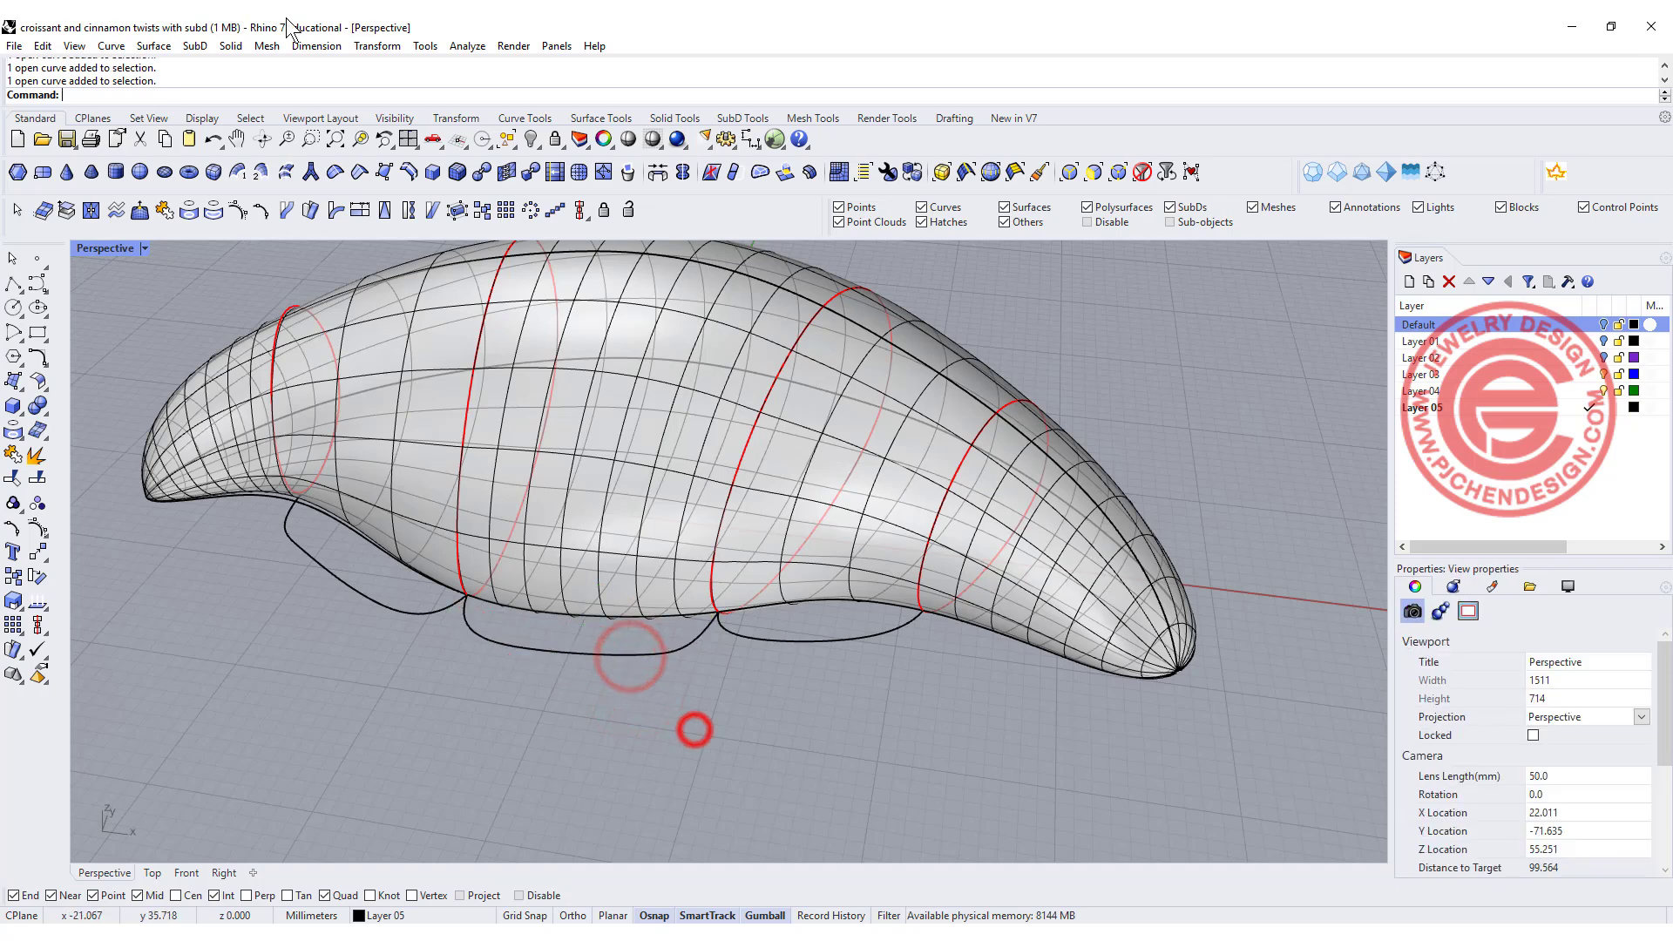
- Sweep SubD rolls along two rails between the cross-section rings and scalloped curves
{"action": "left_click", "coordinate": [260, 171]}
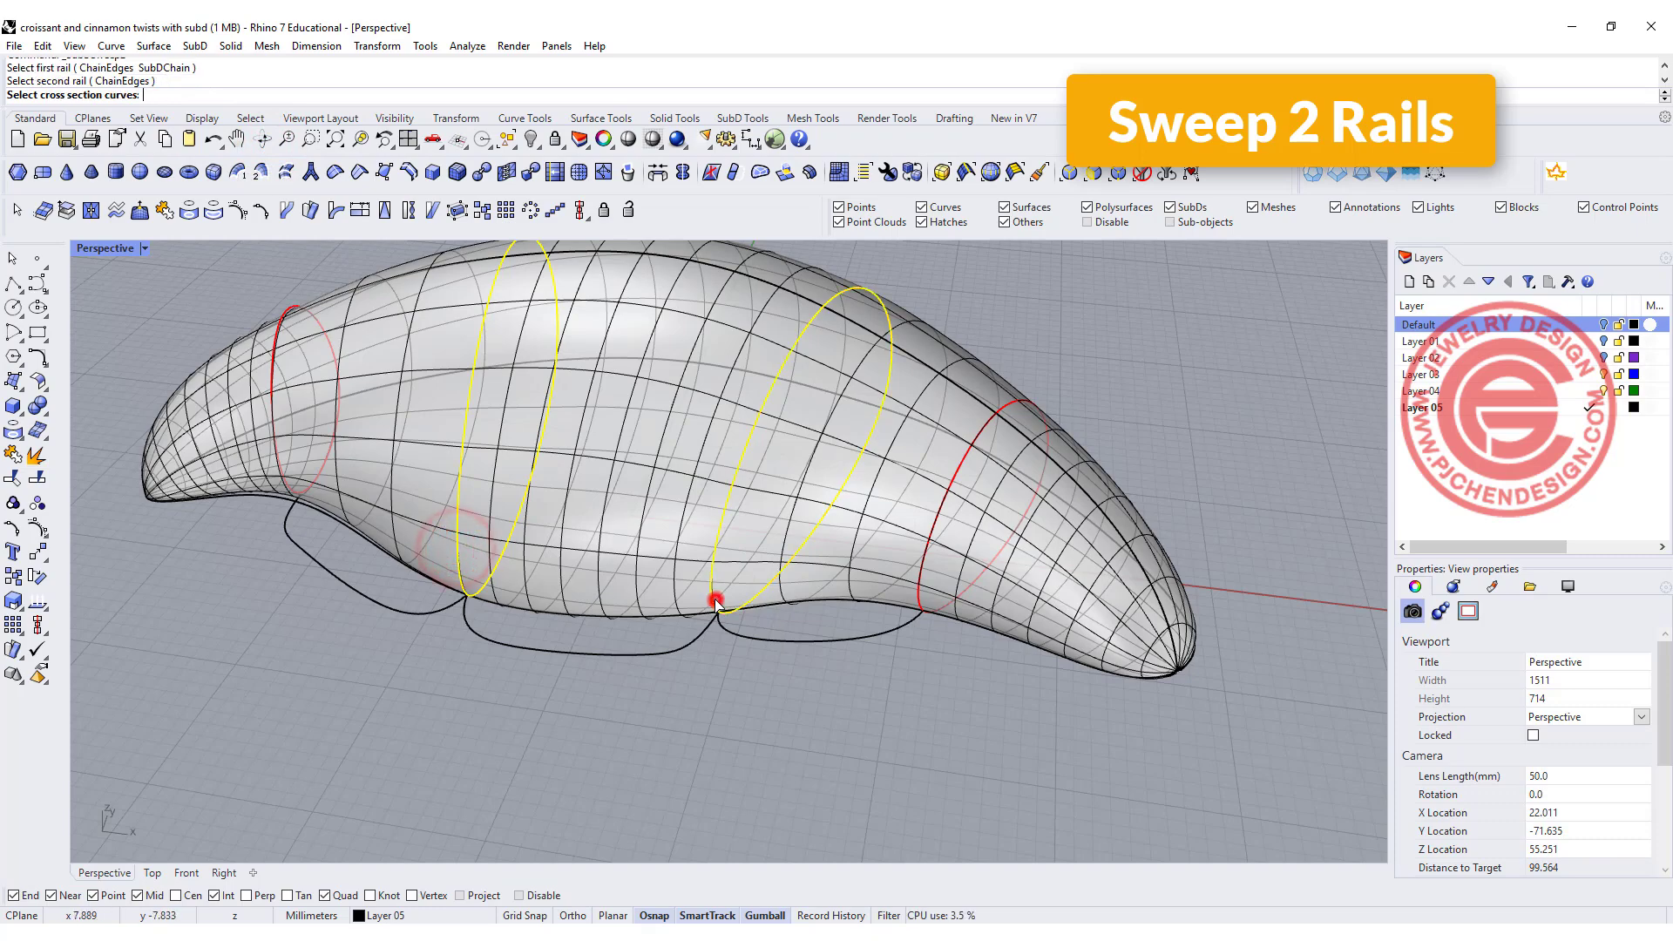
{"action": "key", "text": "enter"}
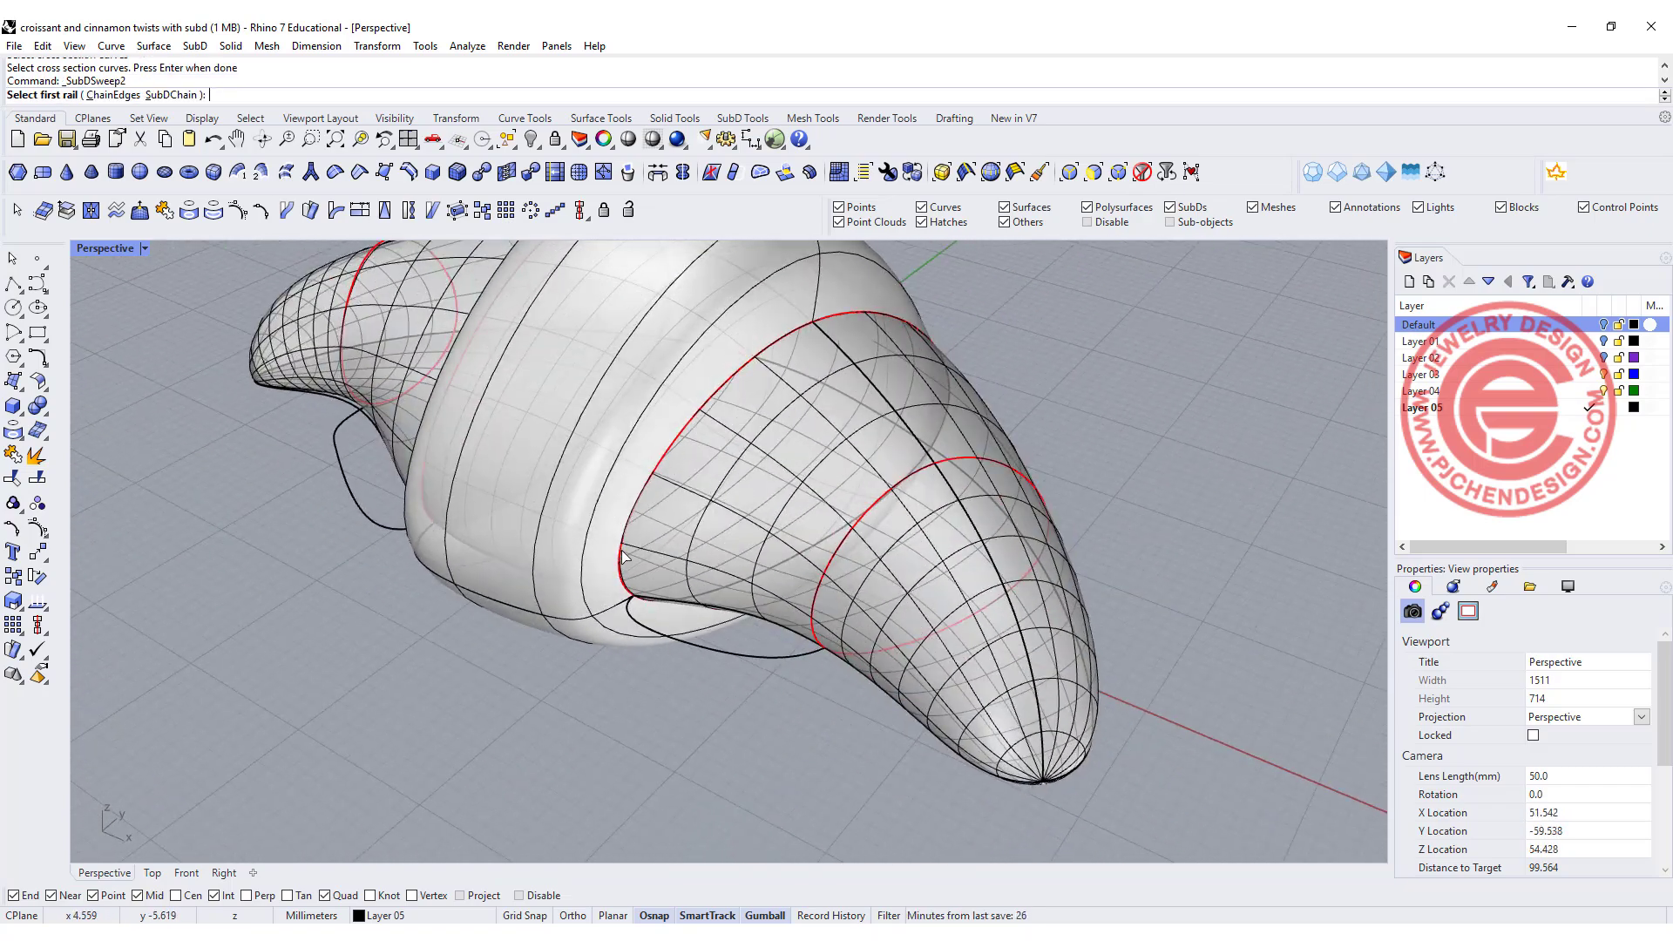
{"action": "left_click", "coordinate": [692, 596]}
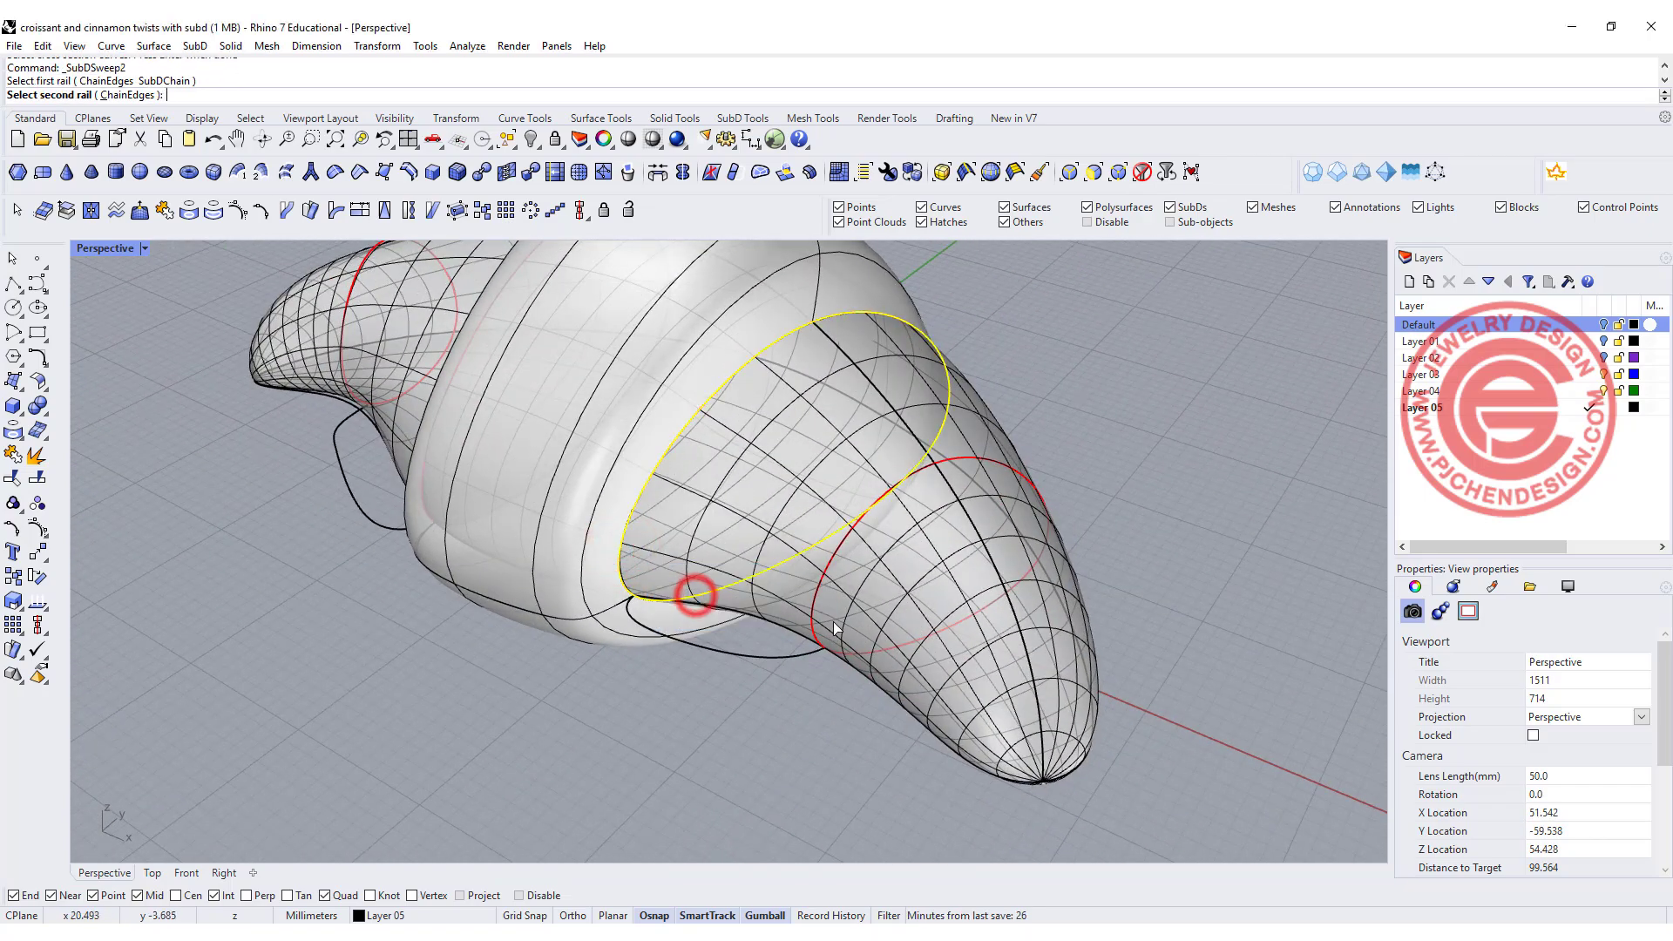
{"action": "left_click", "coordinate": [784, 653]}
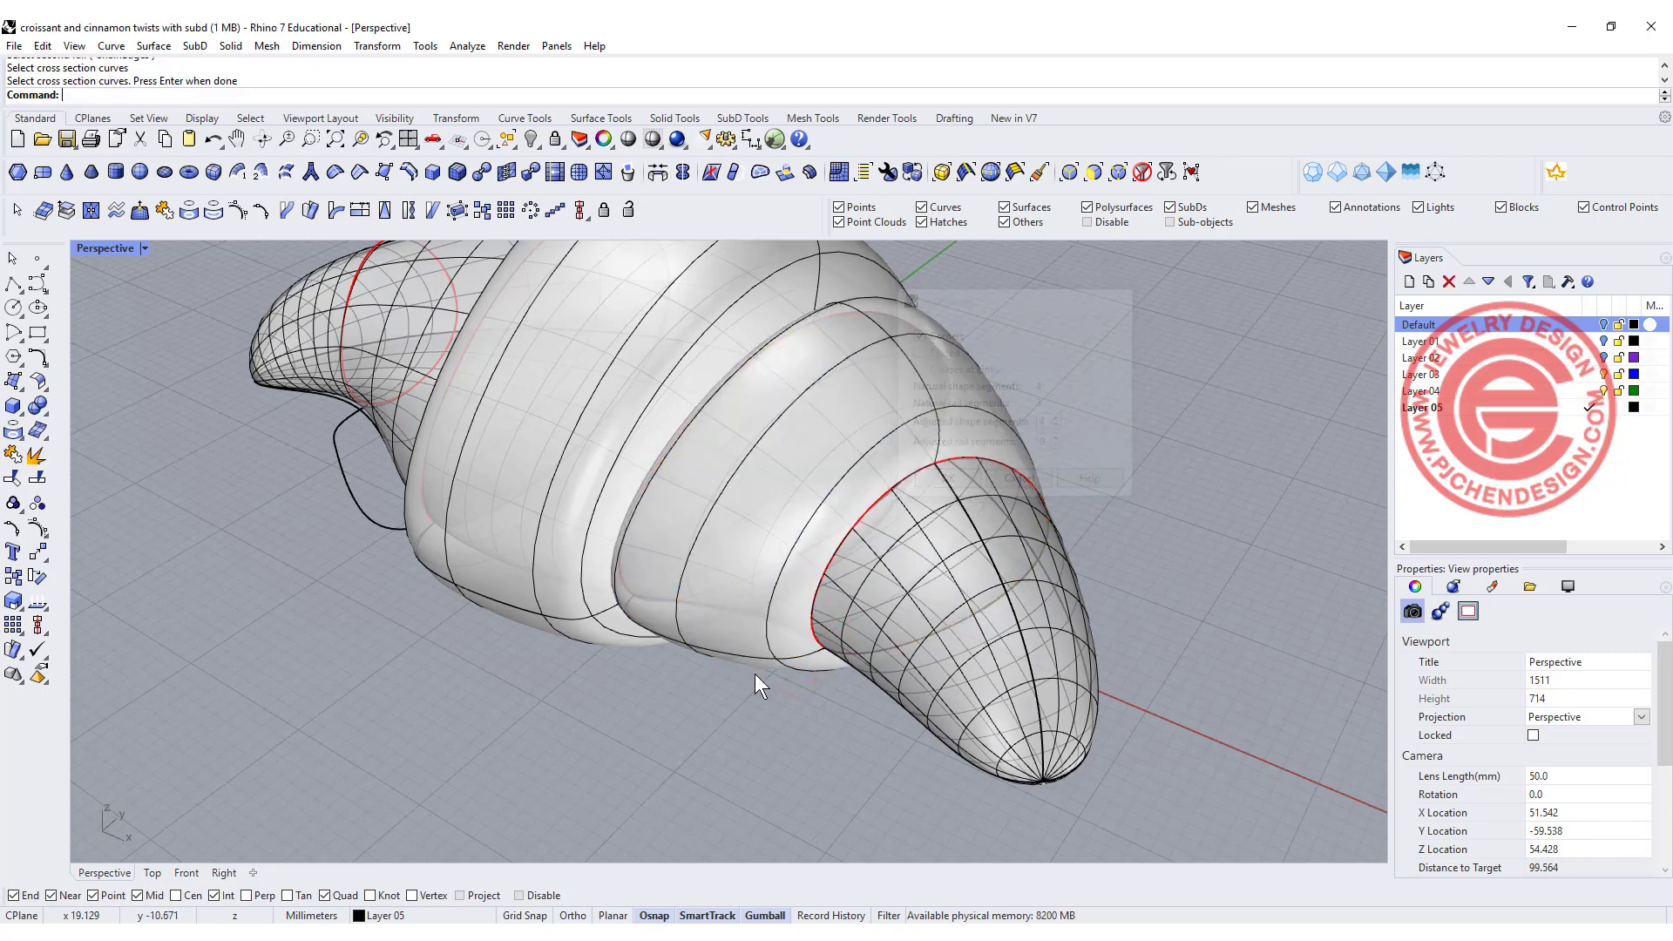
{"action": "left_click", "coordinate": [655, 682]}
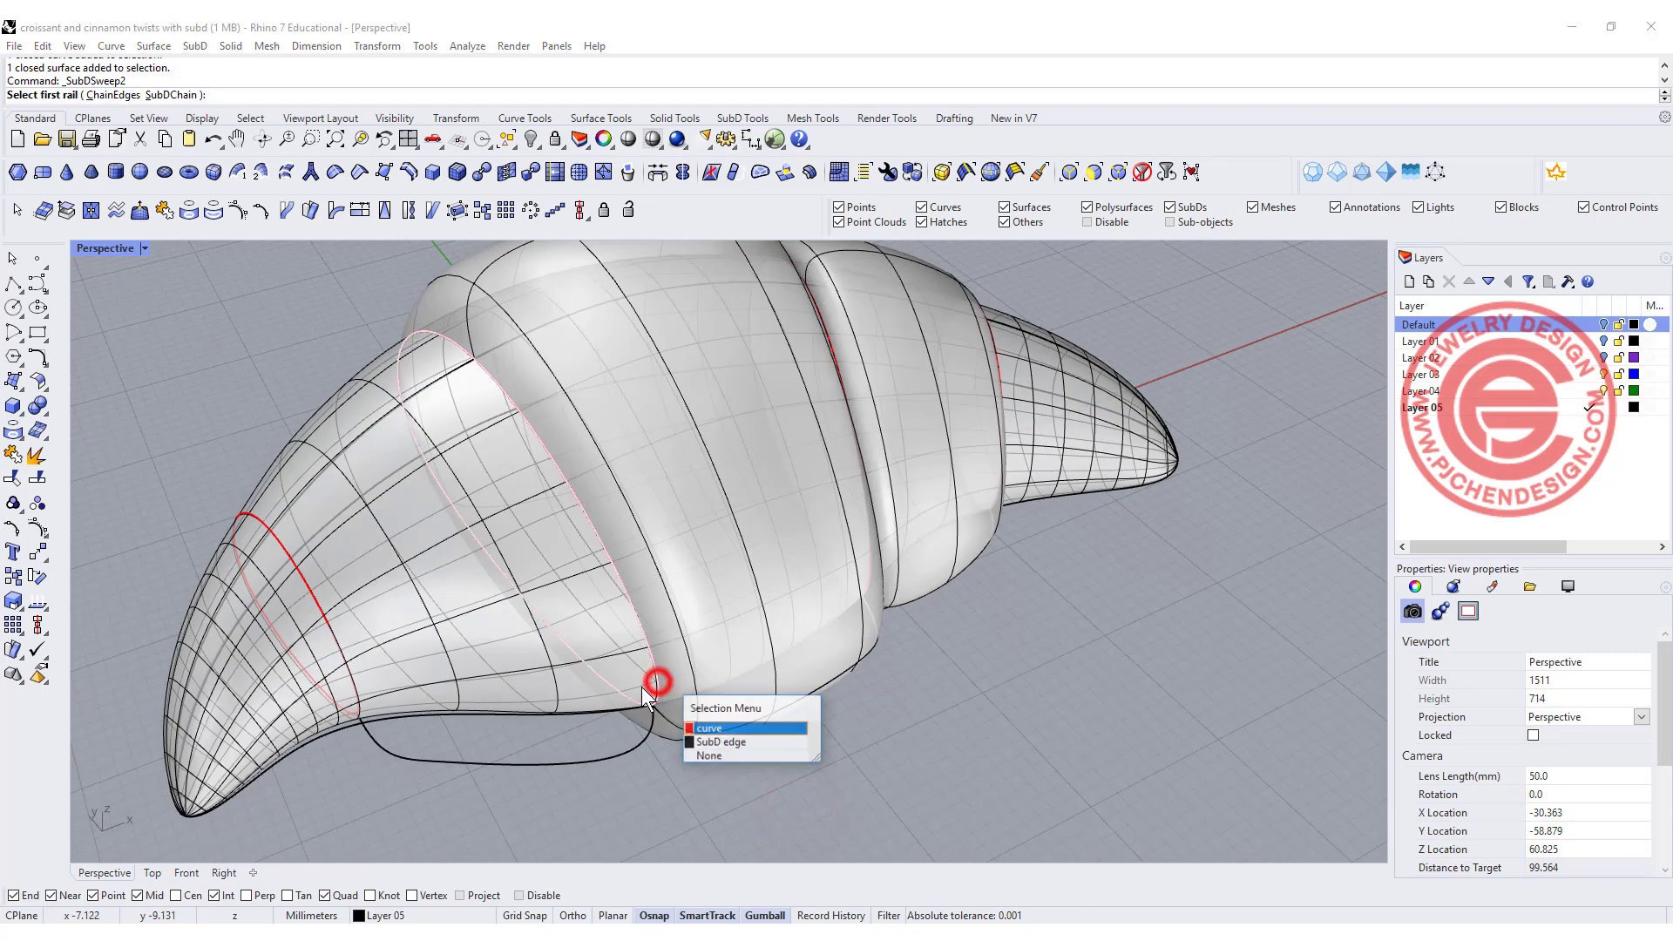
{"action": "left_click", "coordinate": [709, 729]}
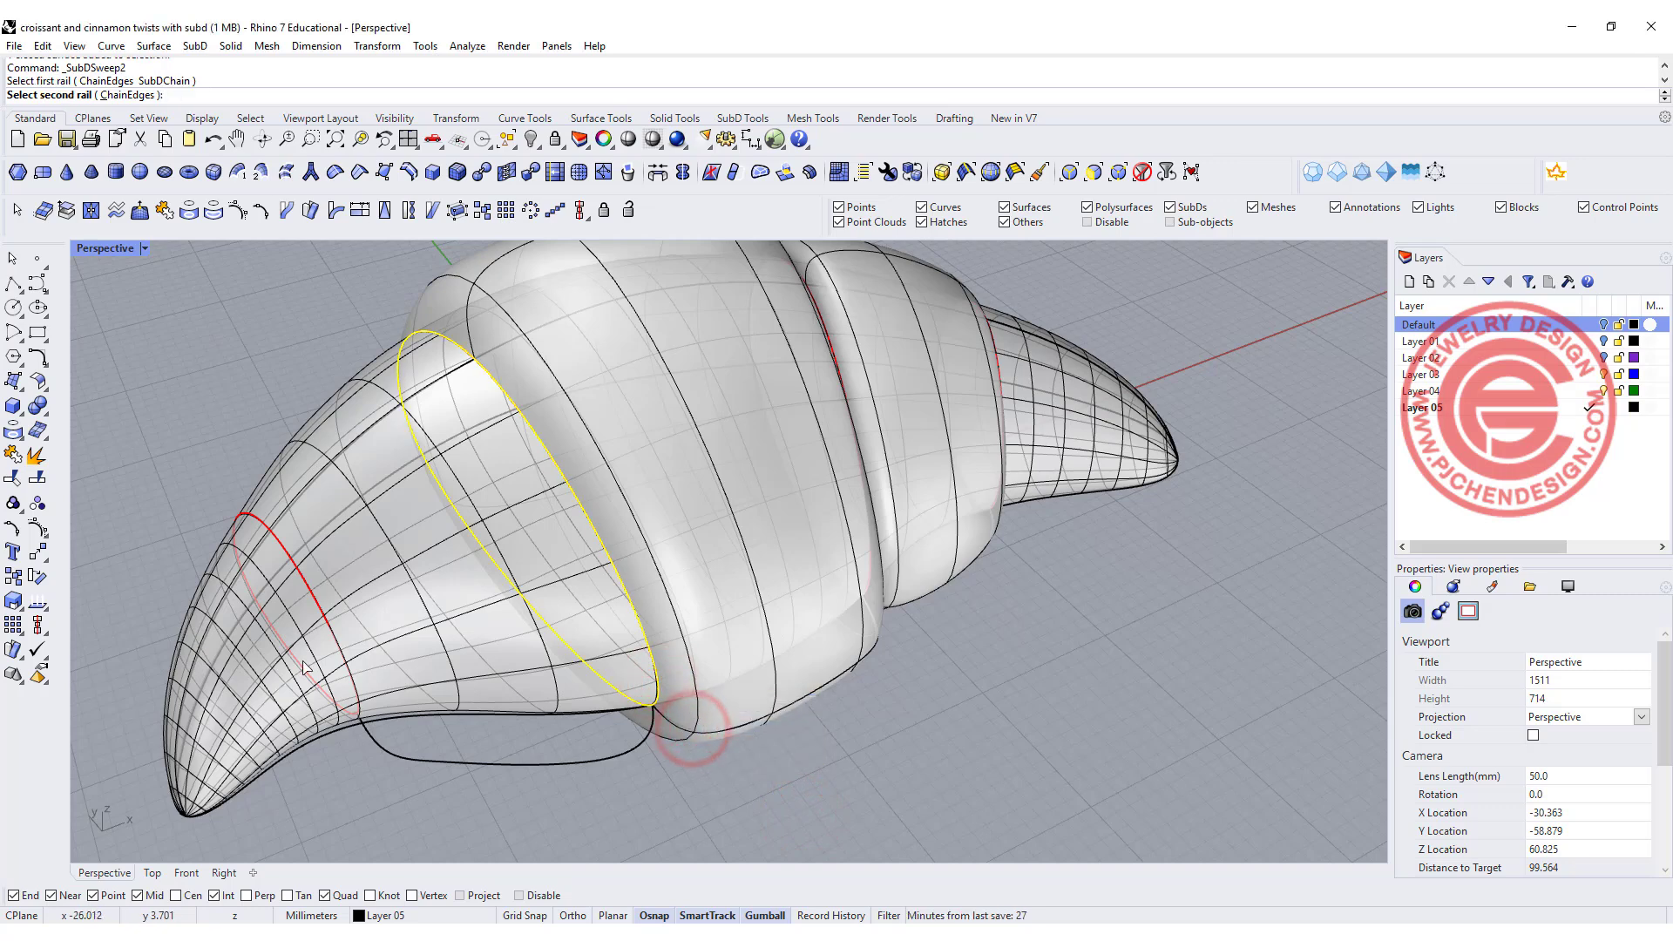
{"action": "left_click", "coordinate": [460, 767]}
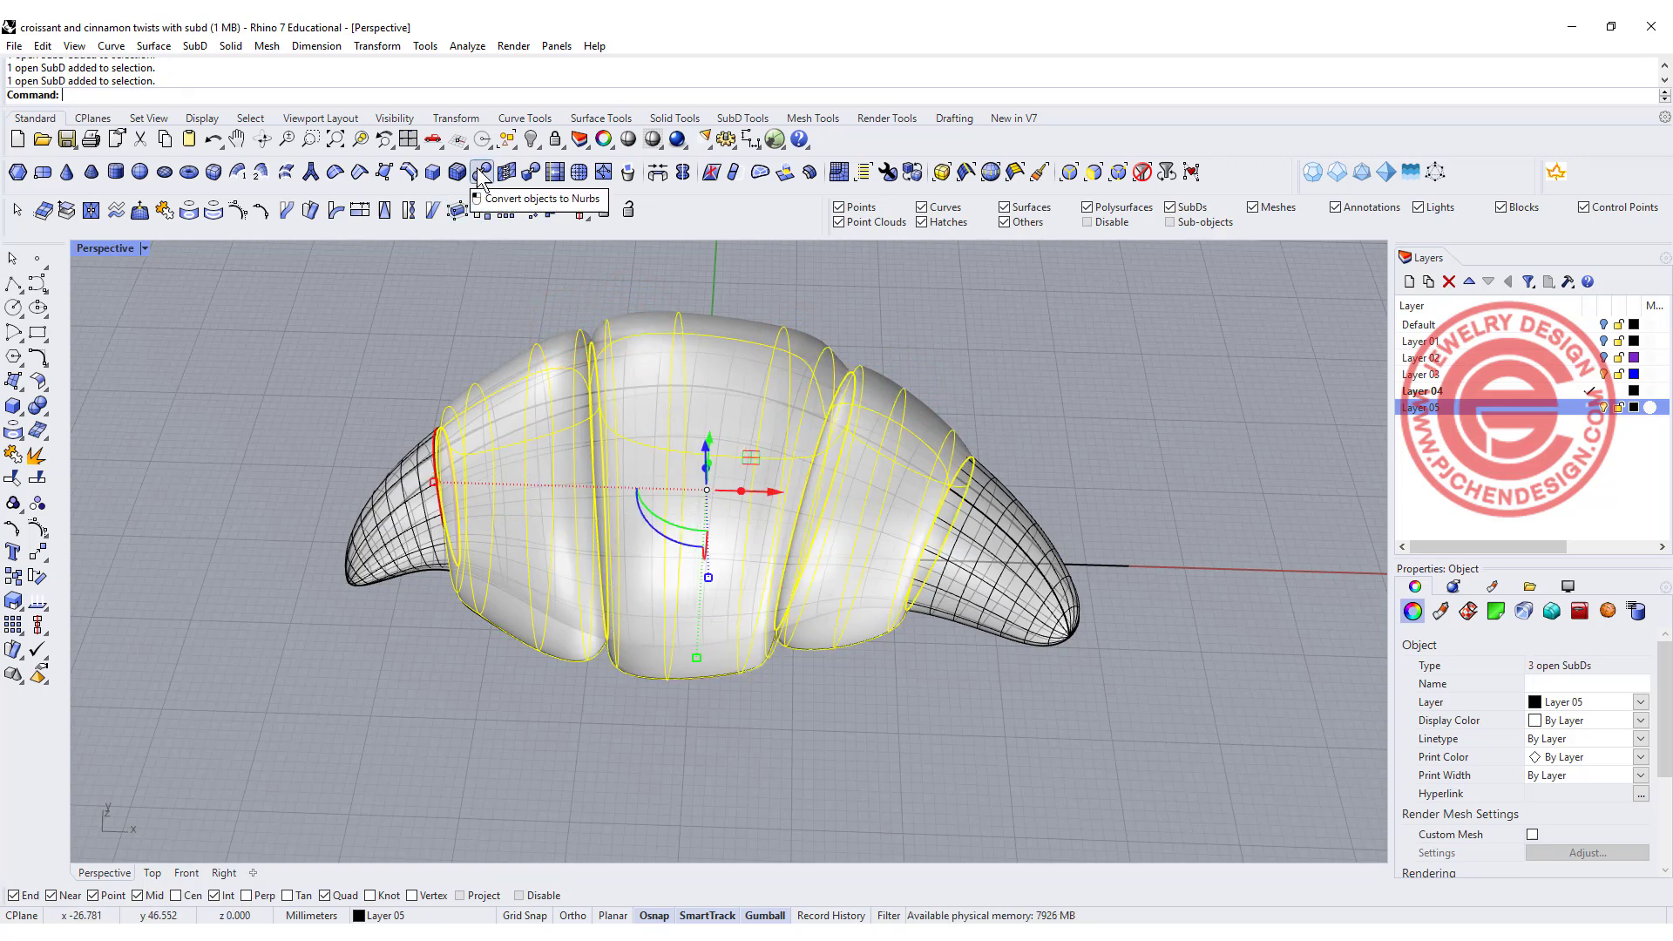
- Deselect the croissant pieces and orbit to view the whole rendered croissant
{"action": "left_click", "coordinate": [481, 171]}
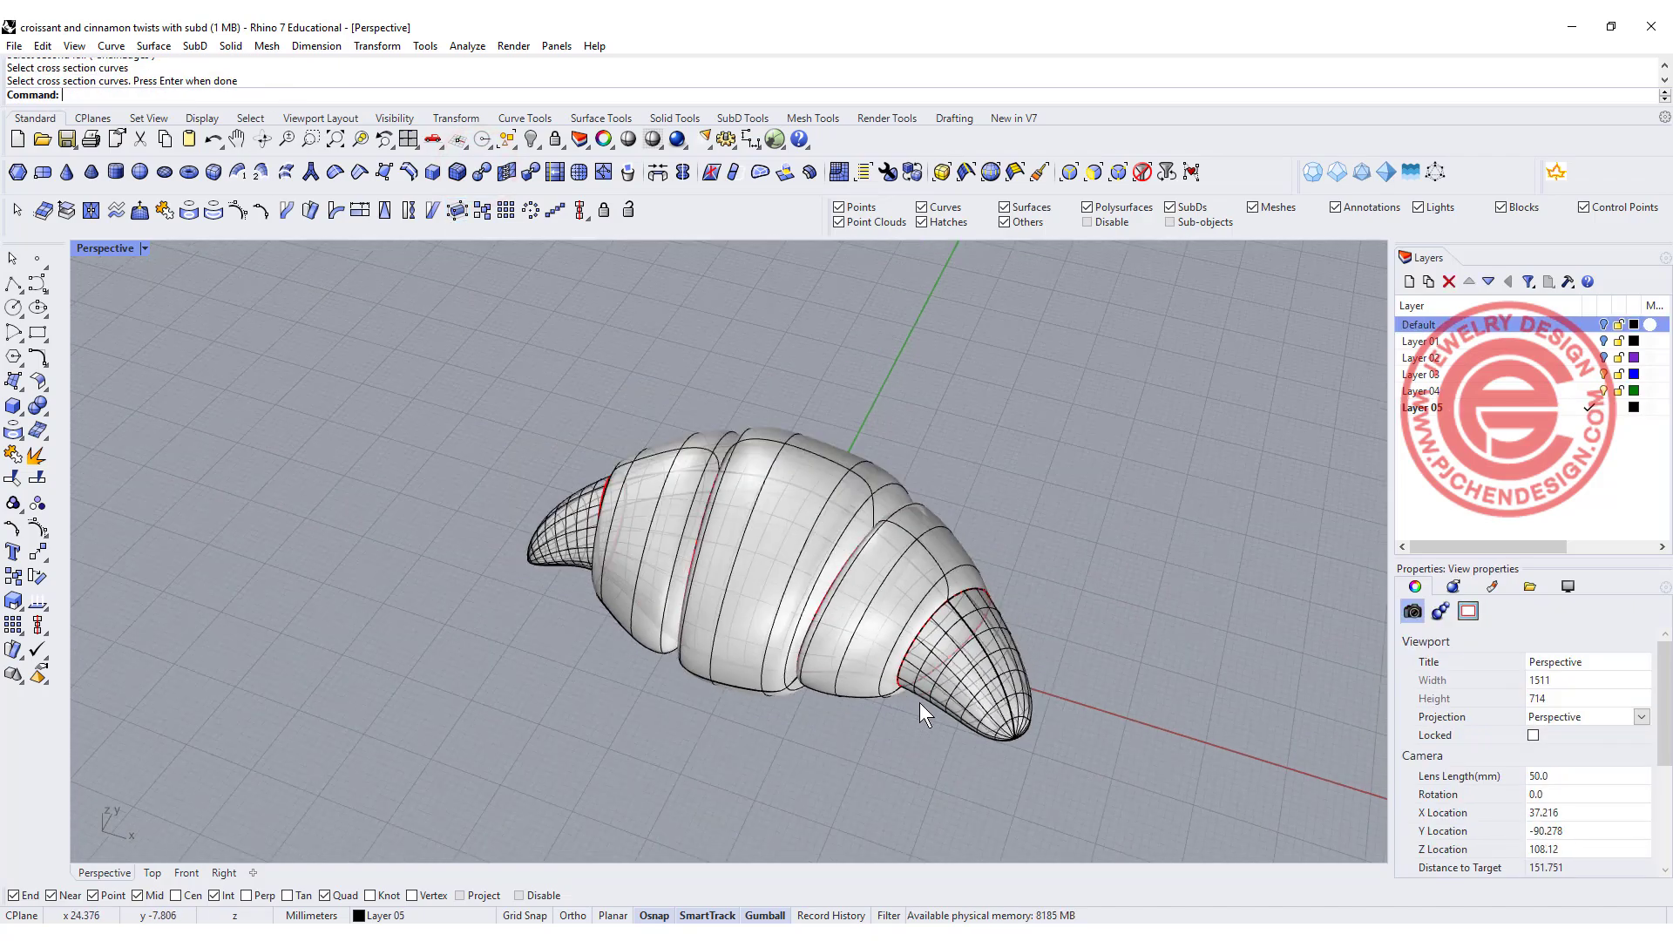
{"action": "left_click_drag", "start_coordinate": [918, 714], "coordinate": [442, 464]}
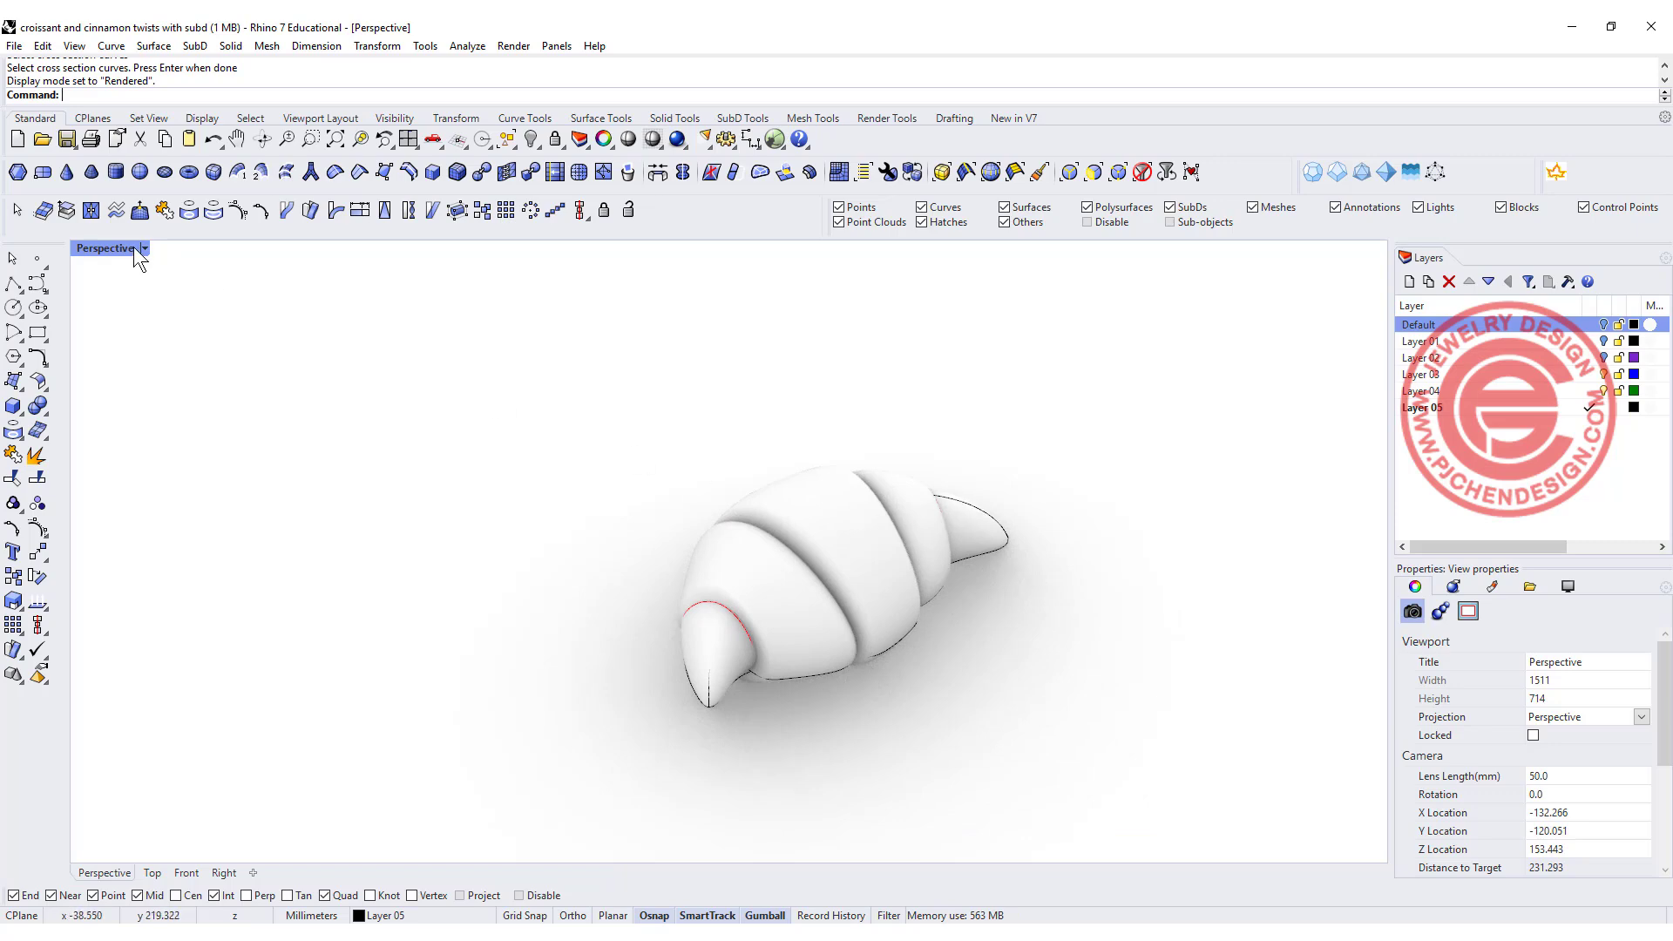
- Switch the viewport to Ghosted display and orbit around the twisted pastry pieces
{"action": "left_click", "coordinate": [107, 247]}
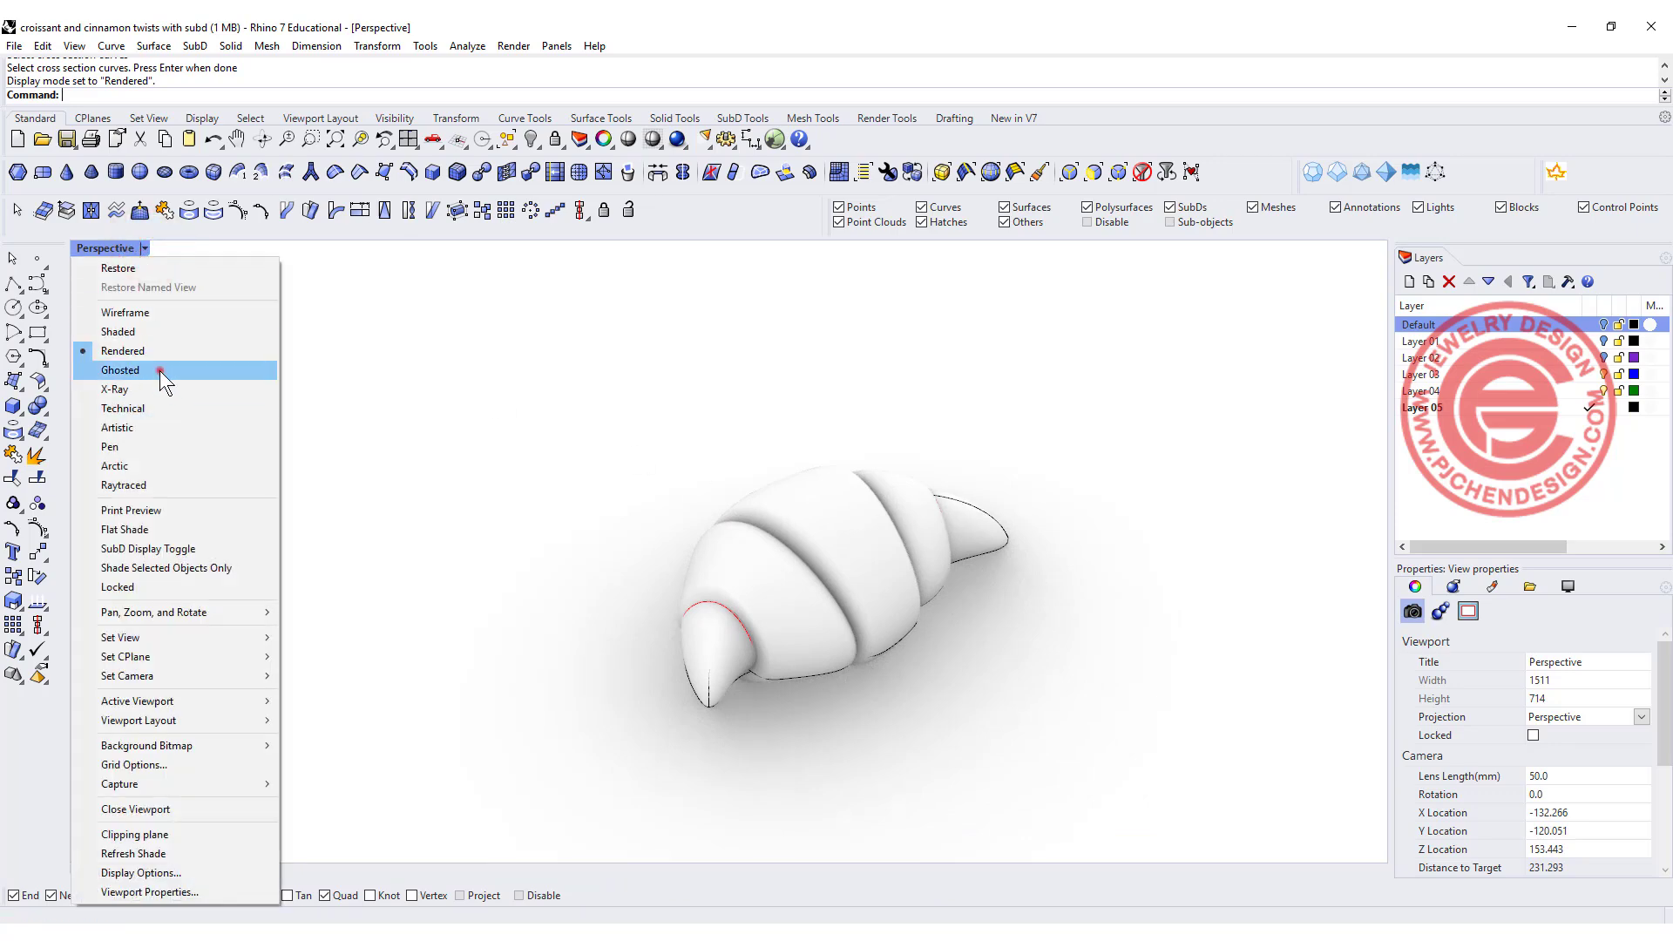
{"action": "left_click", "coordinate": [121, 370]}
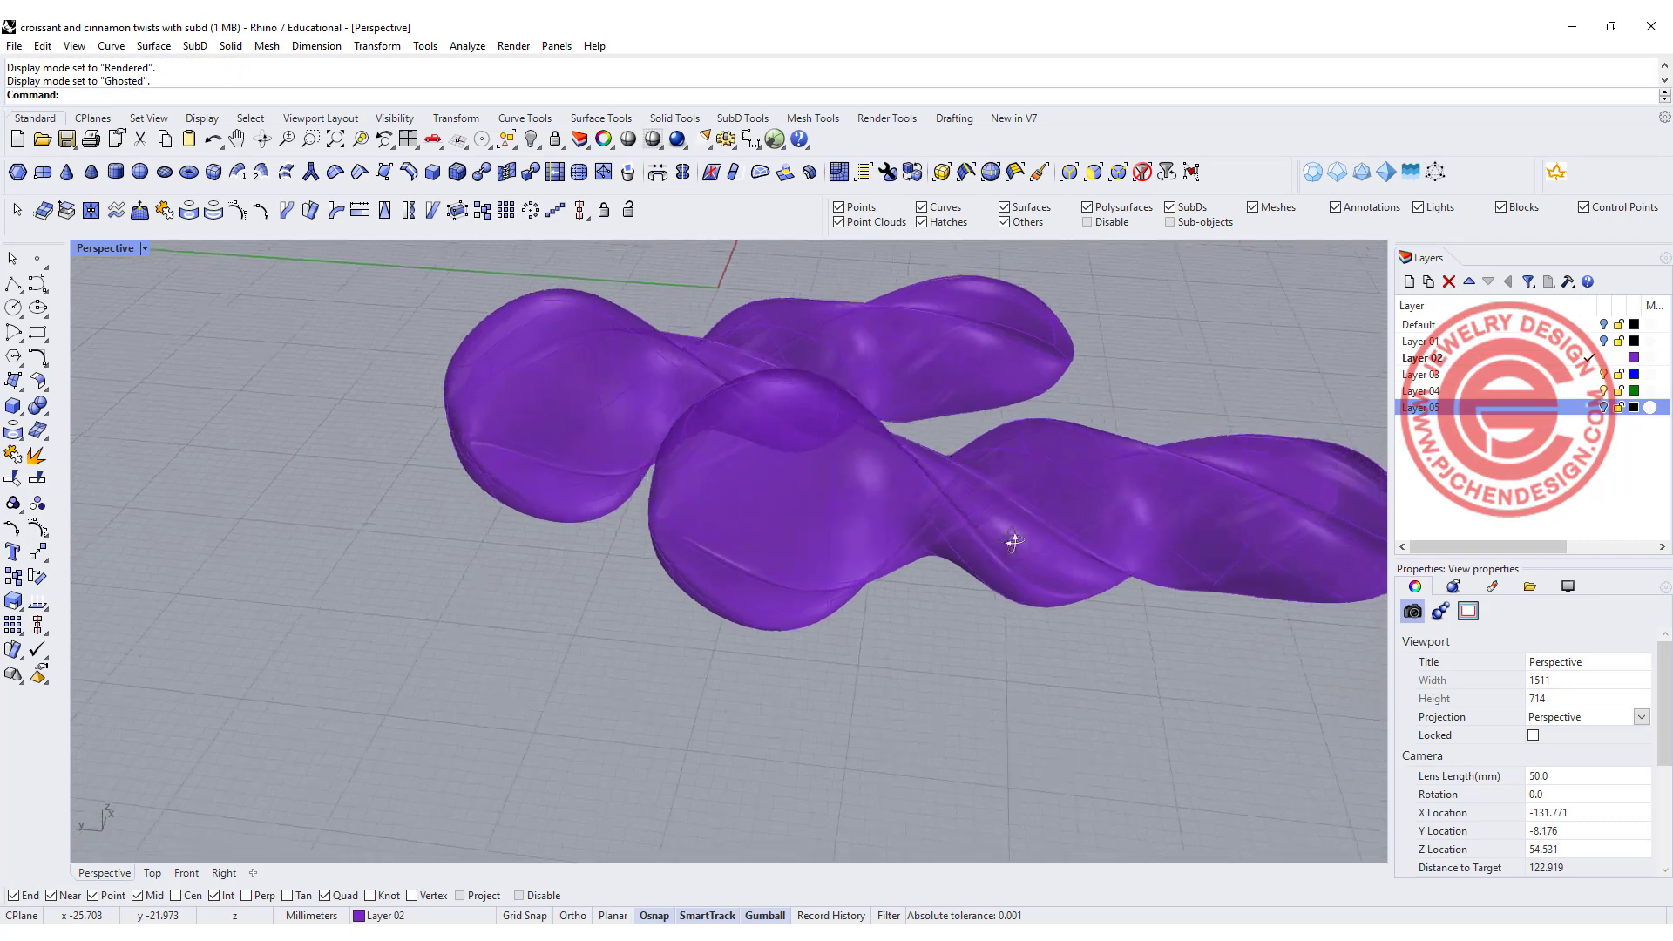
{"action": "left_click_drag", "start_coordinate": [1009, 542], "coordinate": [763, 497]}
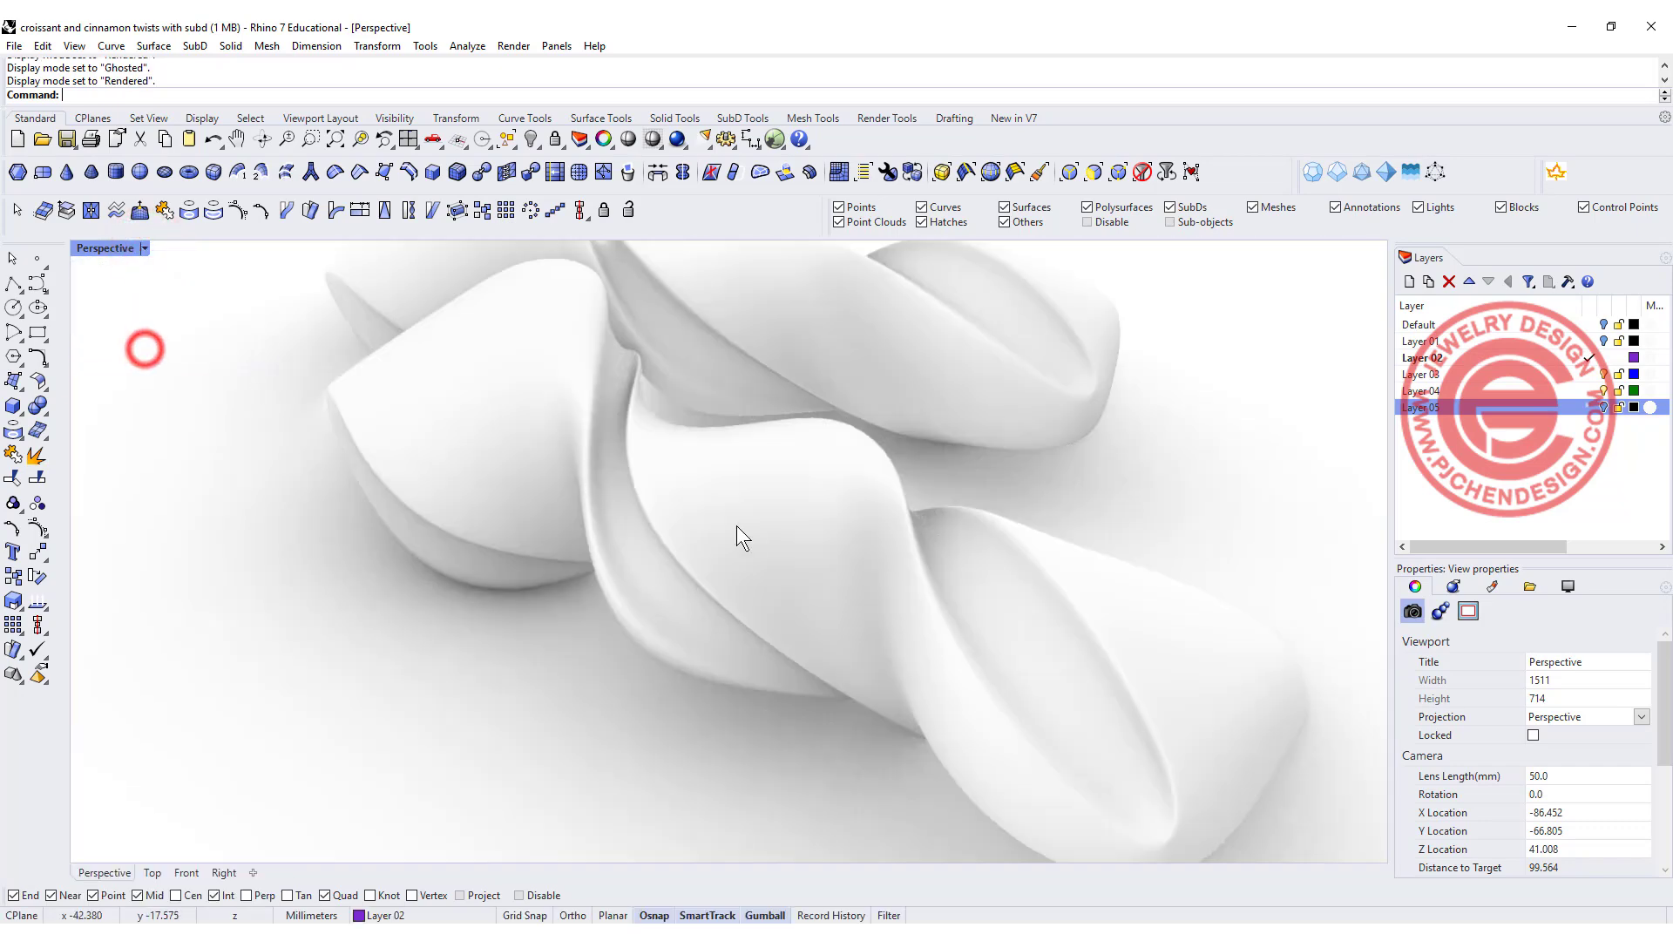
{"action": "left_click_drag", "start_coordinate": [742, 537], "coordinate": [629, 401]}
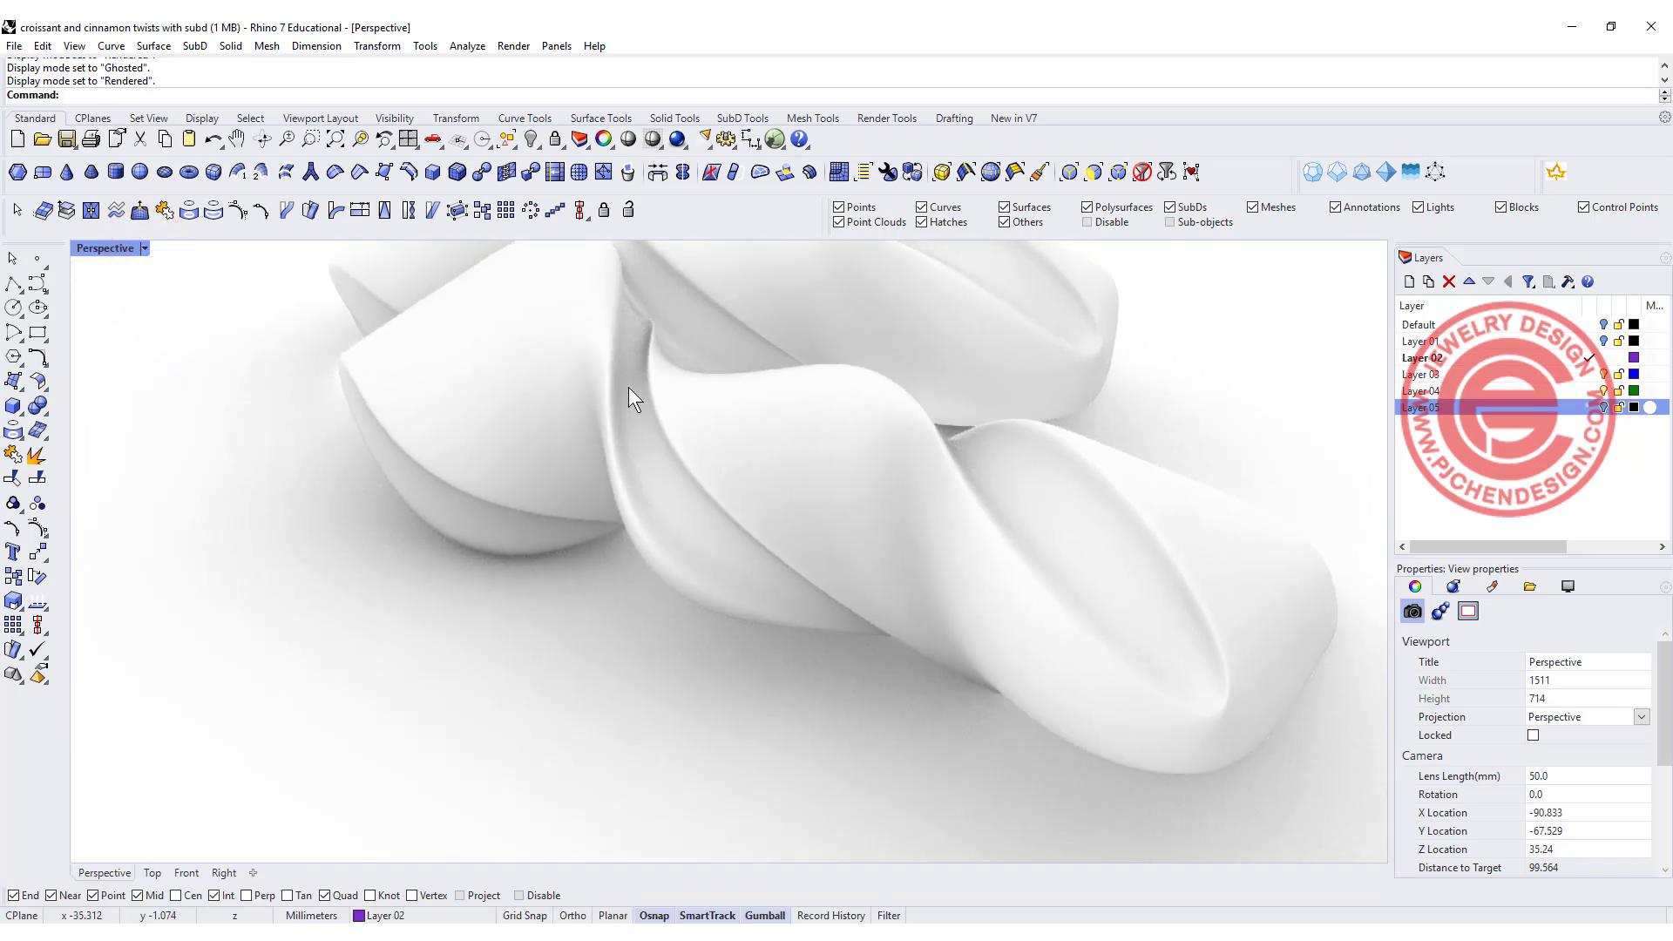
{"action": "left_click_drag", "start_coordinate": [634, 398], "coordinate": [553, 359]}
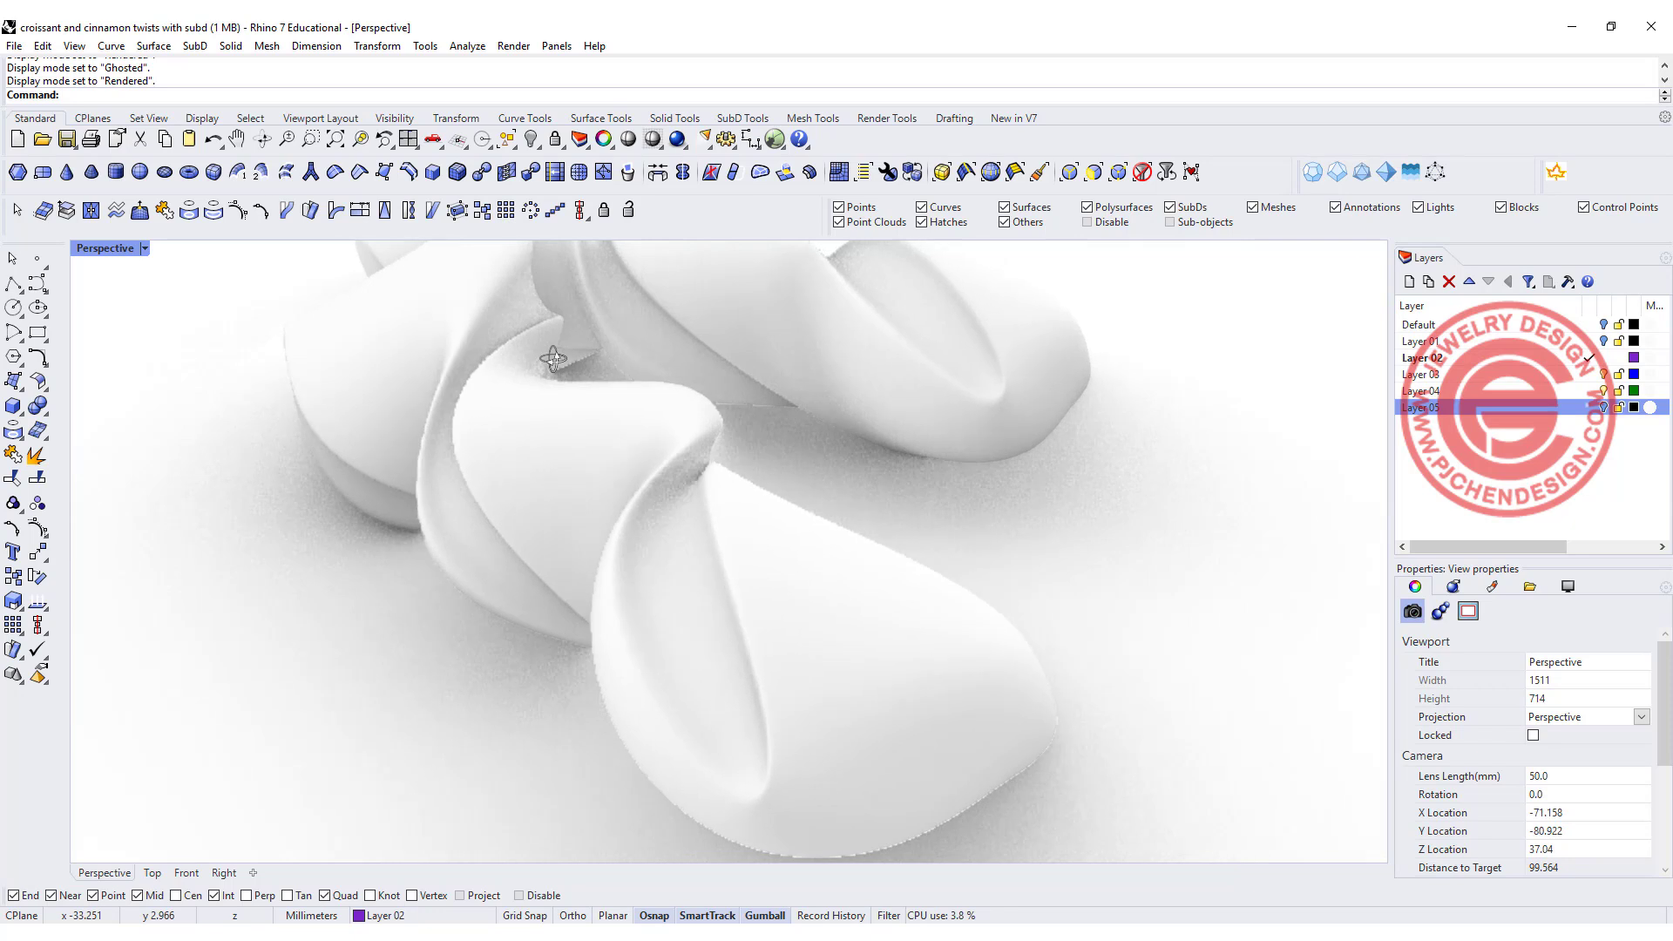
{"action": "left_click_drag", "start_coordinate": [553, 359], "coordinate": [623, 595]}
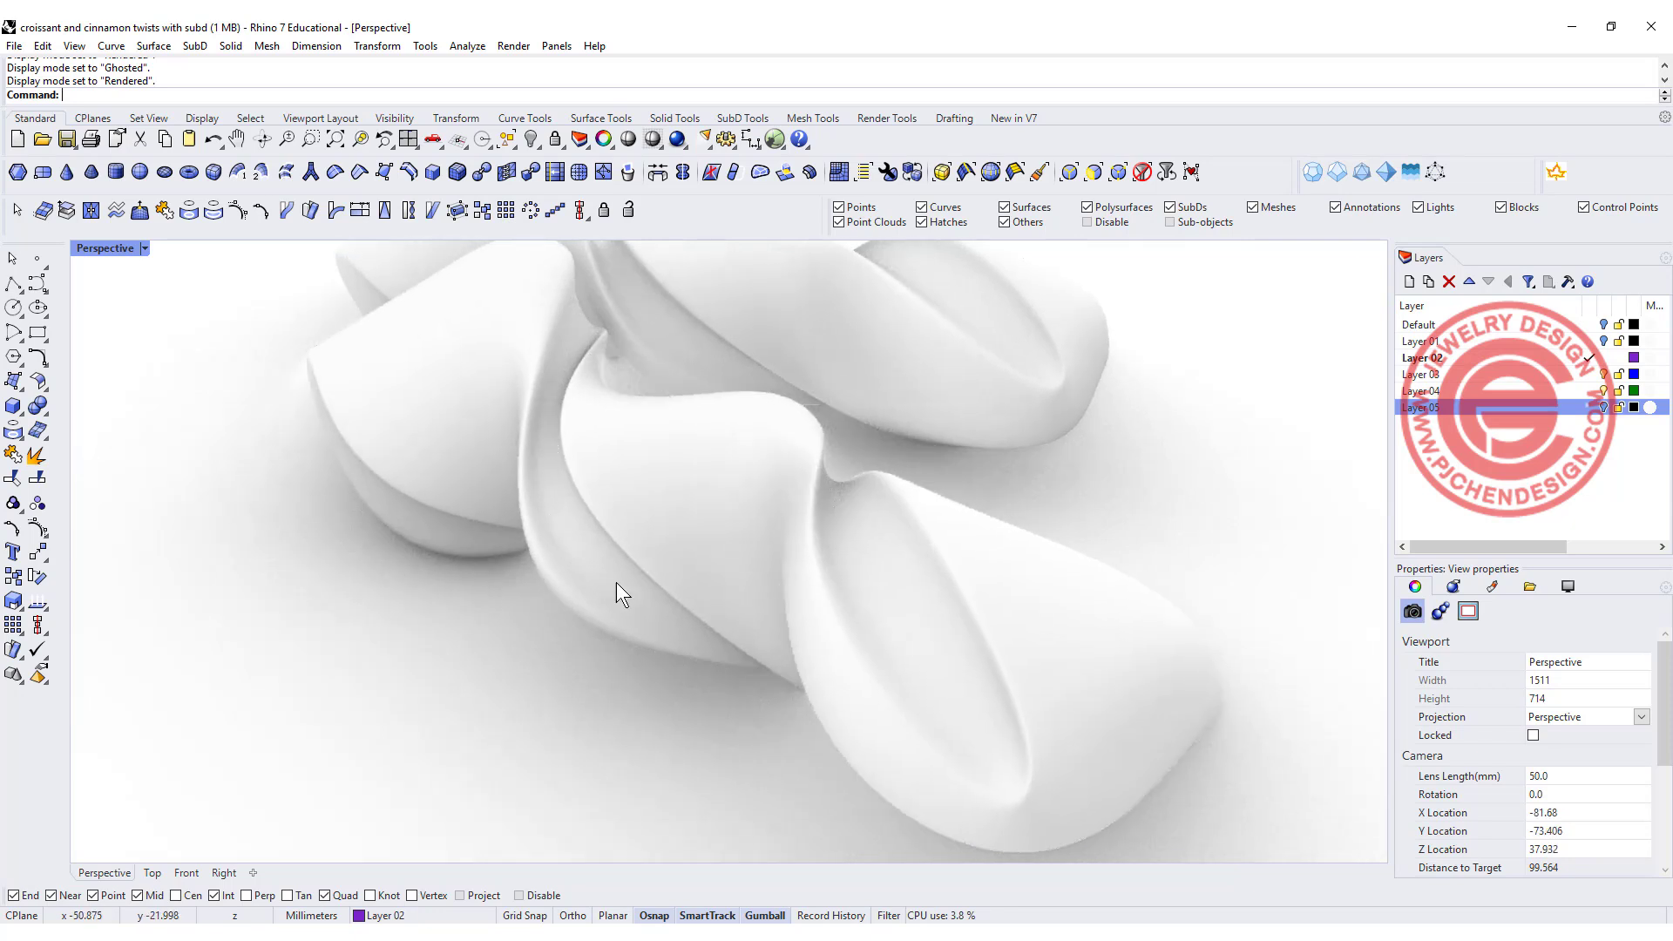
{"action": "mouse_move", "coordinate": [582, 375]}
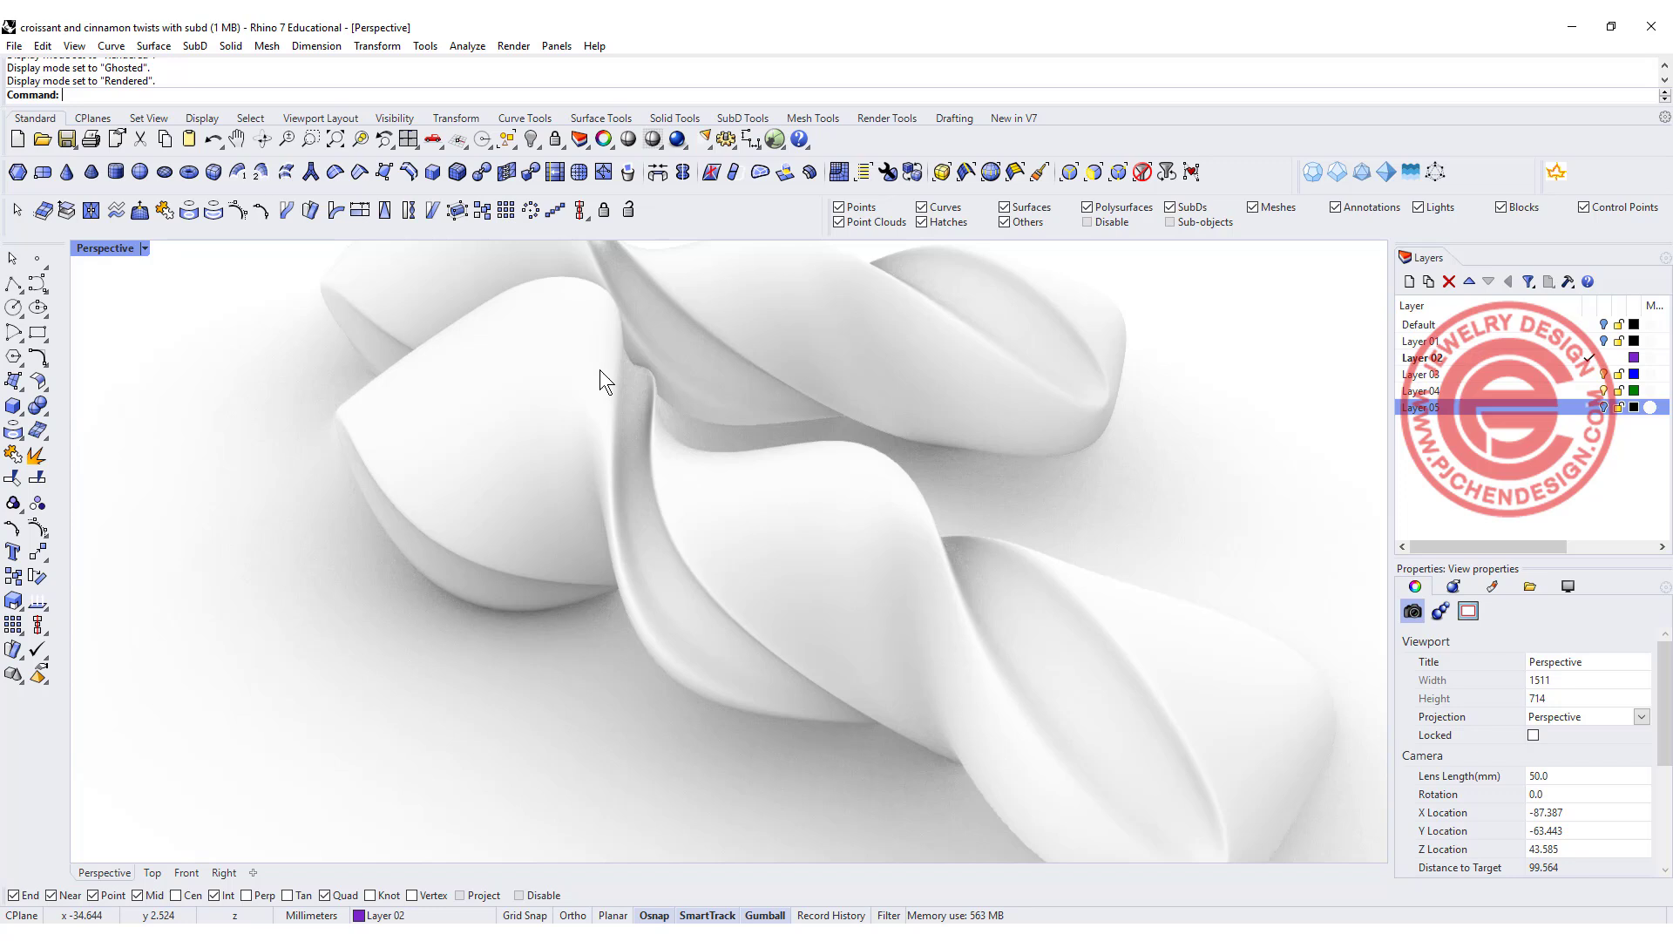
{"action": "left_click_drag", "start_coordinate": [603, 382], "coordinate": [885, 543]}
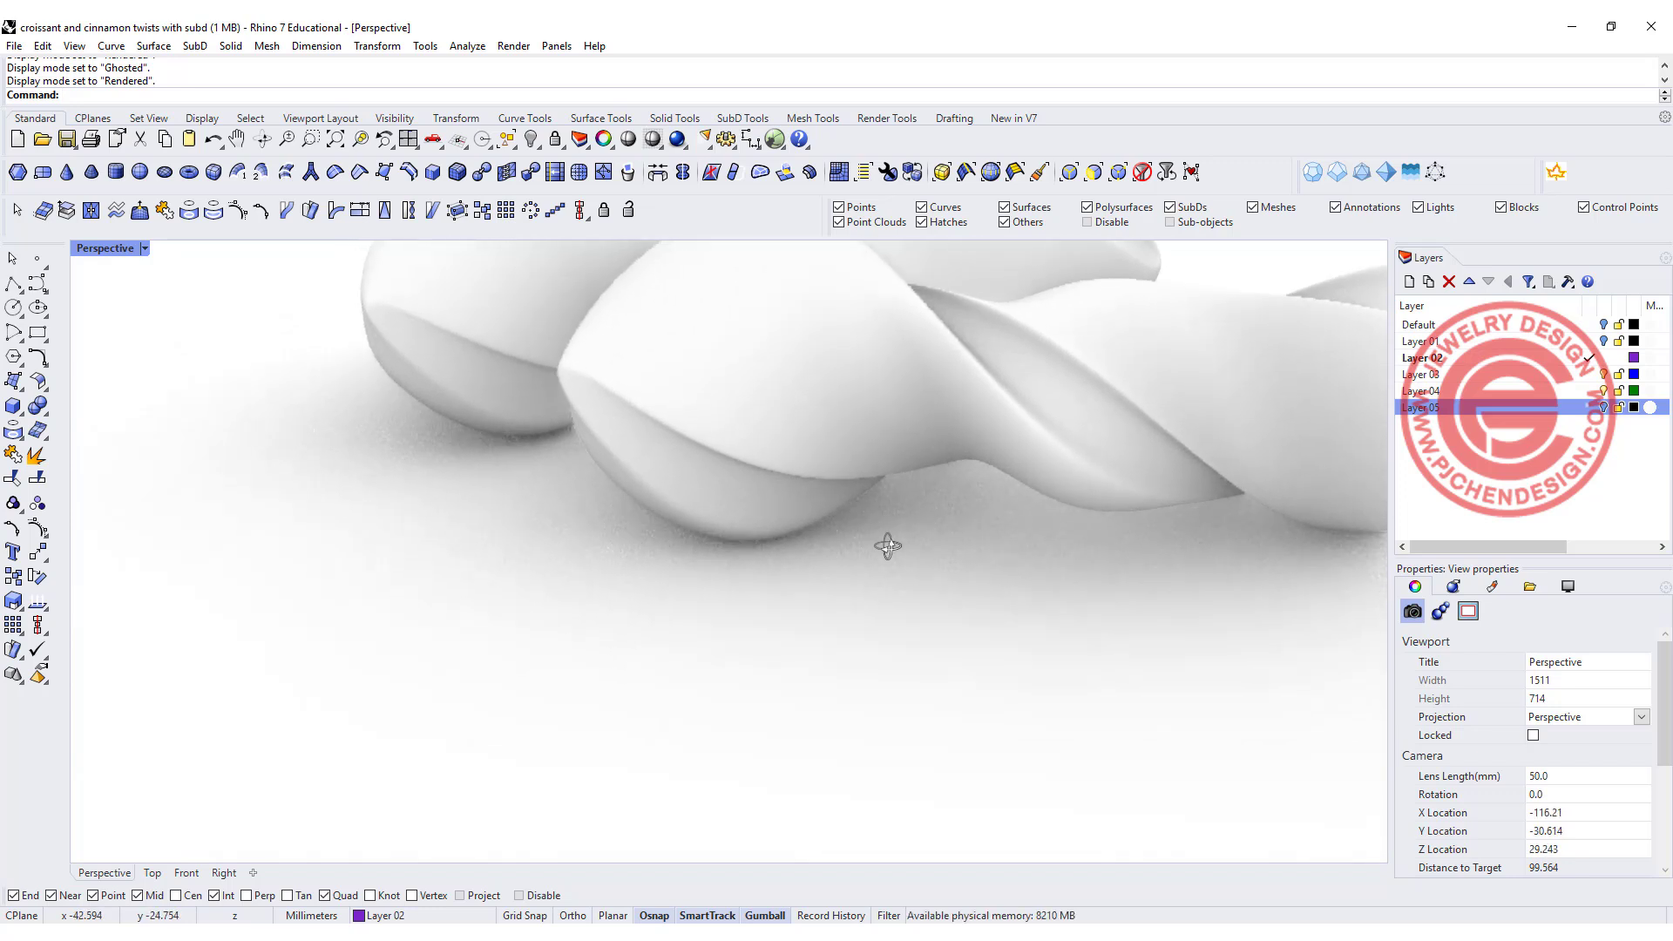
{"action": "left_click_drag", "start_coordinate": [888, 546], "coordinate": [659, 673]}
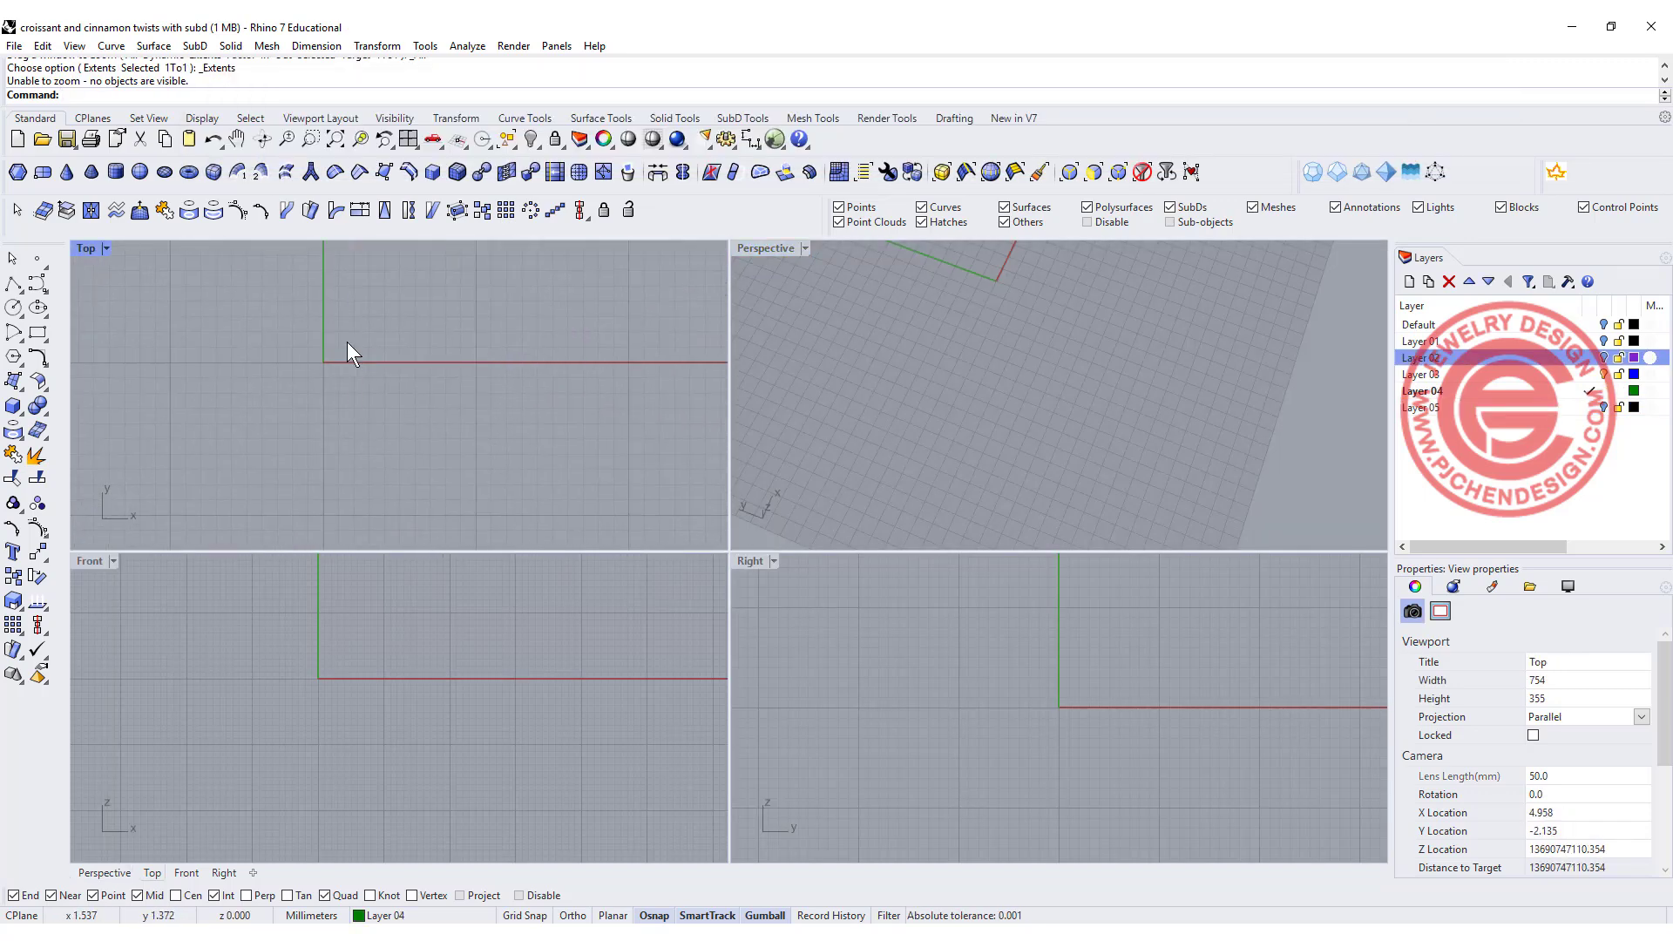
- Make Layer 04 current and select the rounded rectangle profile in the Right view
{"action": "left_click", "coordinate": [37, 331]}
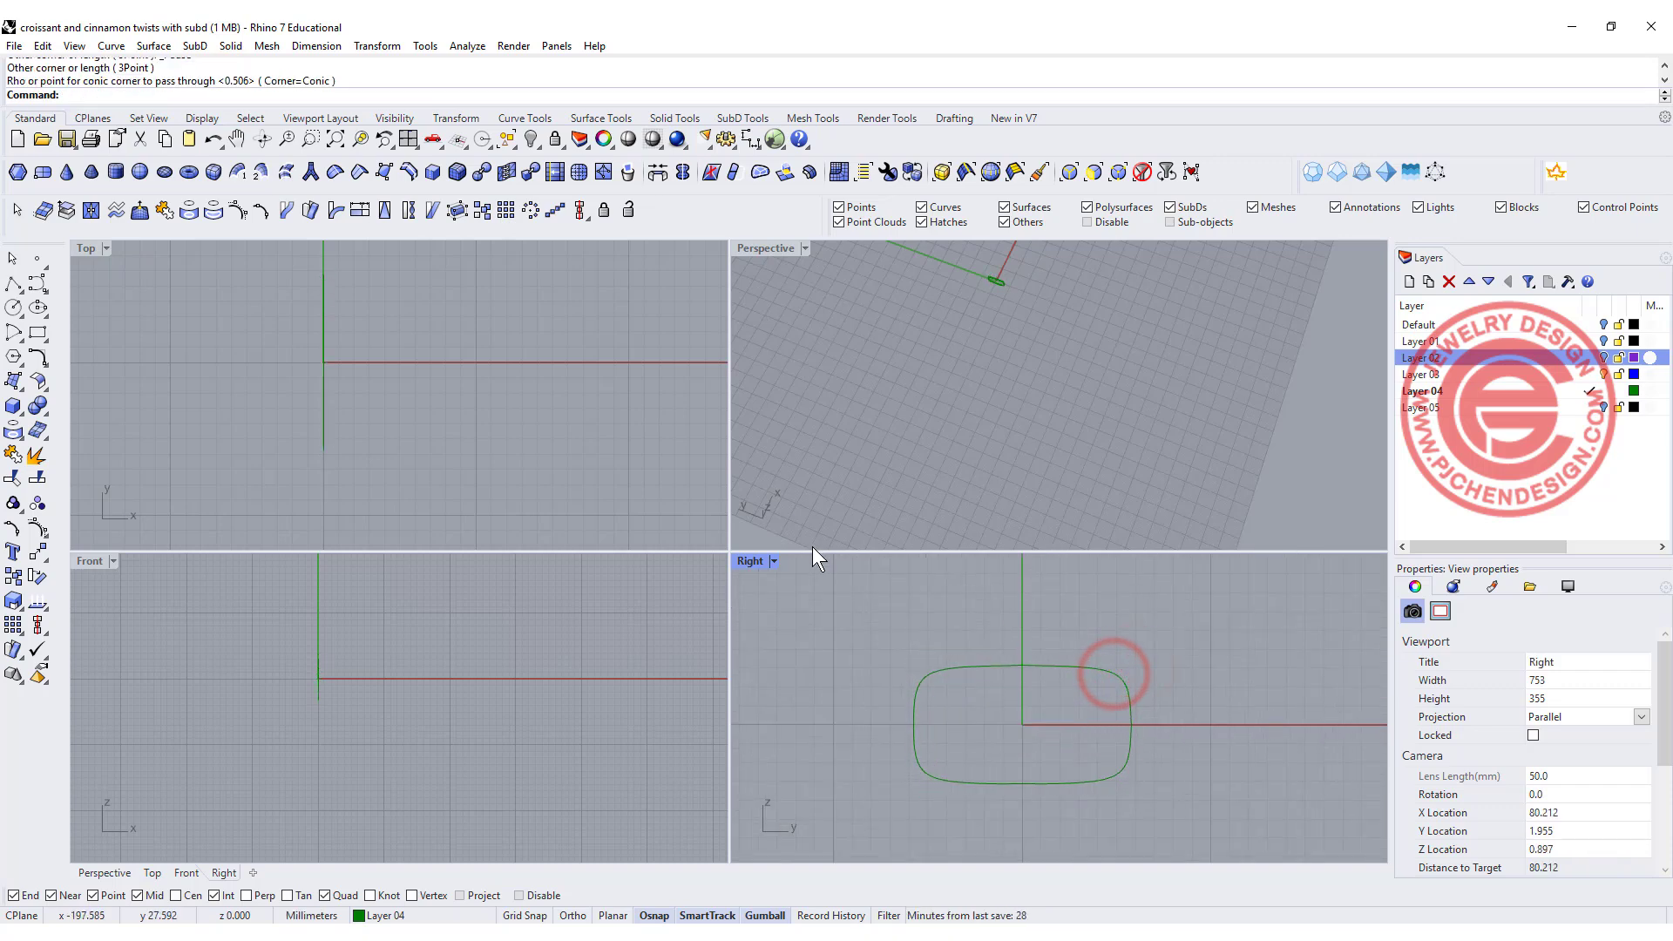
{"action": "double_click", "coordinate": [749, 561]}
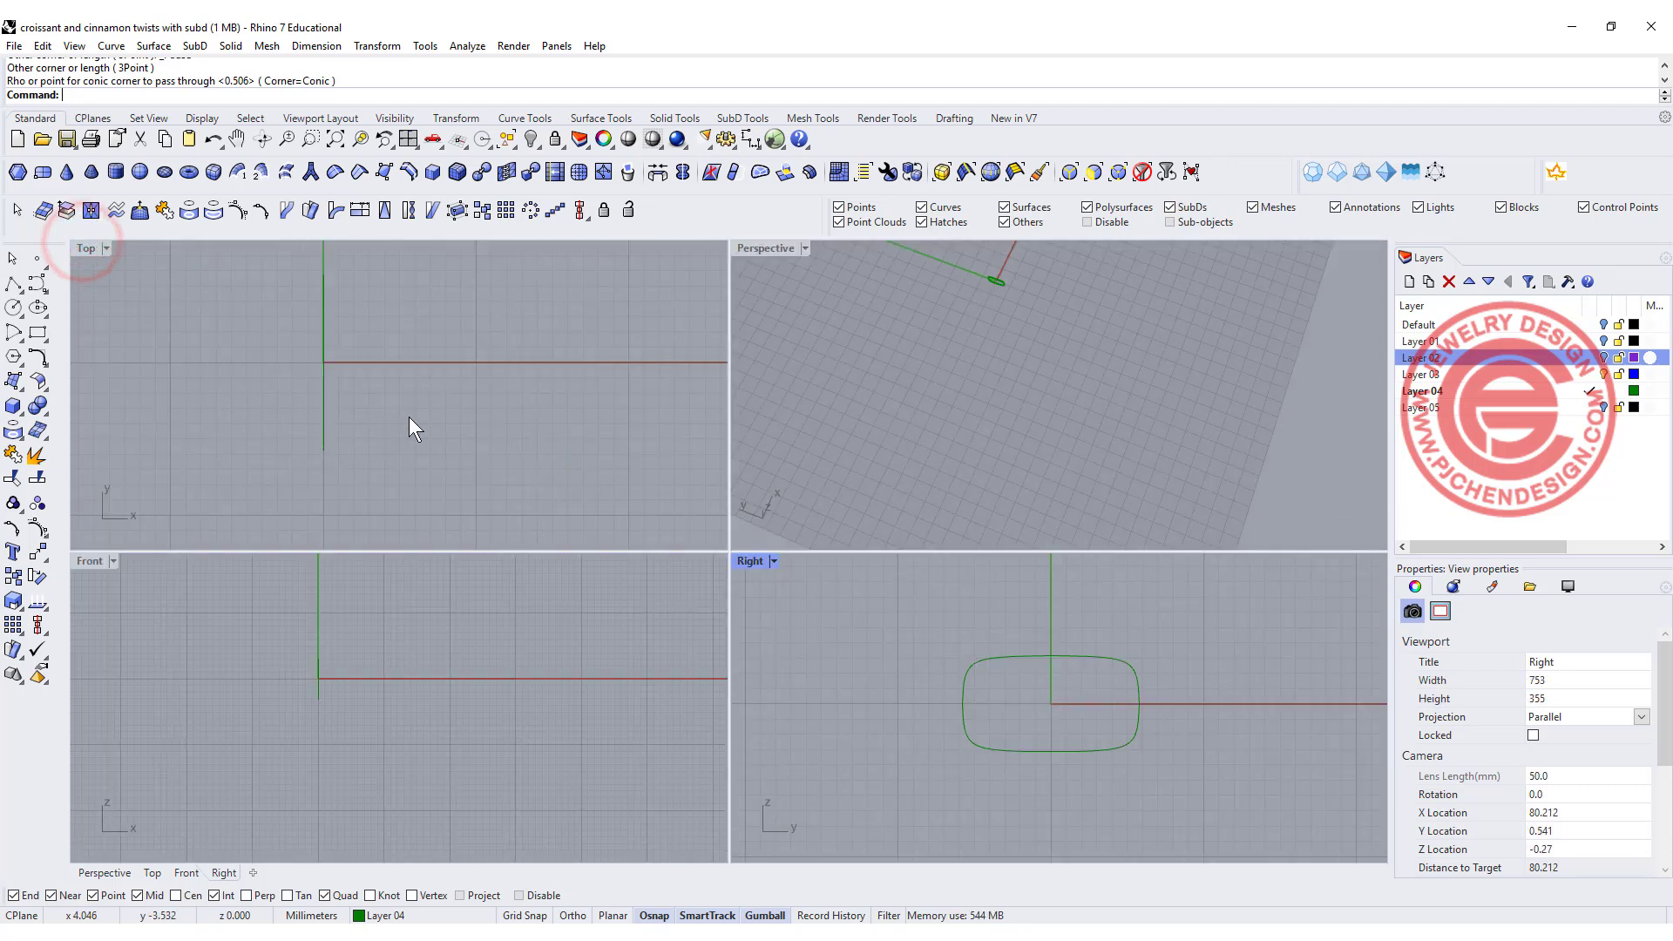
{"action": "left_click", "coordinate": [1050, 700]}
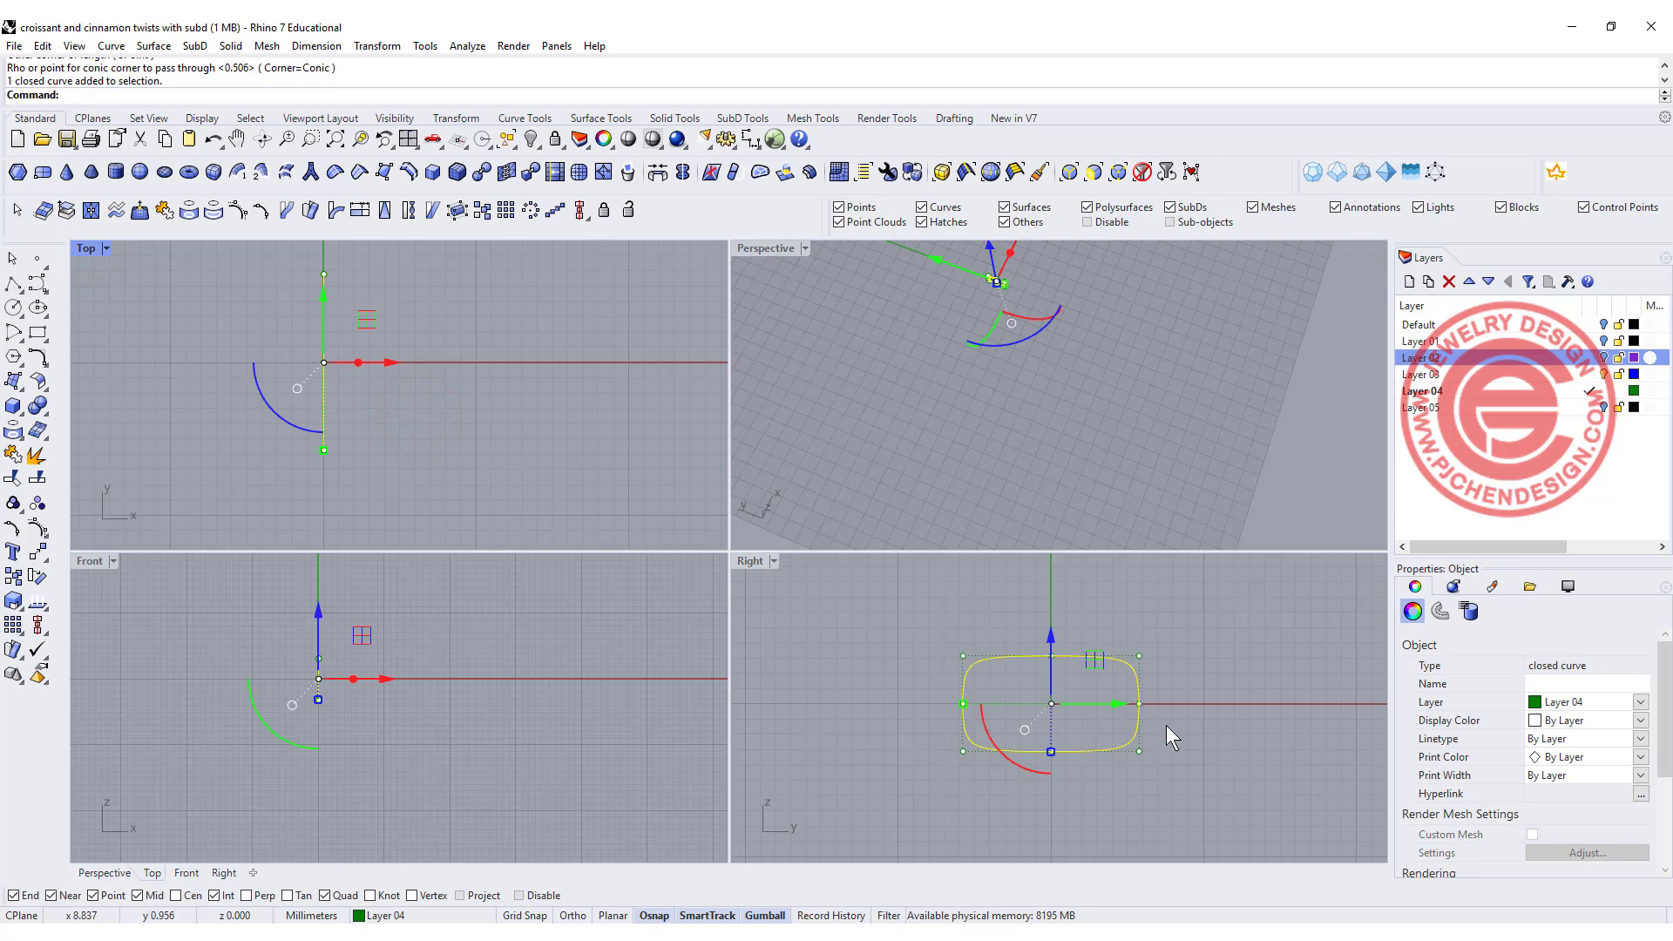
{"action": "mouse_move", "coordinate": [244, 418]}
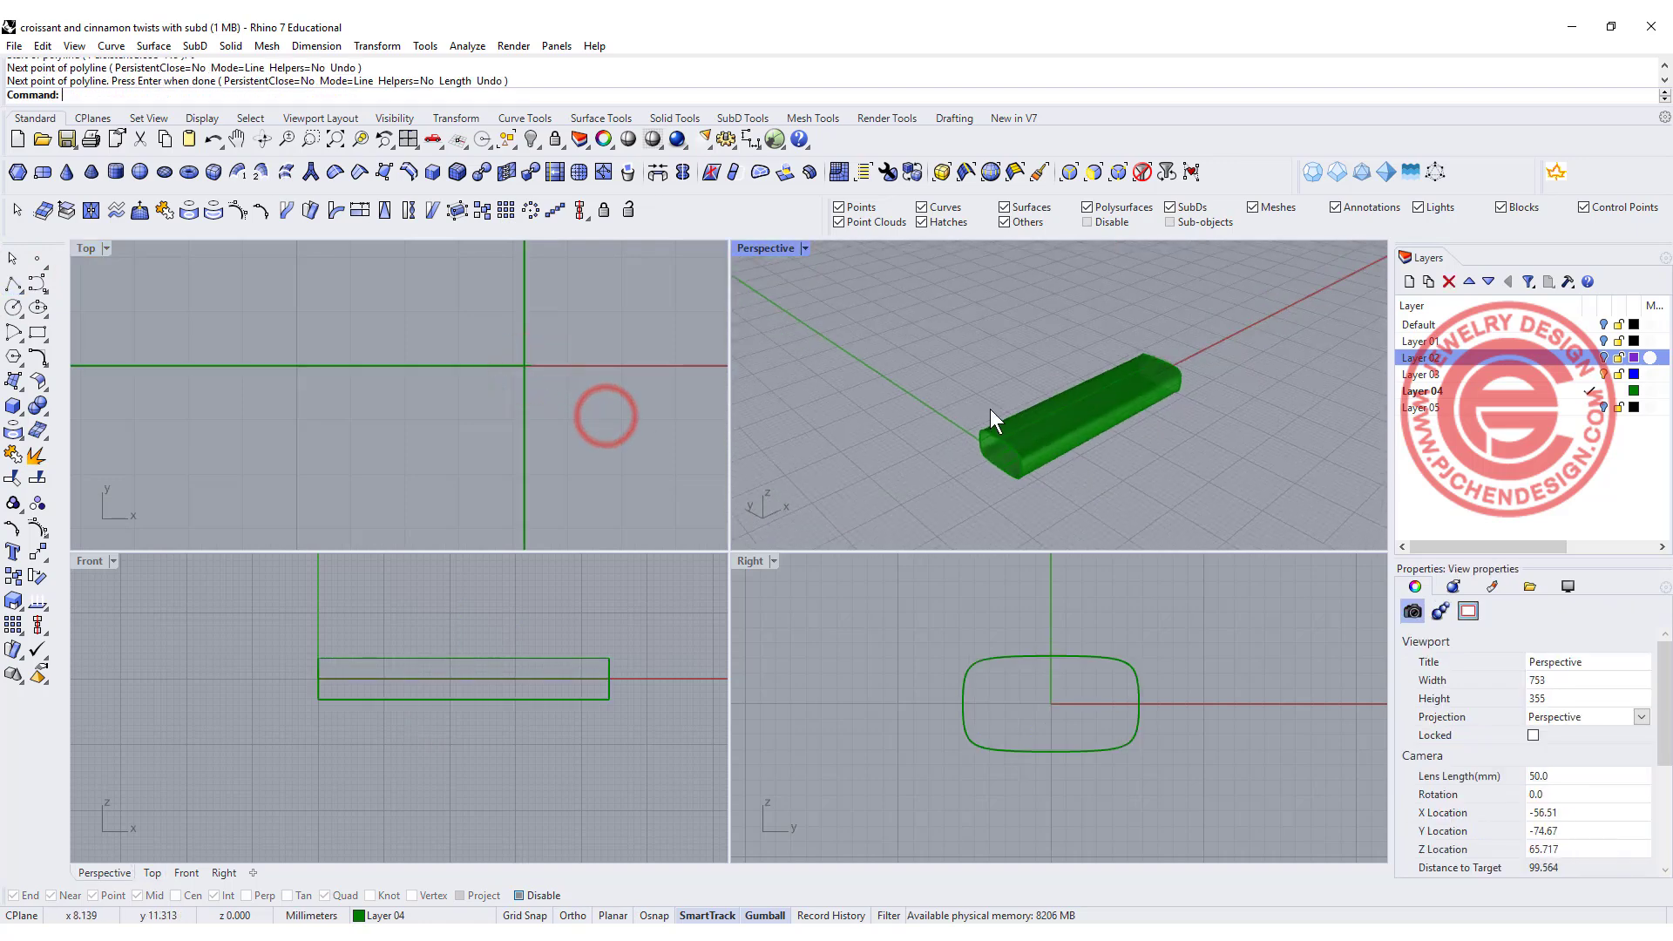
- Twist the extruded bar along an axis from its near end to its far end into a spiral
{"action": "double_click", "coordinate": [765, 247]}
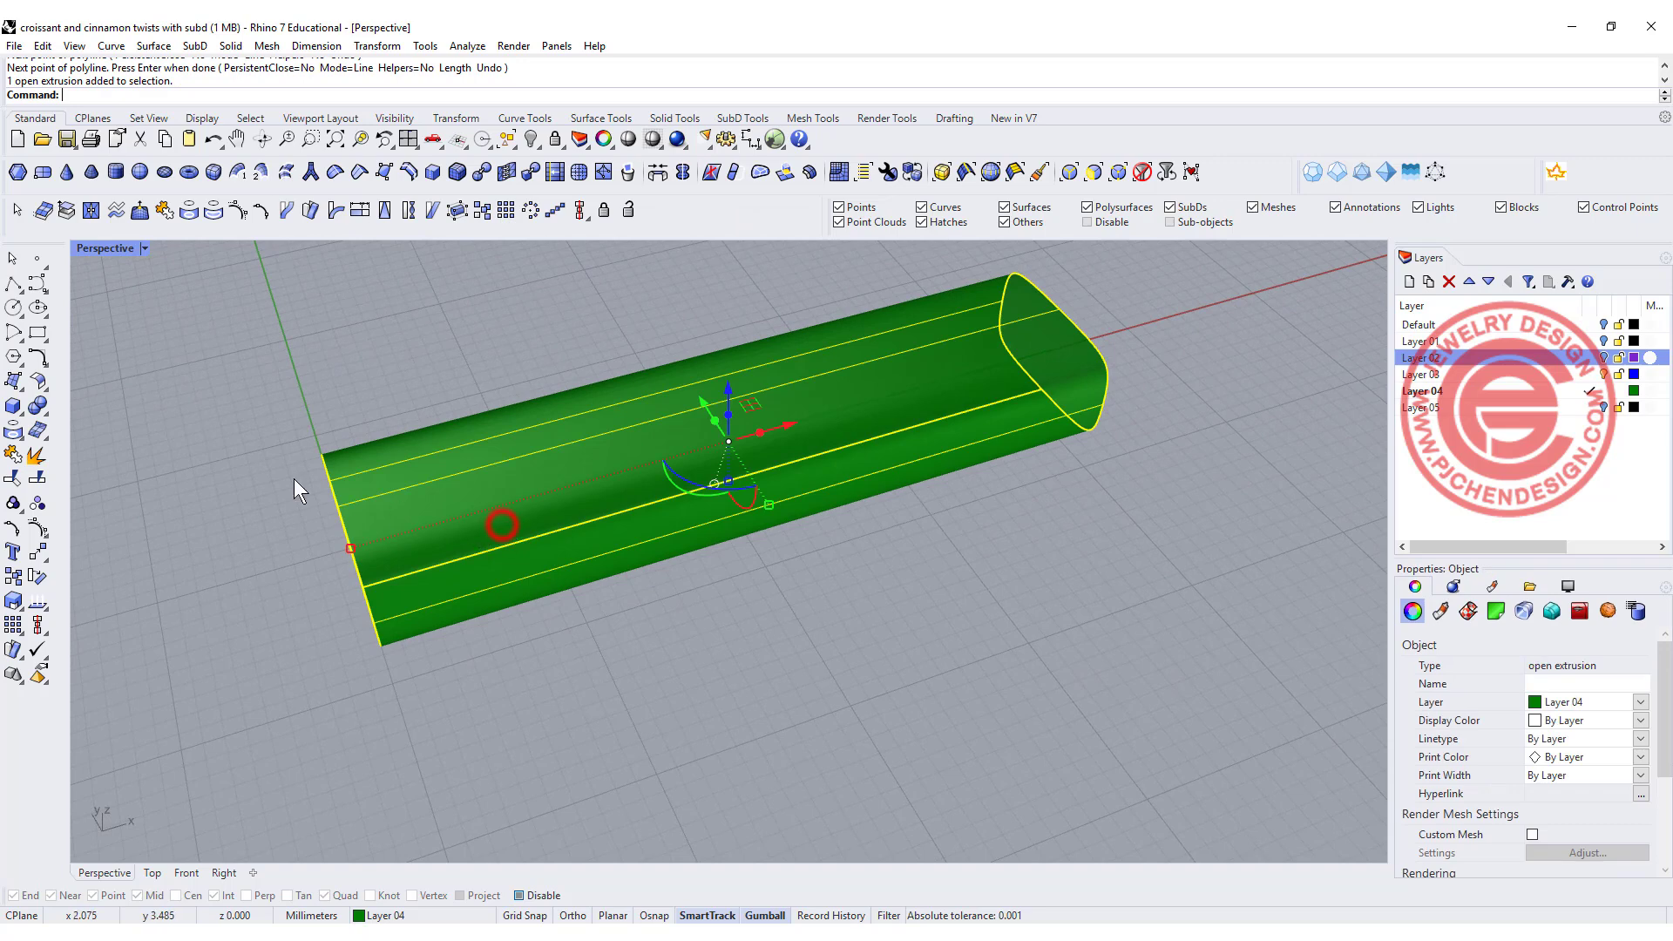
{"action": "left_click", "coordinate": [14, 552]}
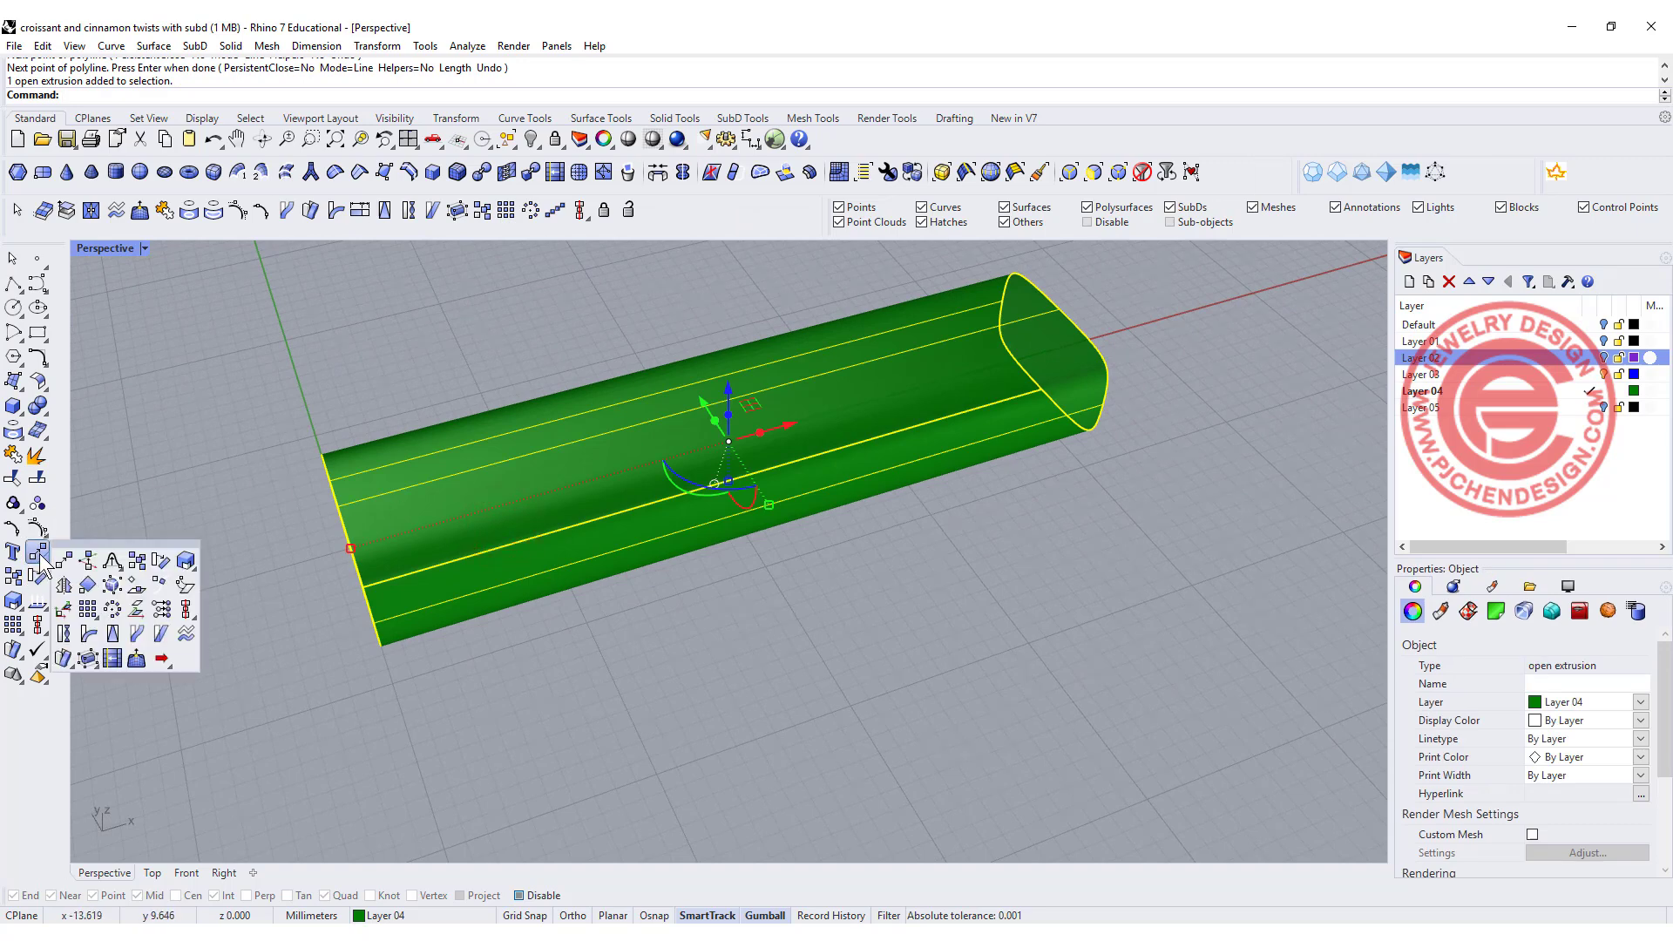
{"action": "mouse_move", "coordinate": [73, 634]}
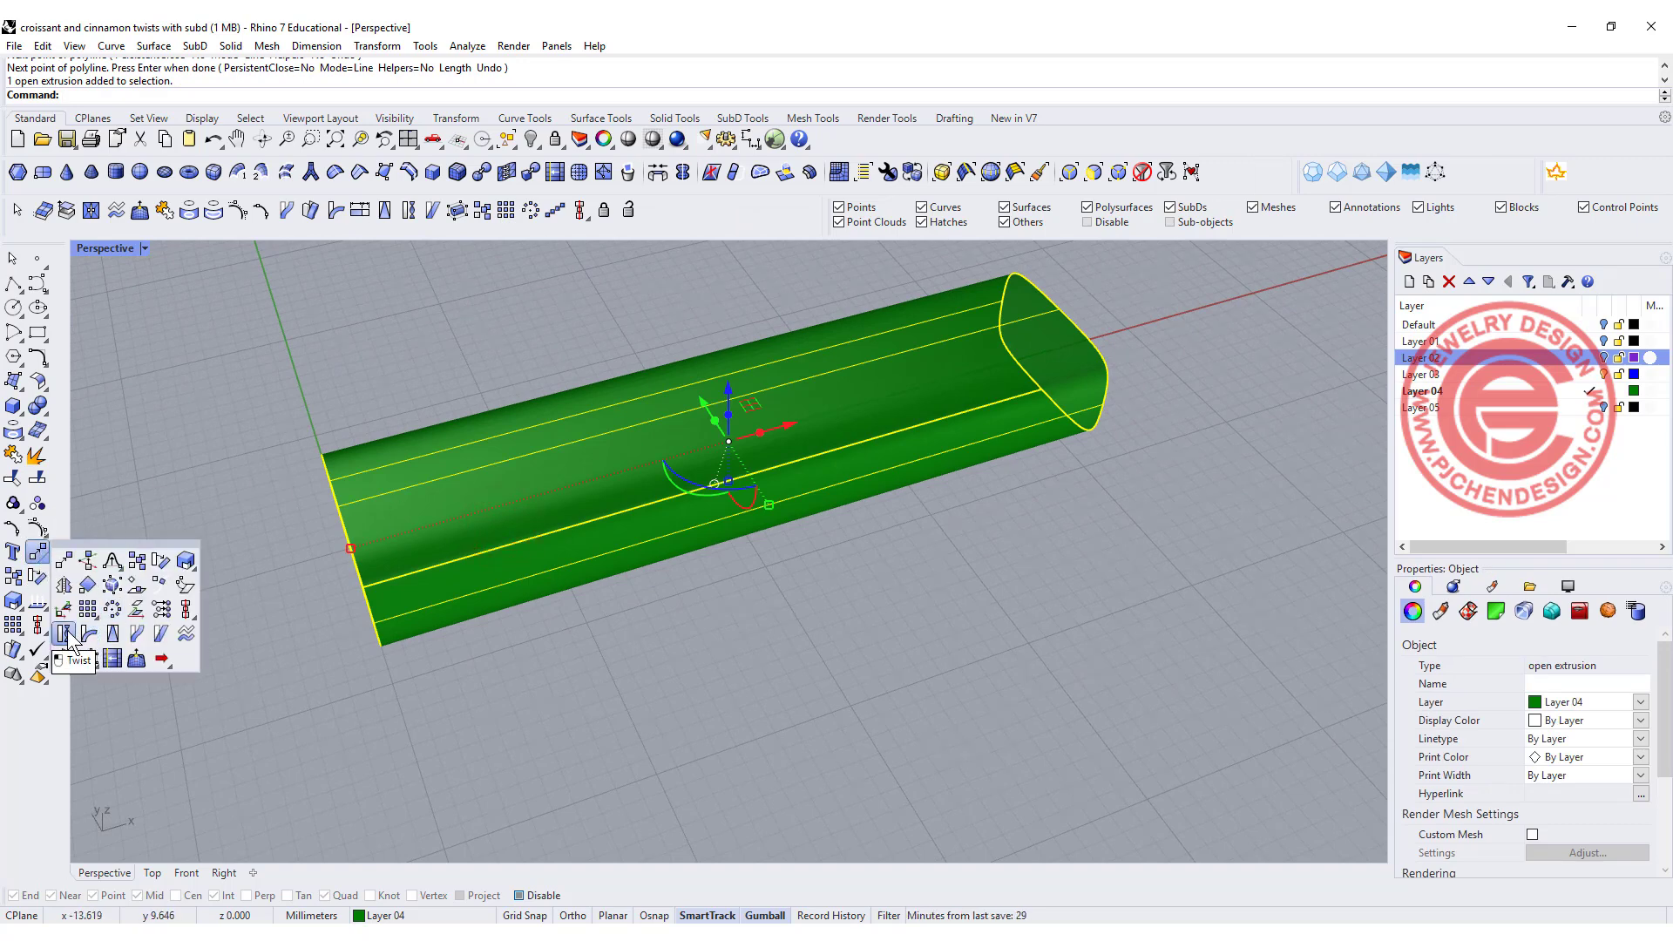
{"action": "left_click", "coordinate": [75, 635]}
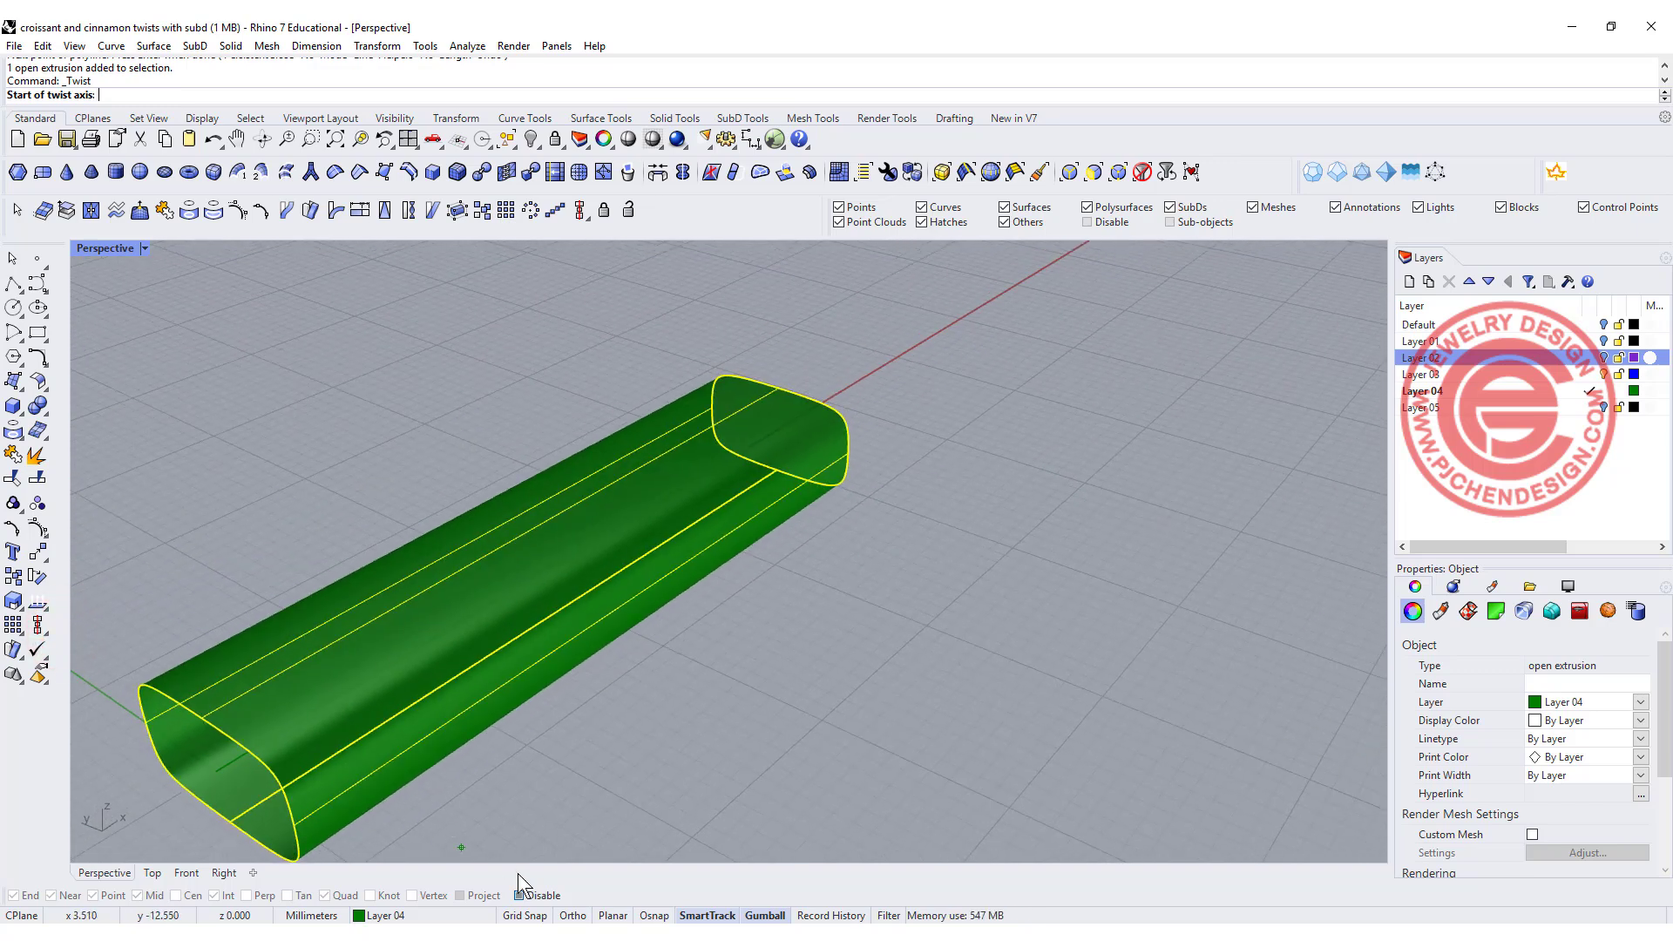
{"action": "left_click", "coordinate": [212, 767]}
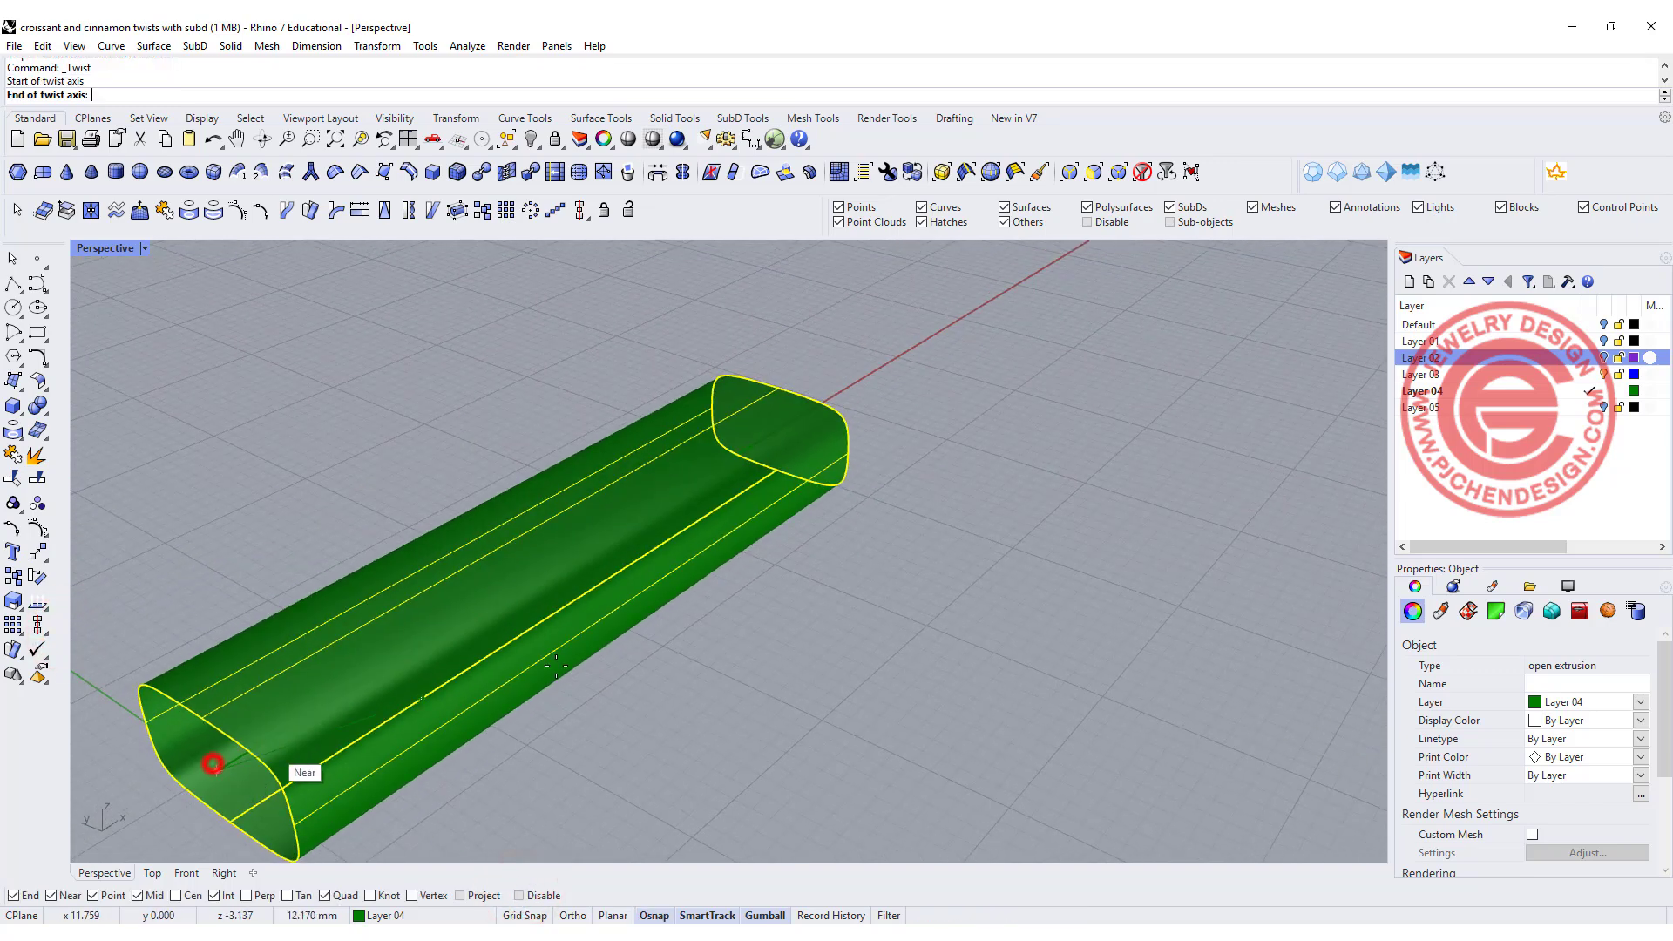
{"action": "left_click", "coordinate": [778, 429]}
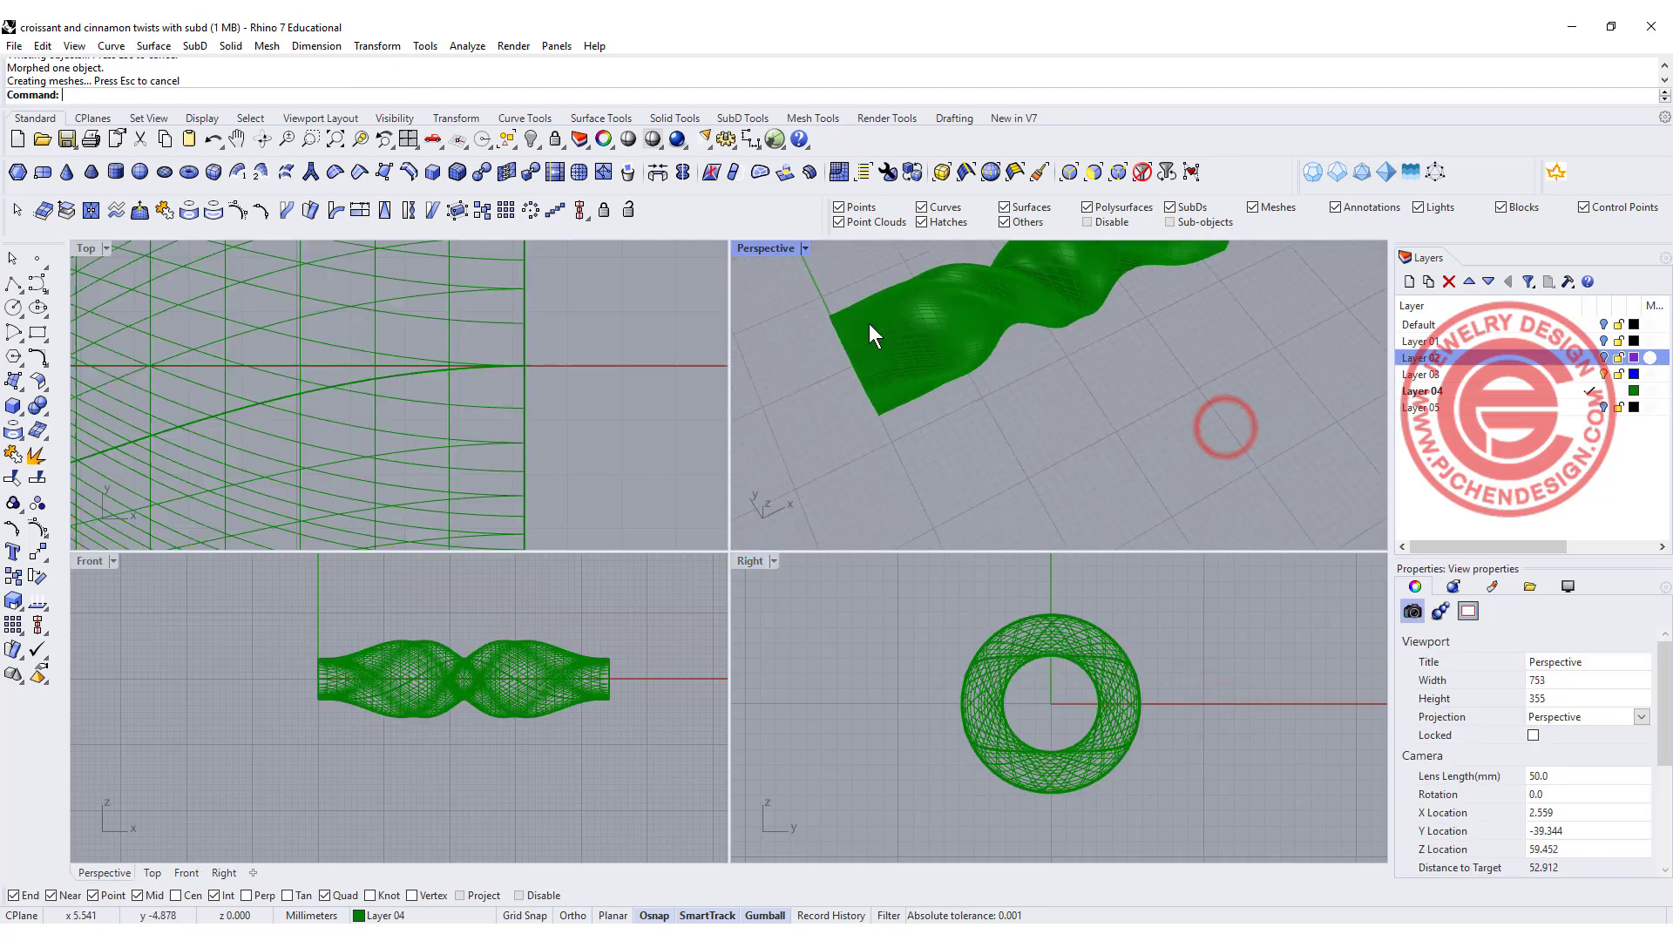
{"action": "double_click", "coordinate": [763, 247]}
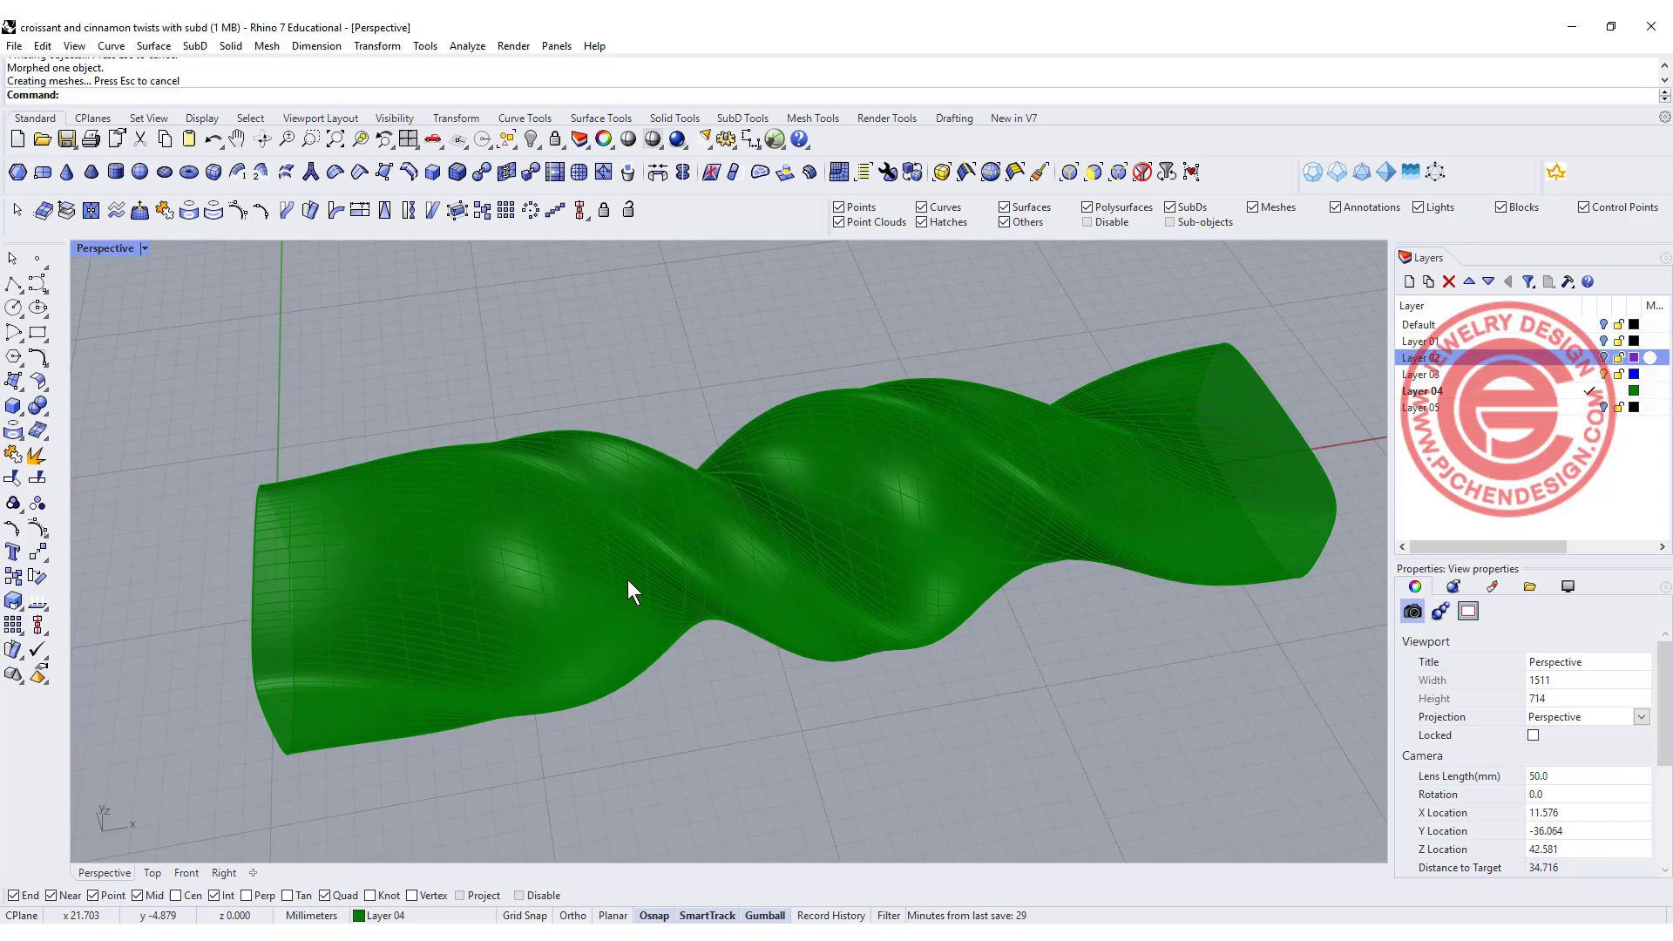
- Select the twisted surface and orbit to inspect its spiral from the side
{"action": "left_click", "coordinate": [629, 593]}
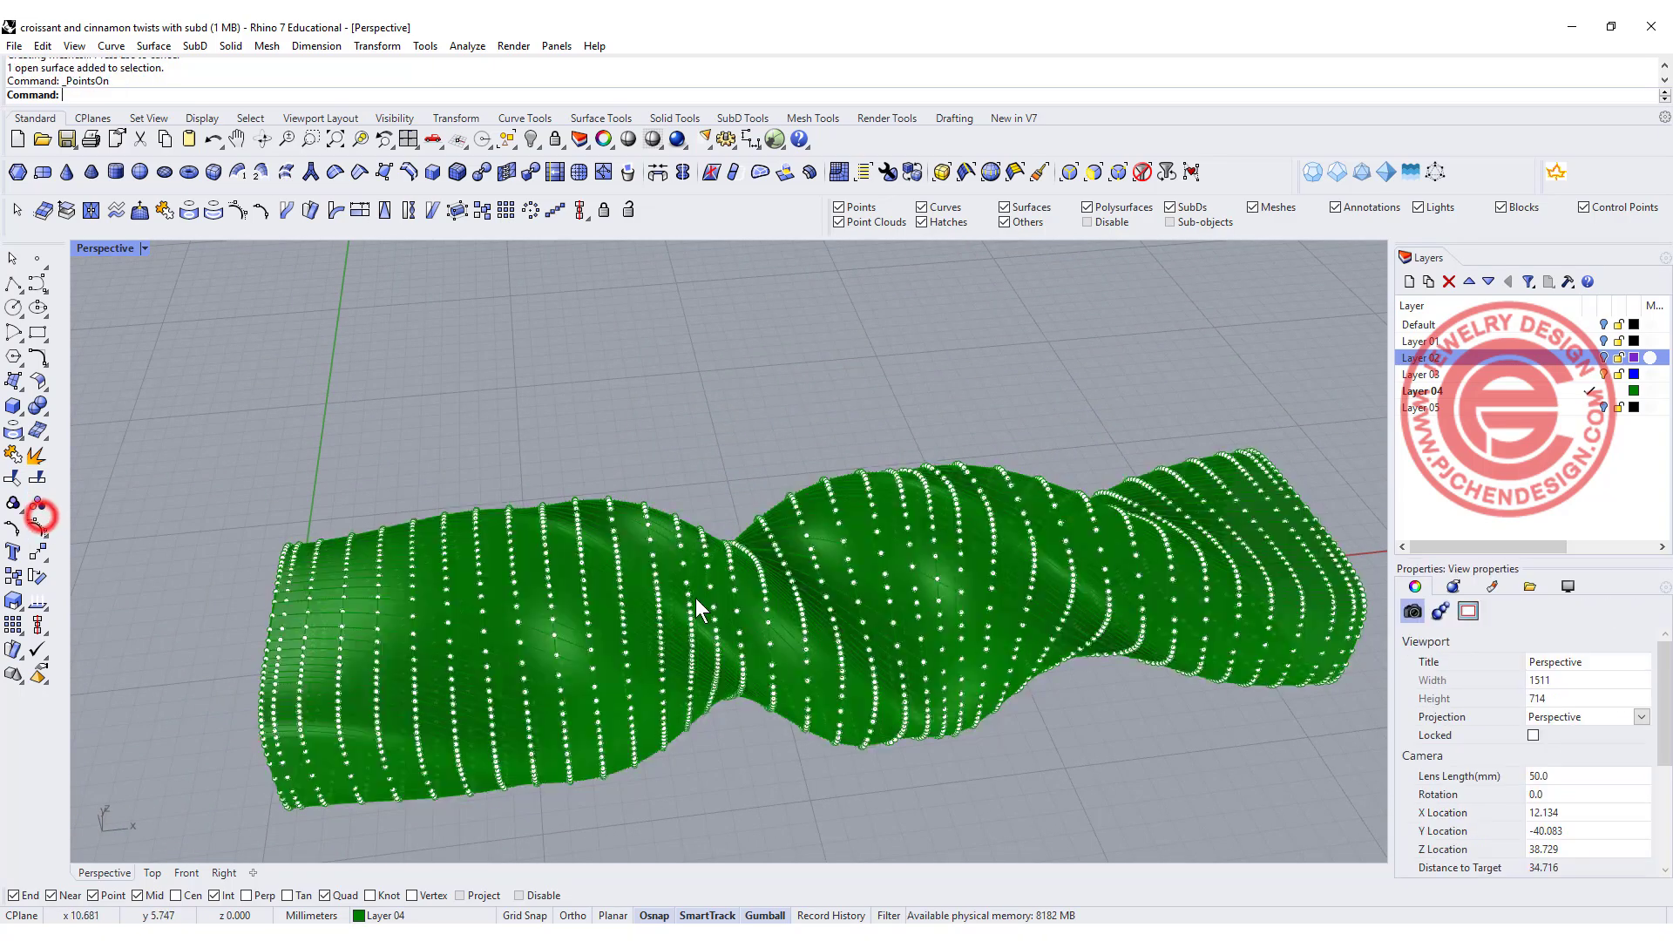
{"action": "left_click_drag", "start_coordinate": [694, 534], "coordinate": [639, 639]}
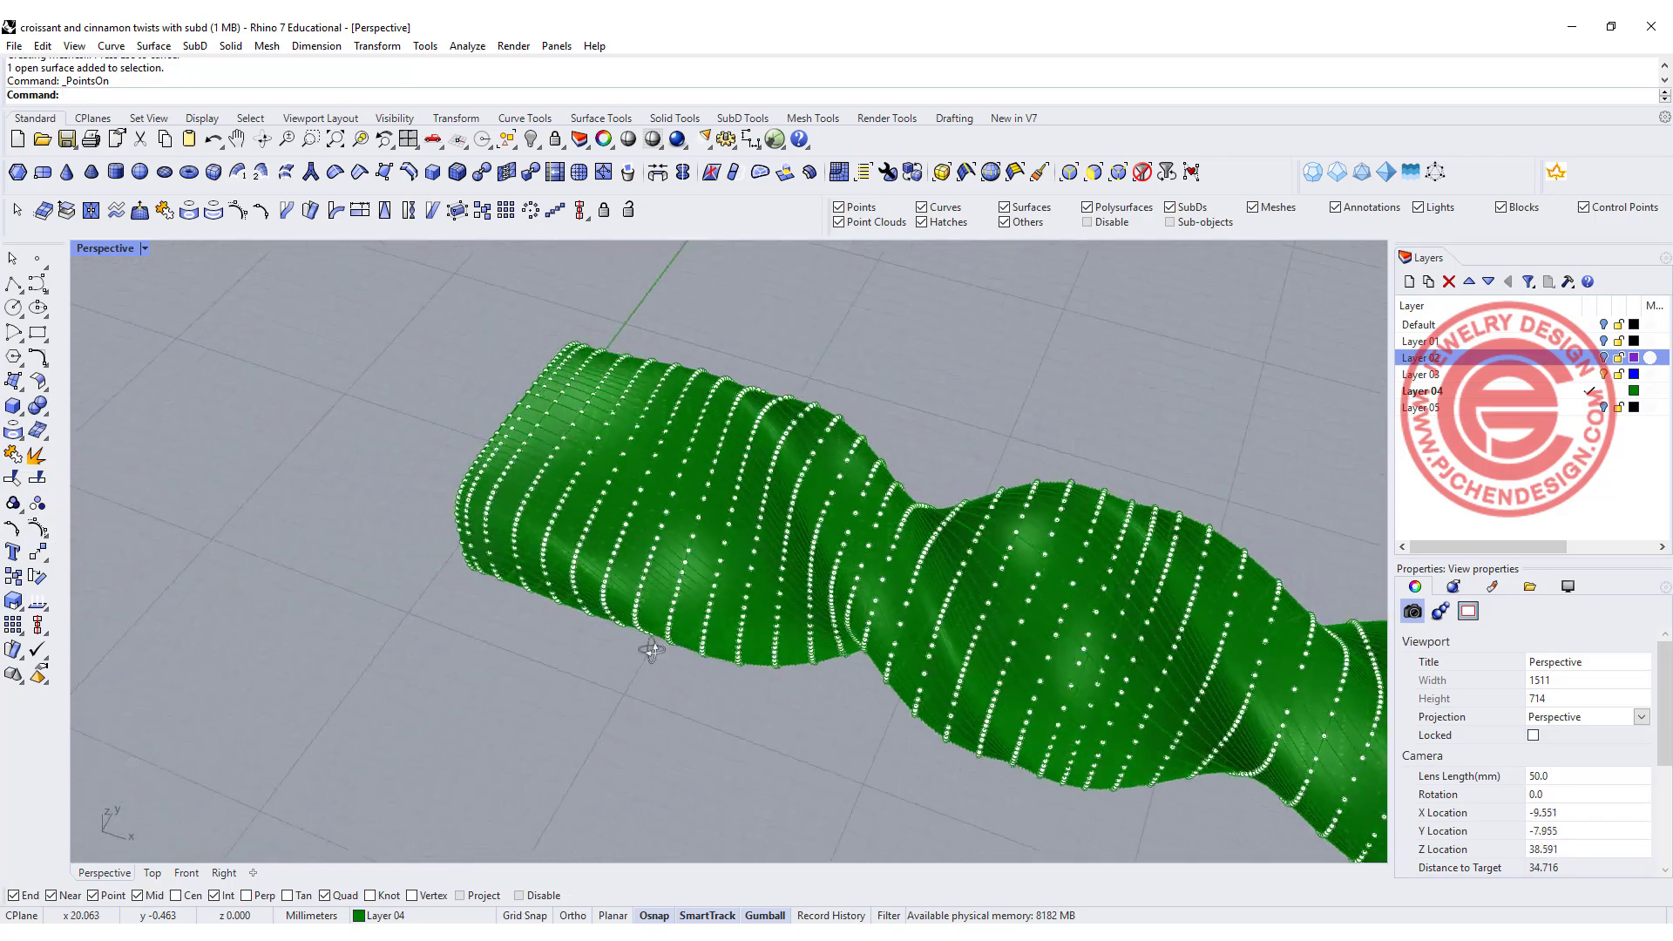
{"action": "left_click_drag", "start_coordinate": [650, 650], "coordinate": [742, 596]}
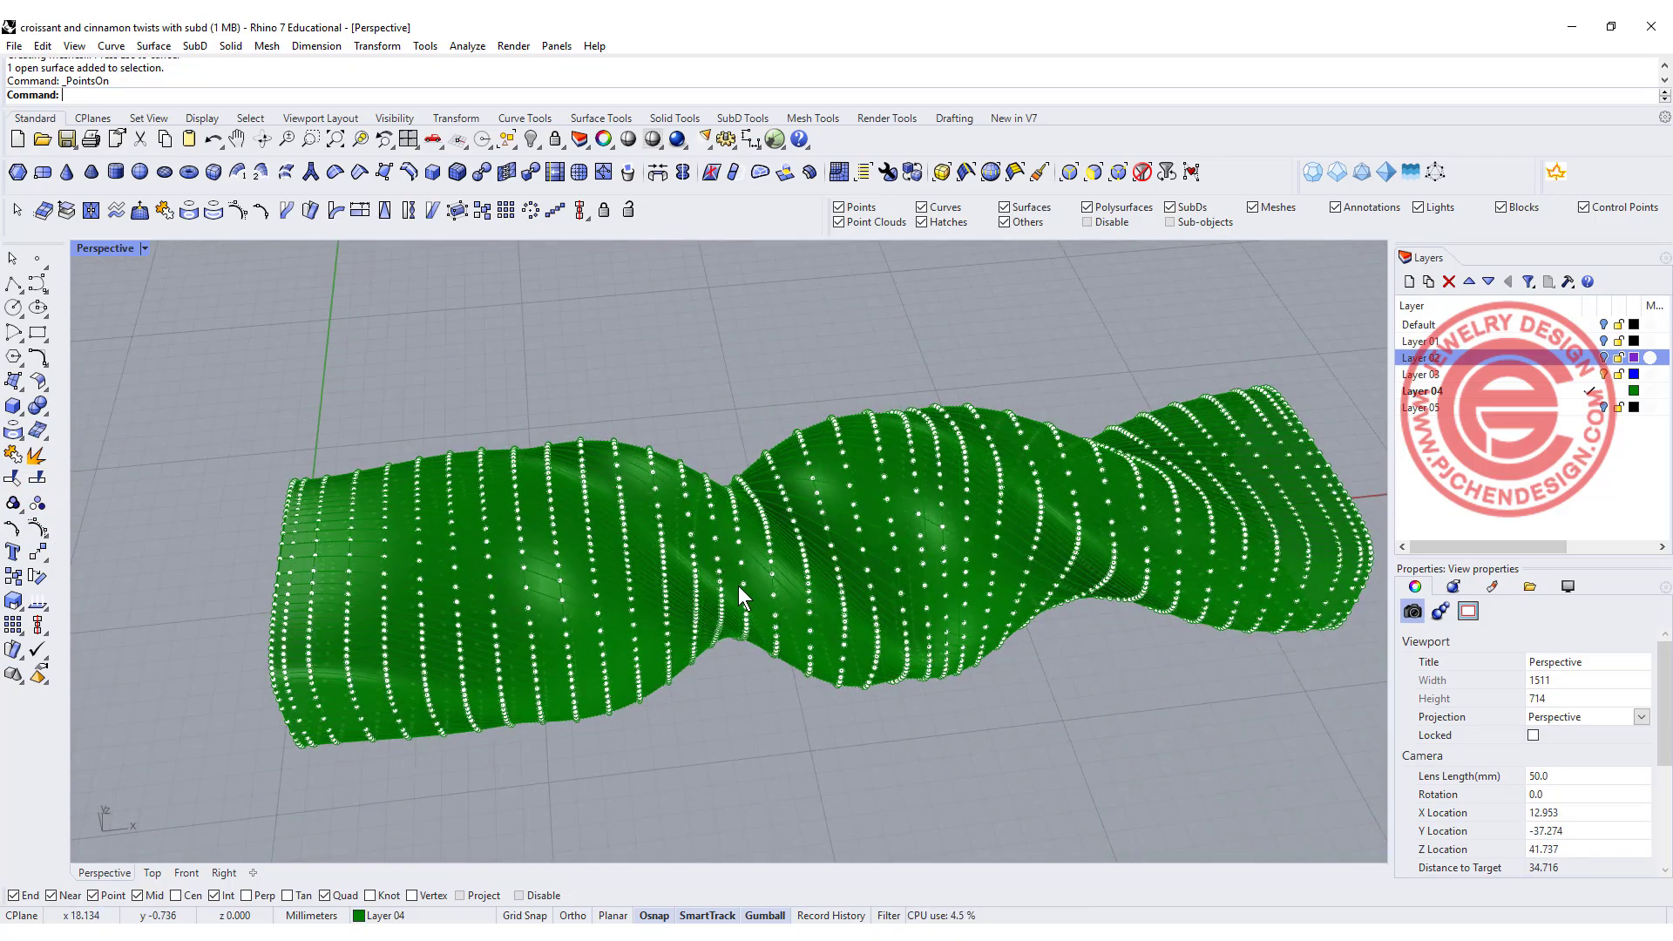
{"action": "mouse_move", "coordinate": [983, 509]}
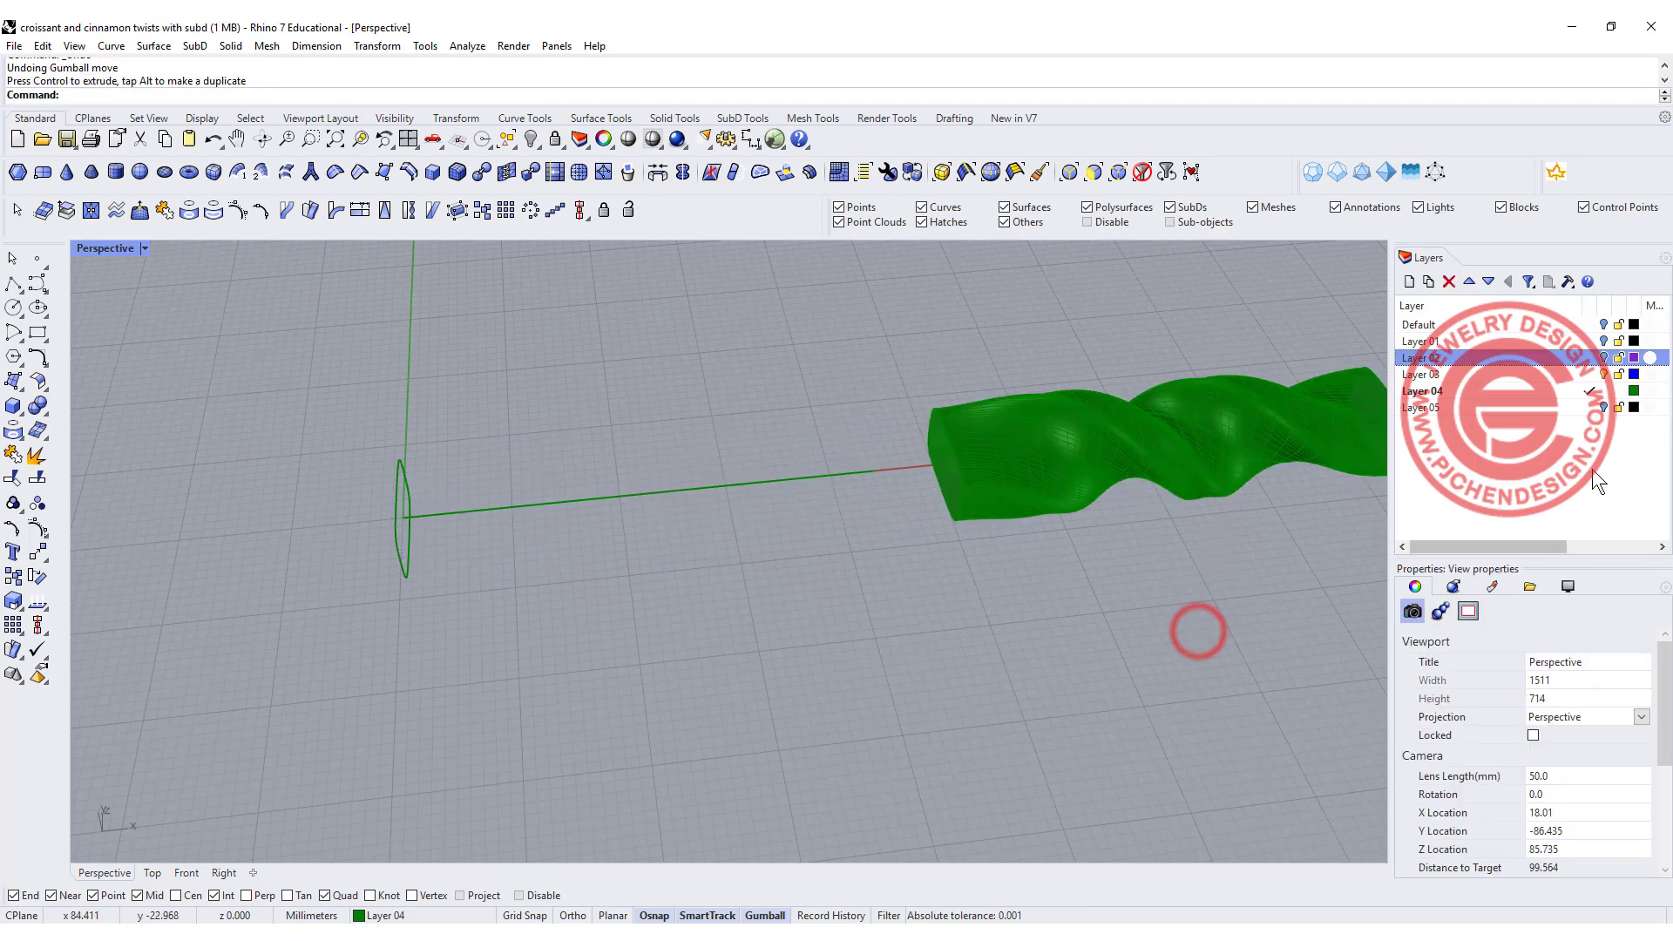
- Recolour Layer 04 to Black via its swatch in the Select Layer Color dialog
{"action": "left_click", "coordinate": [1633, 392]}
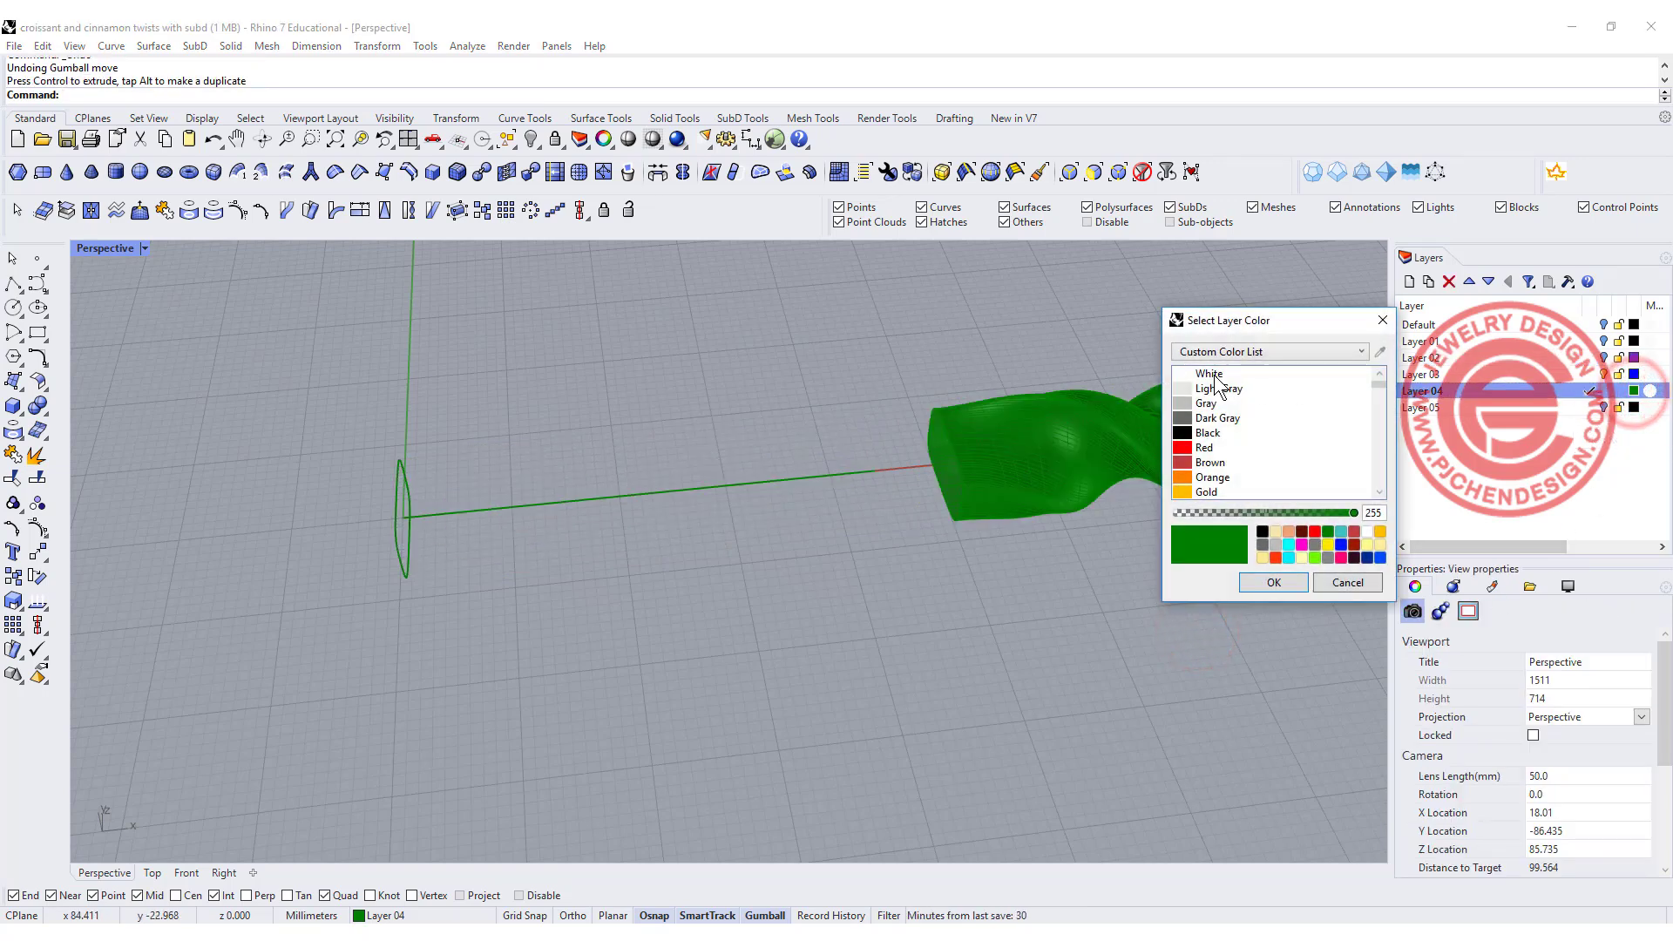
{"action": "left_click", "coordinate": [1272, 582]}
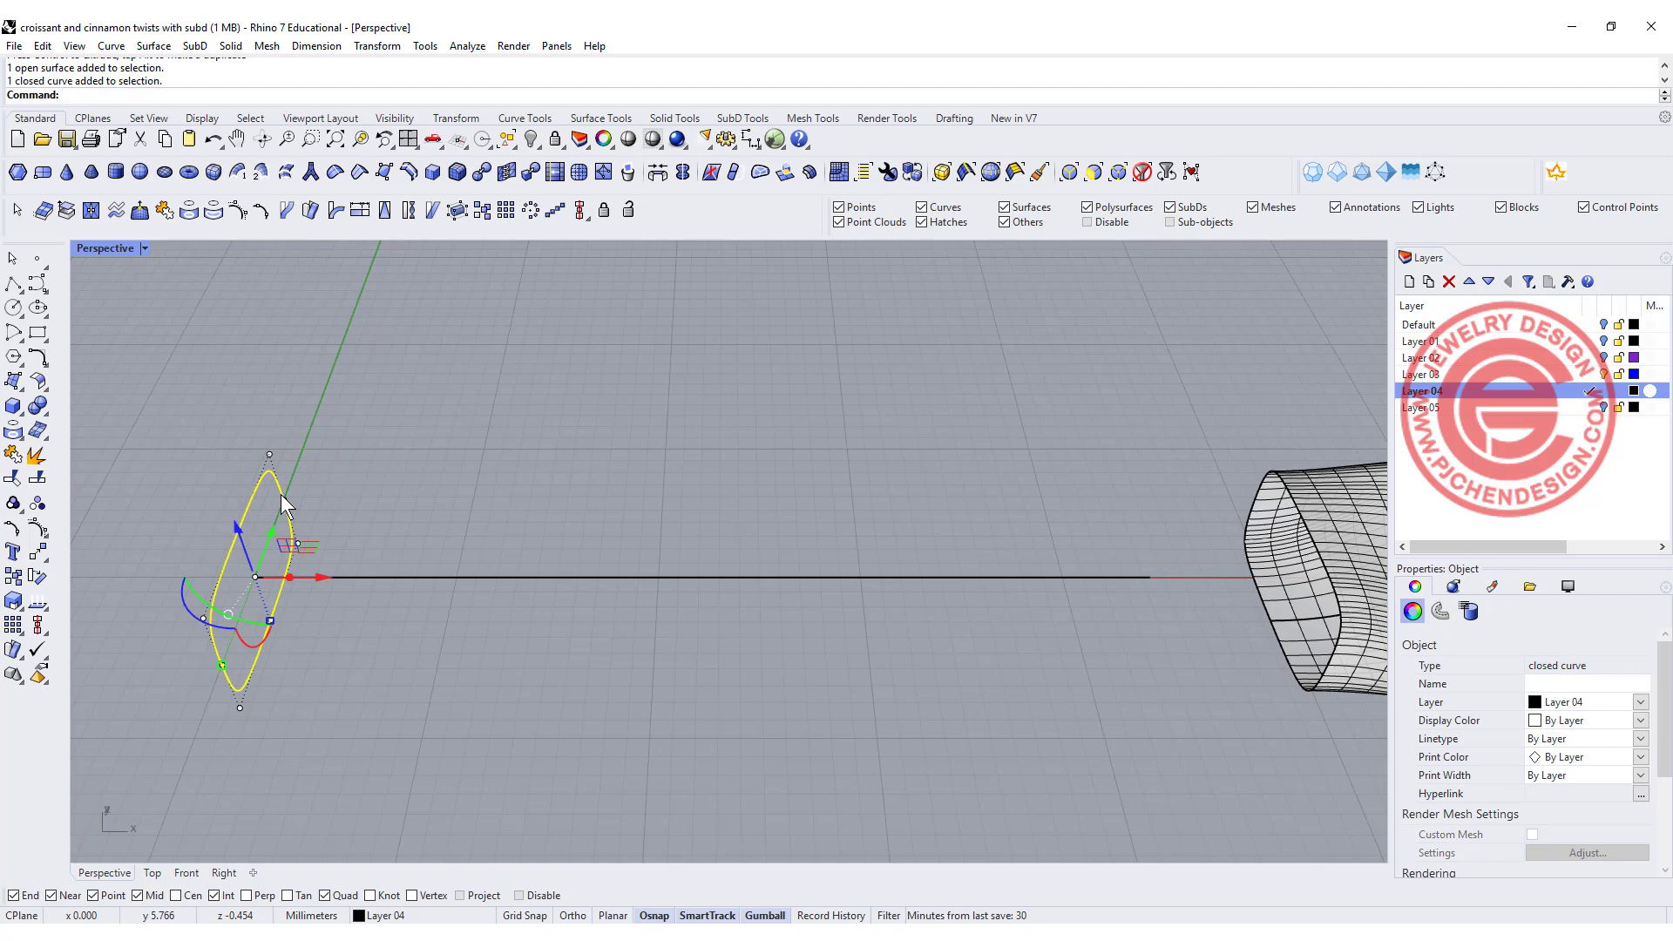
{"action": "mouse_move", "coordinate": [336, 527]}
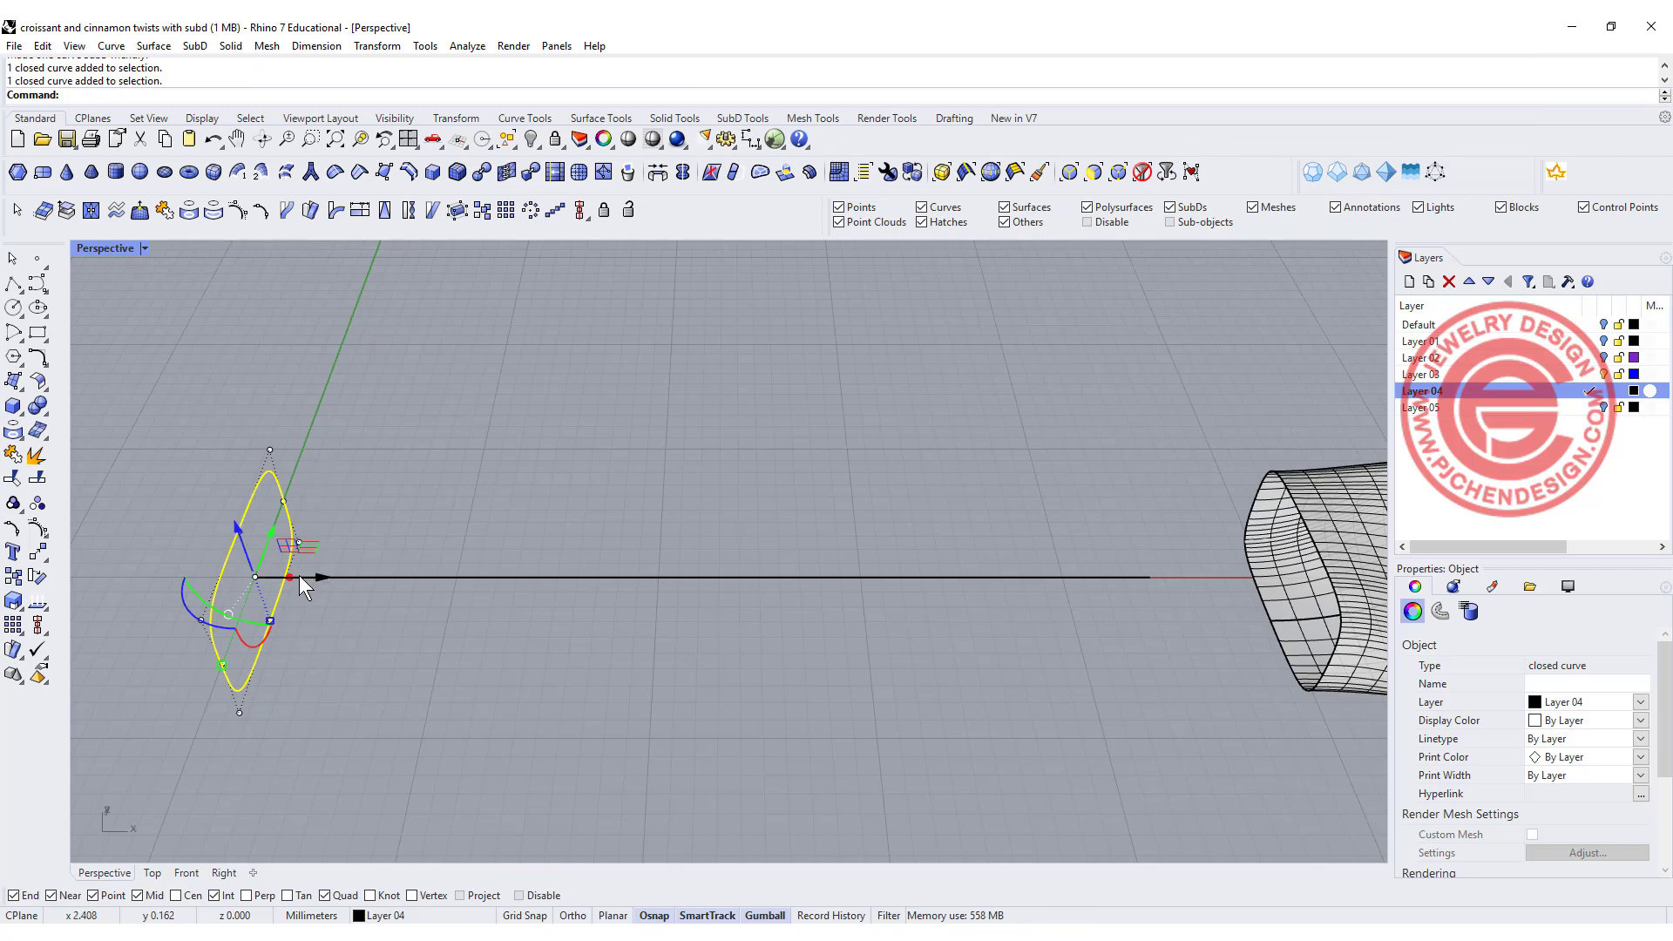
- Extrude the rounded profile along the line into a SubD tube
{"action": "left_click_drag", "start_coordinate": [287, 577], "coordinate": [565, 577]}
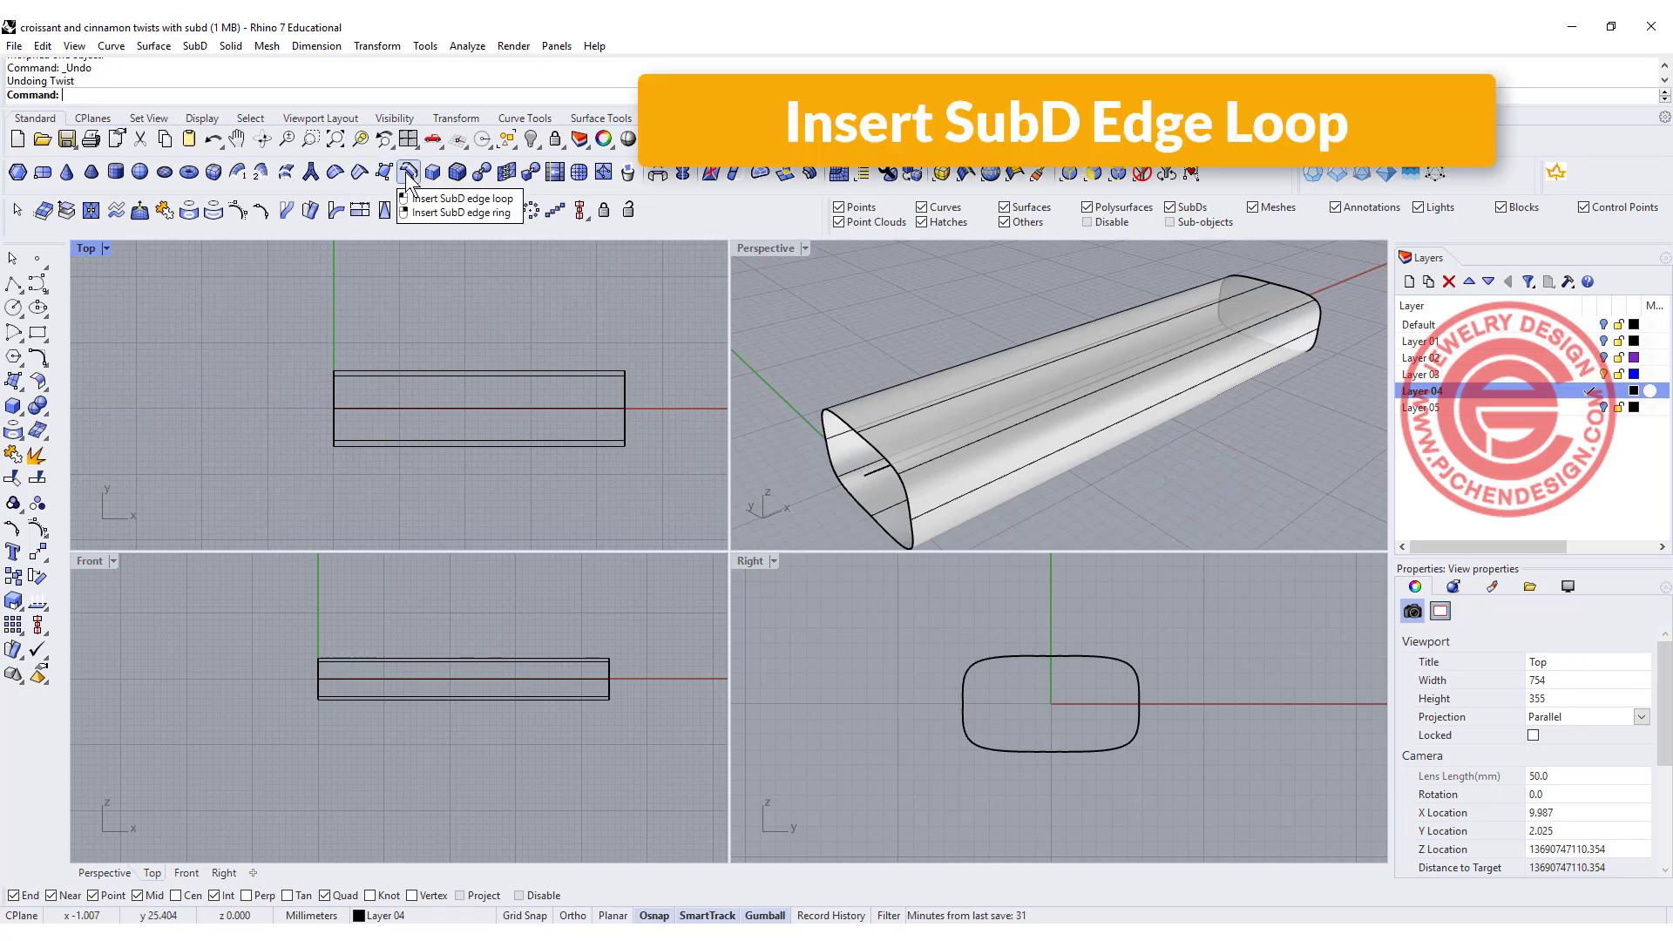
- Insert SubD edge loops with BothSides=Yes, dividing the tube into four sections
{"action": "left_click", "coordinate": [407, 171]}
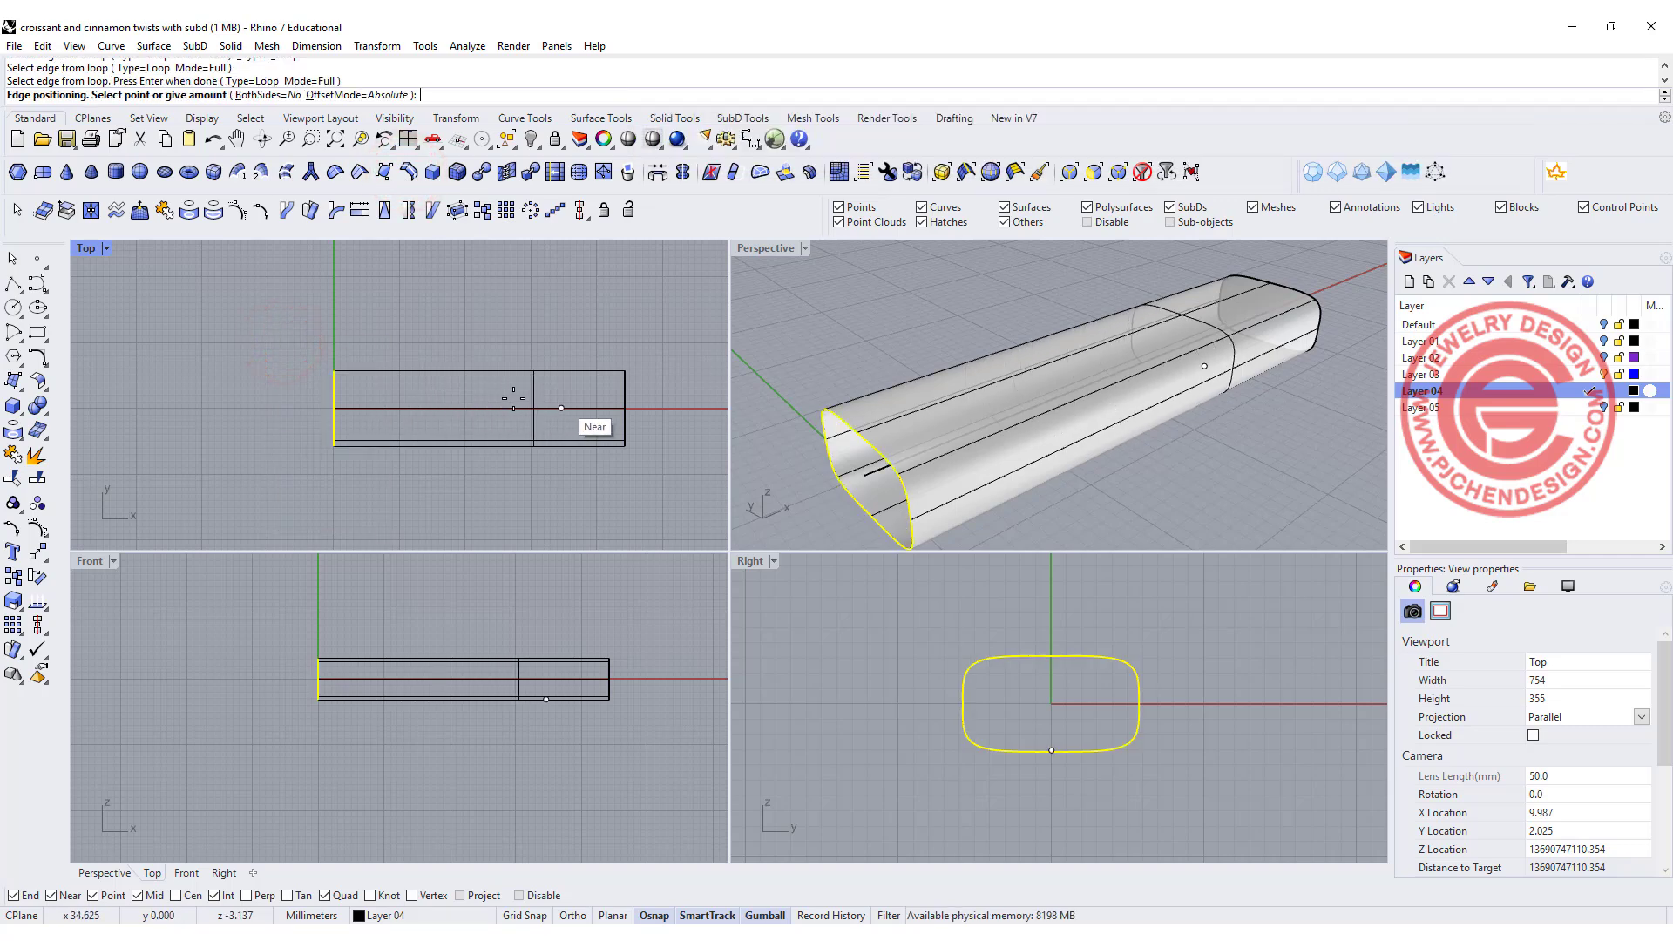
{"action": "left_click", "coordinate": [492, 397]}
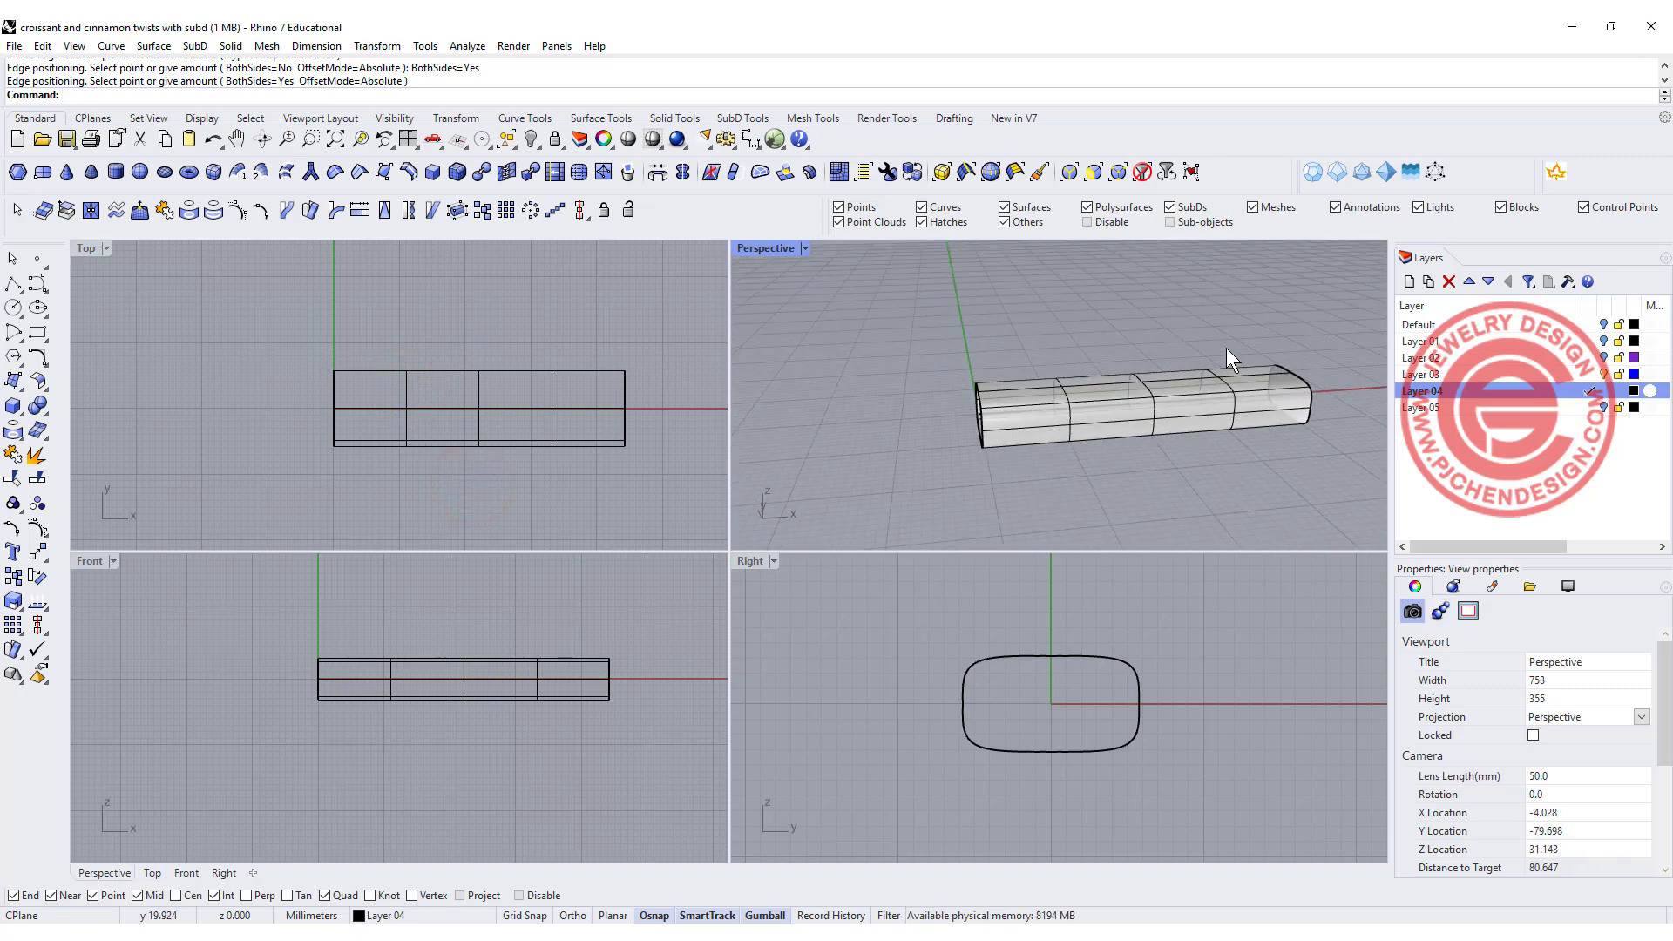
{"action": "mouse_move", "coordinate": [1082, 460]}
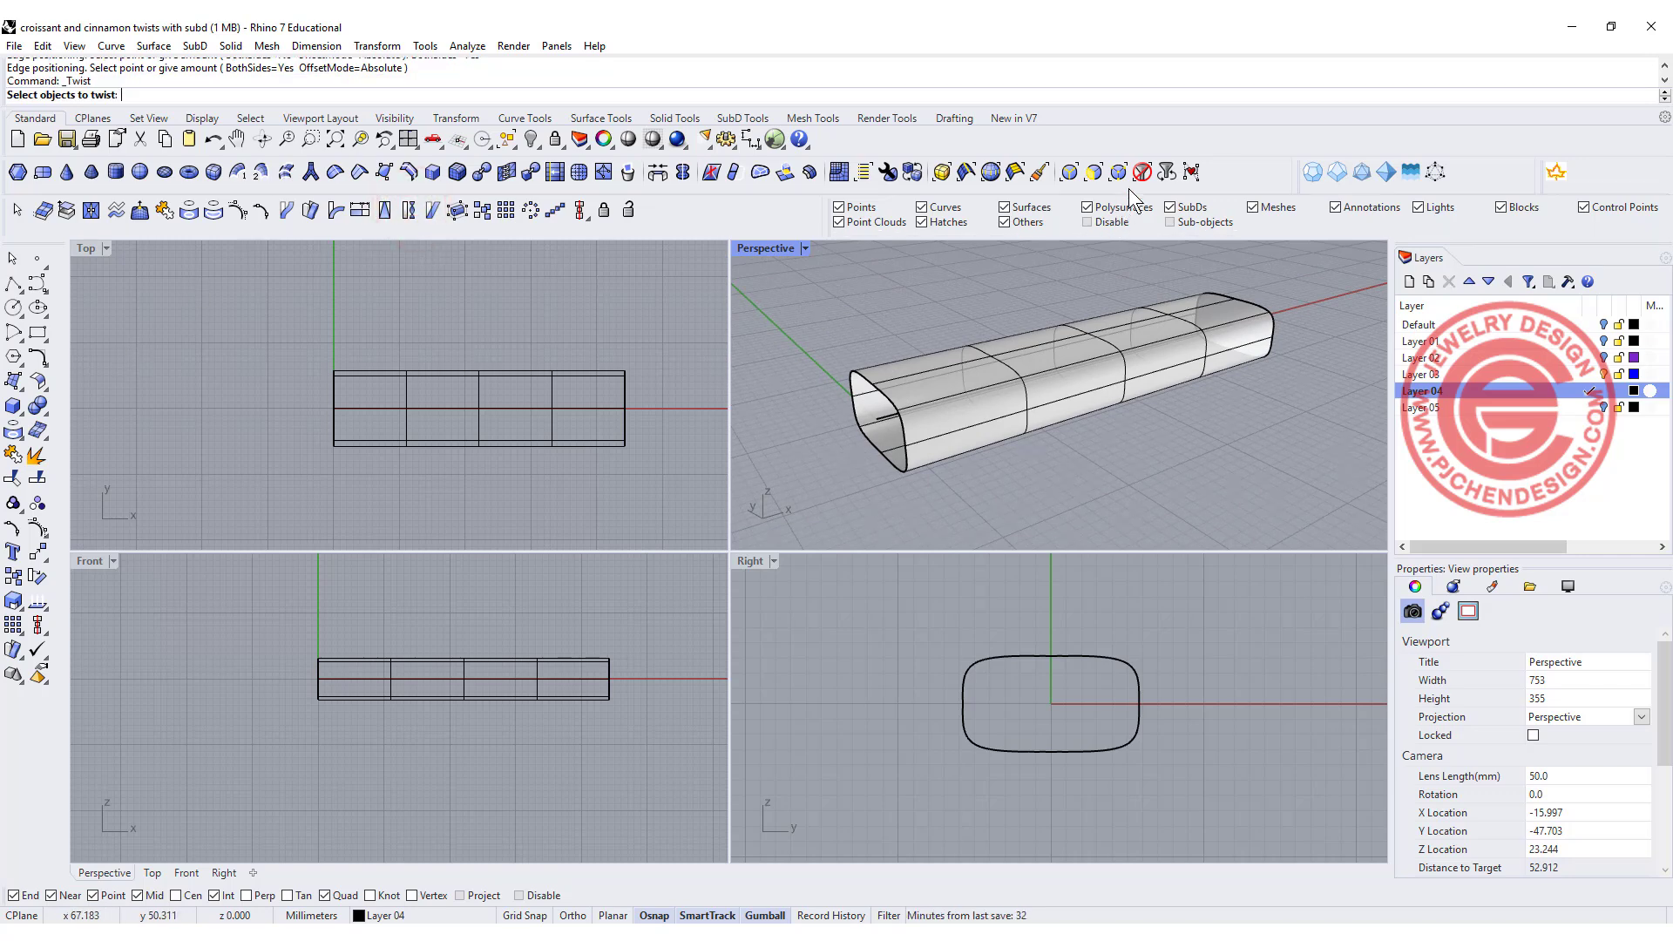
- Twist the segmented tube about its axis endpoints into a spiral
{"action": "left_click", "coordinate": [901, 427]}
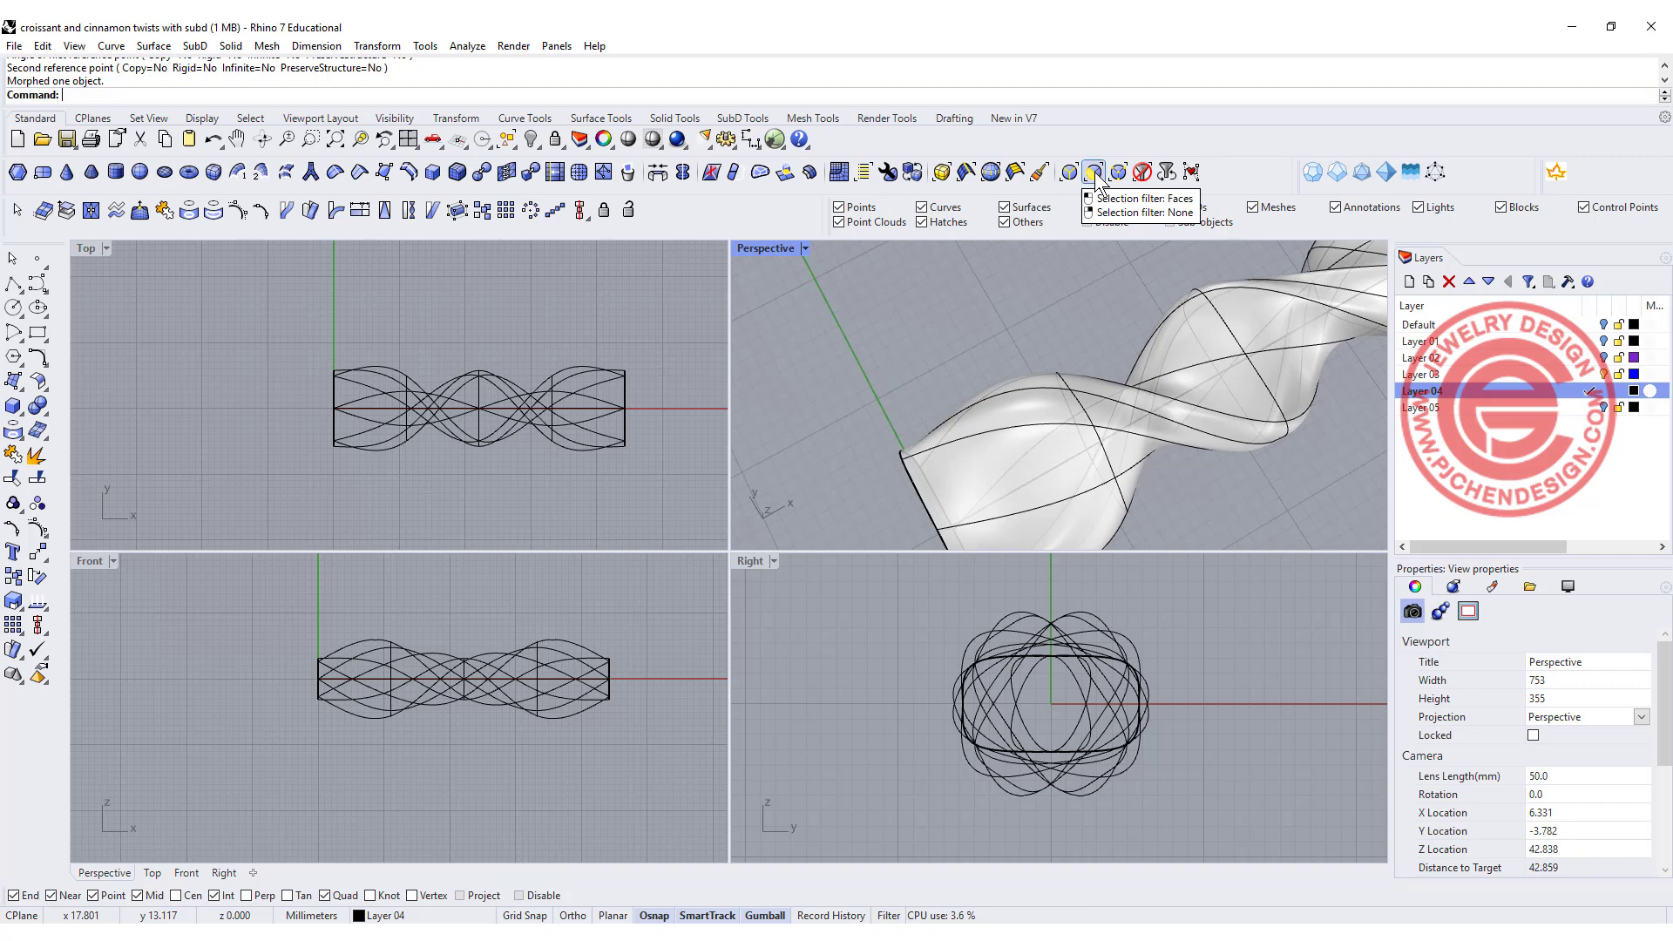
- With the Faces filter, select the whole spiral face loop, undoing an accidental Gumball scale
{"action": "left_click", "coordinate": [1094, 171]}
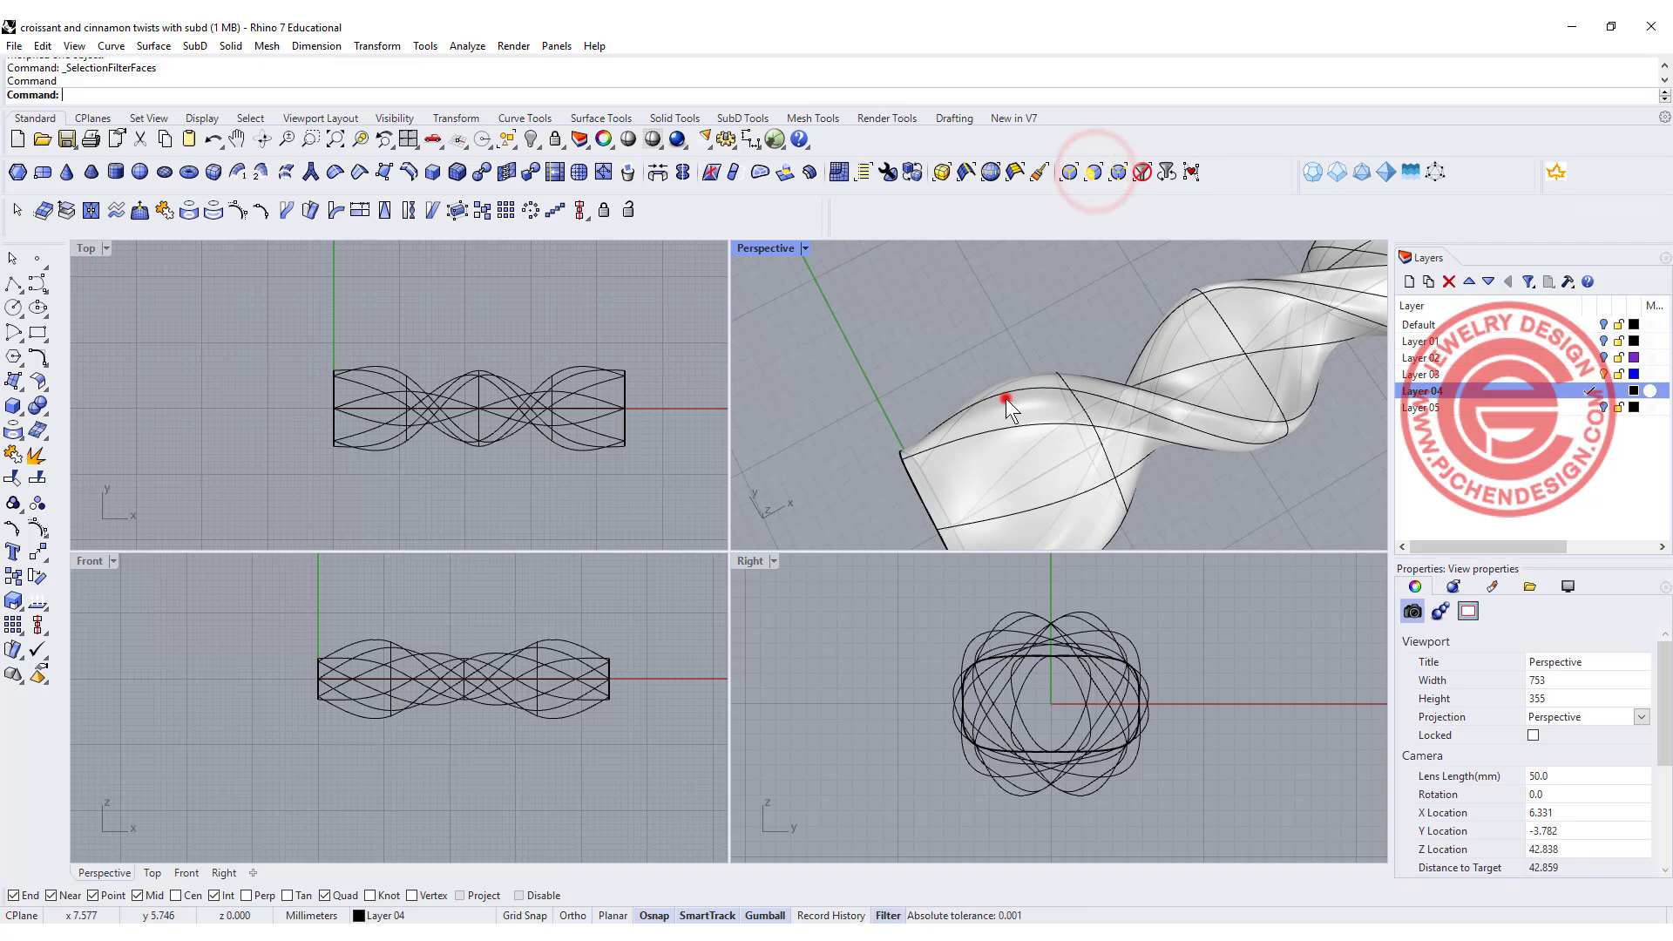
{"action": "left_click", "coordinate": [1006, 403]}
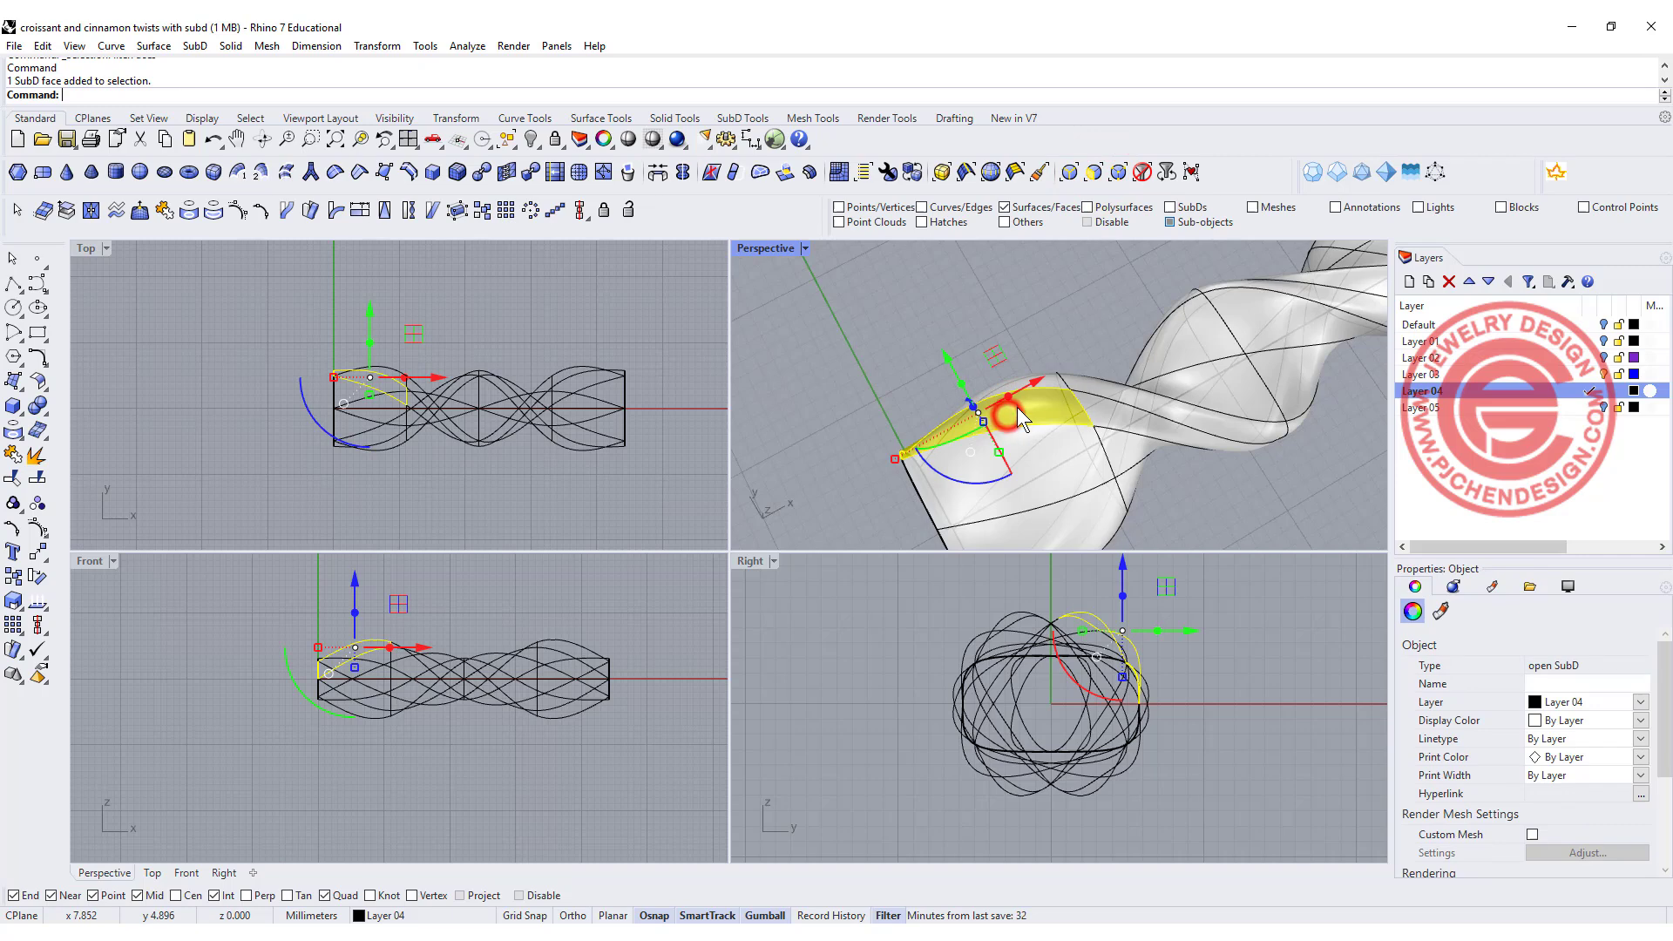
{"action": "double_click", "coordinate": [1019, 416]}
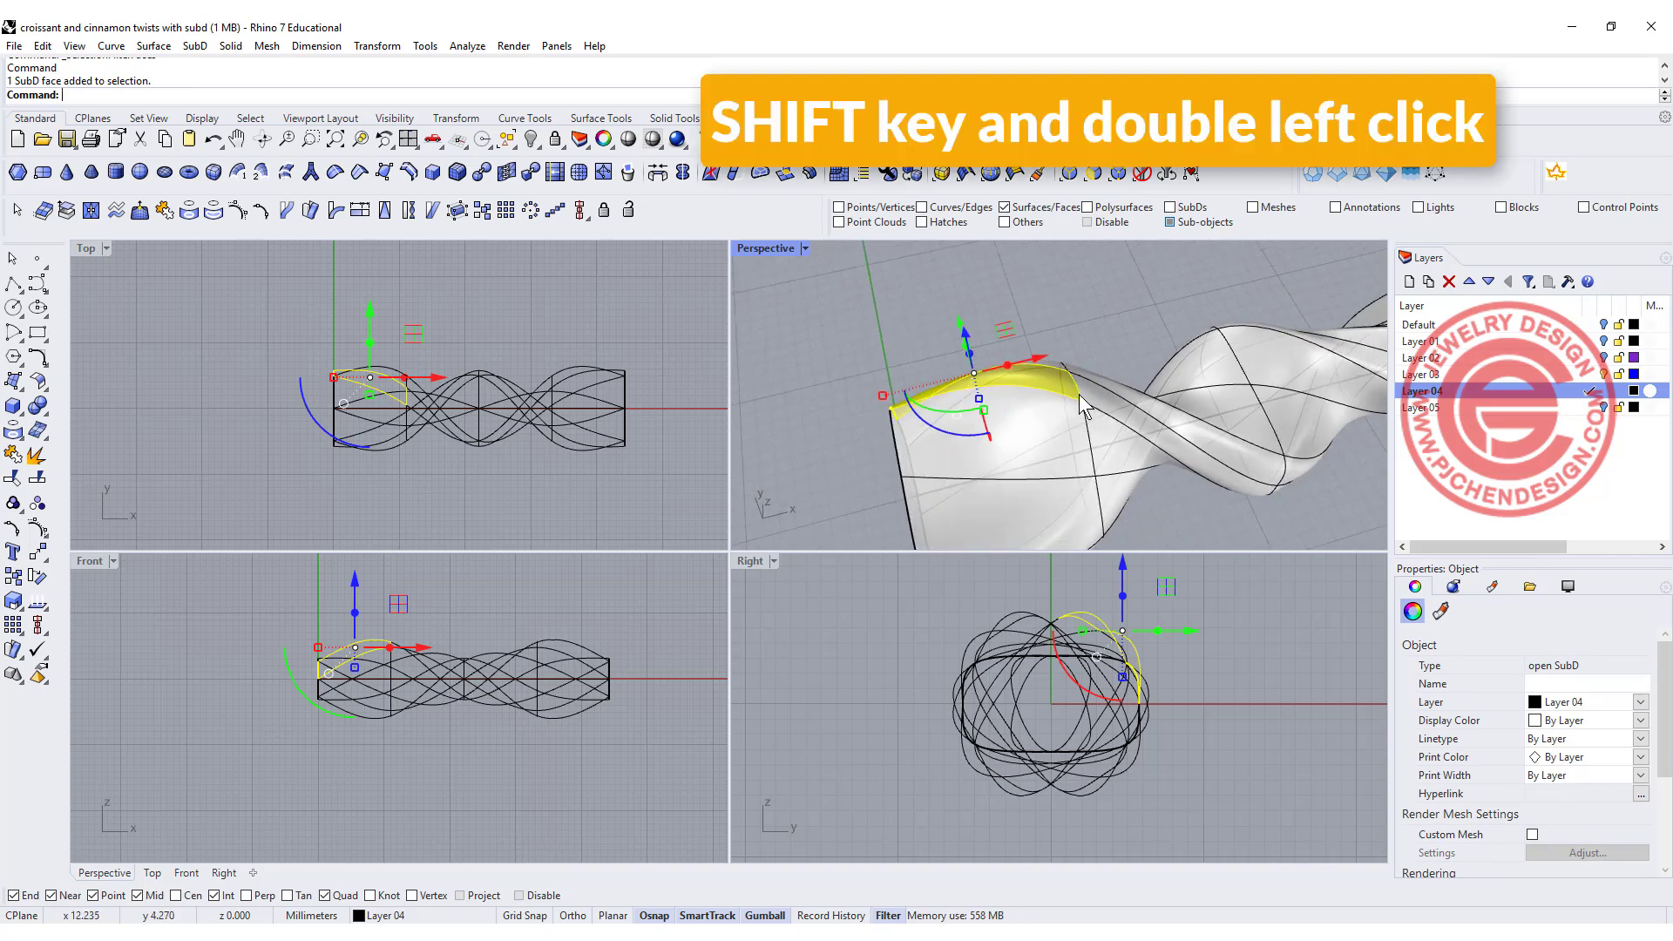
{"action": "double_click", "coordinate": [1099, 389]}
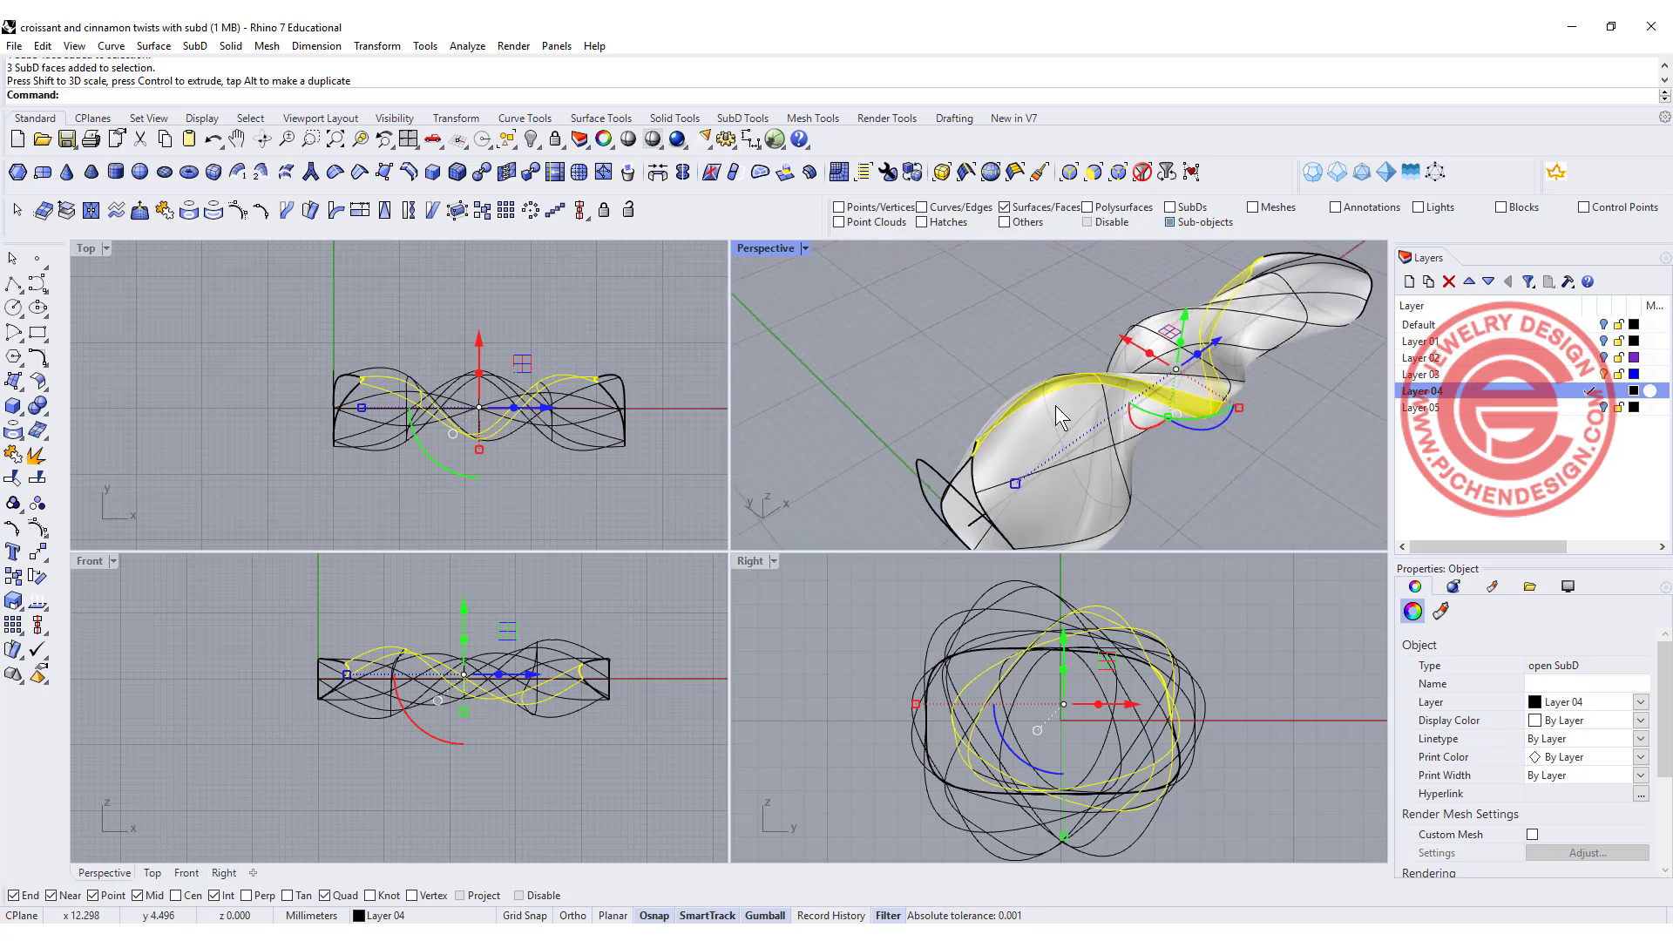
{"action": "key", "text": "ctrl+z"}
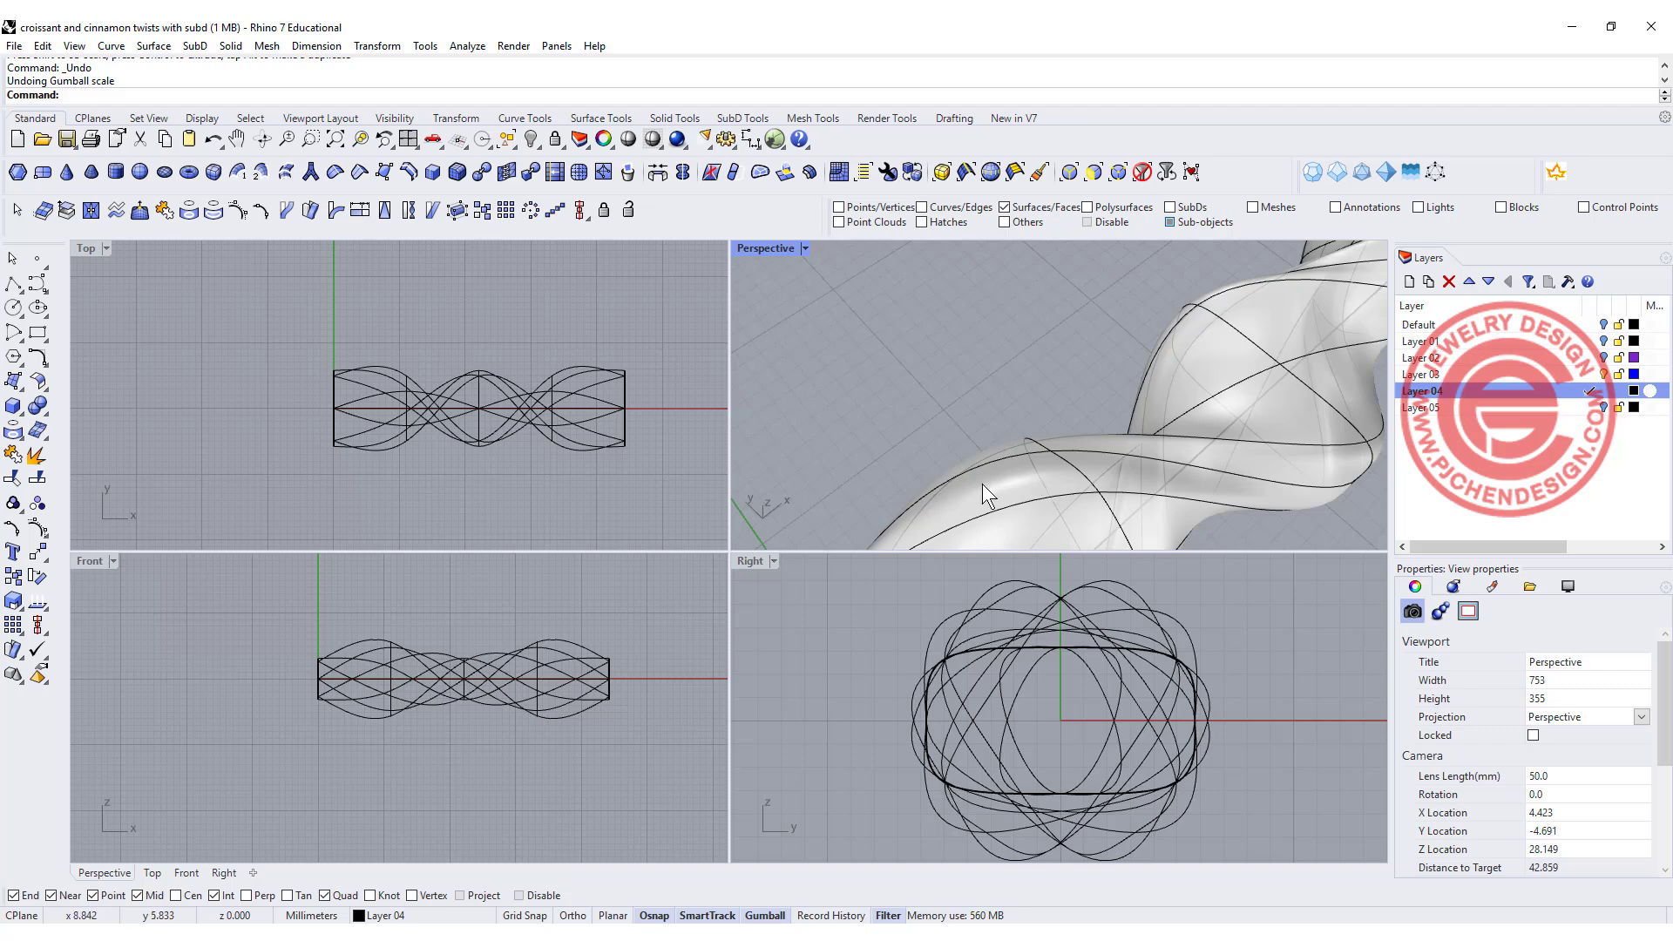
{"action": "left_click", "coordinate": [981, 493]}
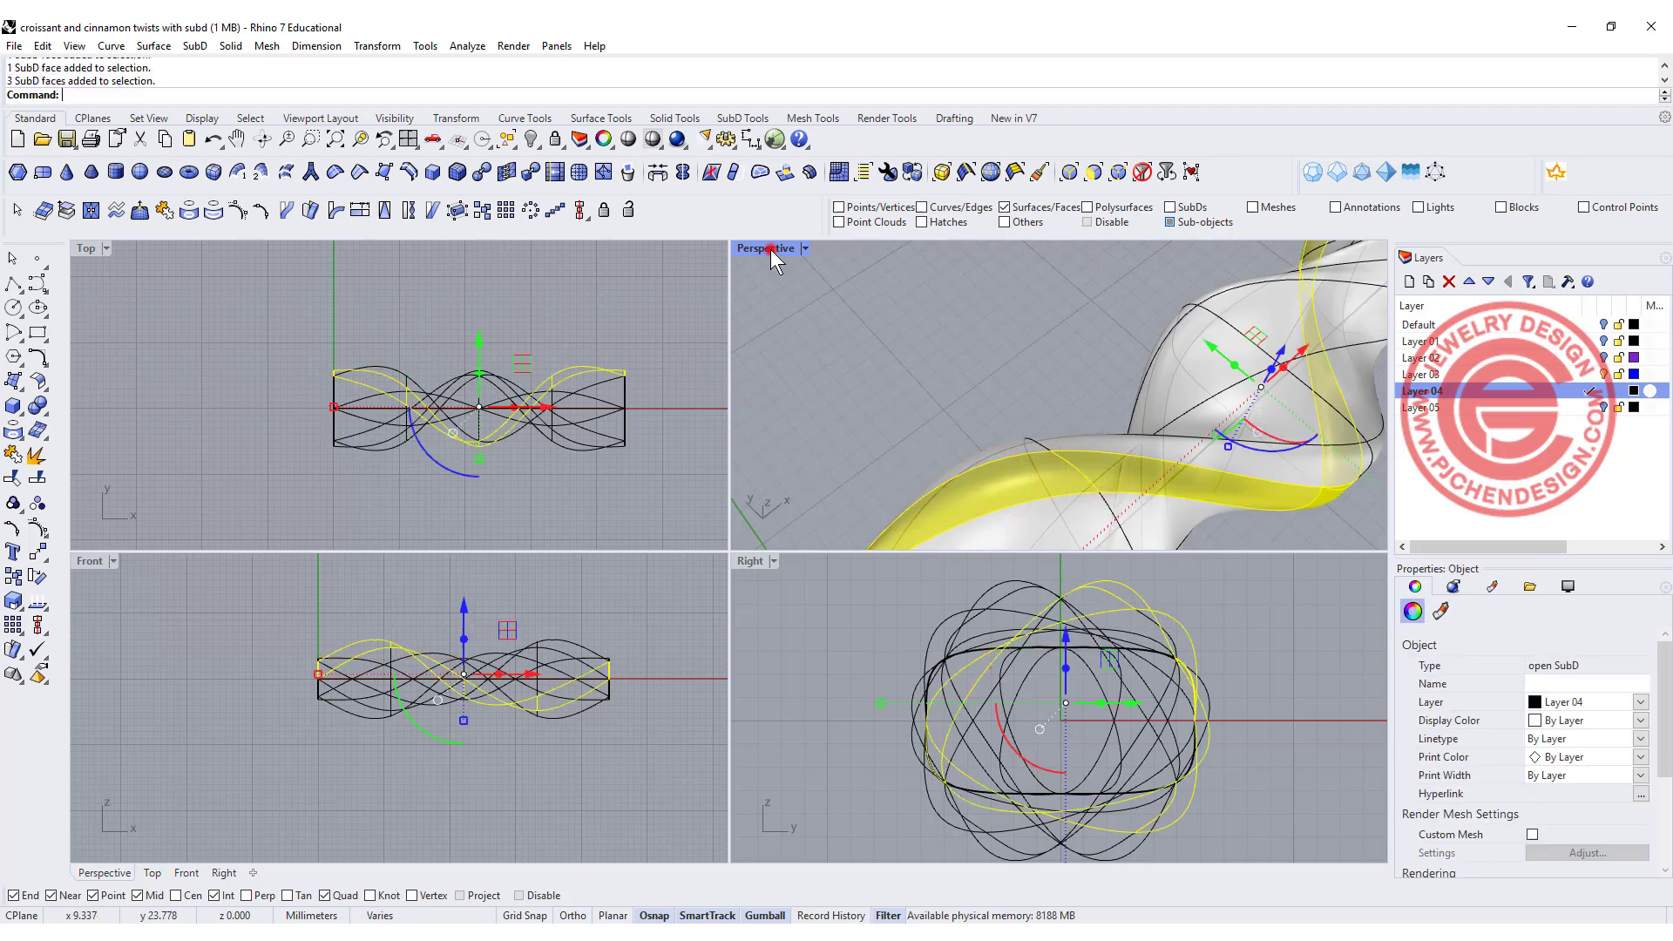
{"action": "double_click", "coordinate": [765, 247]}
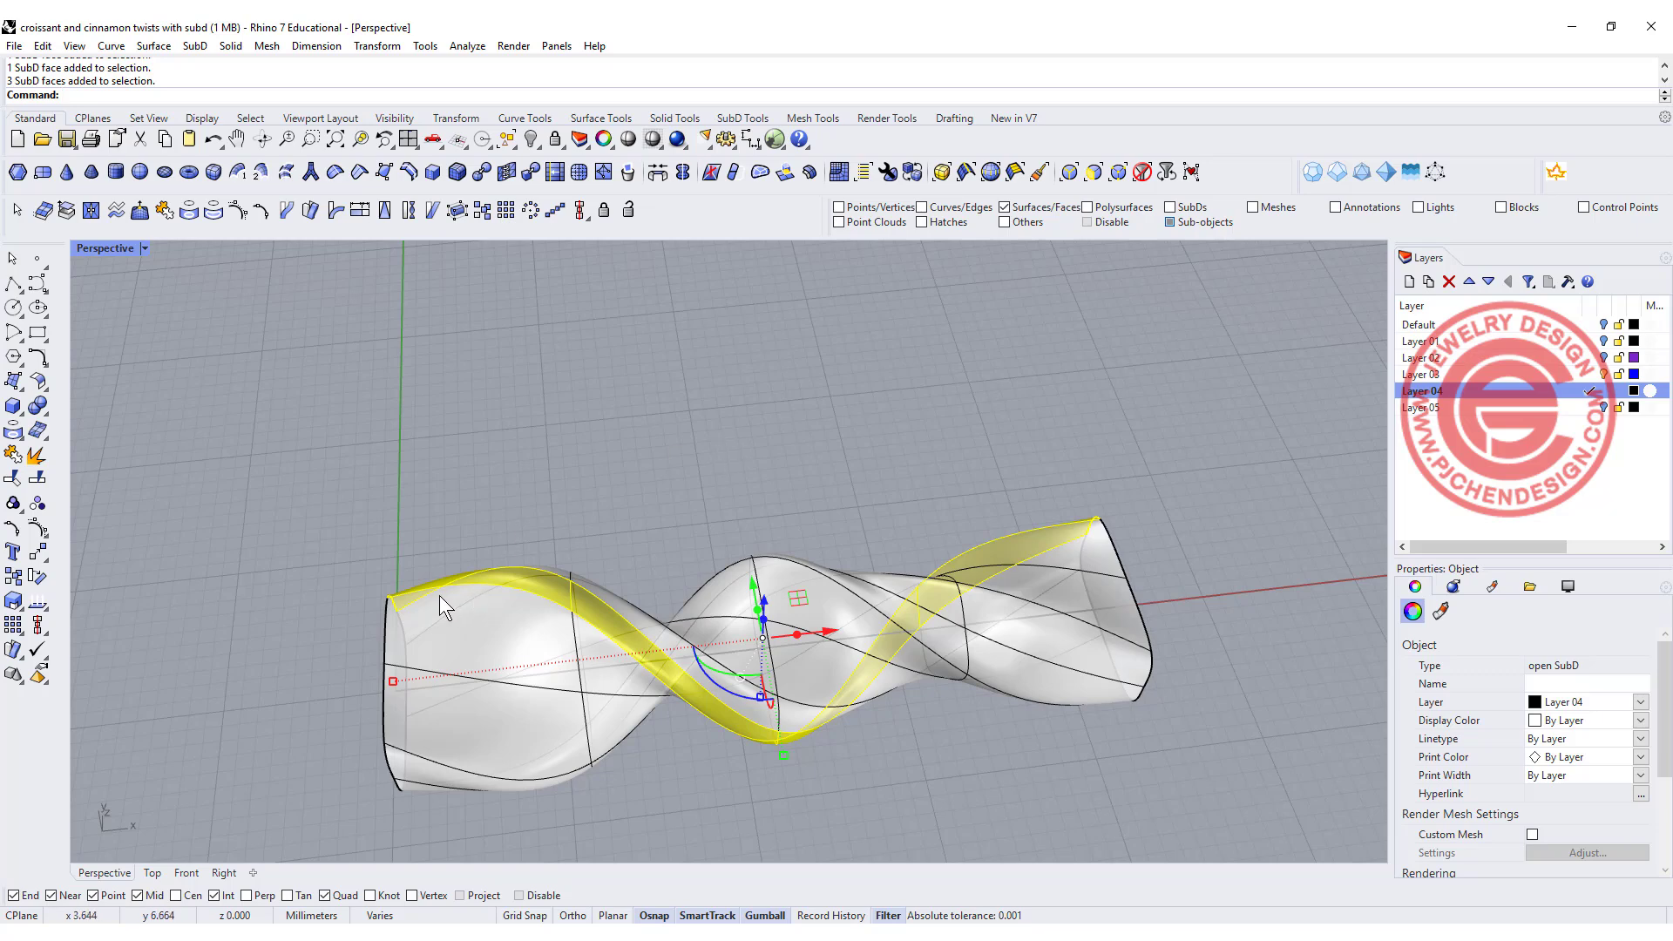
{"action": "mouse_move", "coordinate": [577, 516]}
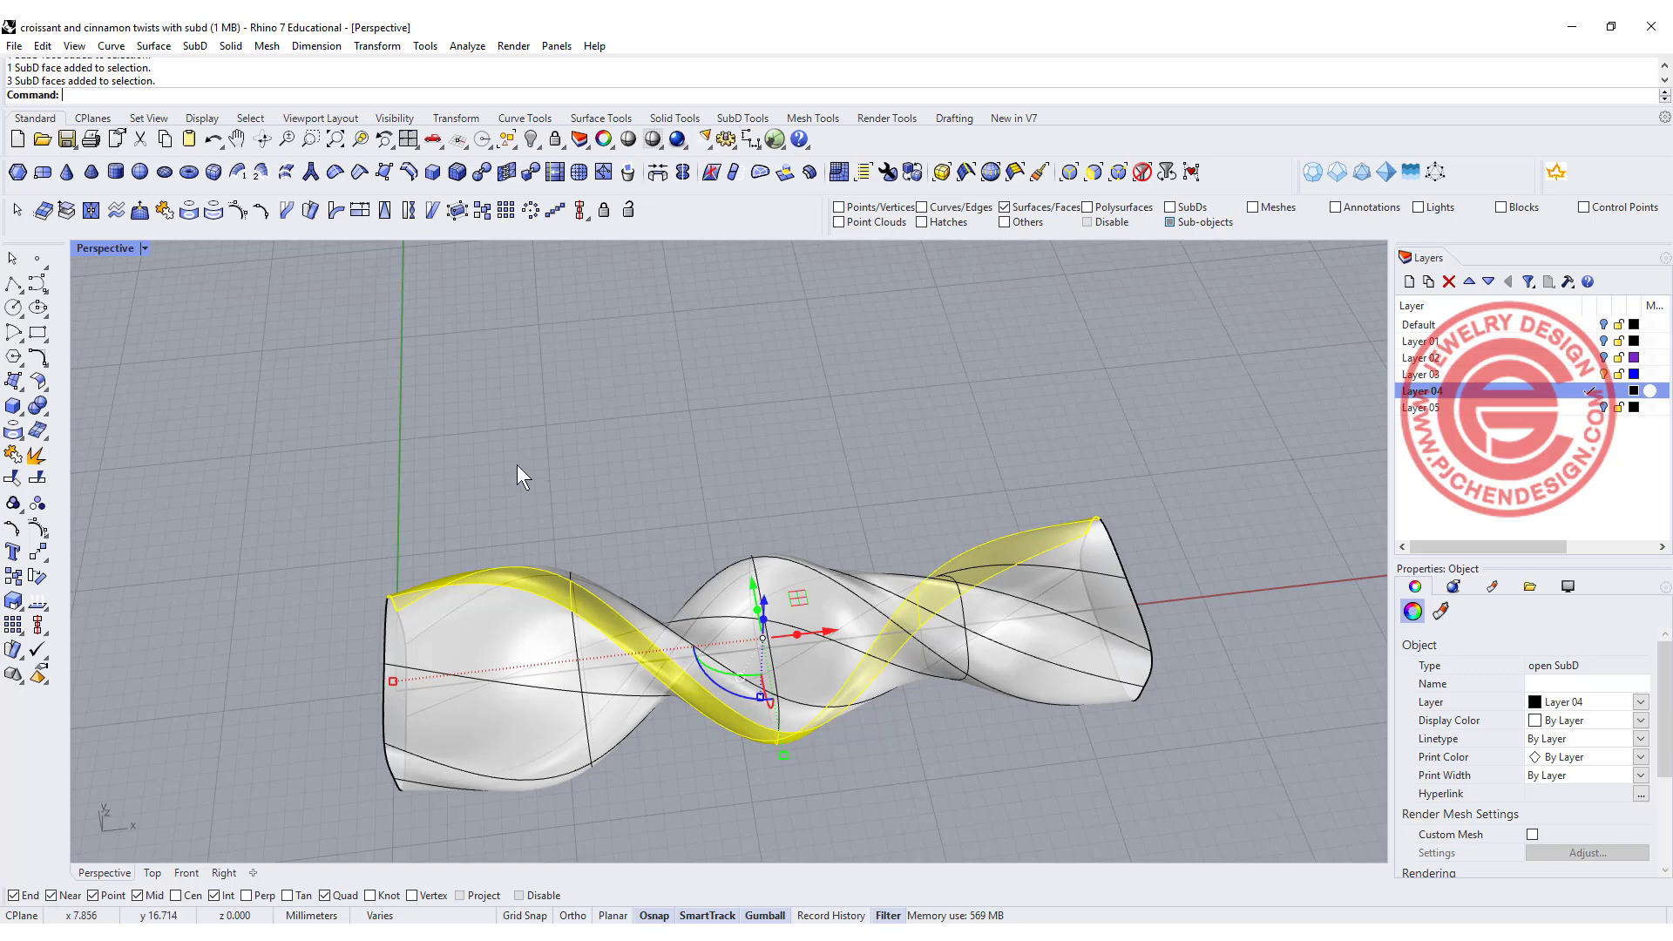
- Inset the selected spiral faces with Mode=Group to cut the first groove
{"action": "type", "text": "Invert"}
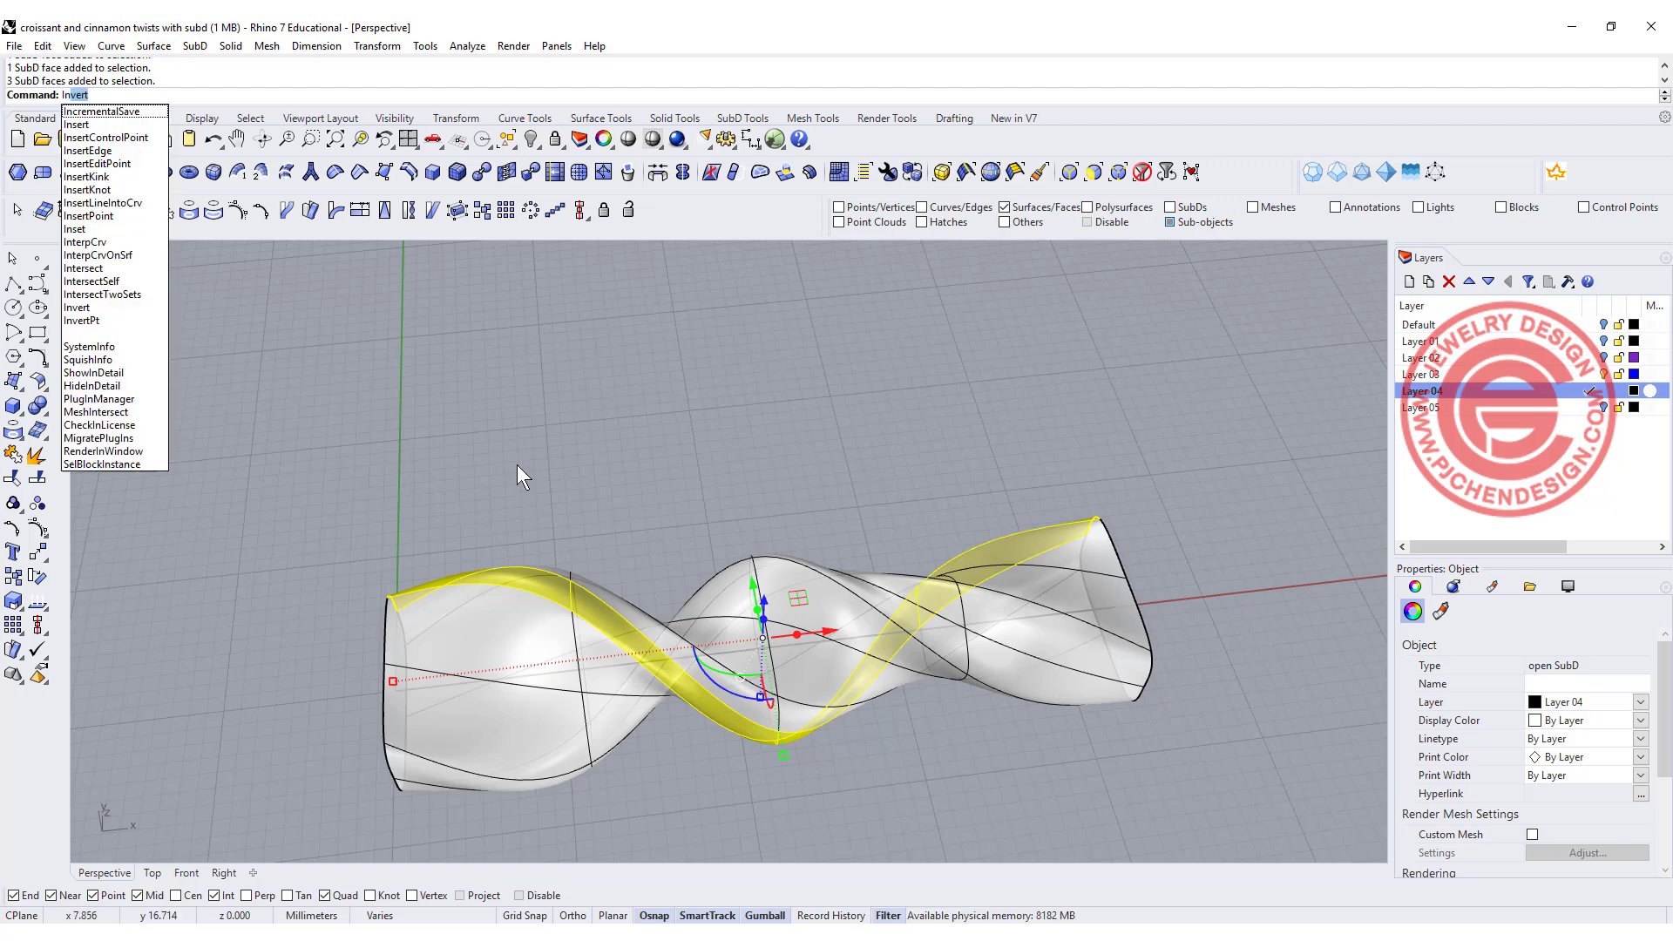
{"action": "left_click", "coordinate": [75, 228]}
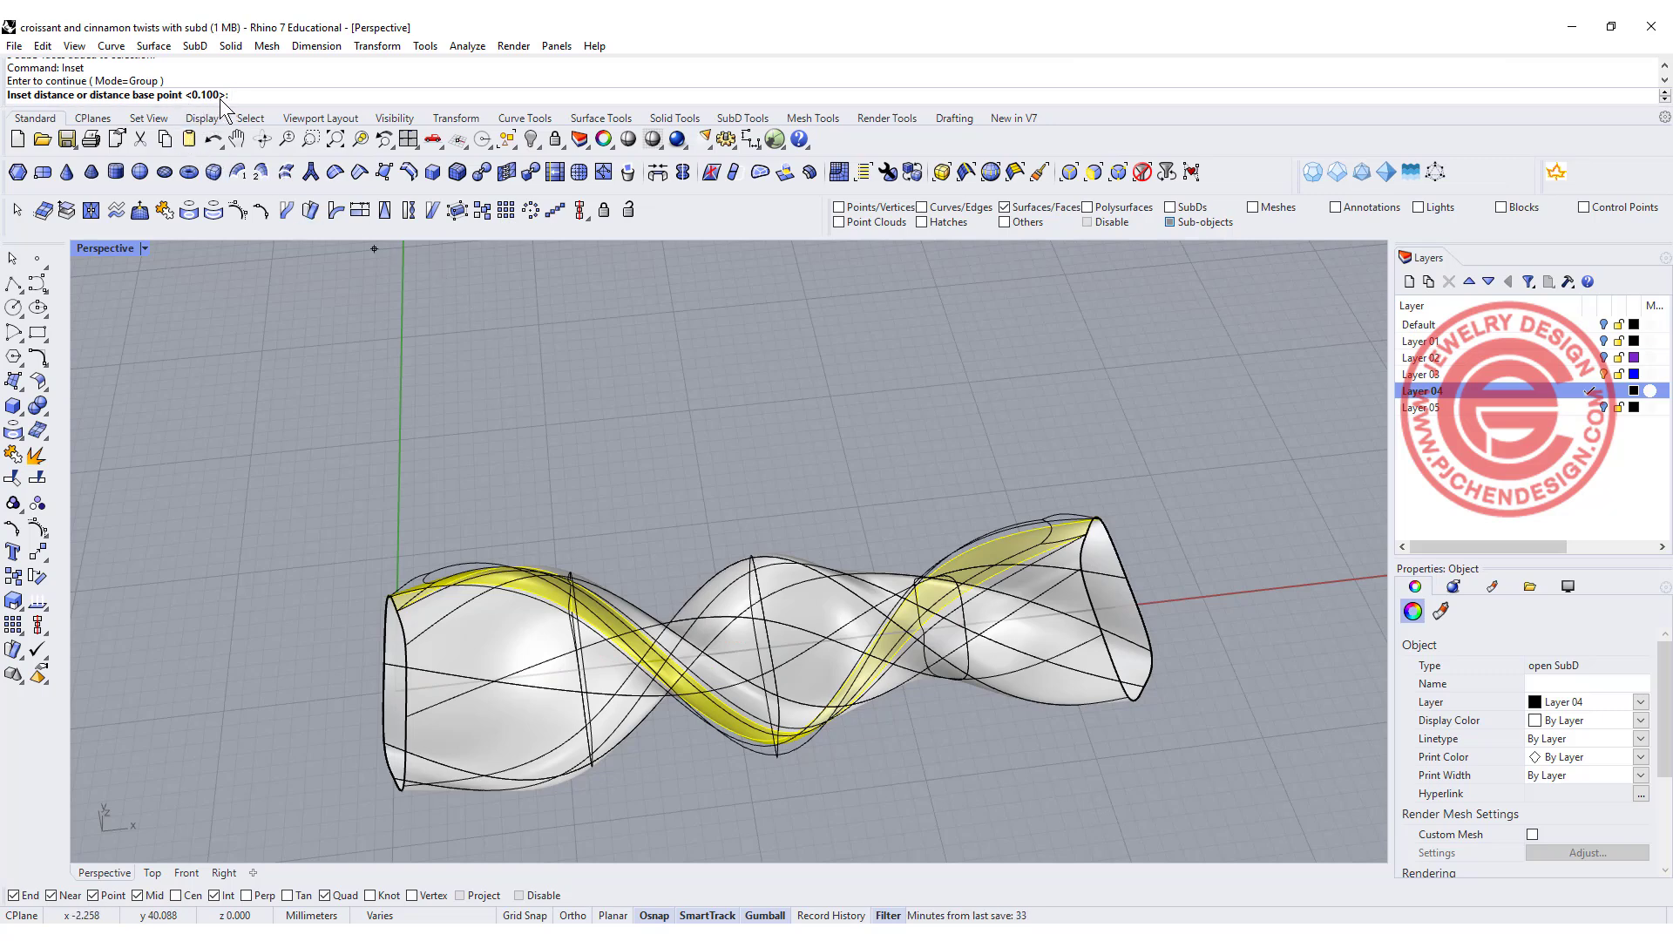
{"action": "type", "text": "0"}
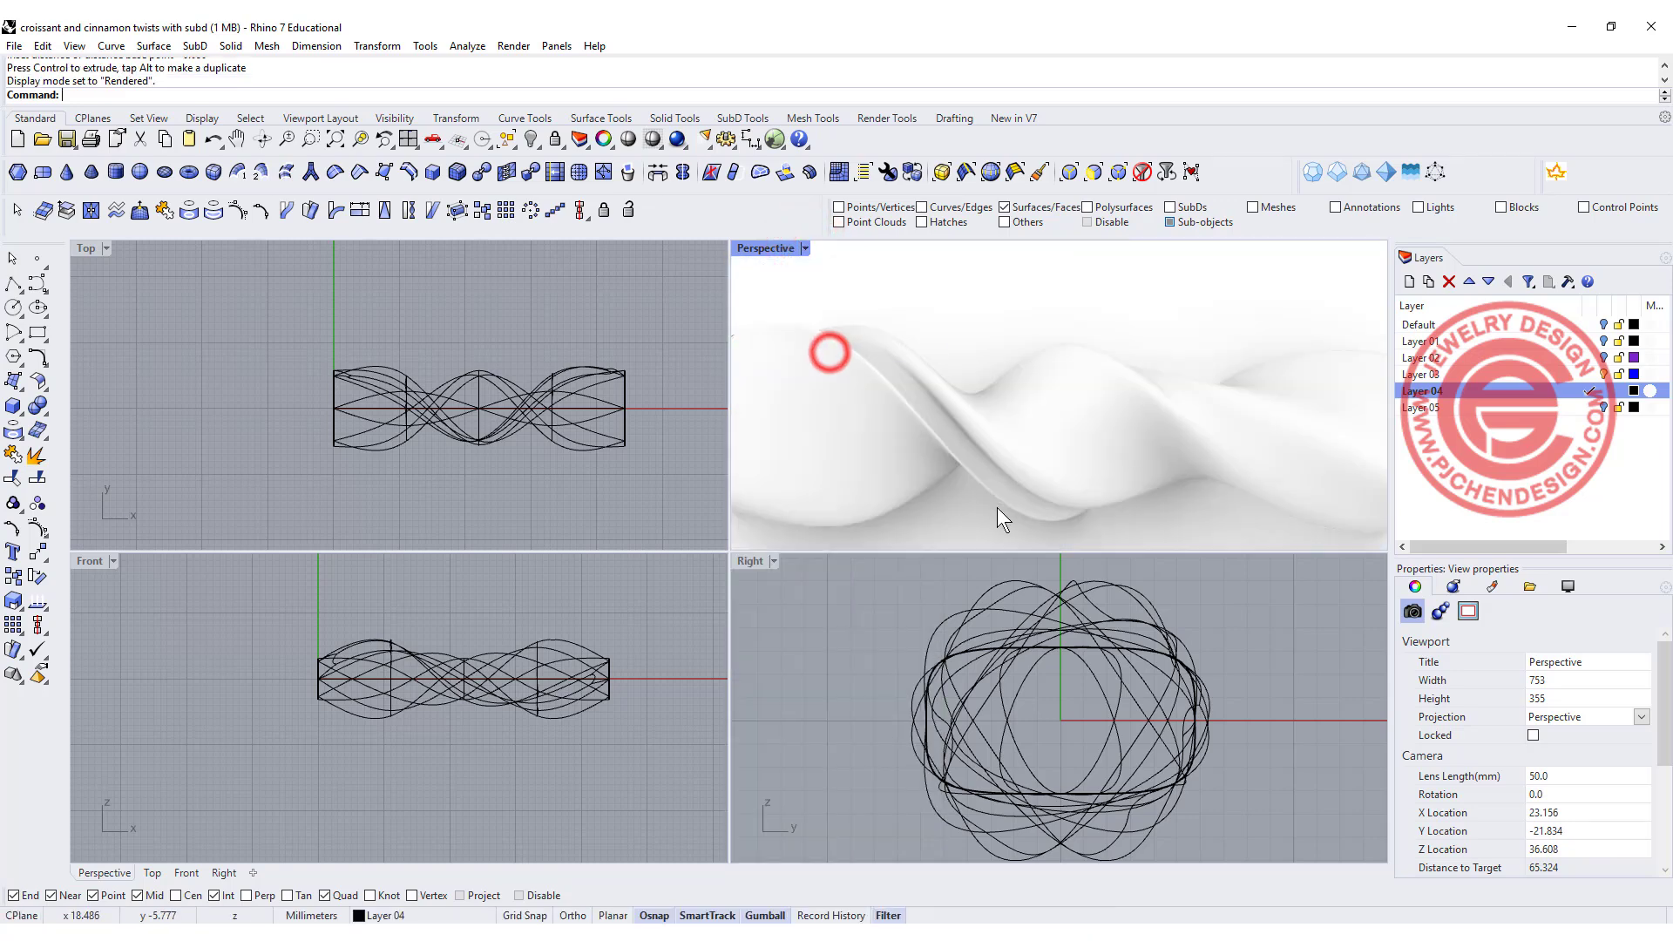
- Orbit to the stick's far end in Ghosted display and pick an end face
{"action": "left_click_drag", "start_coordinate": [1004, 517], "coordinate": [1124, 453]}
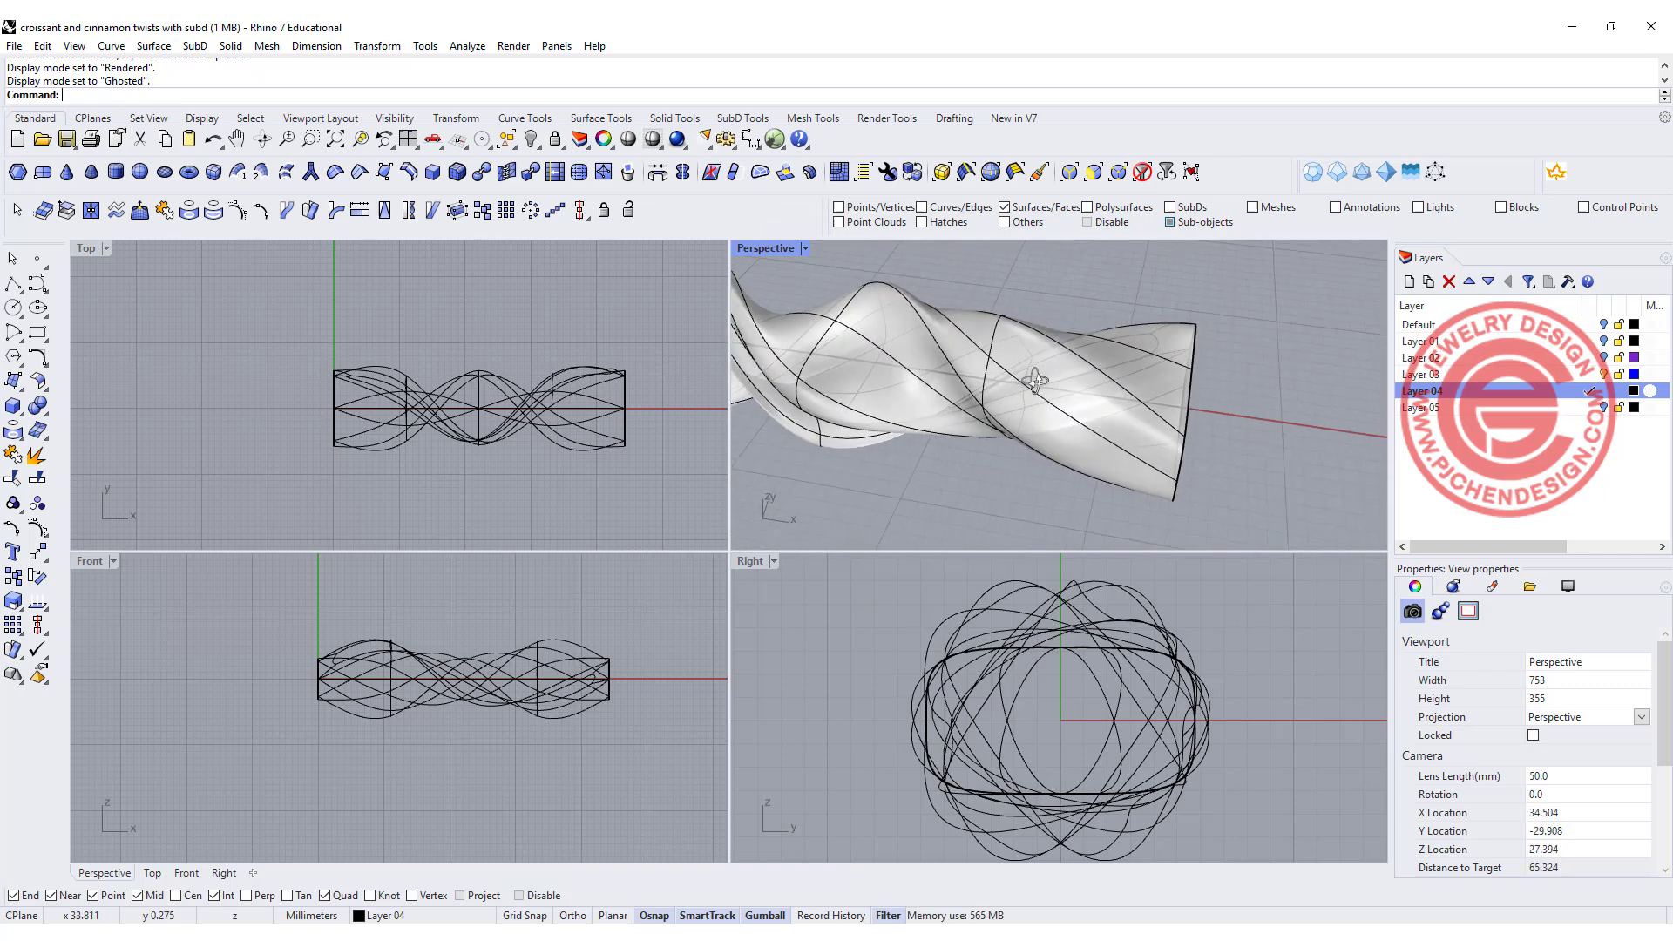
{"action": "left_click", "coordinate": [1162, 438]}
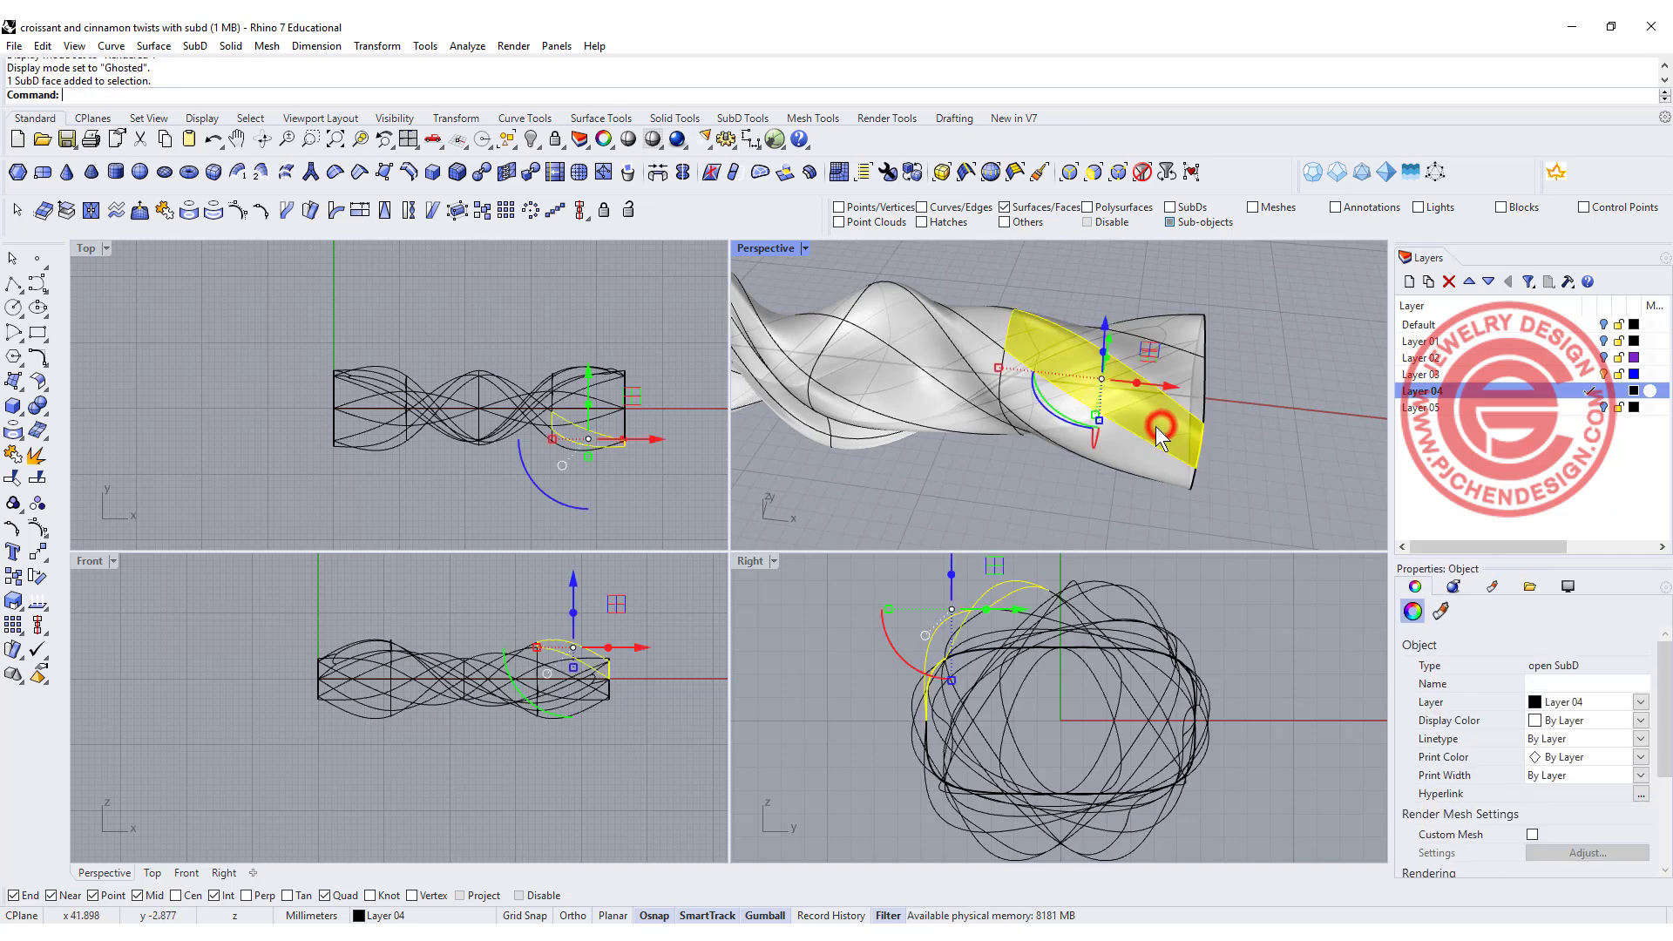
{"action": "mouse_move", "coordinate": [997, 331]}
{"action": "type", "text": "Inset"}
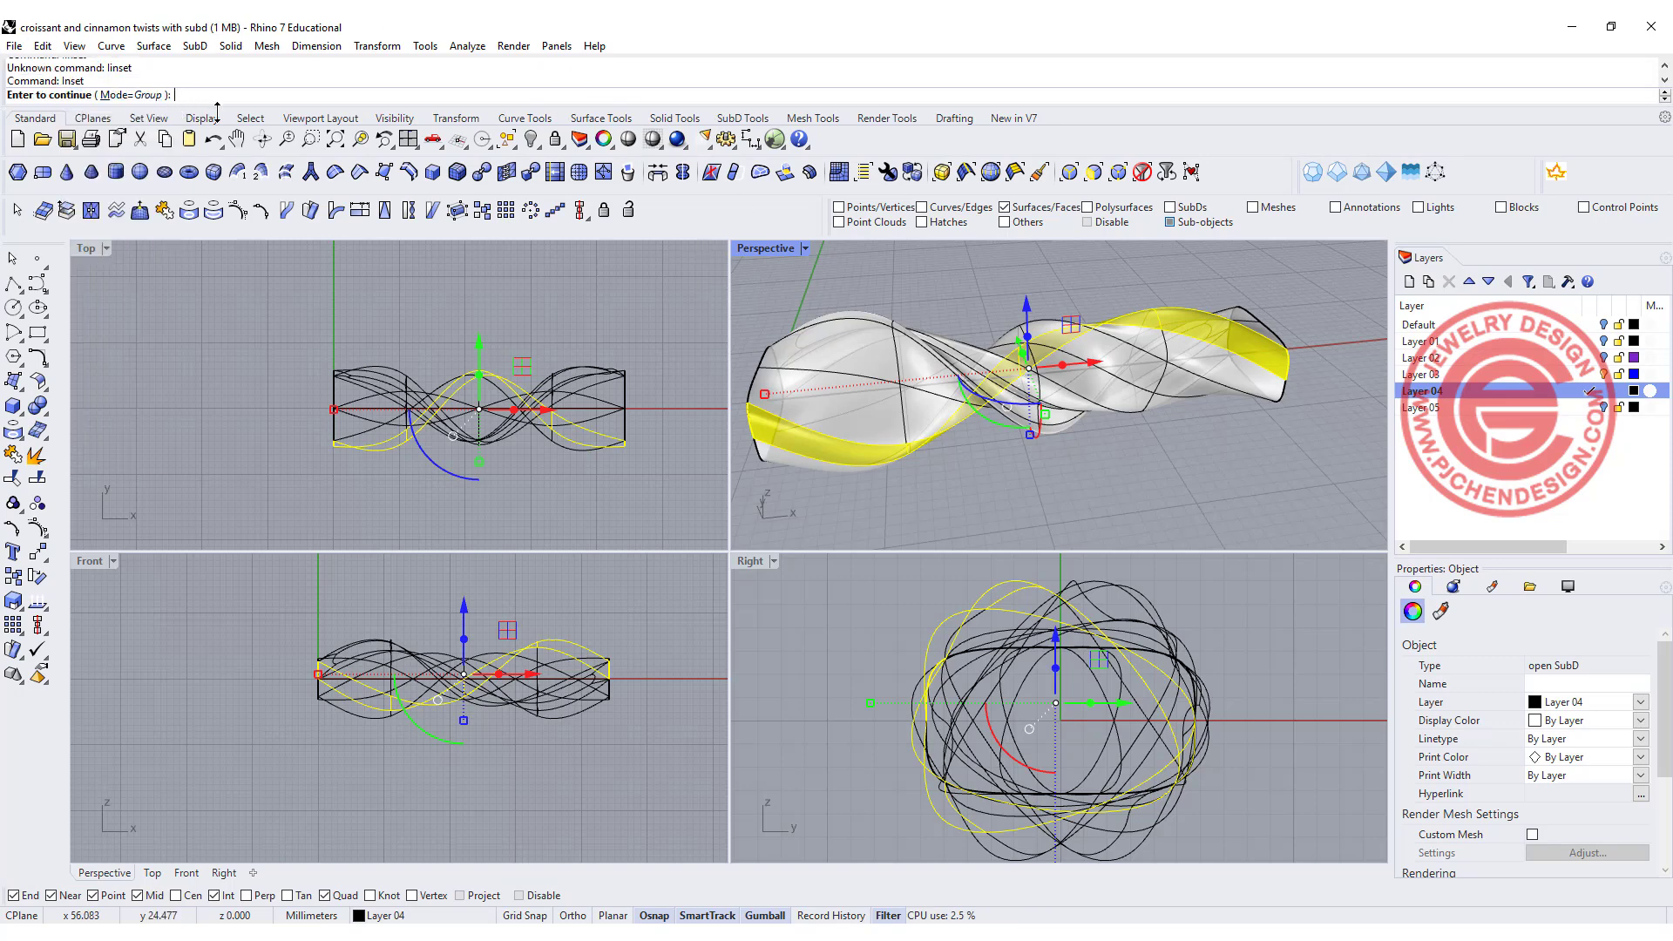
- Inset the second spiral face loop with Mode=Group at distance 0.05
{"action": "key", "text": "Enter"}
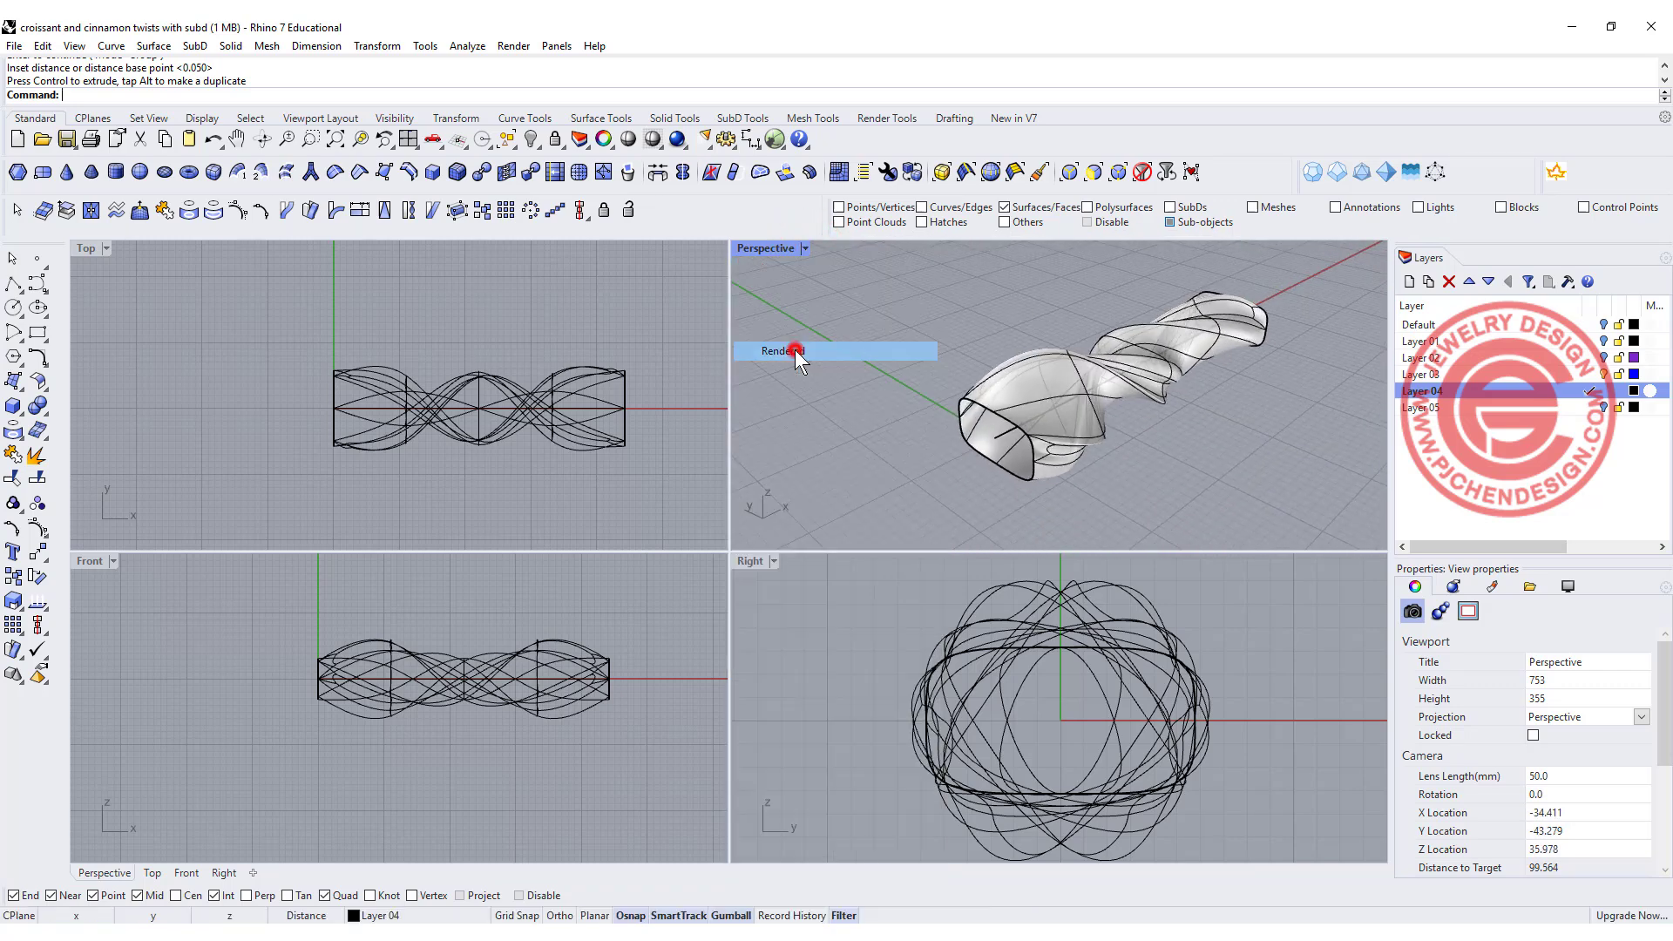
- In Rendered shading, fill the SubD holes at both open ends using their boundary edges
{"action": "left_click", "coordinate": [781, 351]}
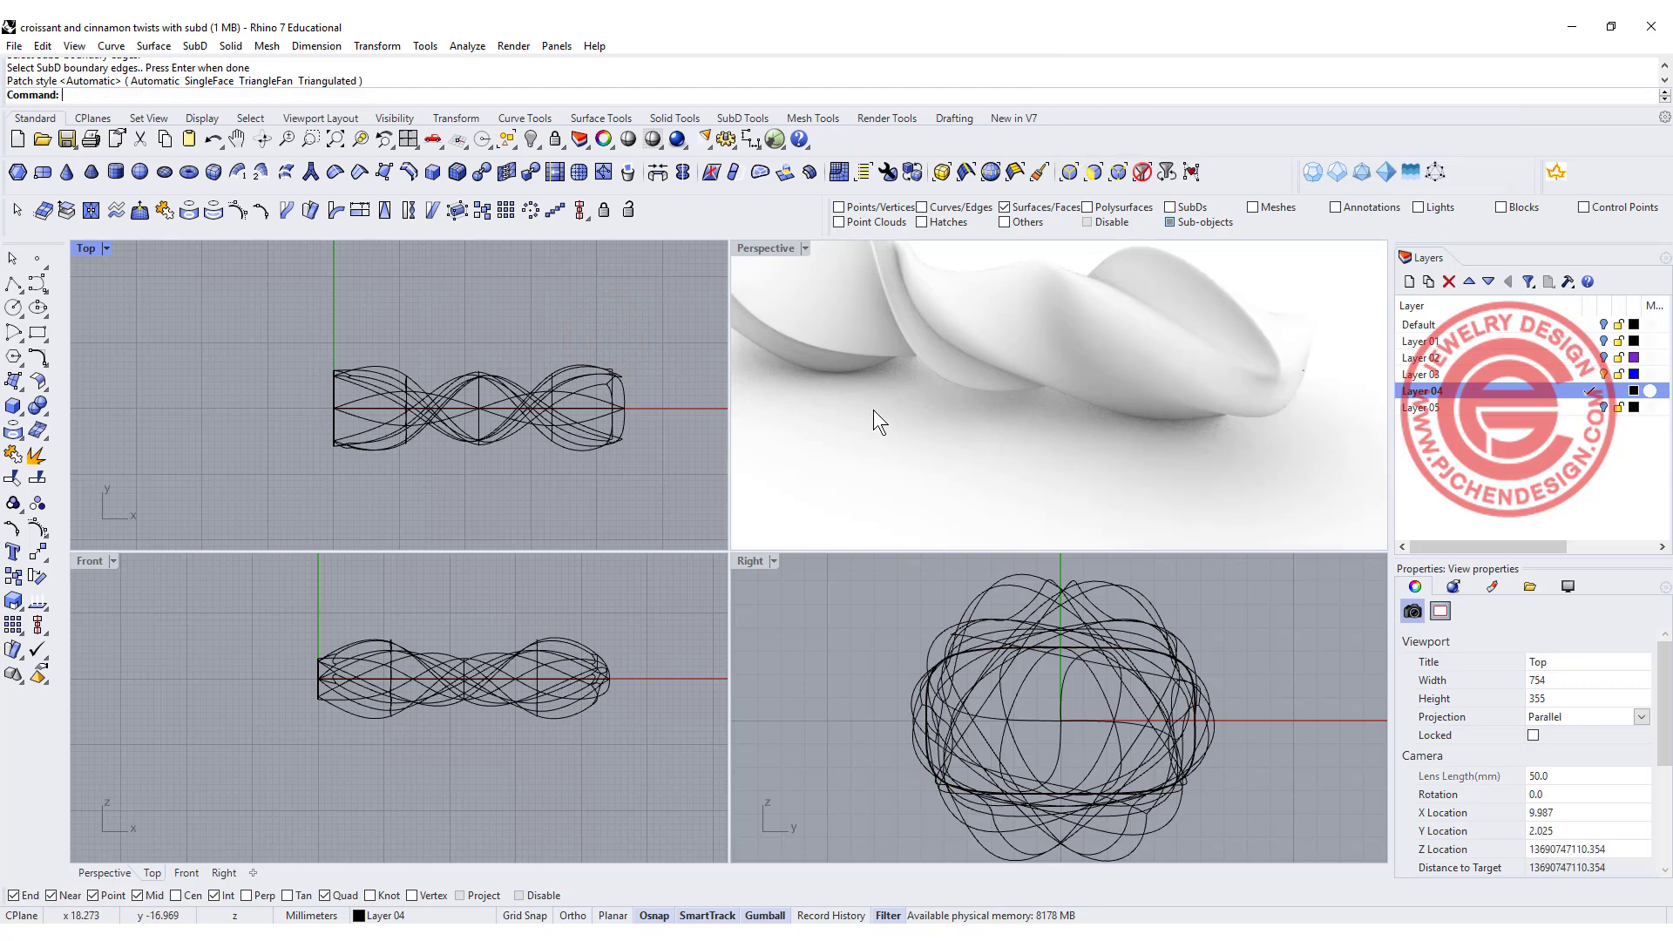
{"action": "left_click_drag", "start_coordinate": [875, 422], "coordinate": [1080, 385]}
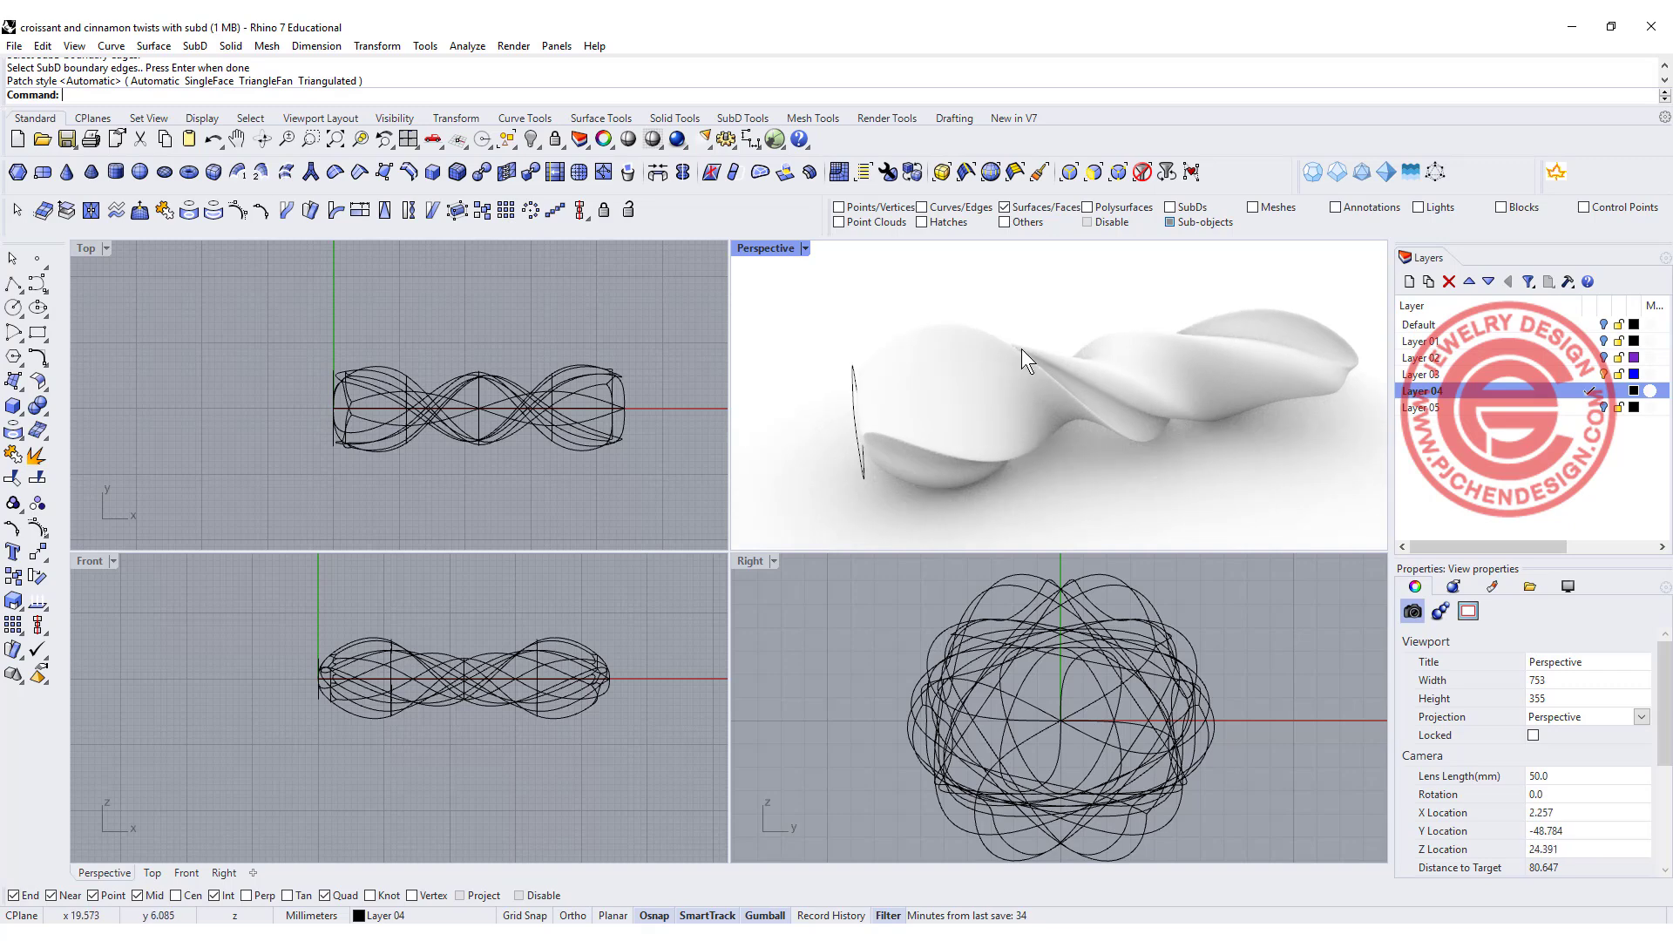
{"action": "double_click", "coordinate": [763, 247]}
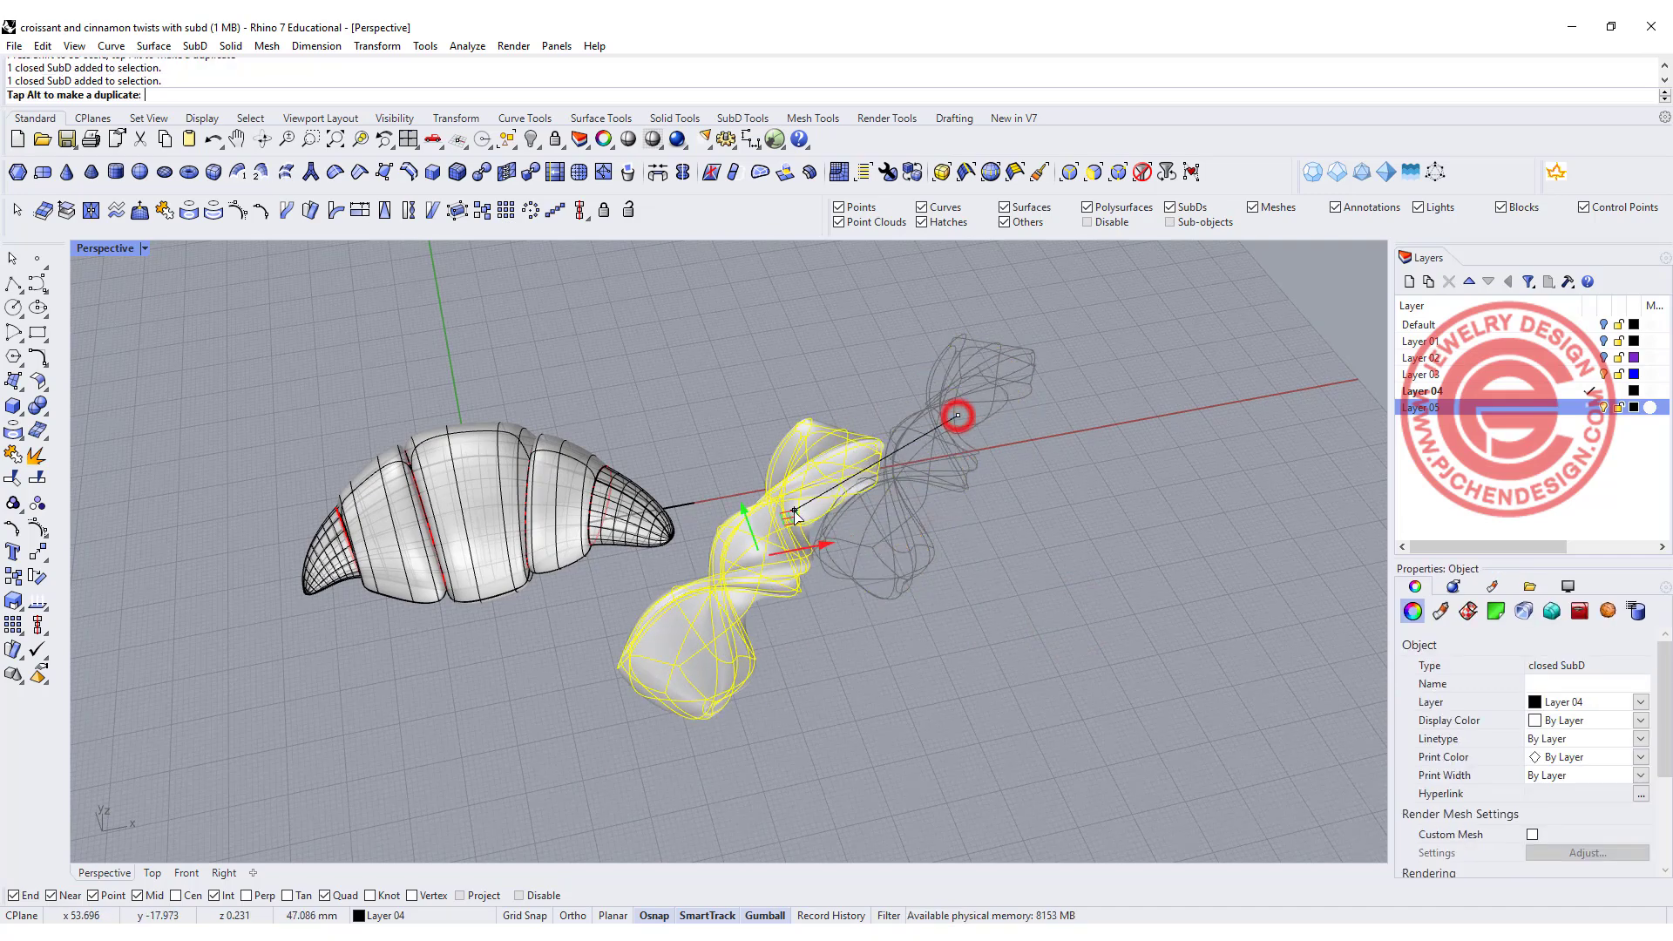
- Move the closed stick beside the croissant with the Gumball and deselect it
{"action": "left_click", "coordinate": [989, 549]}
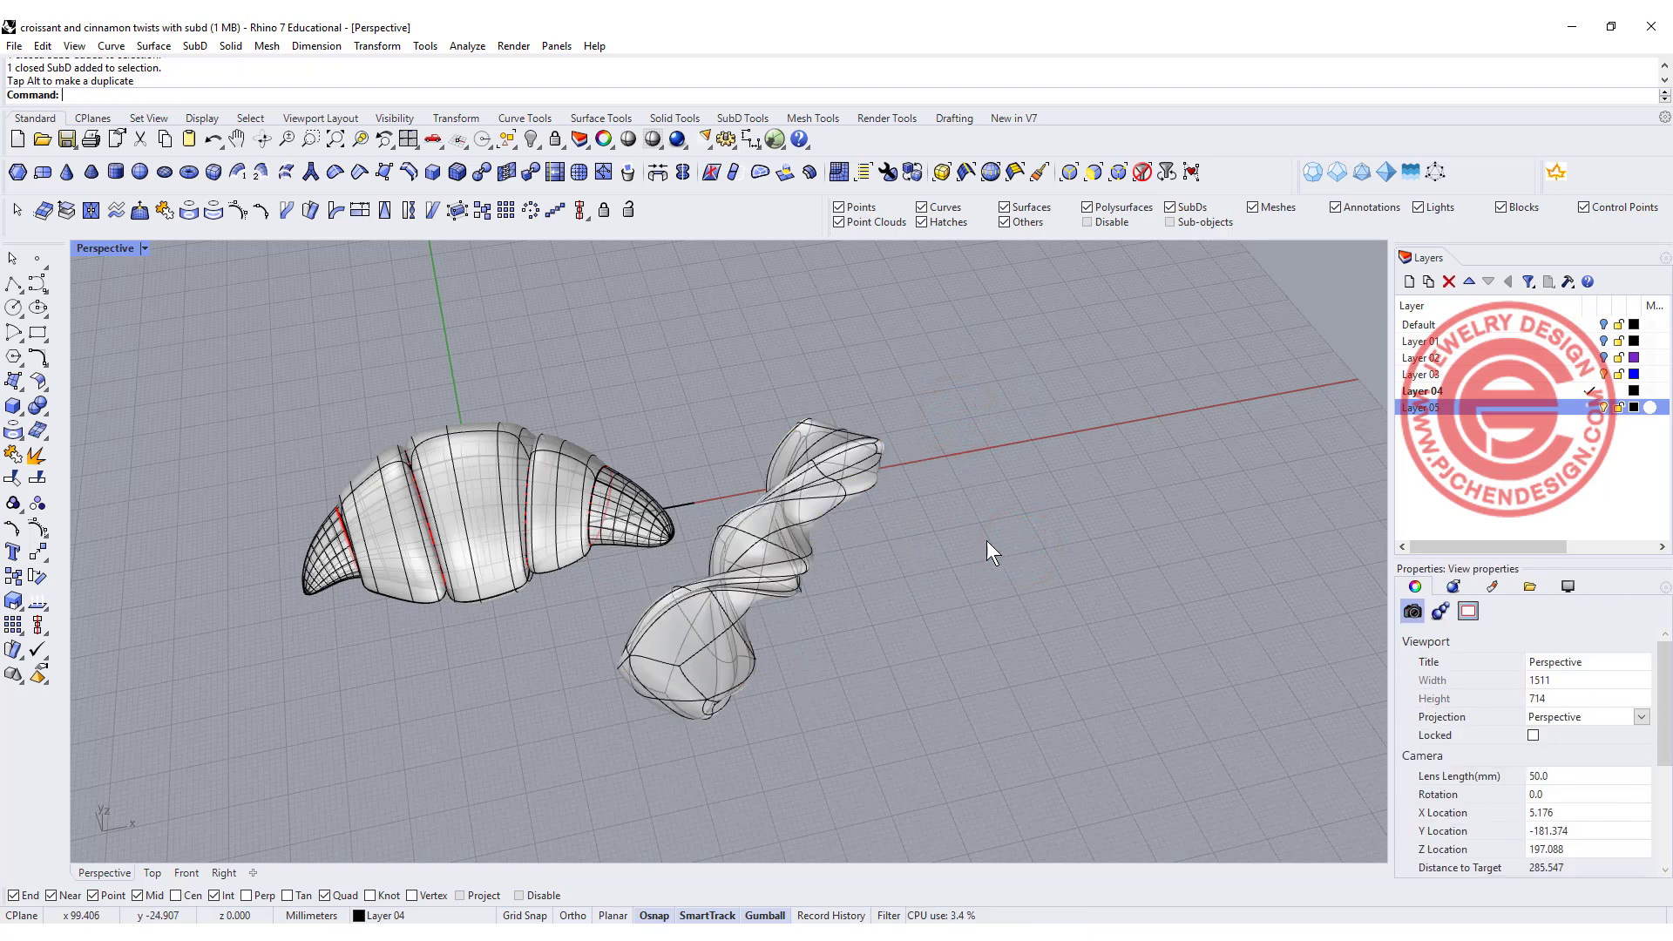